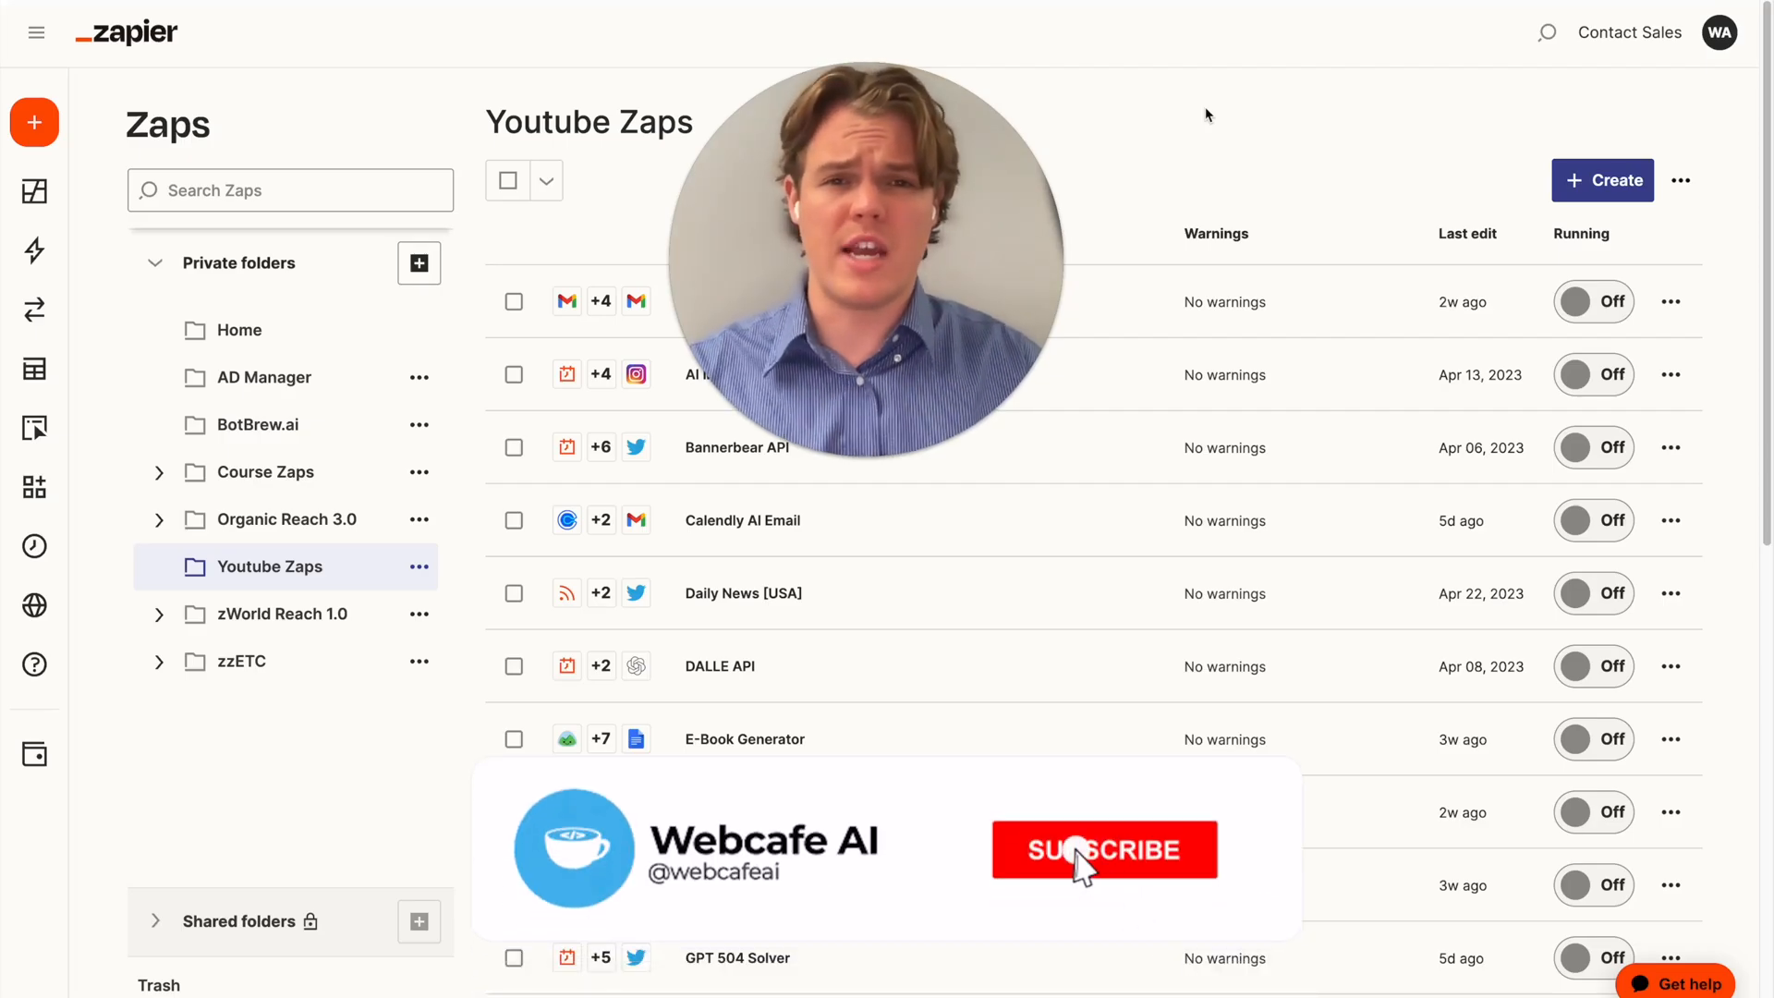
Open the Article Found [ALERT] email to view its three summary bullets and CNN link
{"action": "left_click", "coordinate": [1103, 850]}
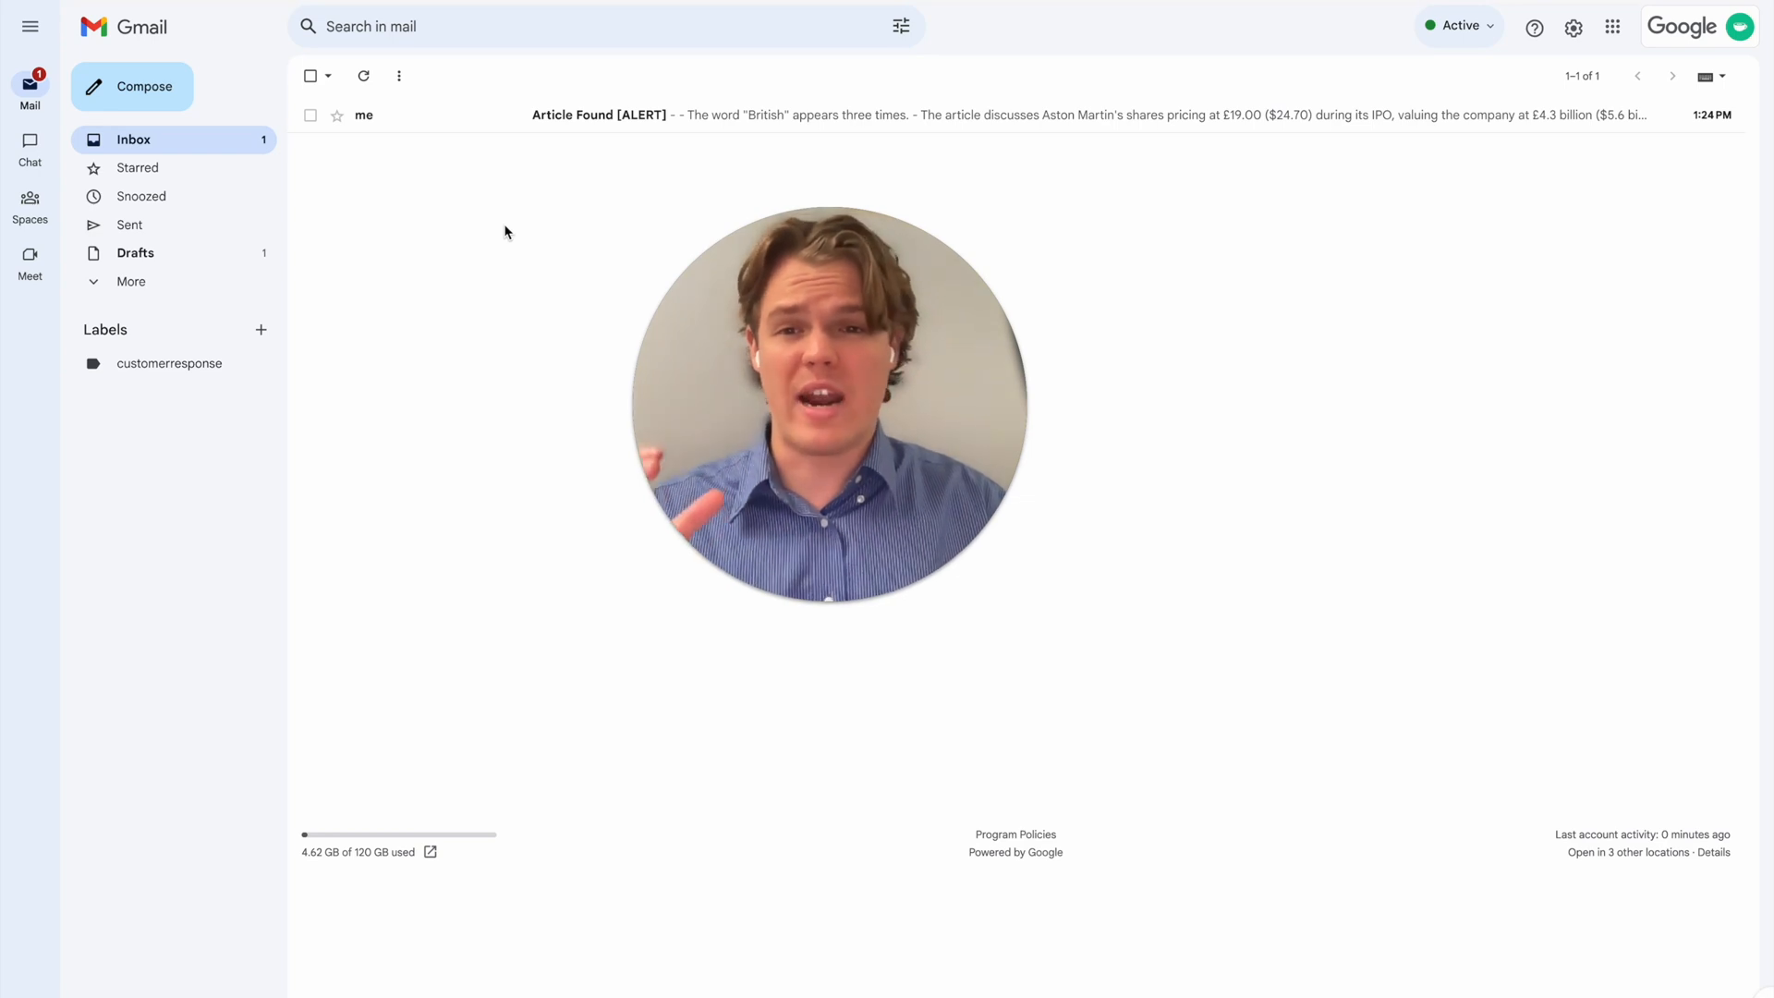
{"action": "mouse_move", "coordinate": [600, 121]}
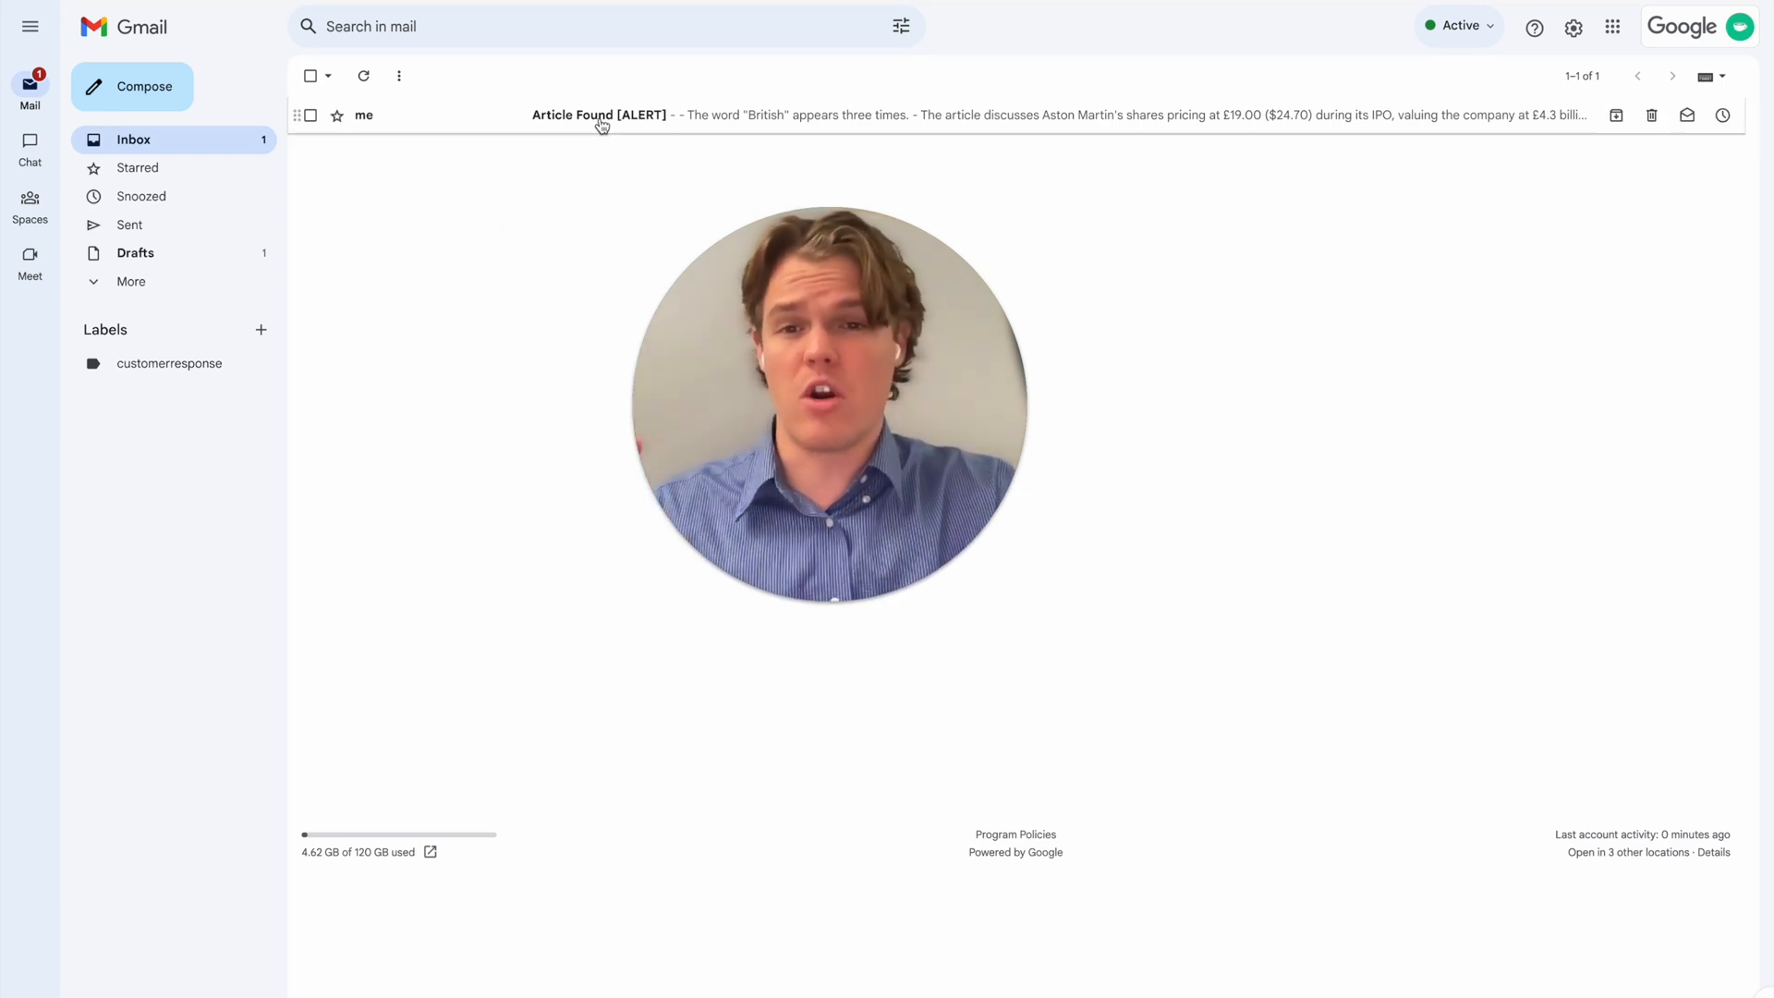
{"action": "left_click", "coordinate": [793, 115]}
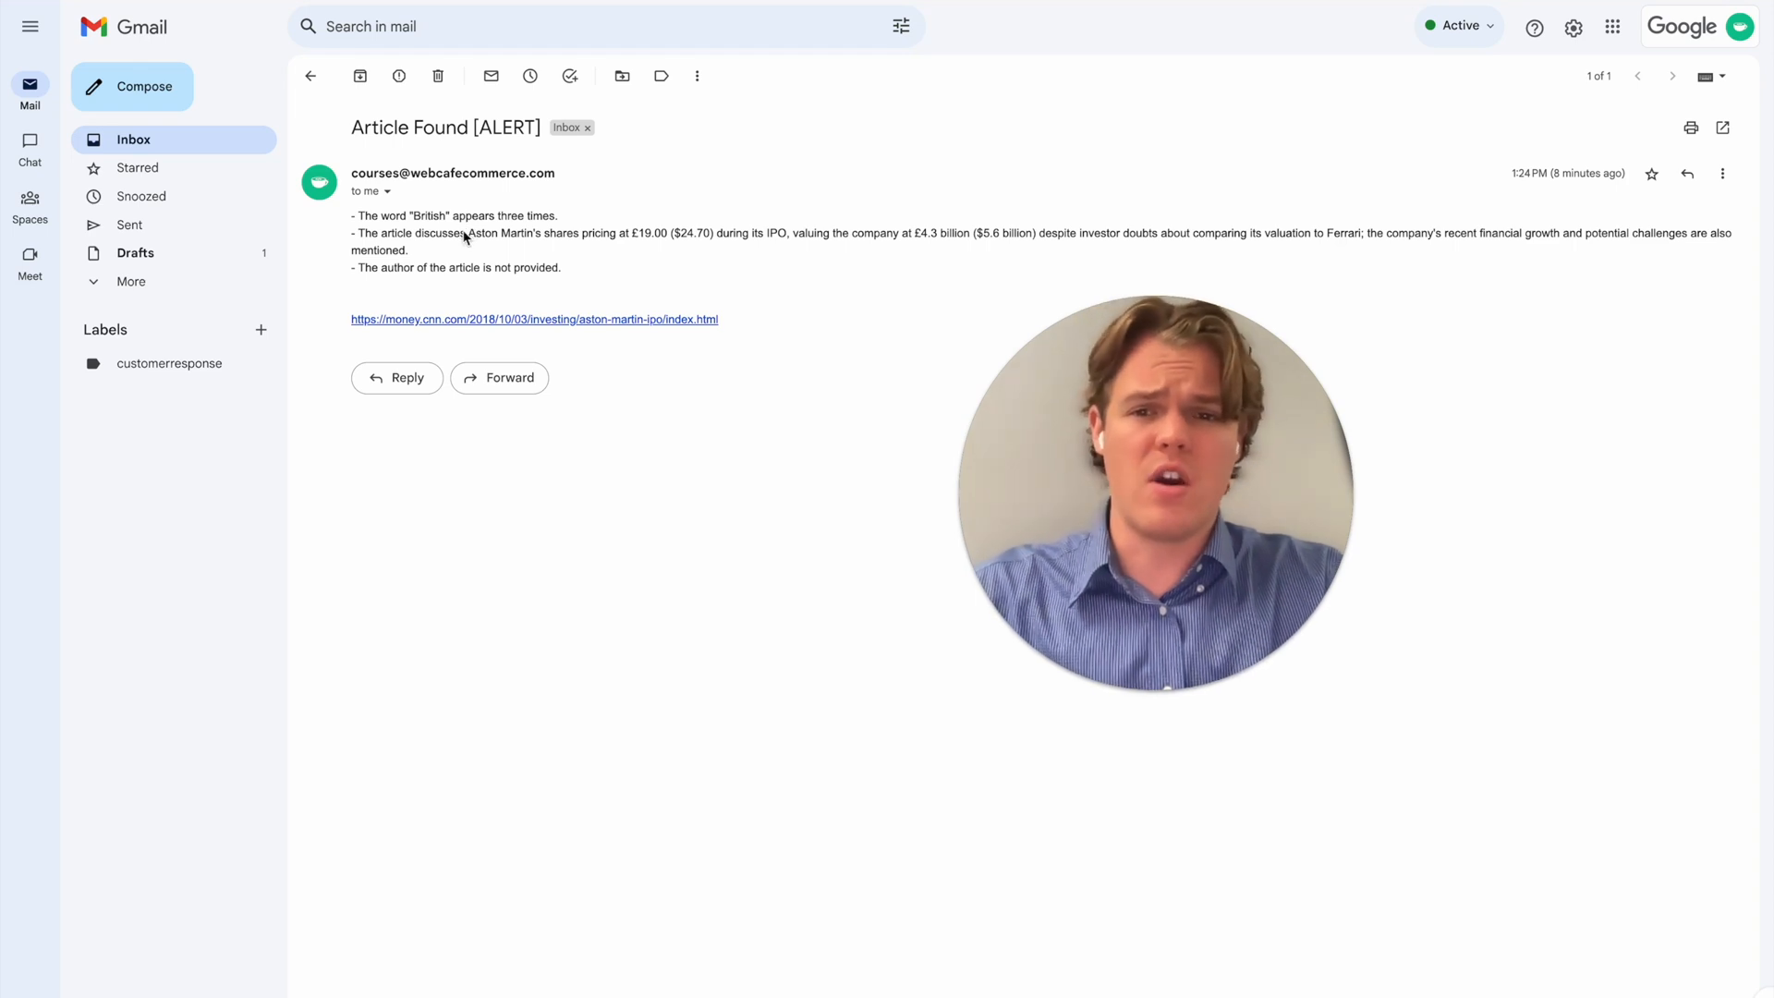
{"action": "mouse_move", "coordinate": [576, 294]}
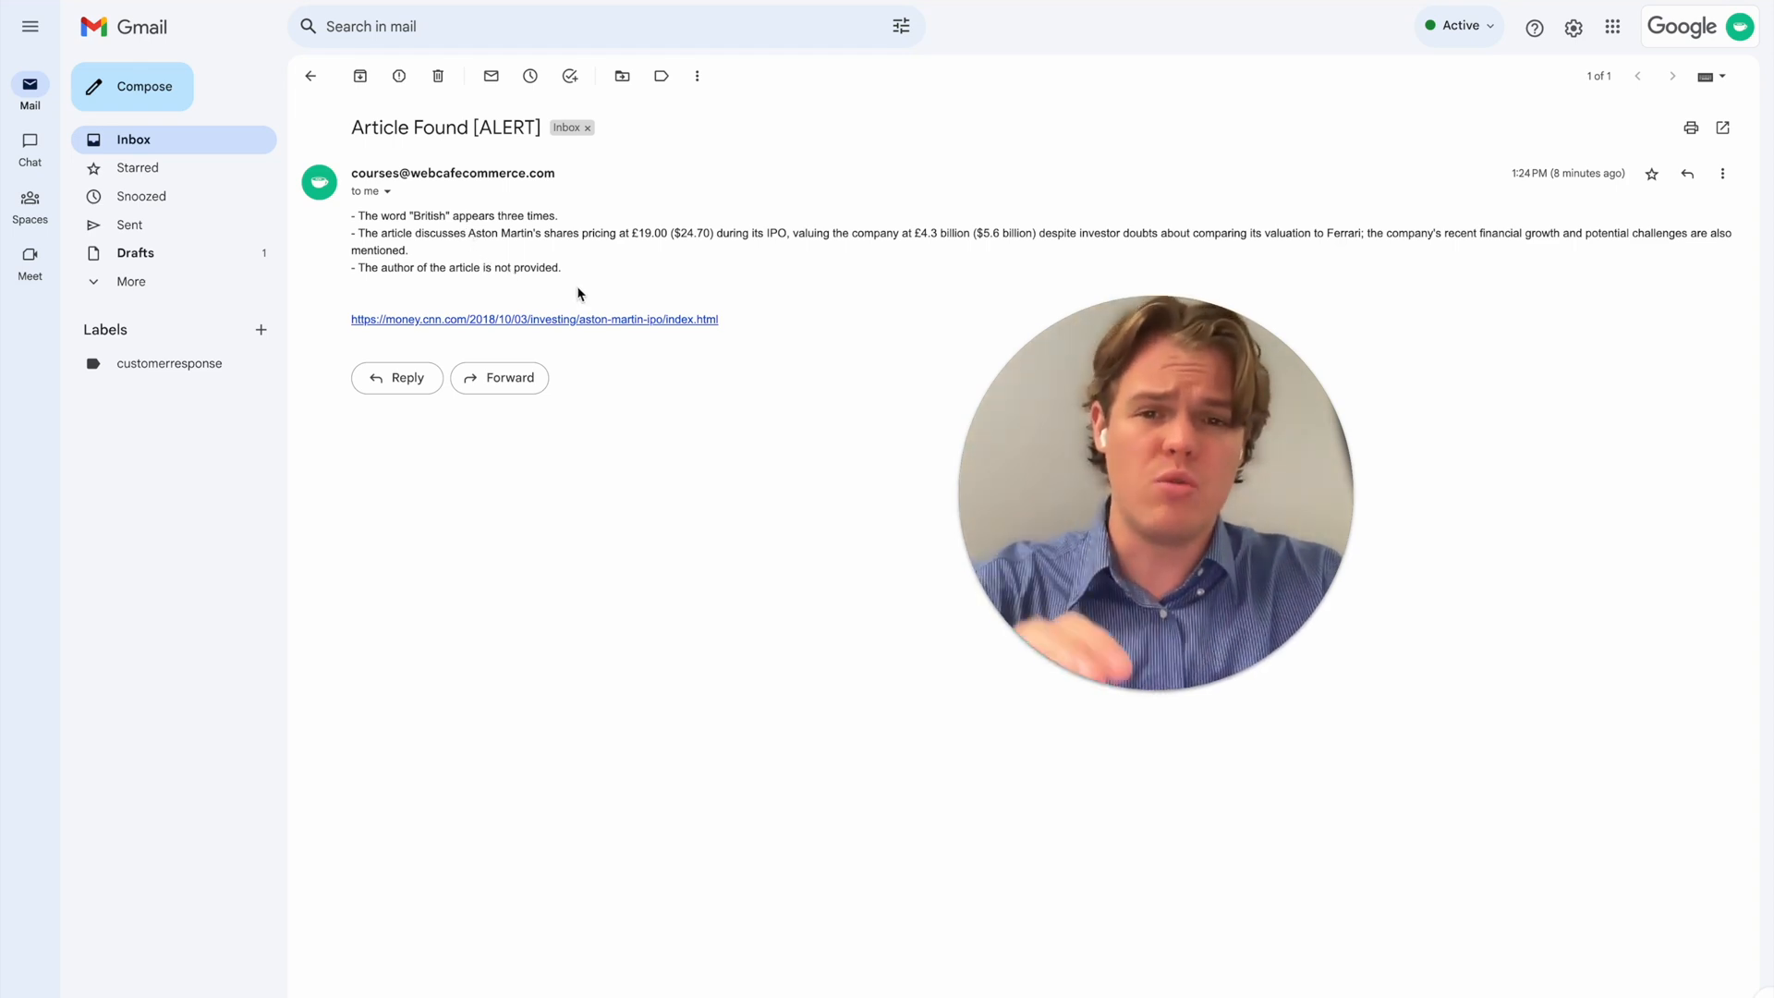
{"action": "left_click", "coordinate": [534, 320]}
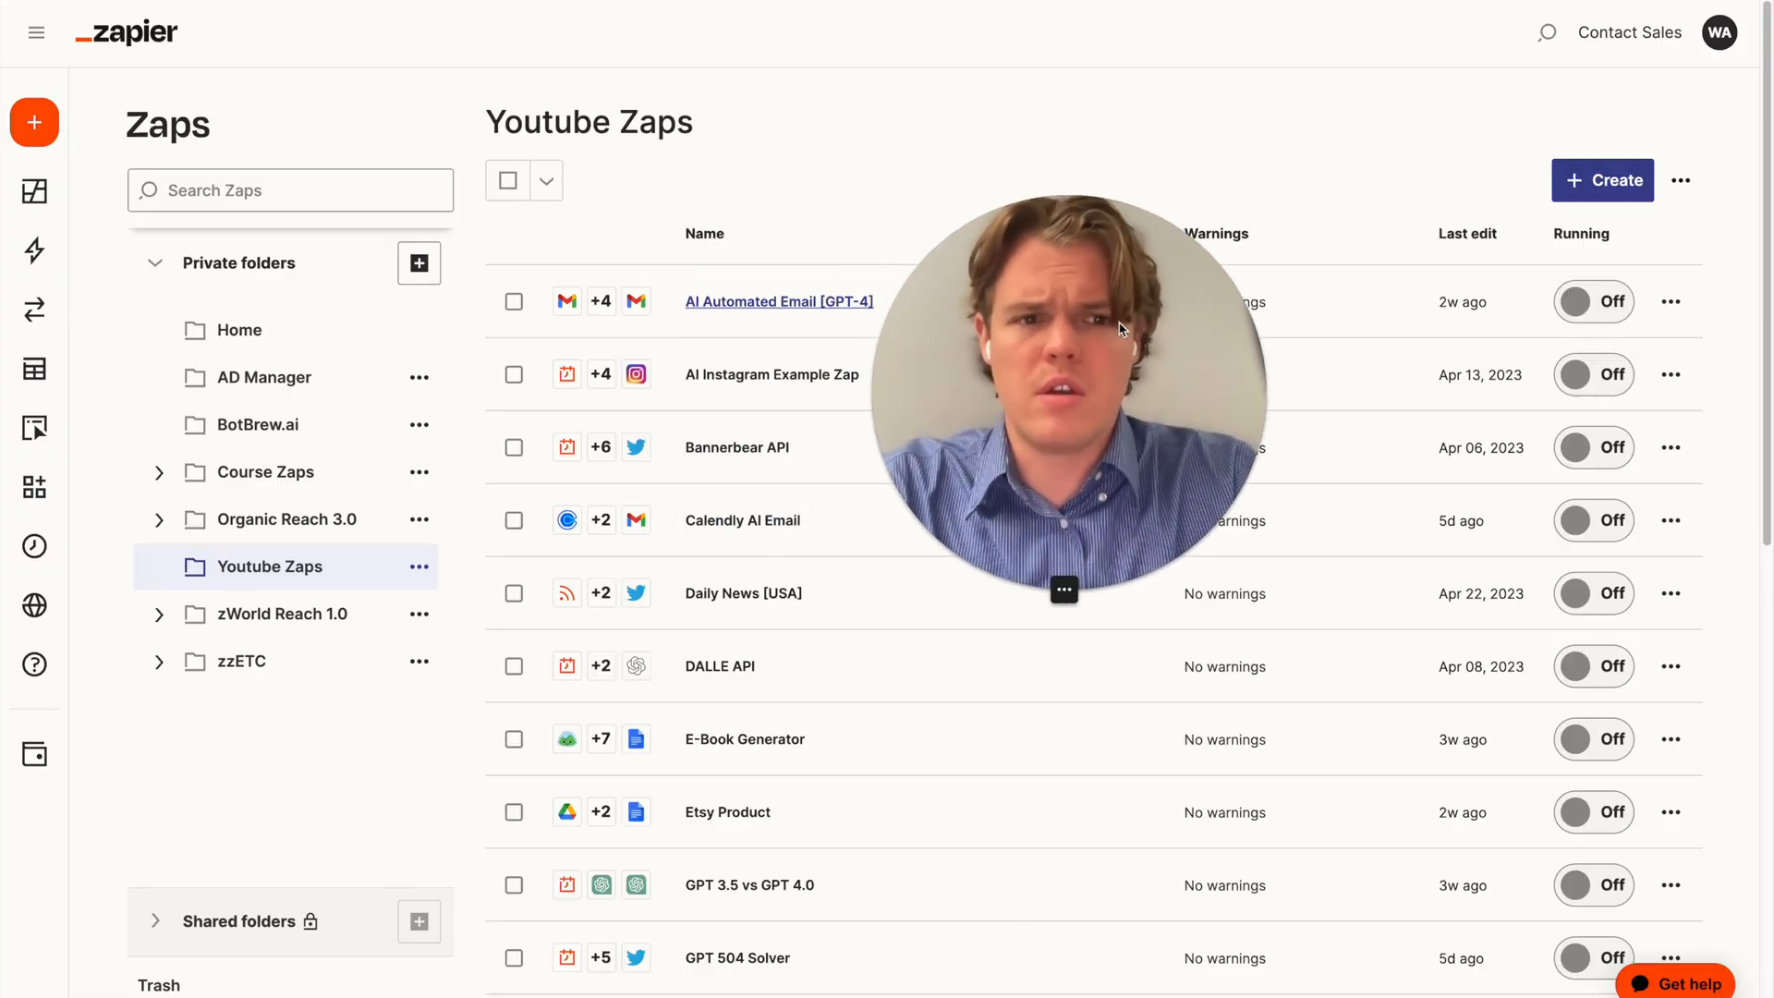
Rename the new zap to 'Article Alert'
{"action": "left_click", "coordinate": [1601, 179]}
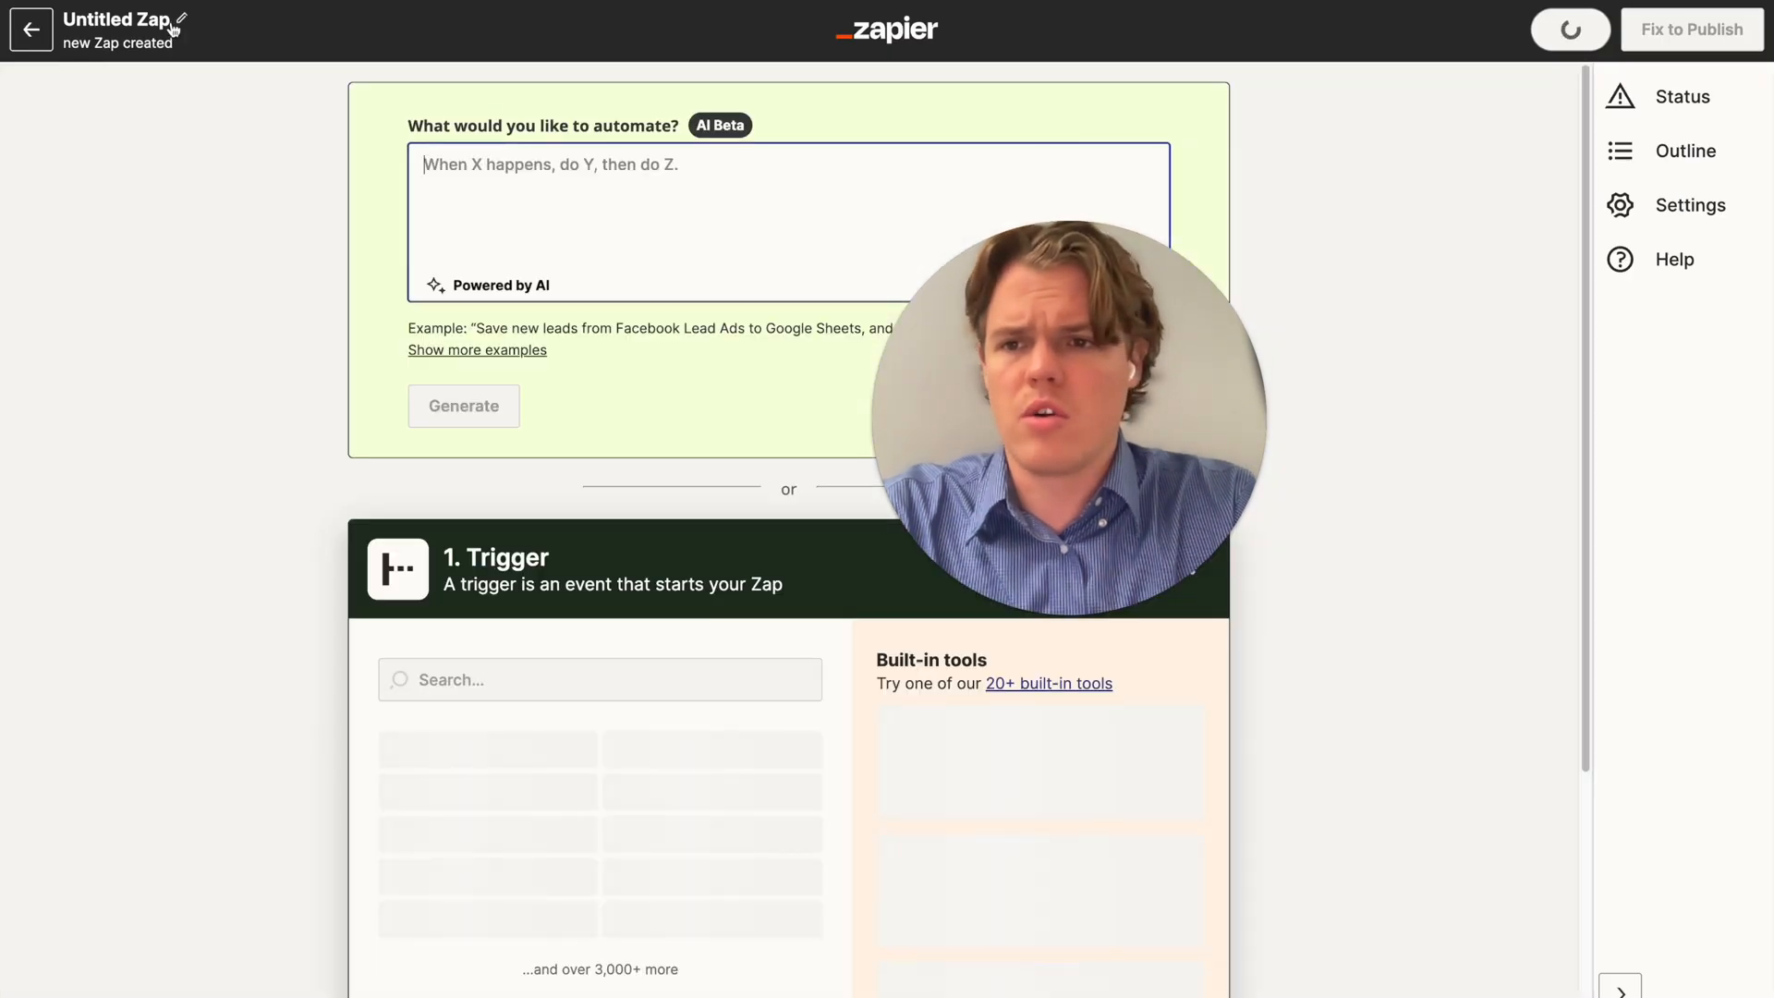
{"action": "type", "text": "Article Alert"}
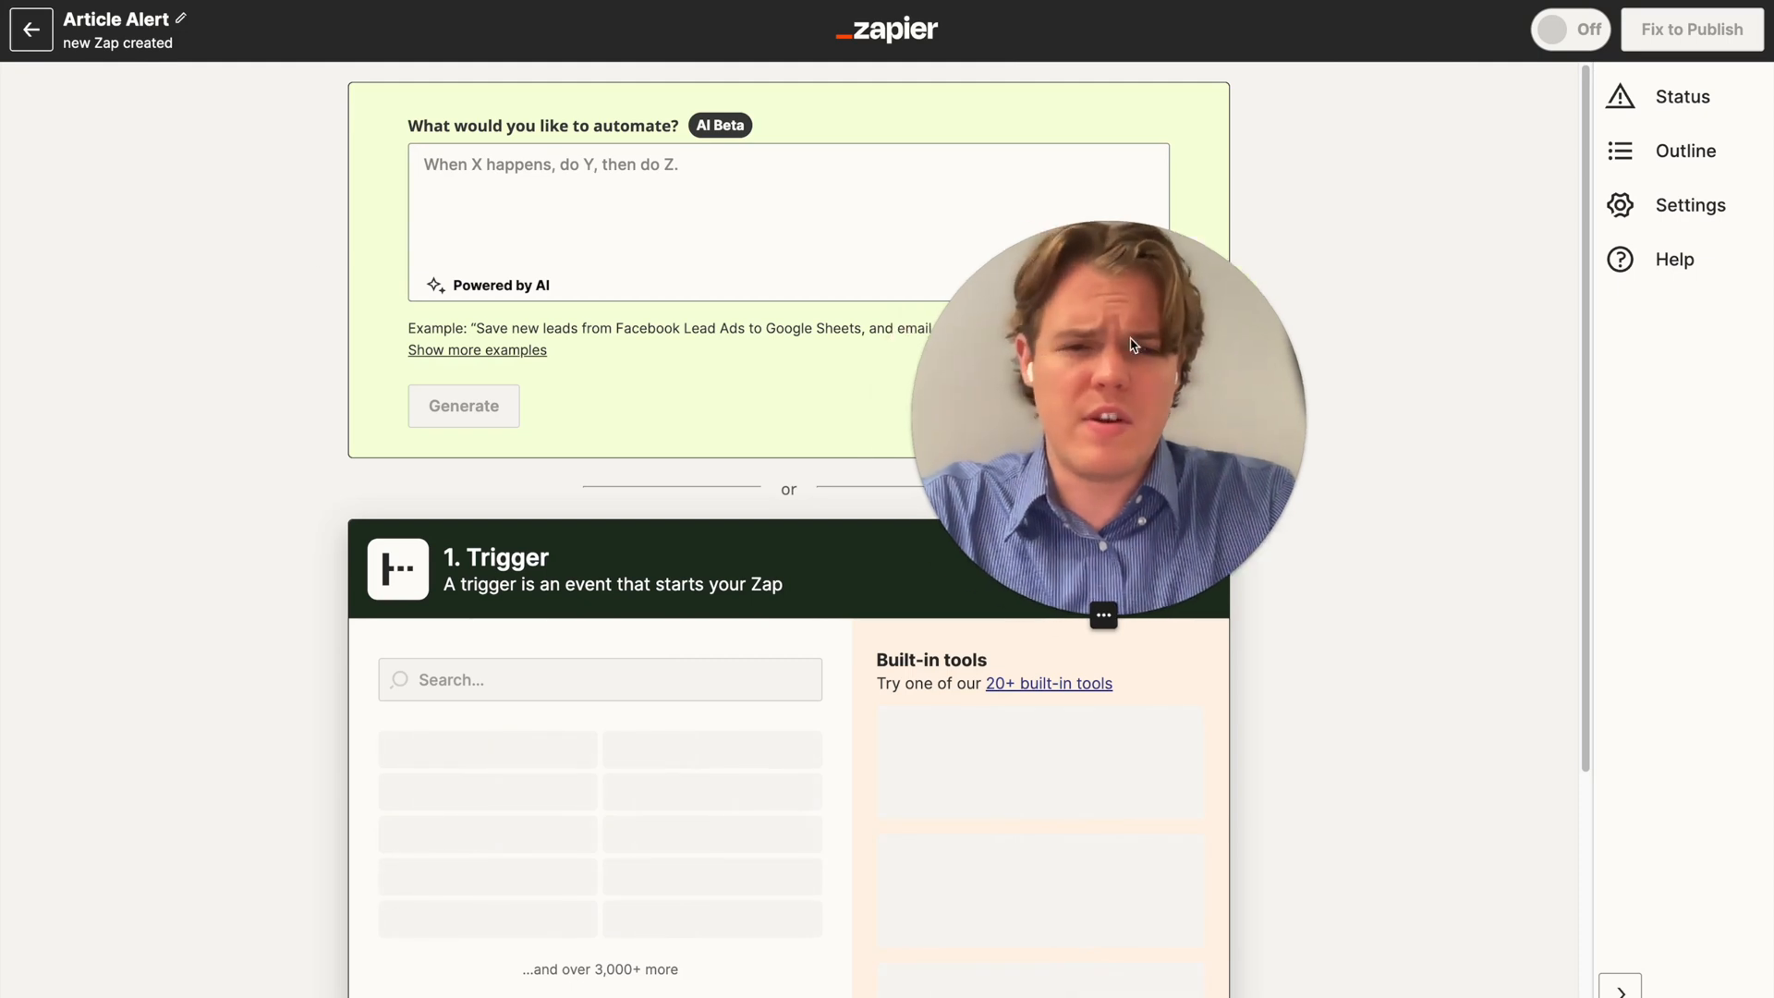
{"action": "scroll", "scroll_direction": "down", "scroll_amount": 3}
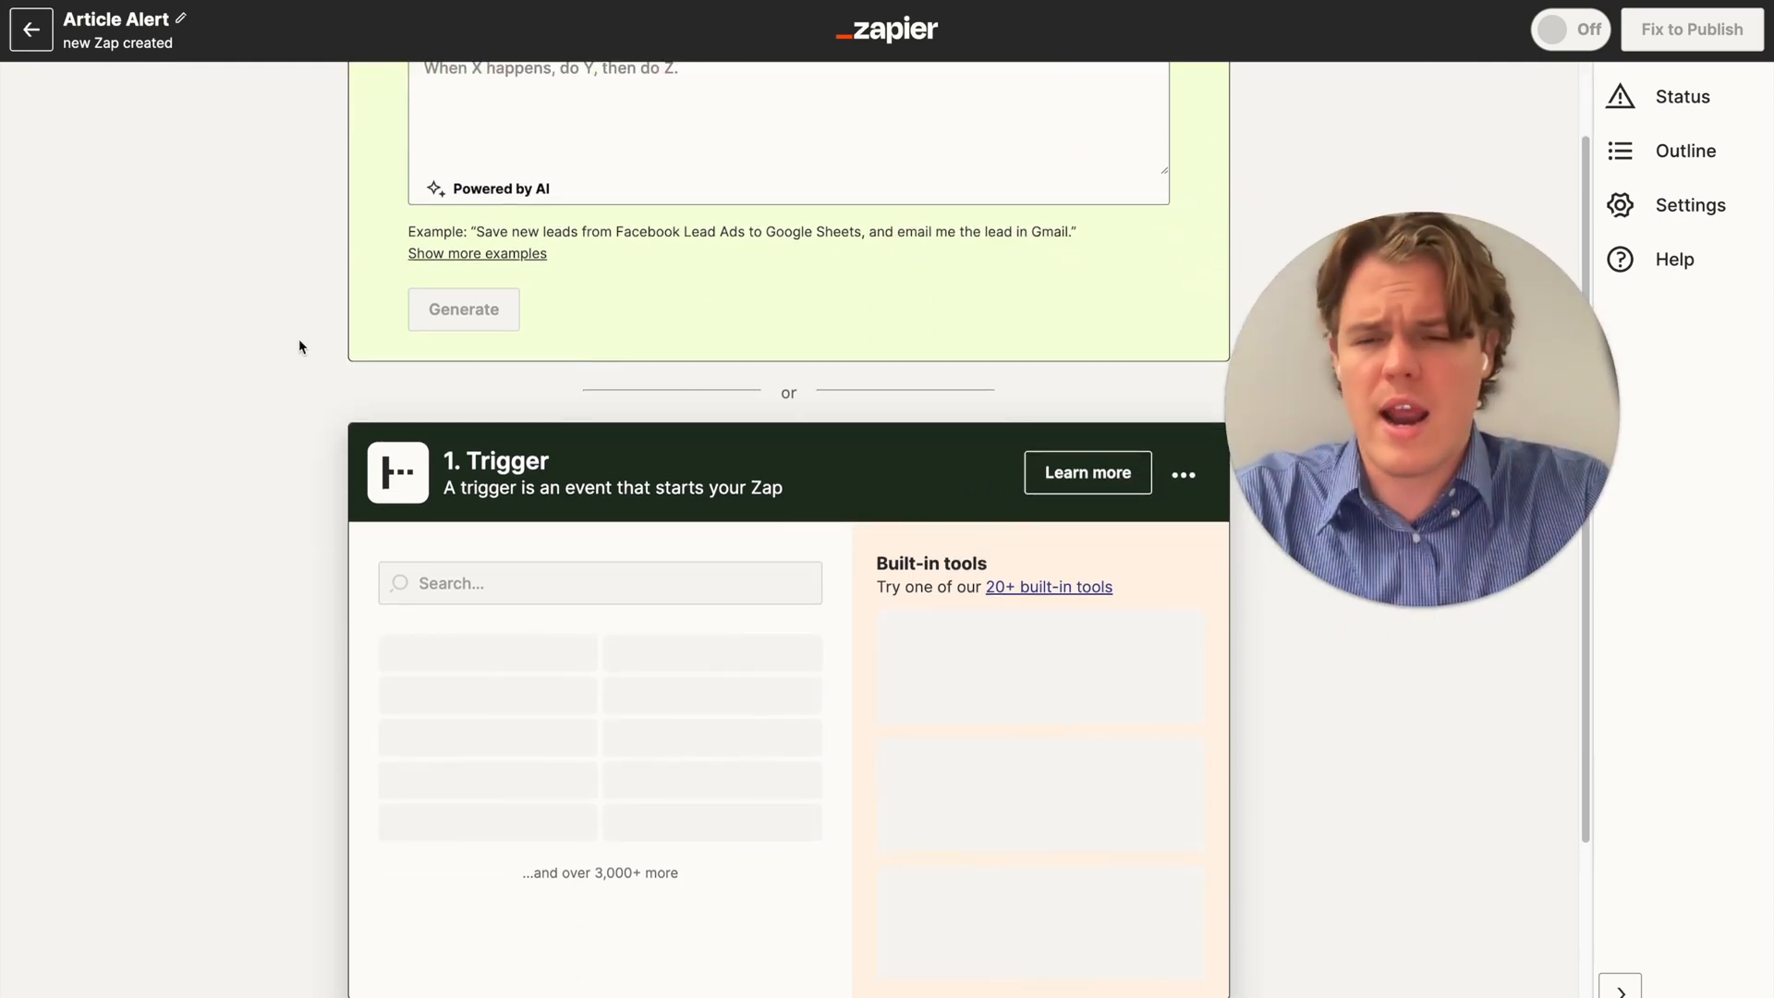
{"action": "scroll", "scroll_direction": "down", "scroll_amount": 3}
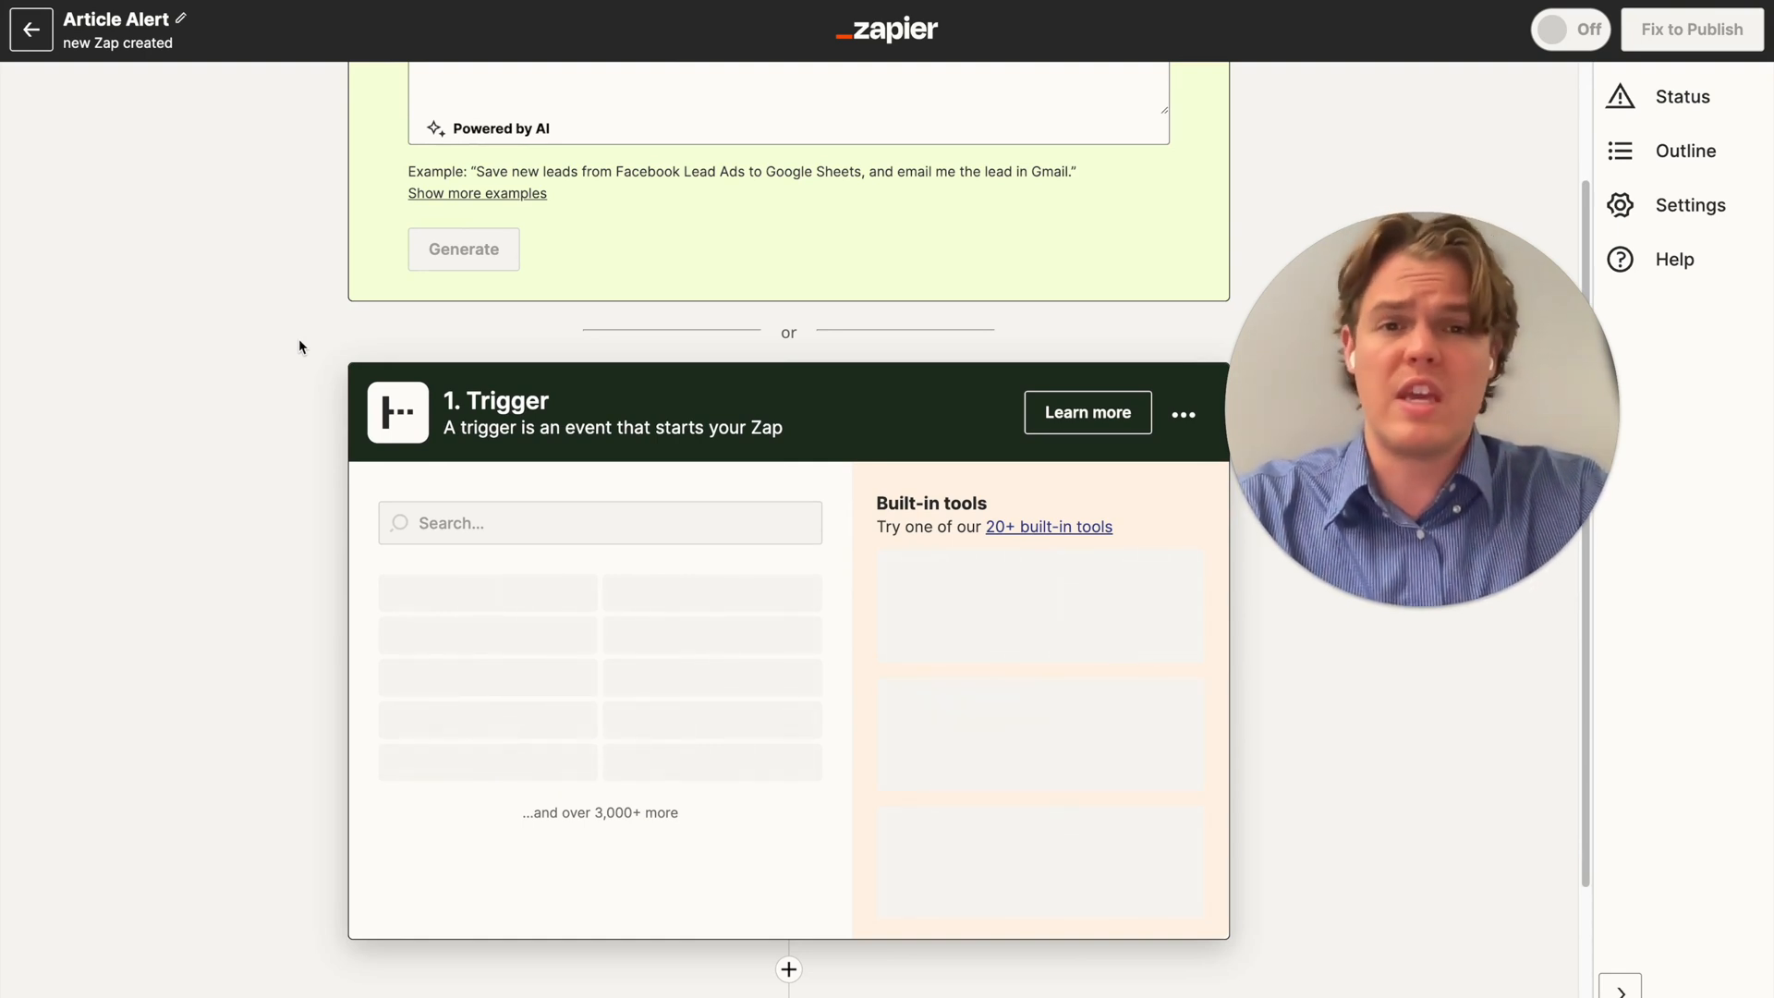
{"action": "scroll", "scroll_direction": "down", "scroll_amount": 3}
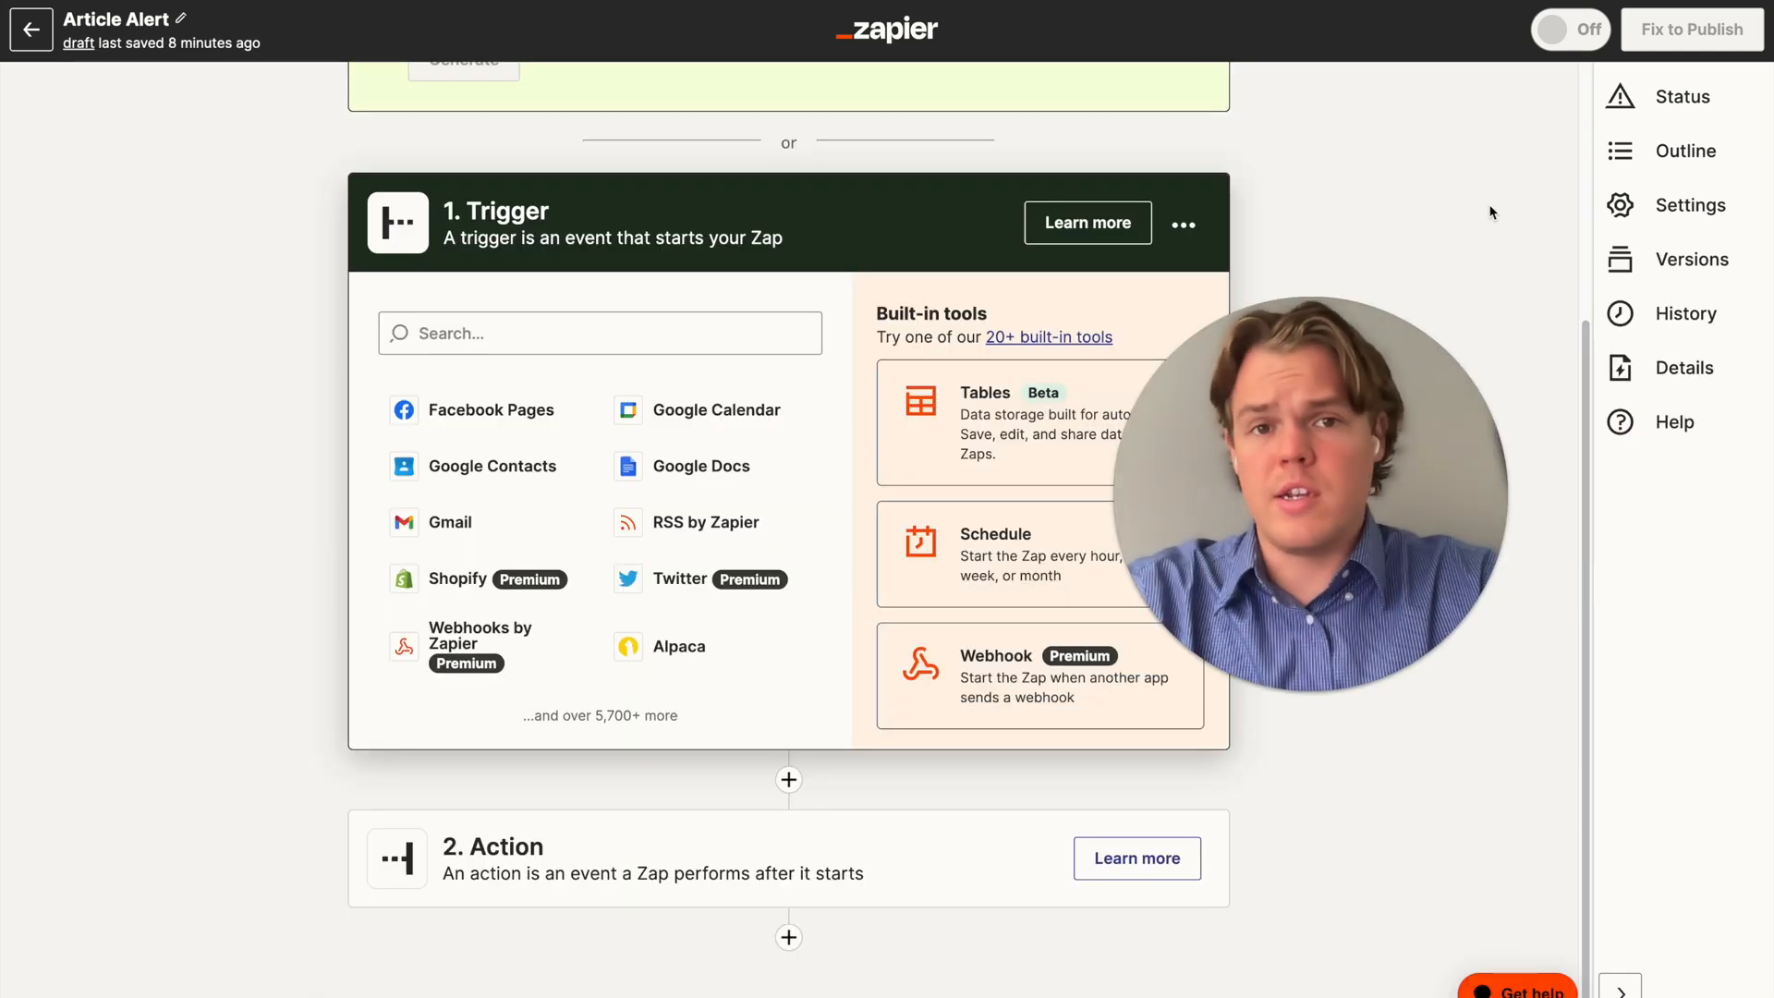
Search 'rss' and pick RSS by Zapier as the trigger app
{"action": "type", "text": "rss"}
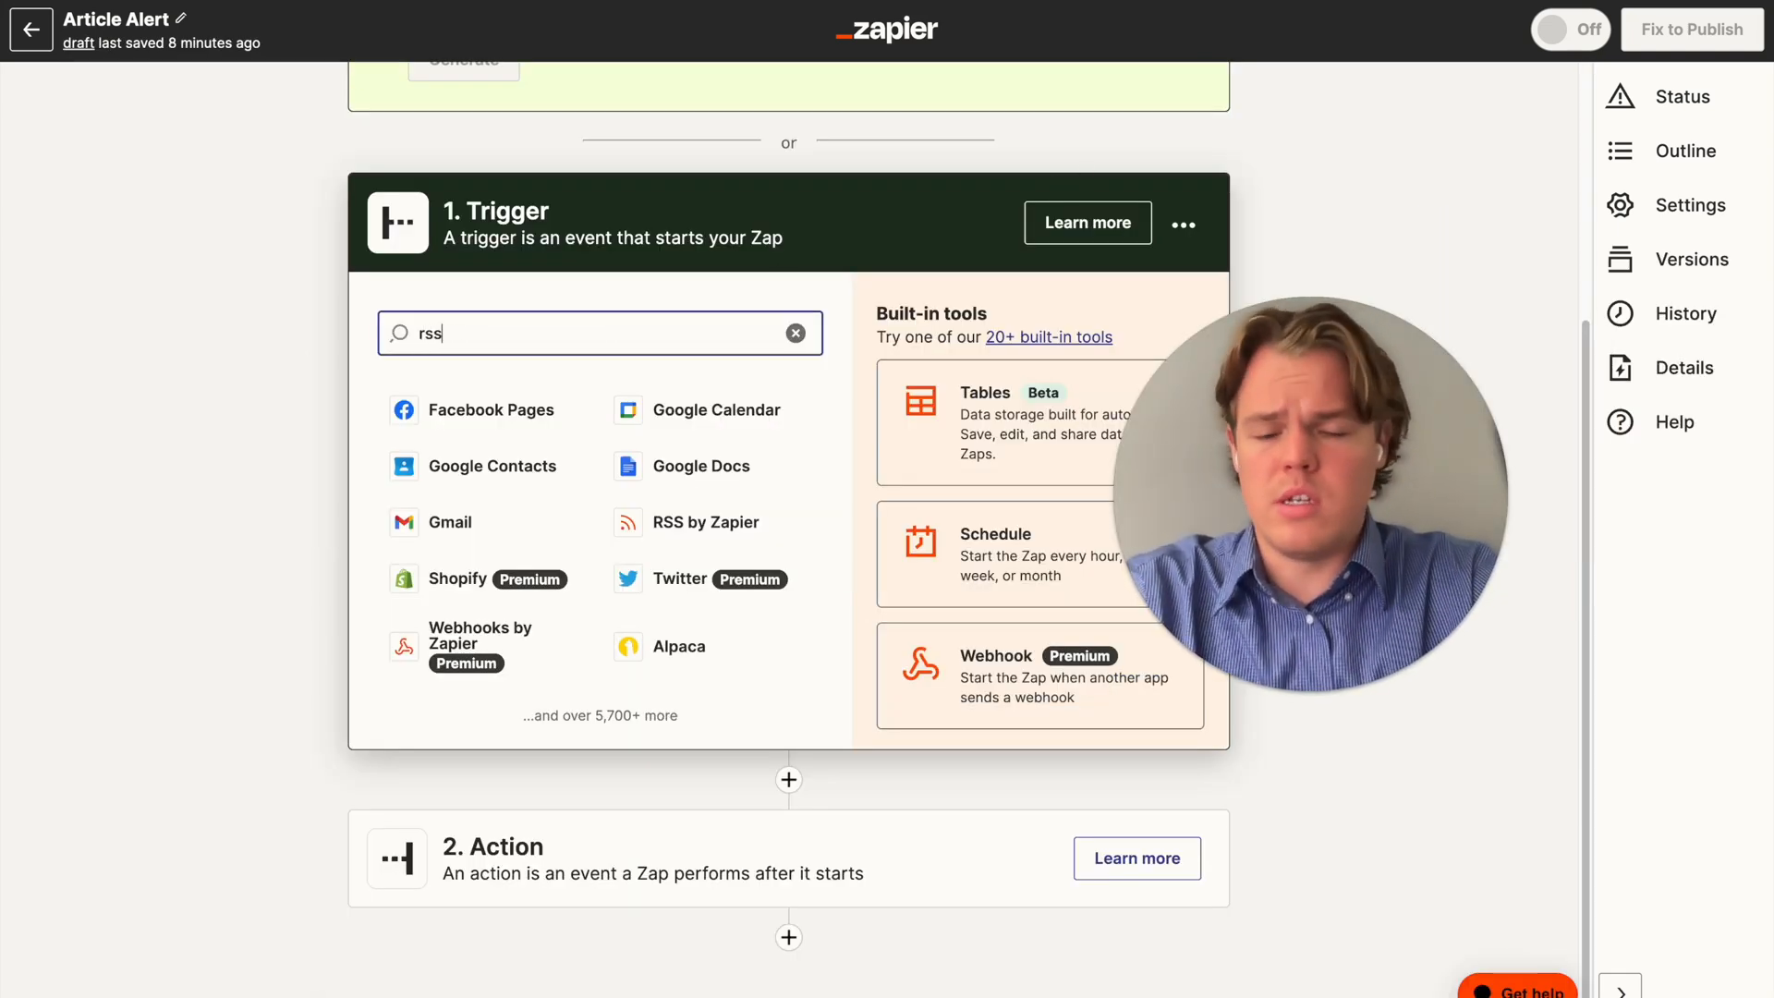
{"action": "left_click", "coordinate": [705, 521]}
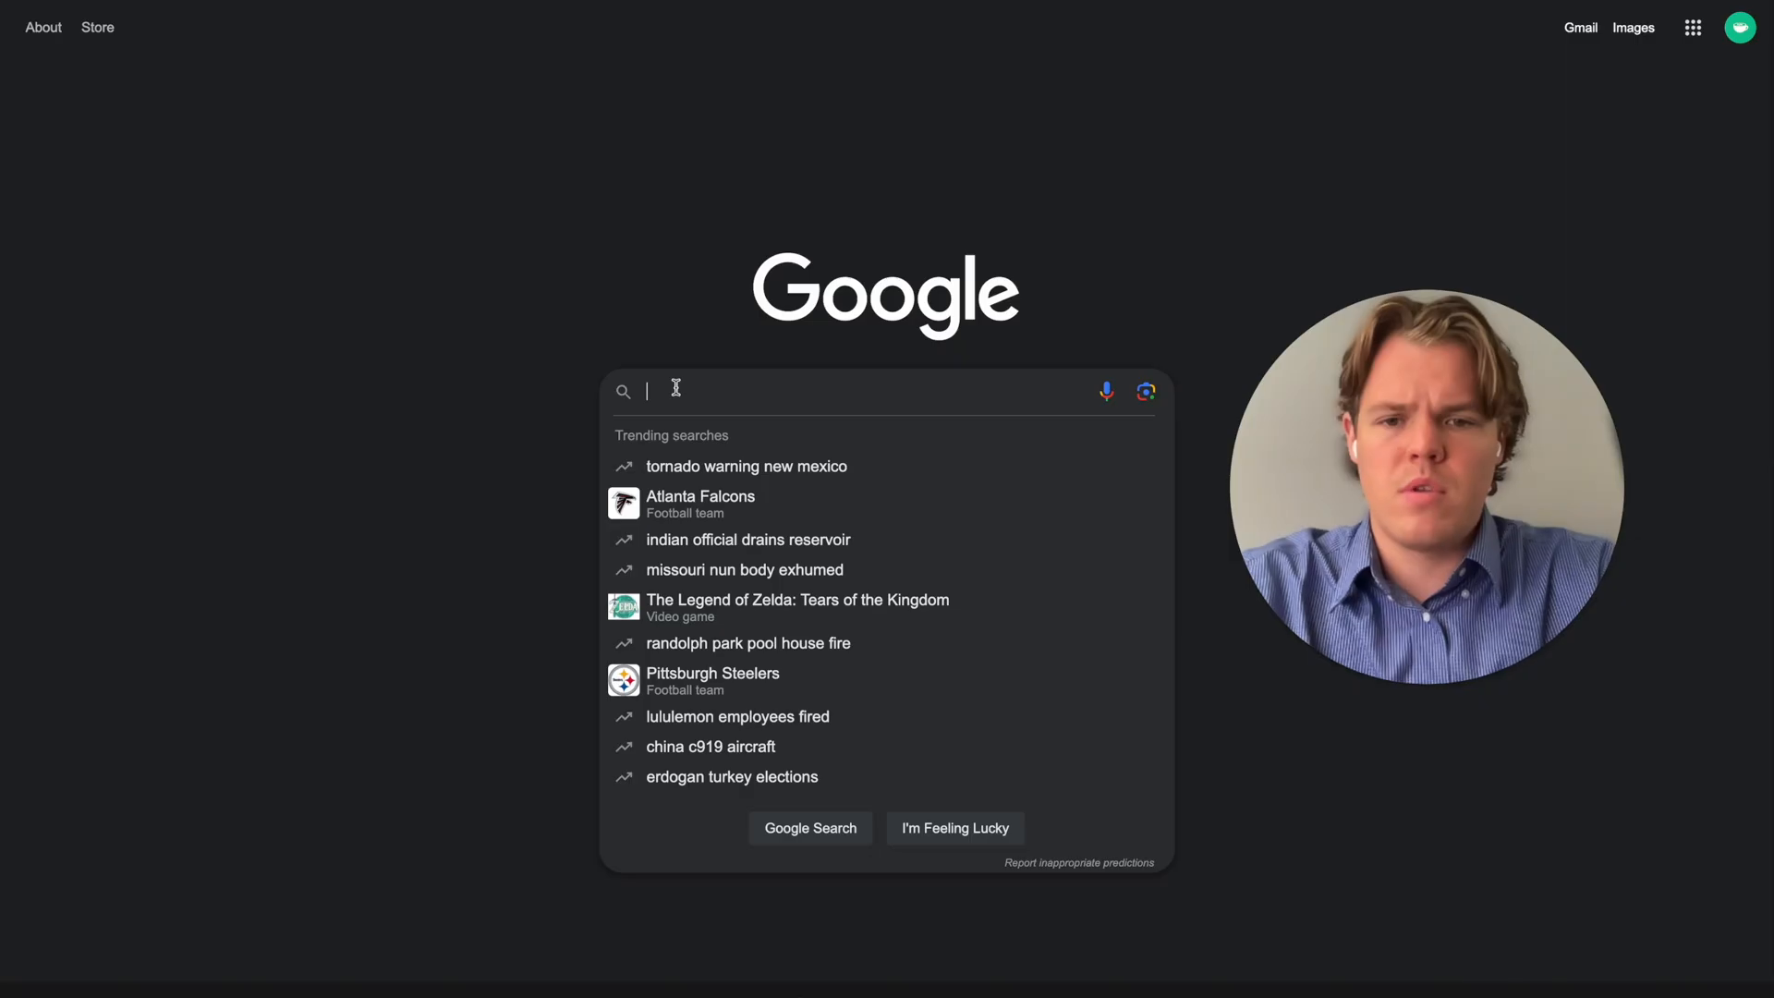
Run a Google search for 'cnn rss'
{"action": "type", "text": "cnn rss"}
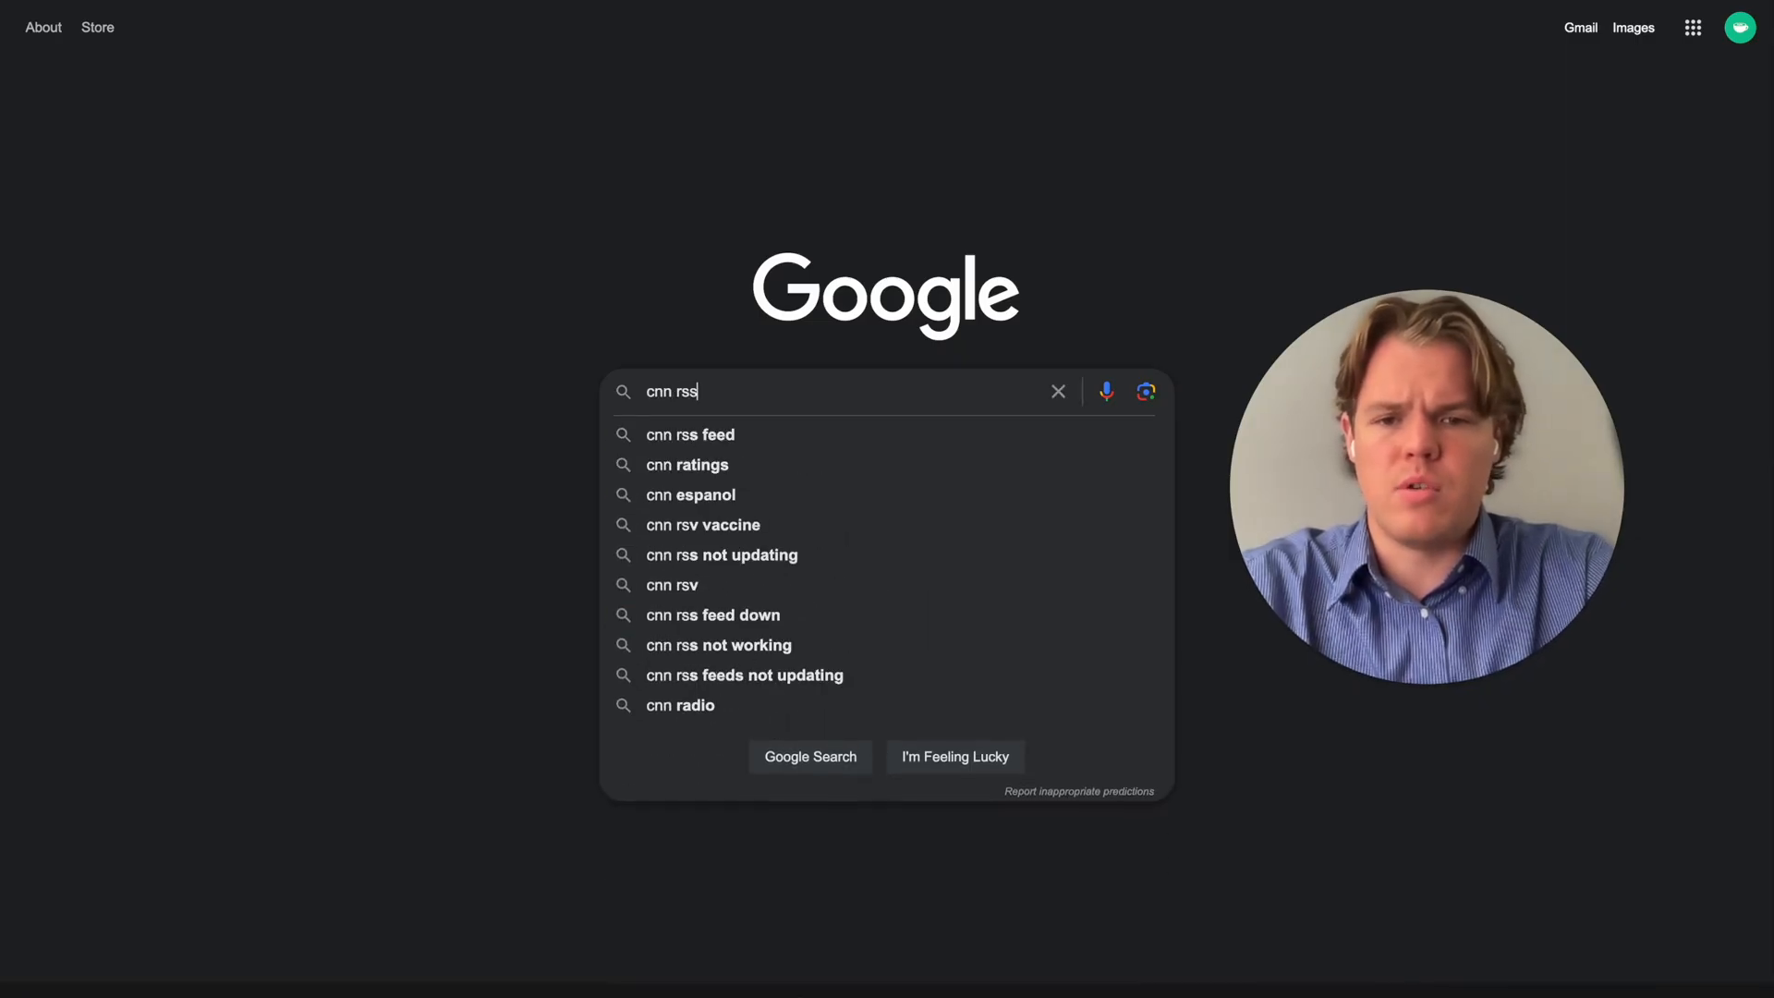
{"action": "key", "text": "Return"}
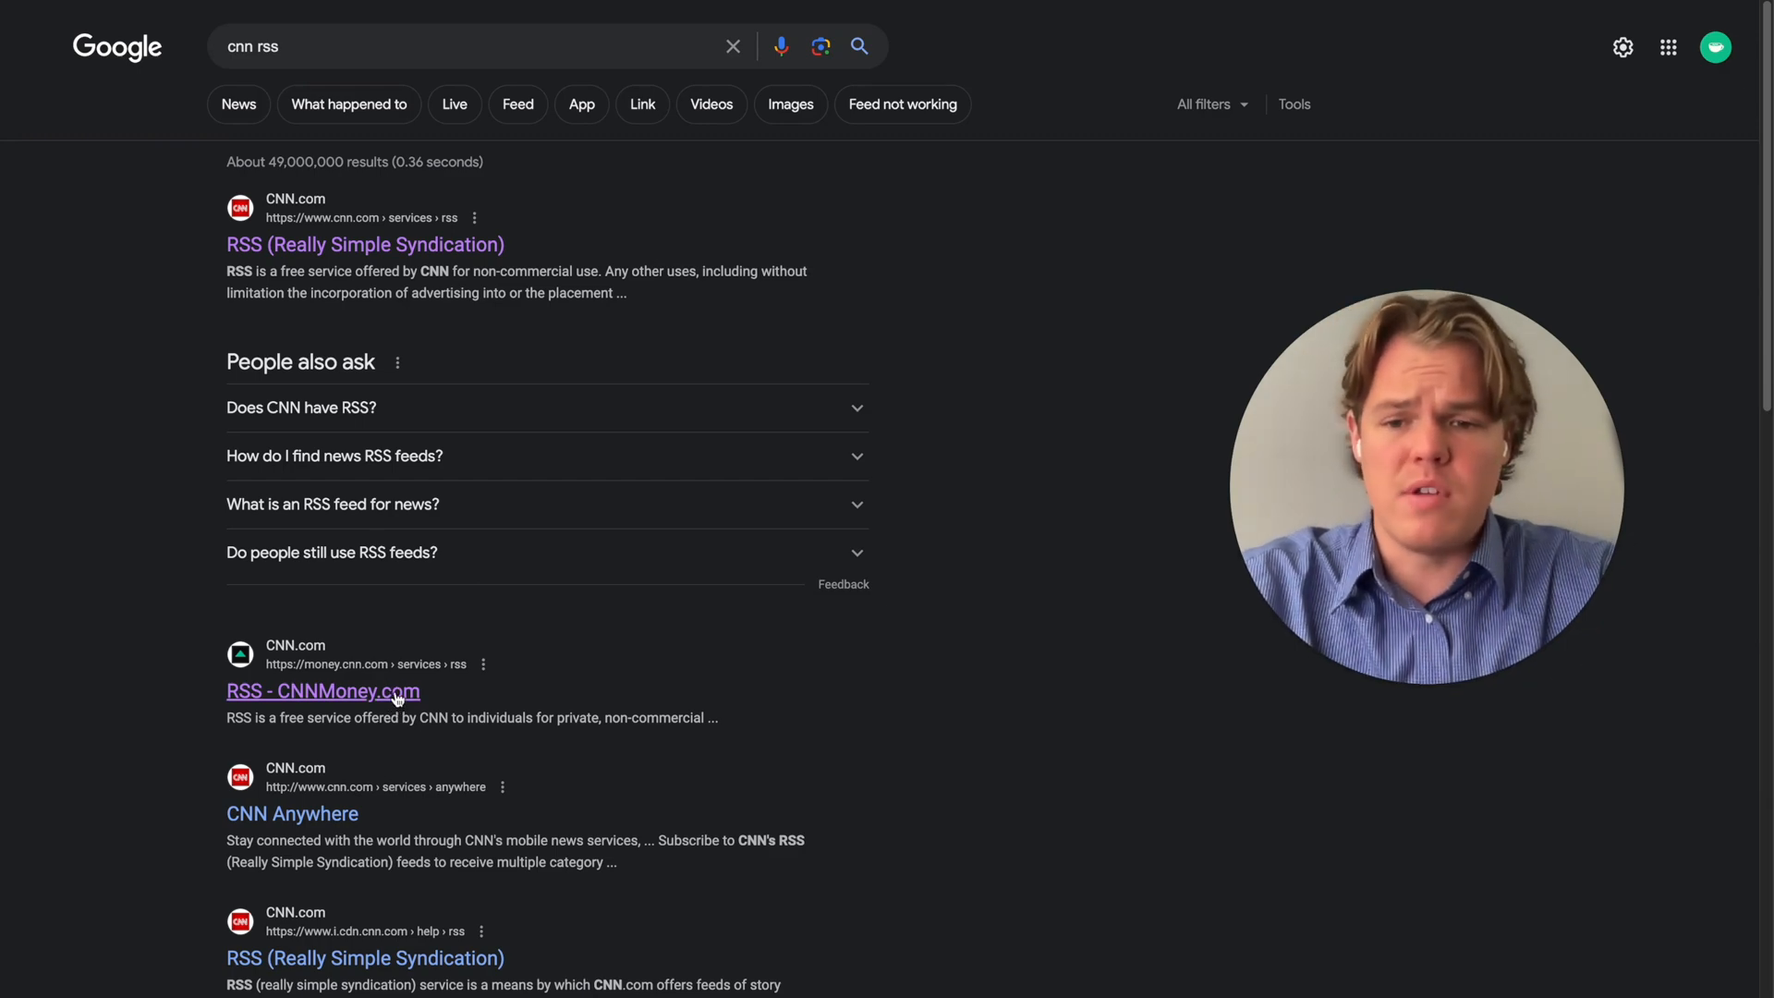
{"action": "mouse_move", "coordinate": [717, 643]}
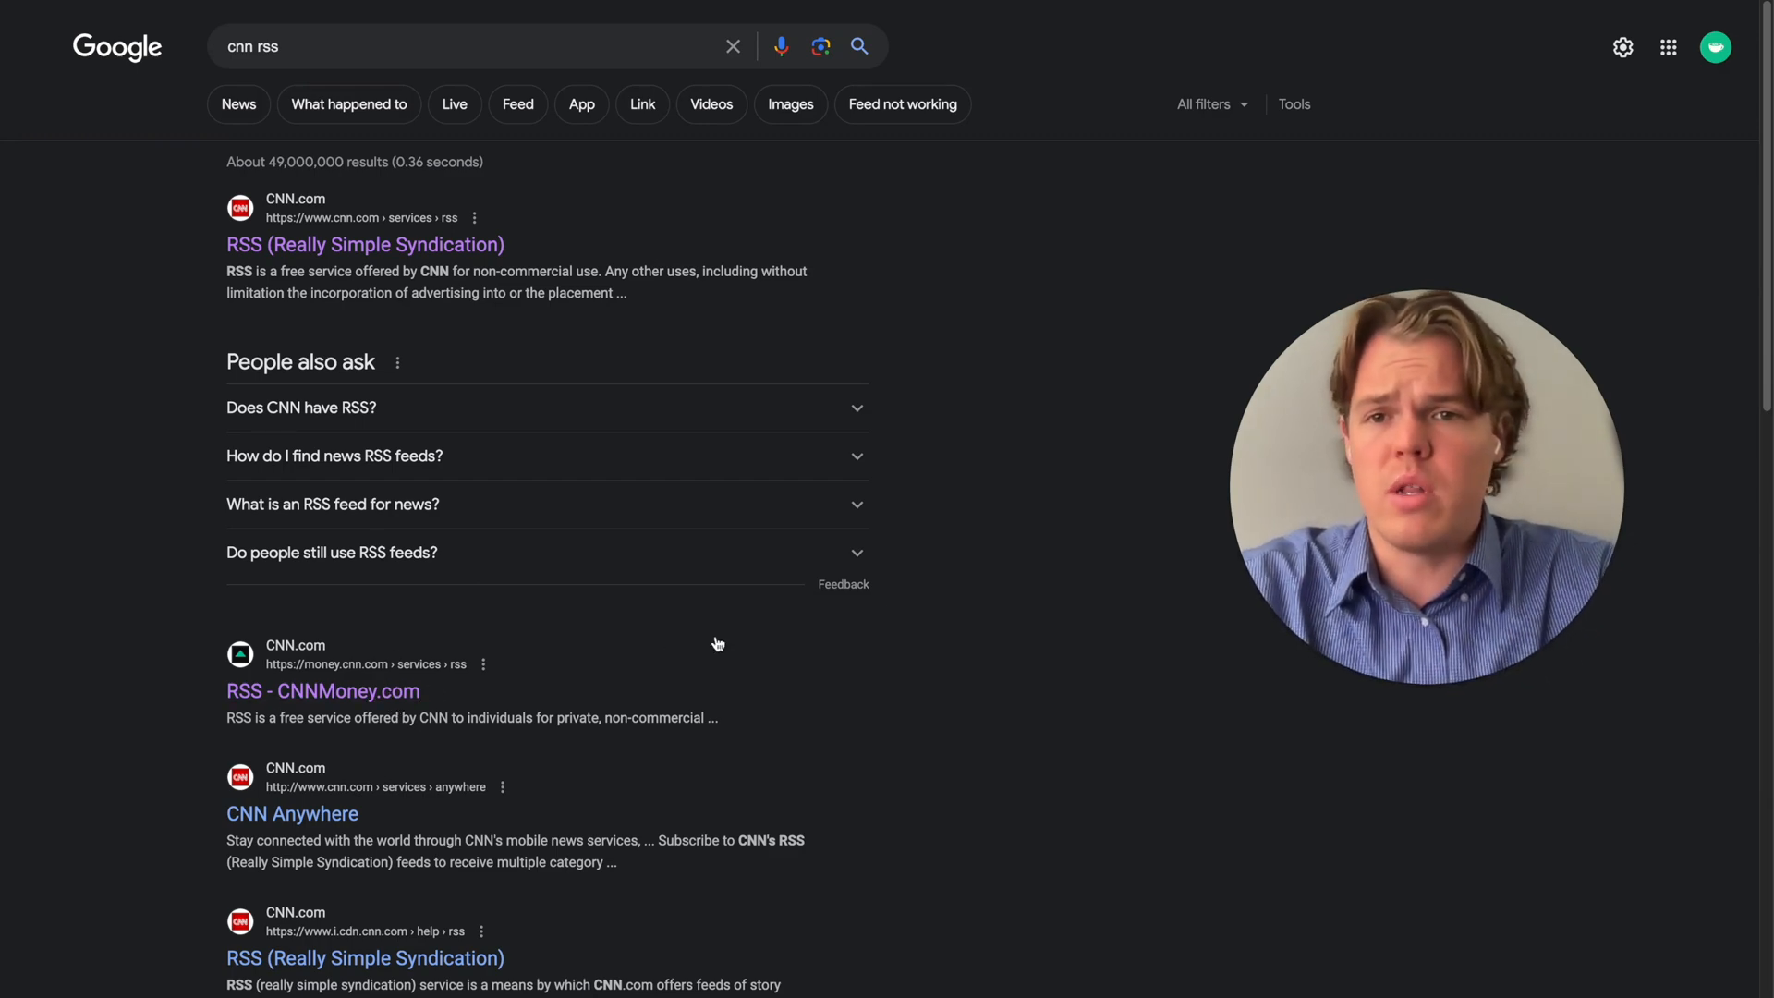
Open the CNNMoney RSS feeds page and view its News feed list
{"action": "left_click", "coordinate": [322, 691]}
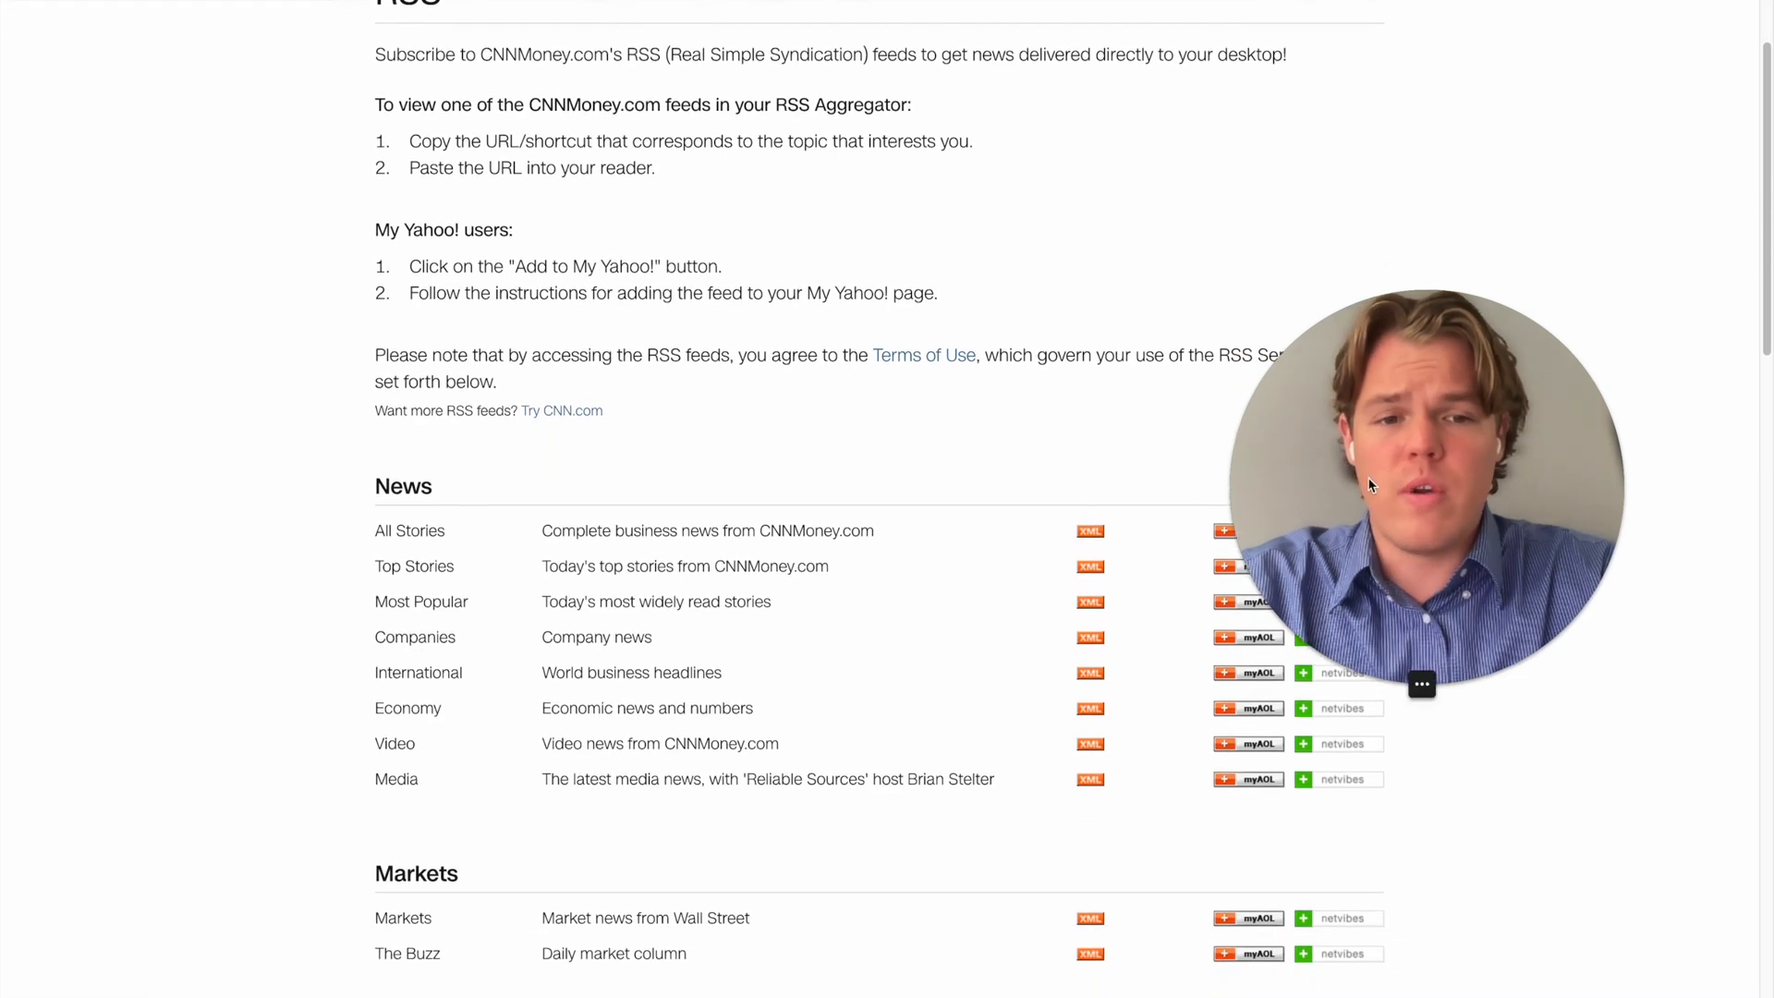
{"action": "scroll", "scroll_direction": "down", "scroll_amount": 3}
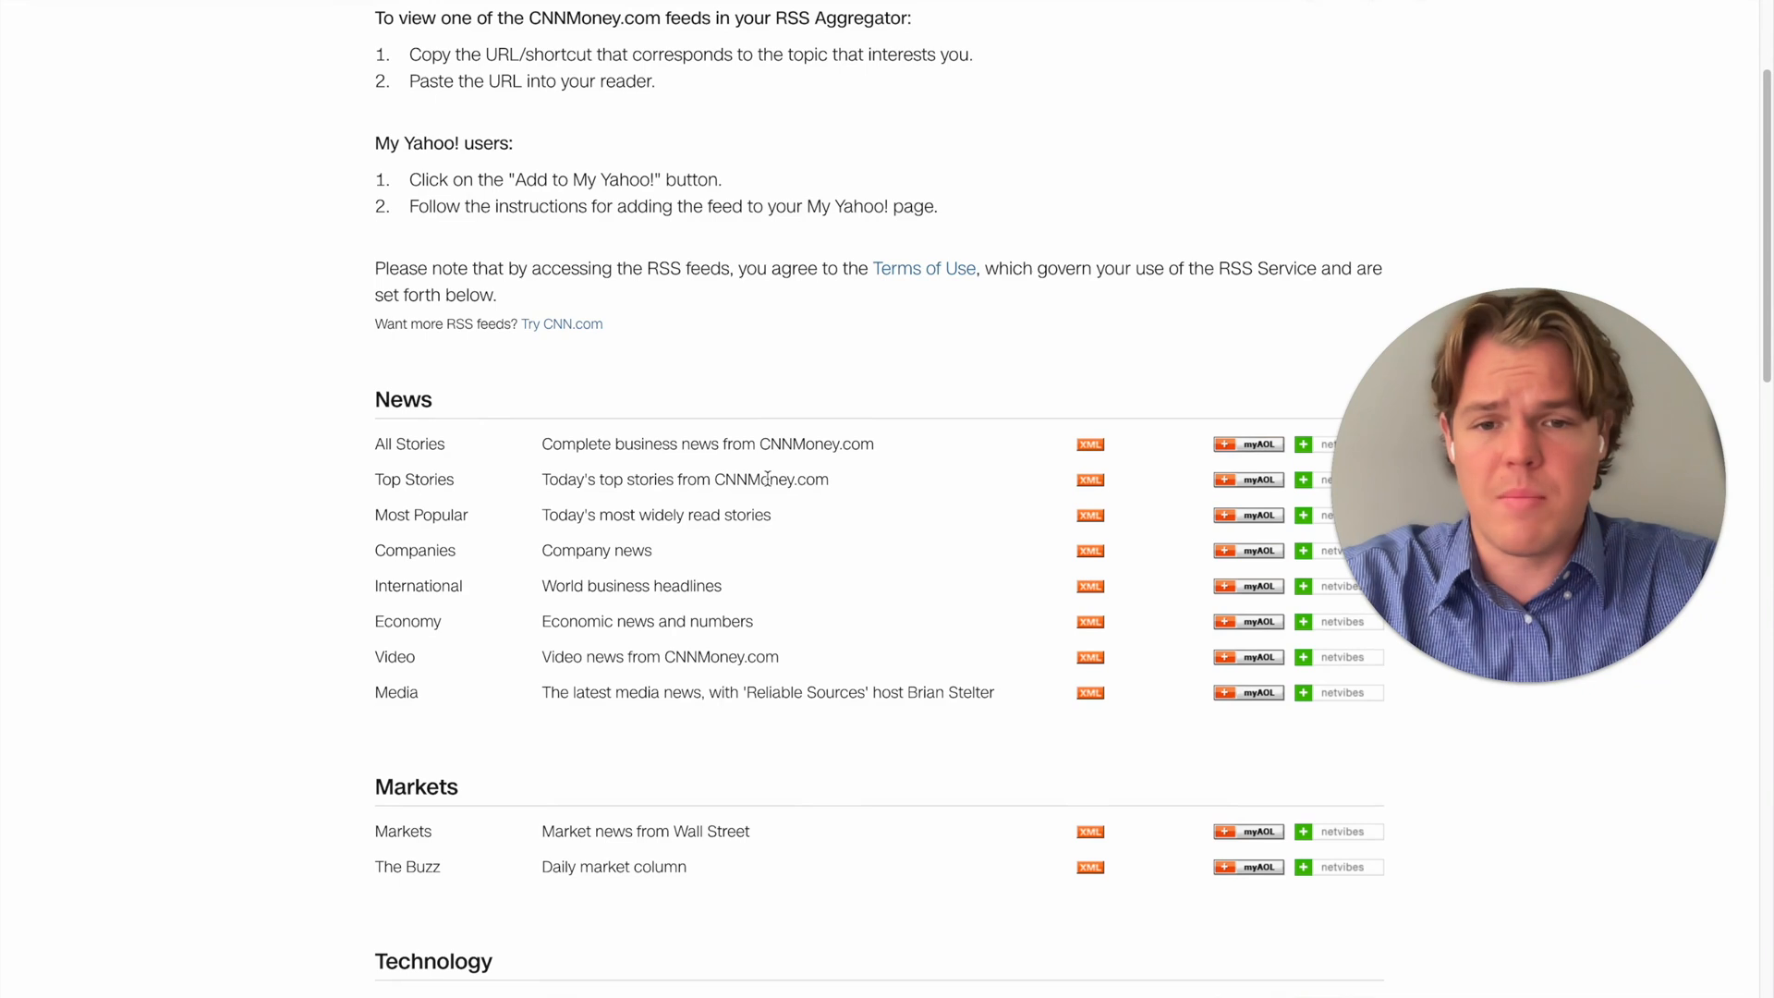
{"action": "mouse_move", "coordinate": [1031, 504]}
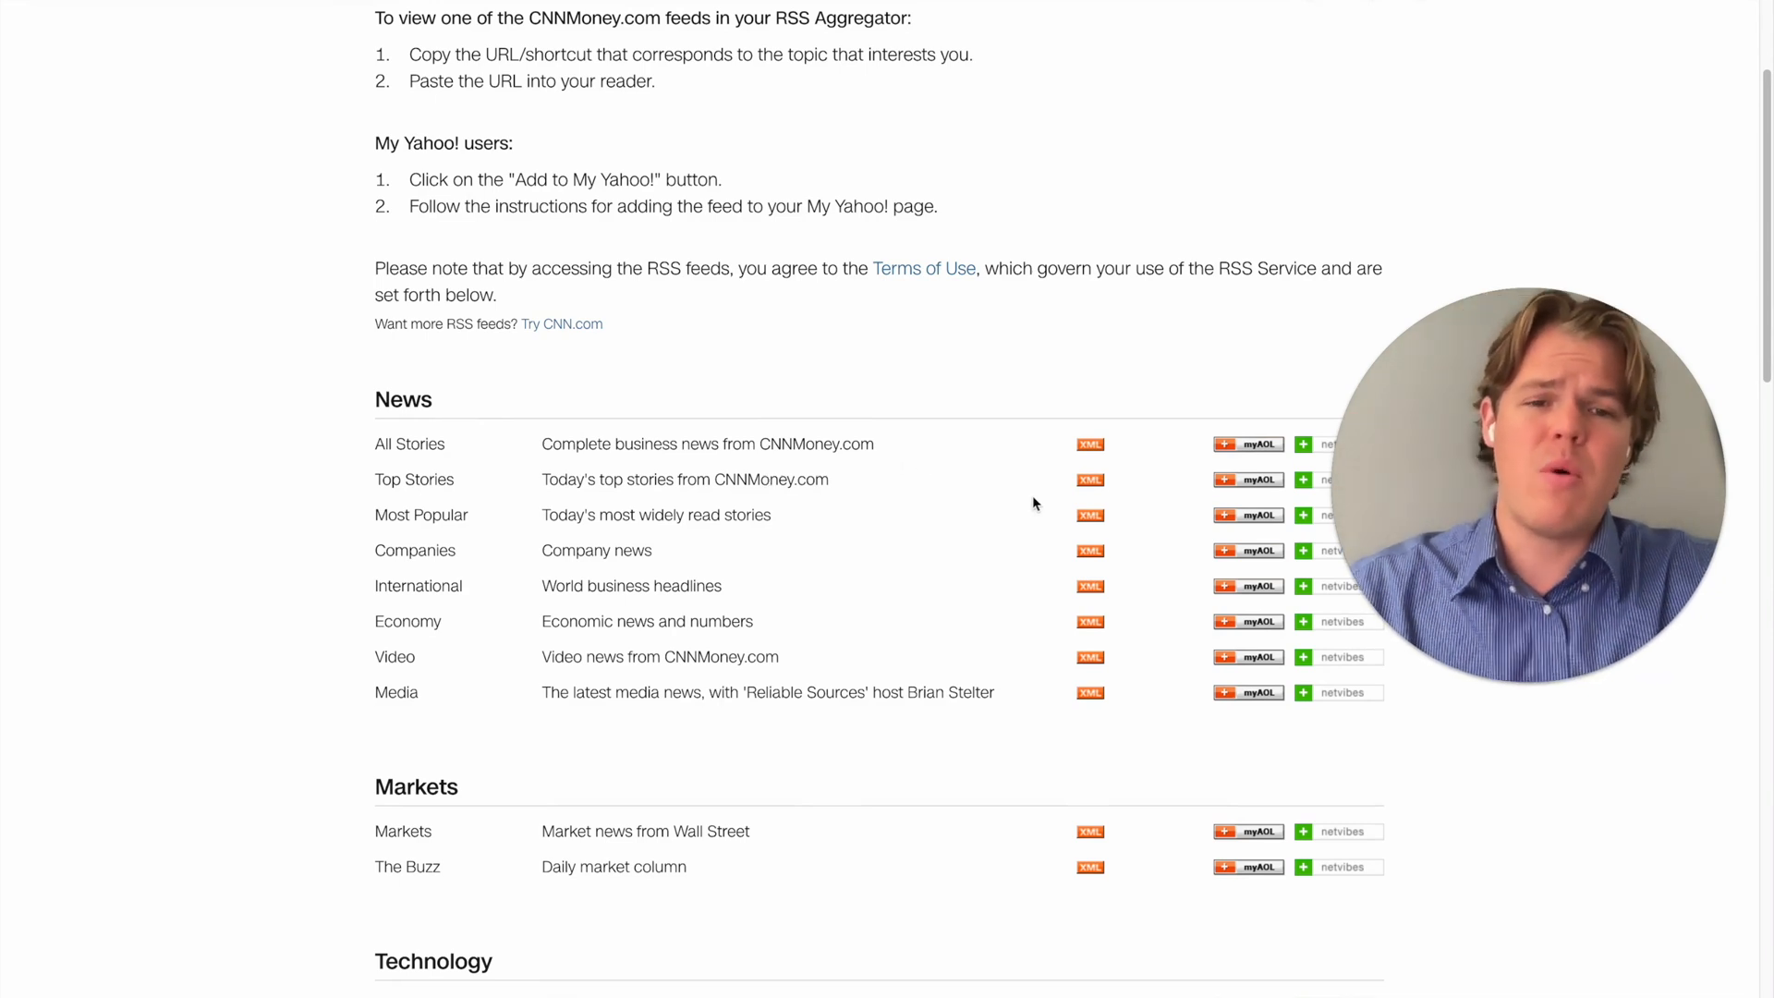
{"action": "mouse_move", "coordinate": [917, 477]}
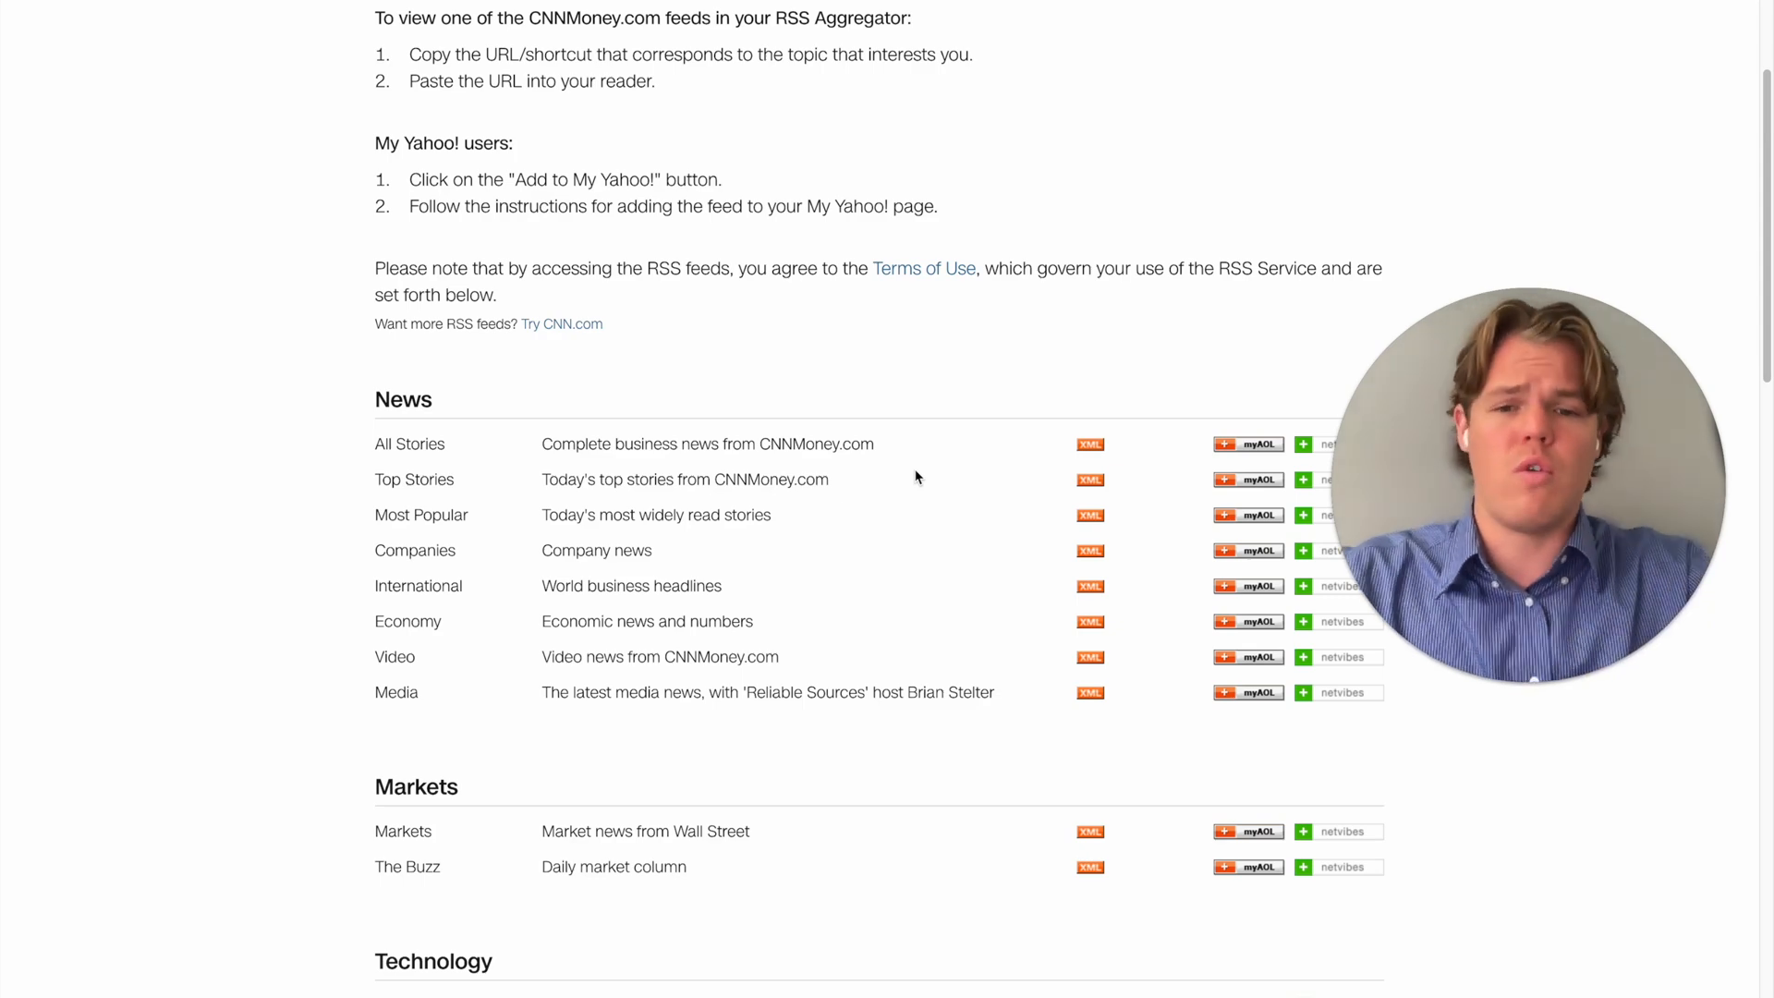
{"action": "left_click", "coordinate": [1090, 479]}
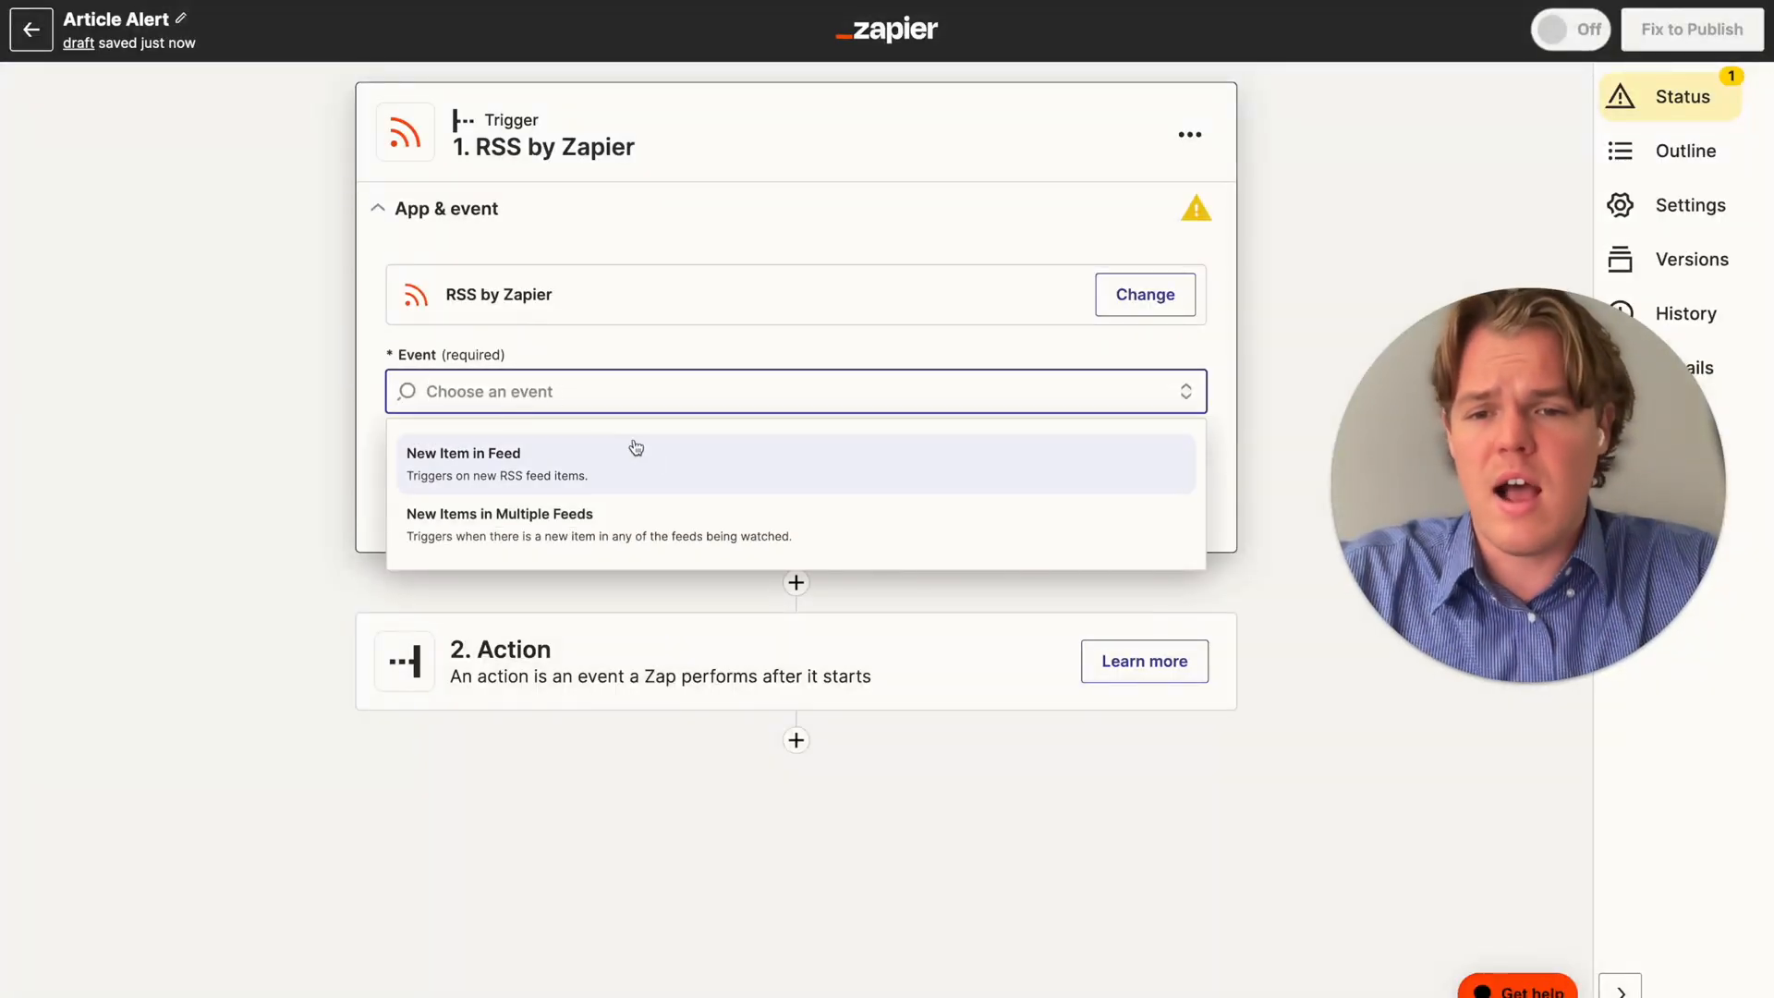
{"action": "mouse_move", "coordinate": [612, 523]}
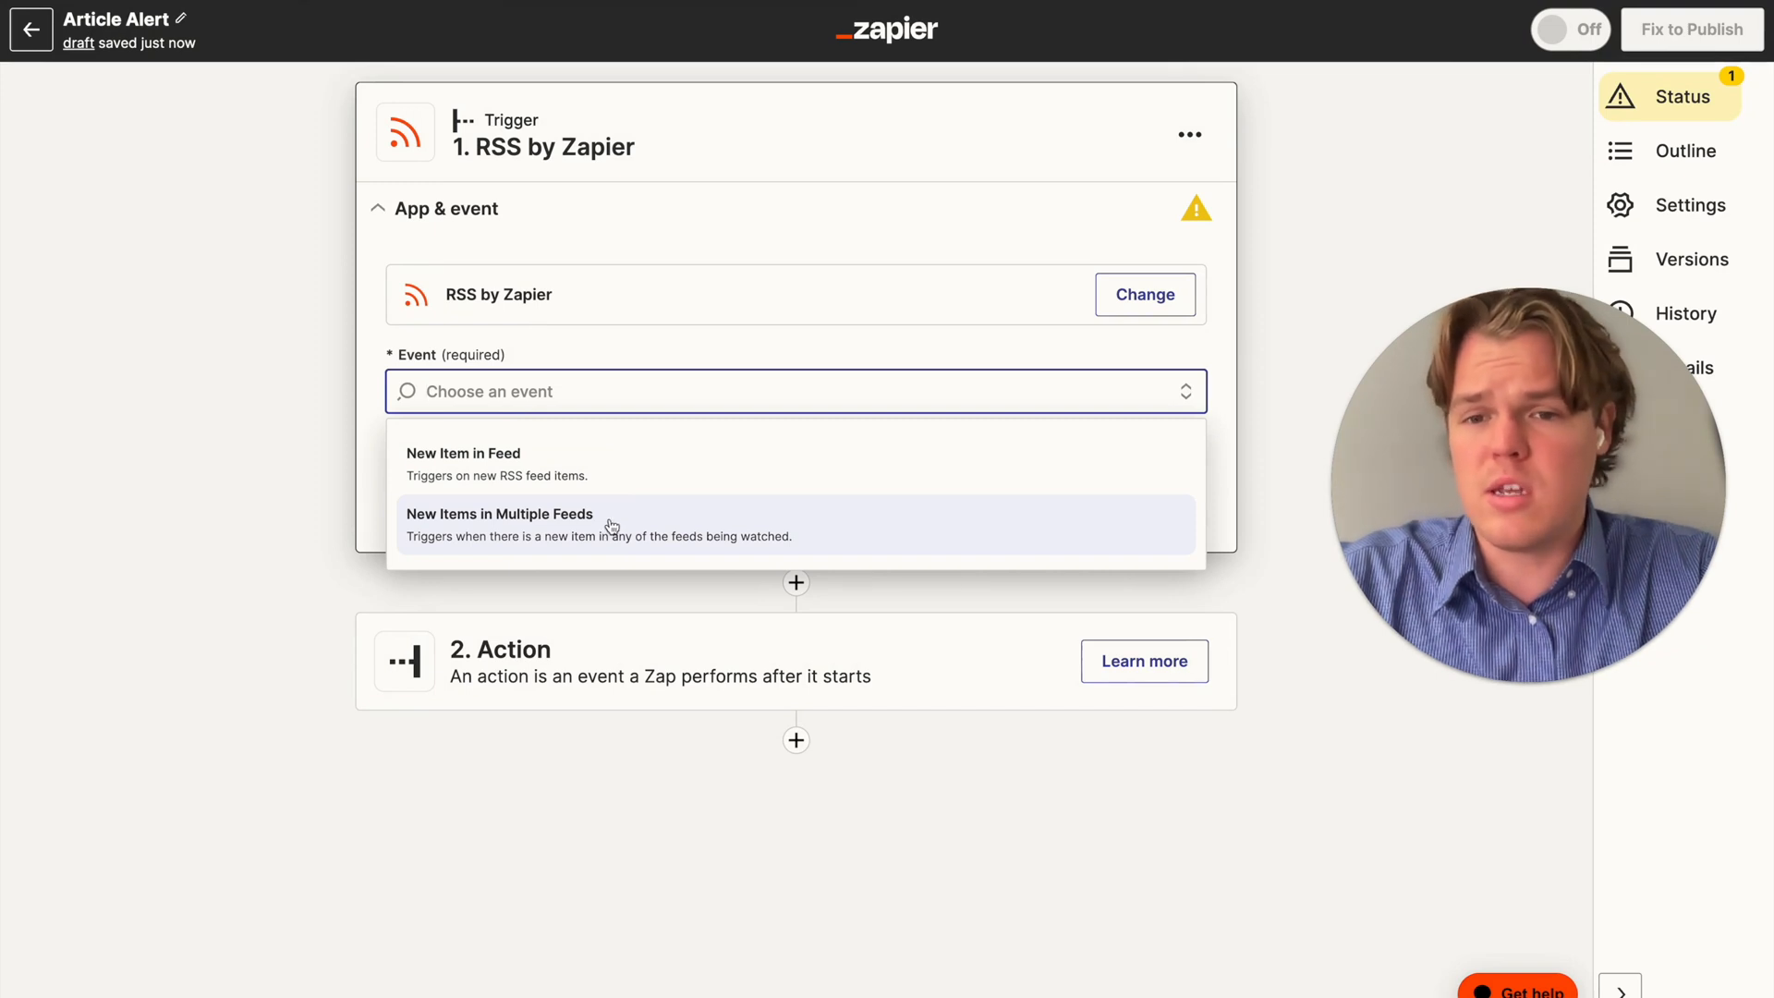
{"action": "mouse_move", "coordinate": [585, 464]}
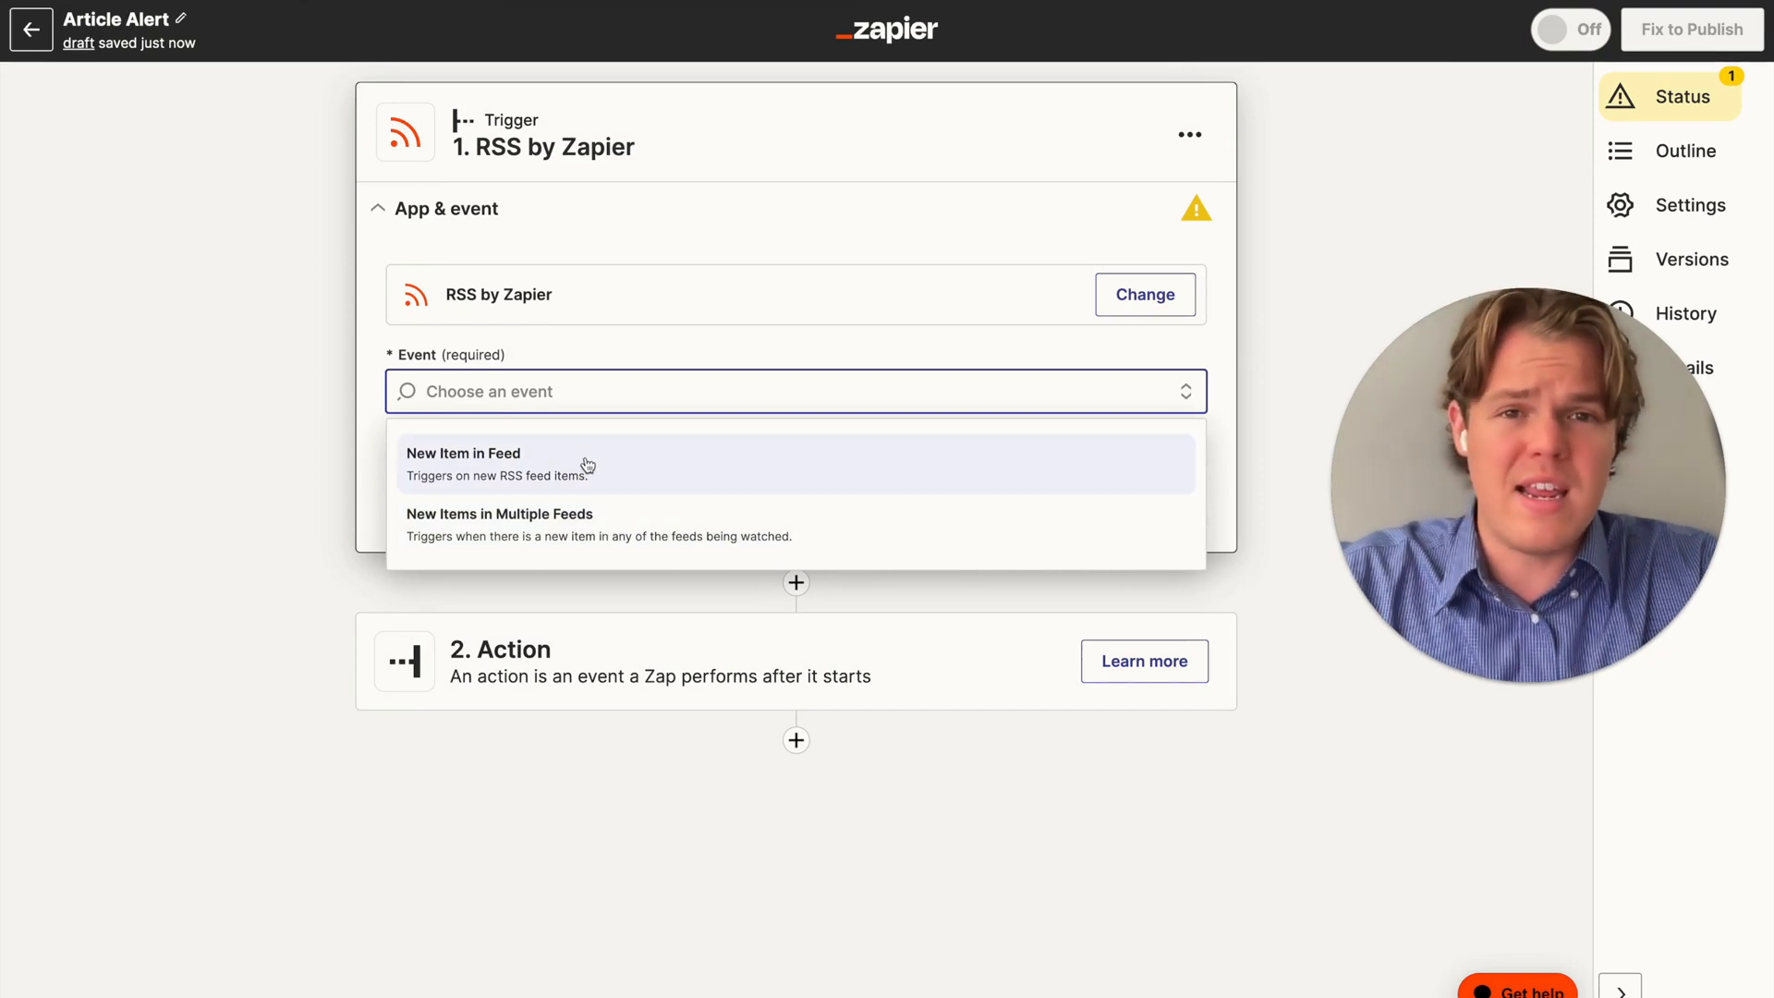
{"action": "mouse_move", "coordinate": [661, 508]}
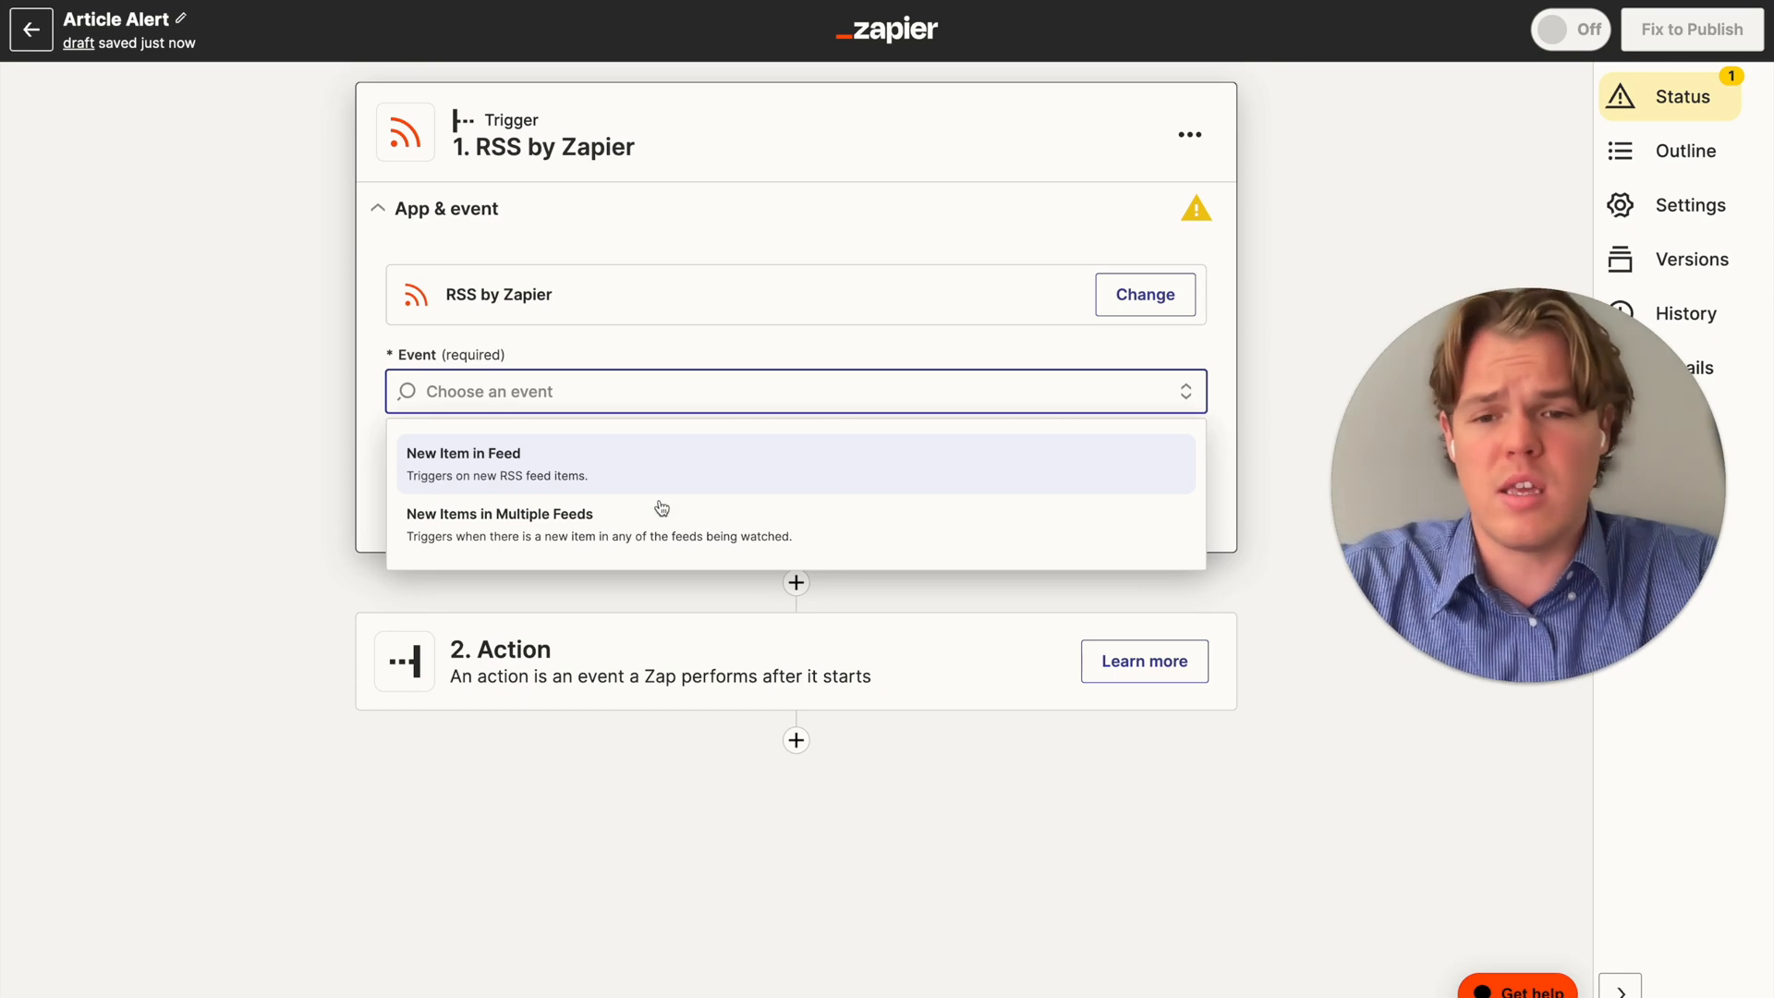
Set the RSS trigger event to New Items in Multiple Feeds and continue
{"action": "left_click", "coordinate": [498, 513]}
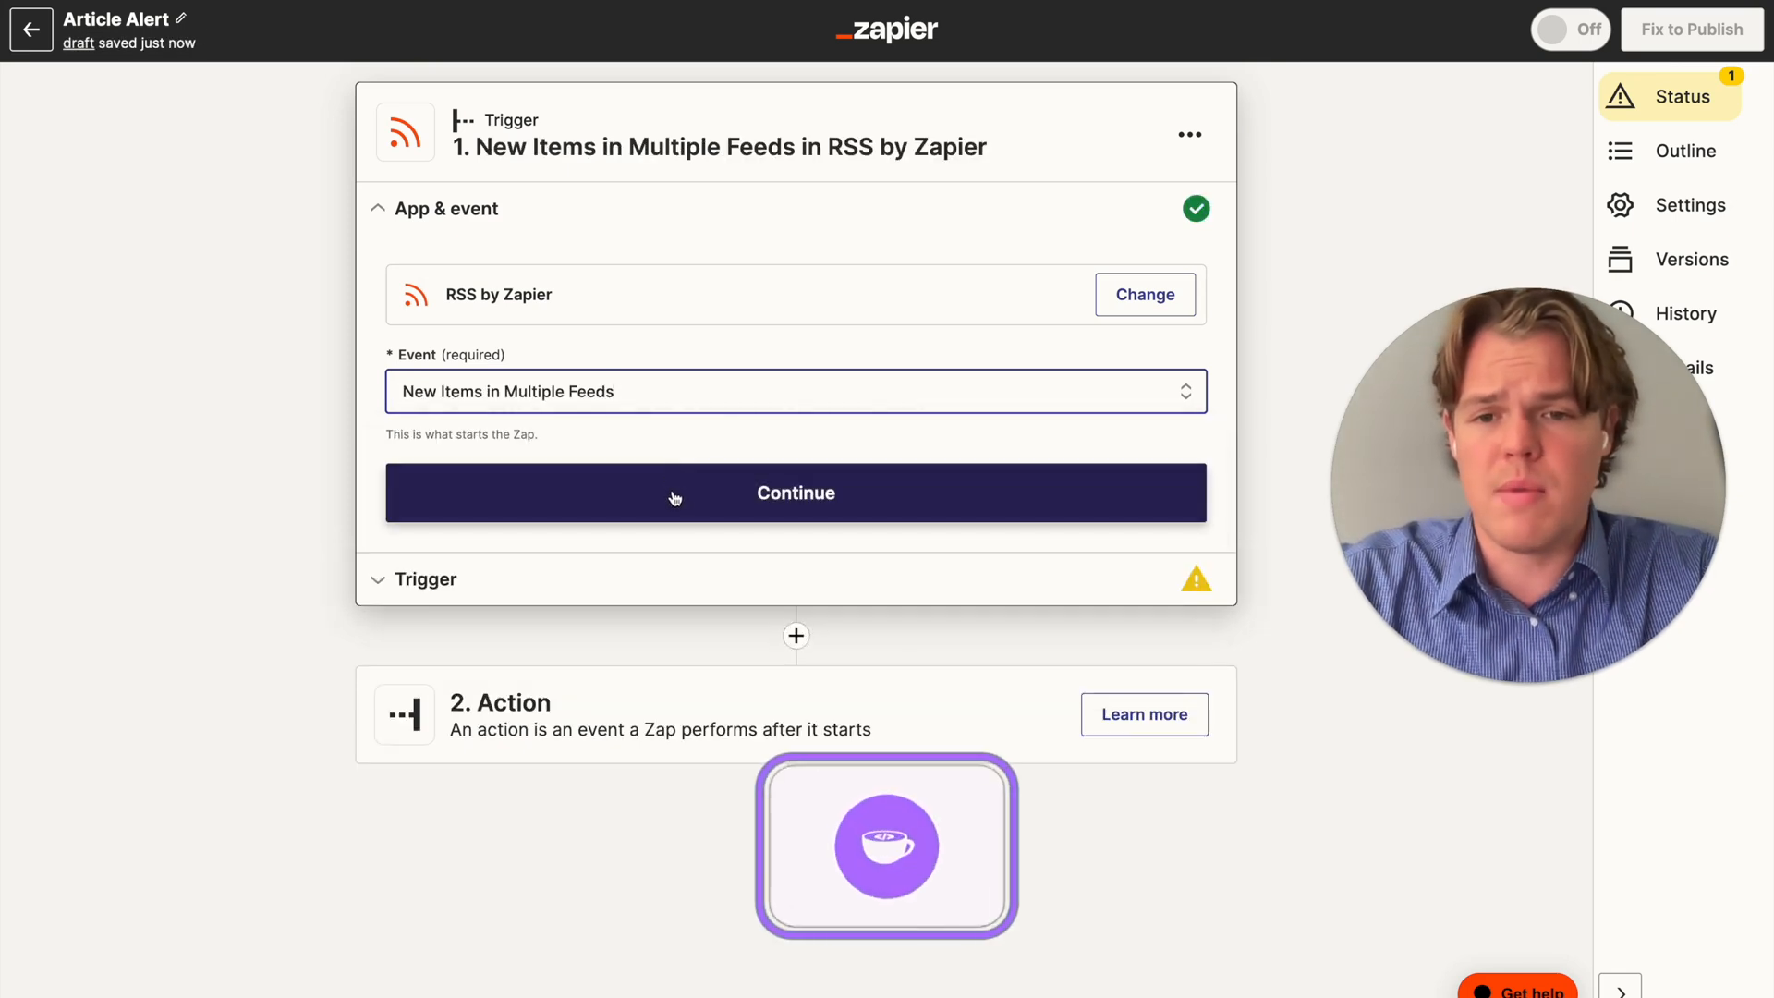
{"action": "left_click", "coordinate": [795, 492]}
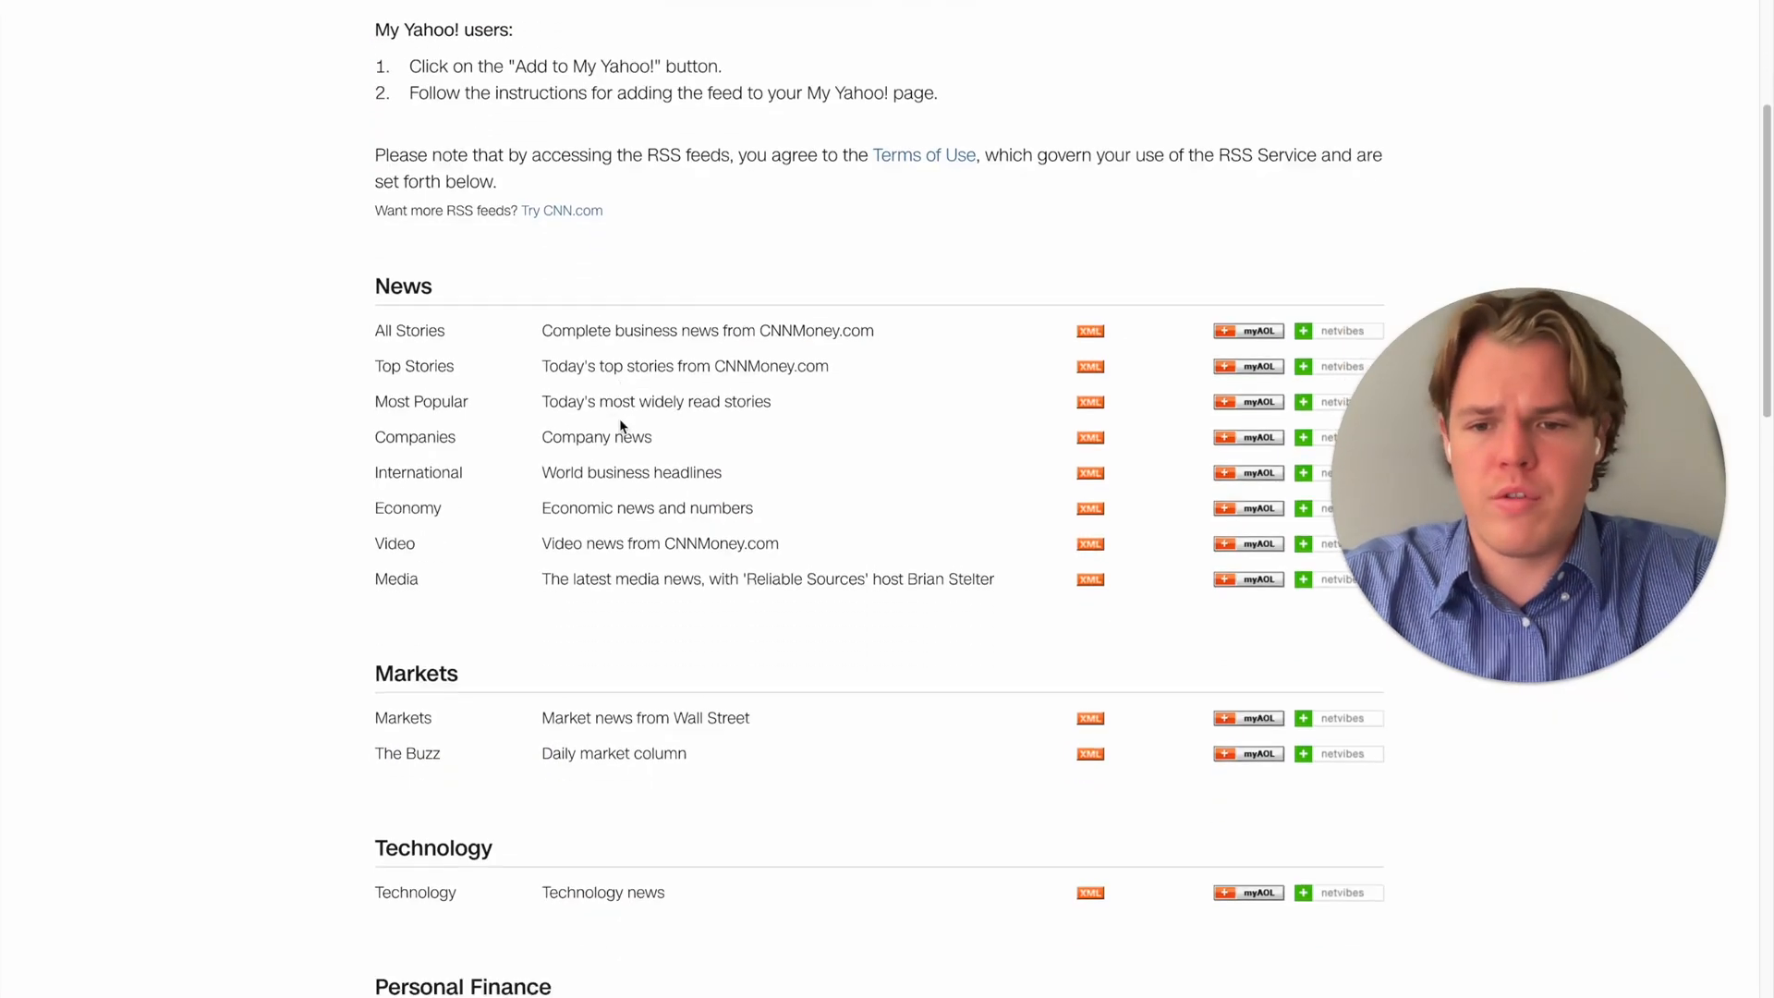
{"action": "scroll", "scroll_direction": "down", "scroll_amount": 3}
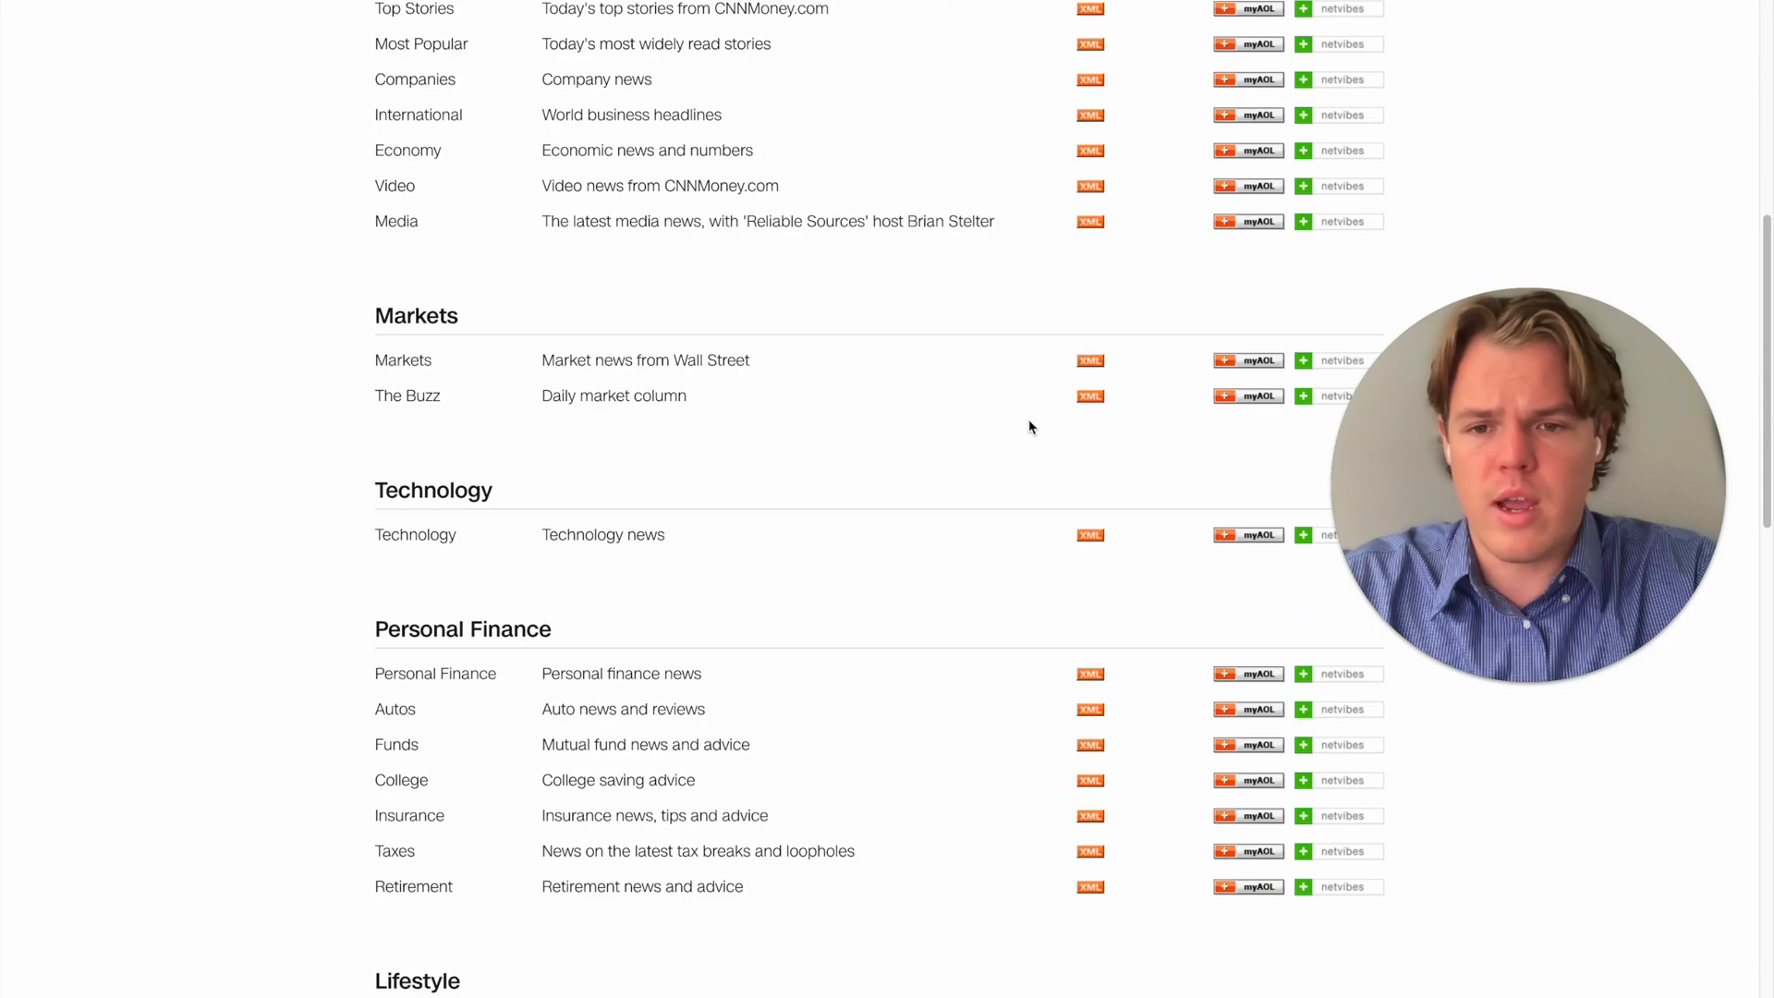
{"action": "left_click", "coordinate": [1088, 360]}
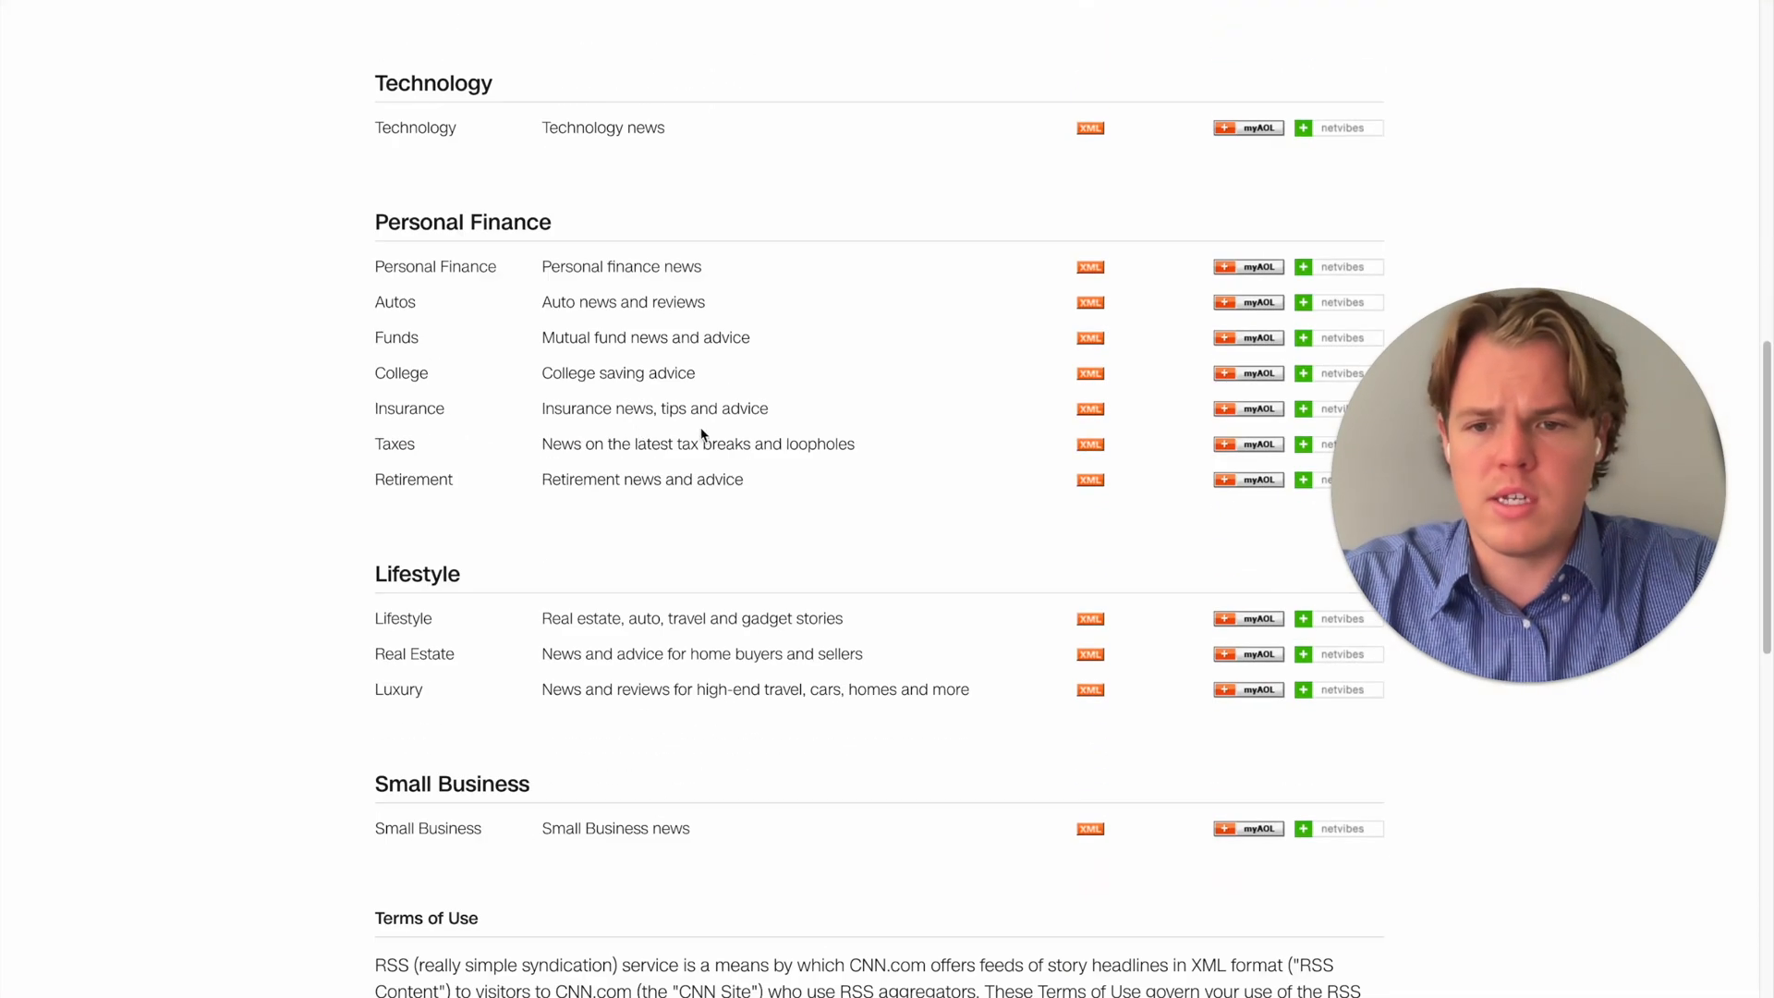
{"action": "left_click", "coordinate": [1088, 266]}
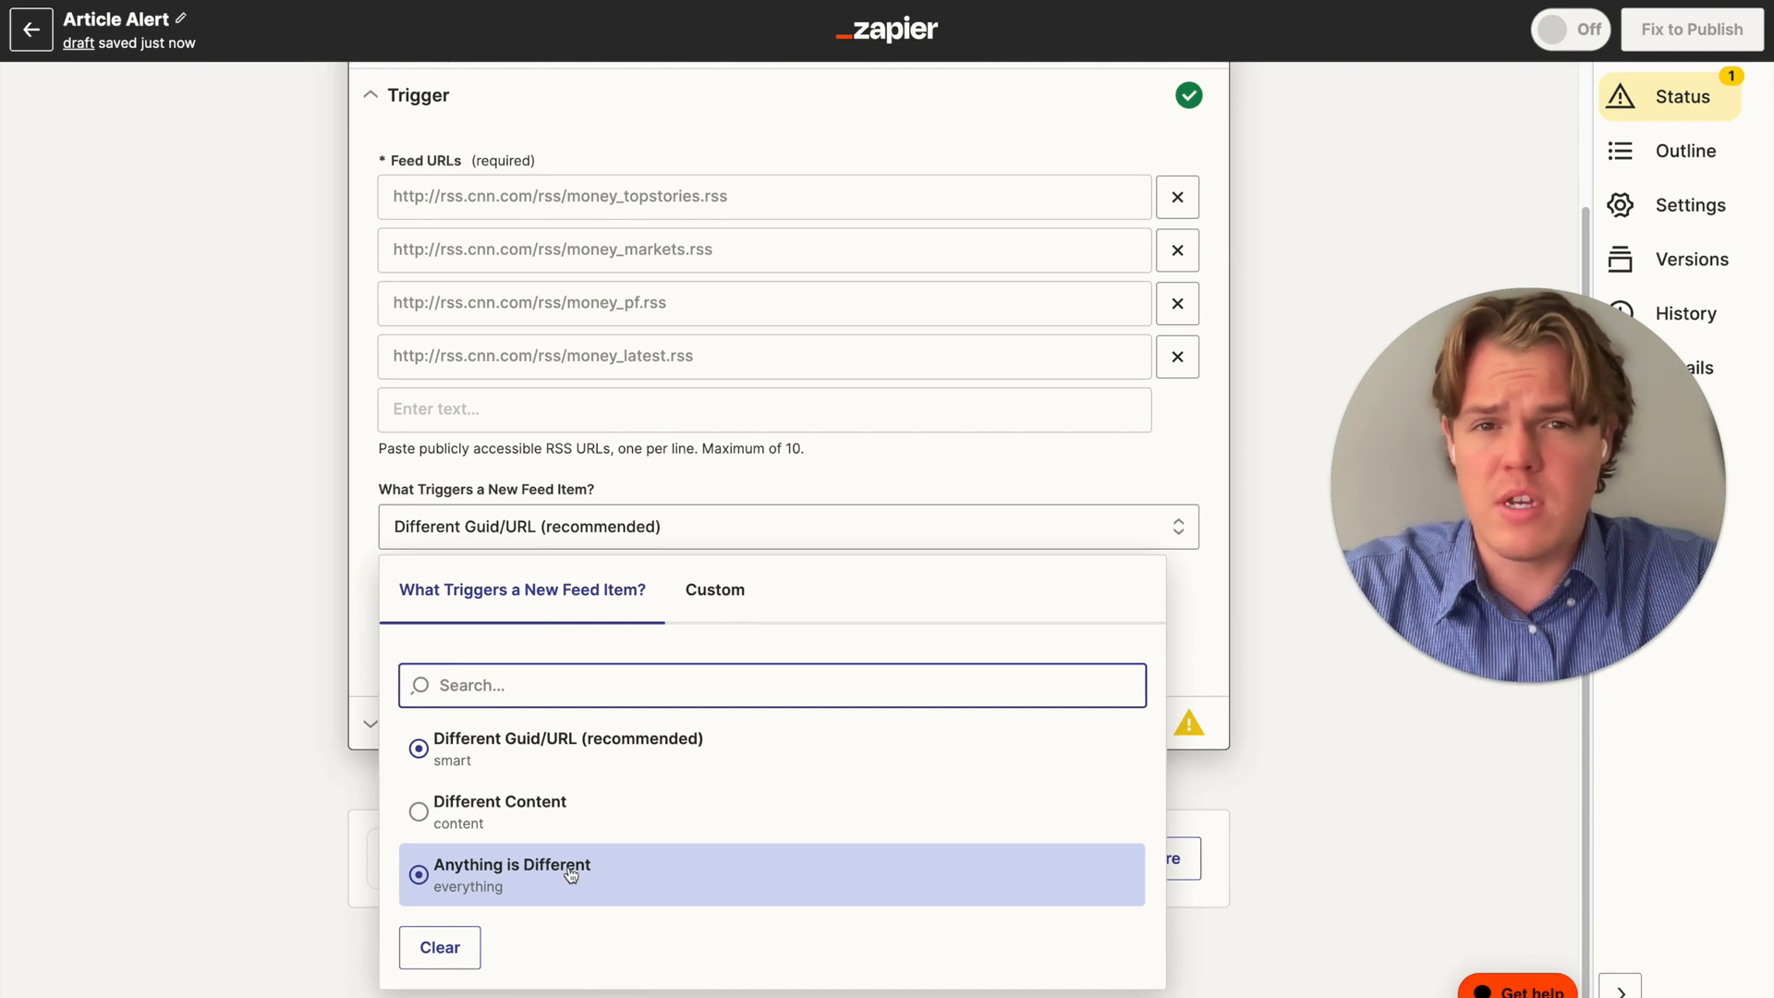
{"action": "mouse_move", "coordinate": [561, 891]}
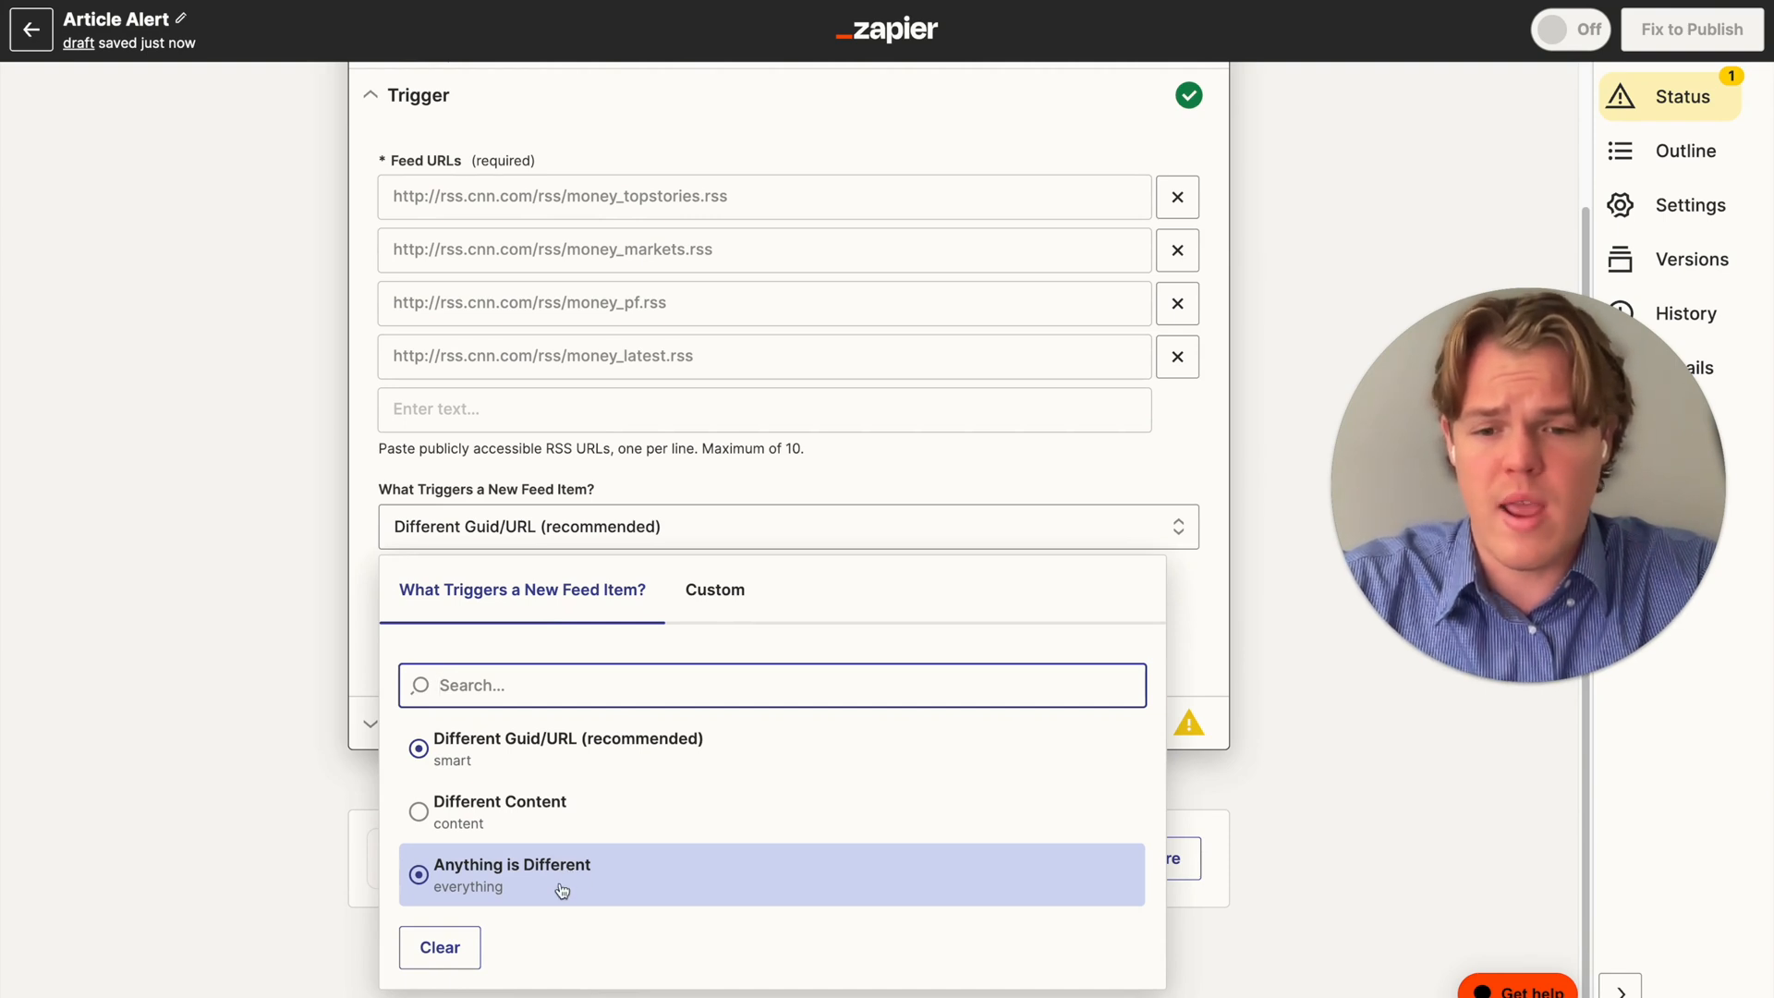
Set the feed to treat 'Anything is Different' as new, then test the trigger to load the Aston Martin IPO sample
{"action": "left_click", "coordinate": [510, 865]}
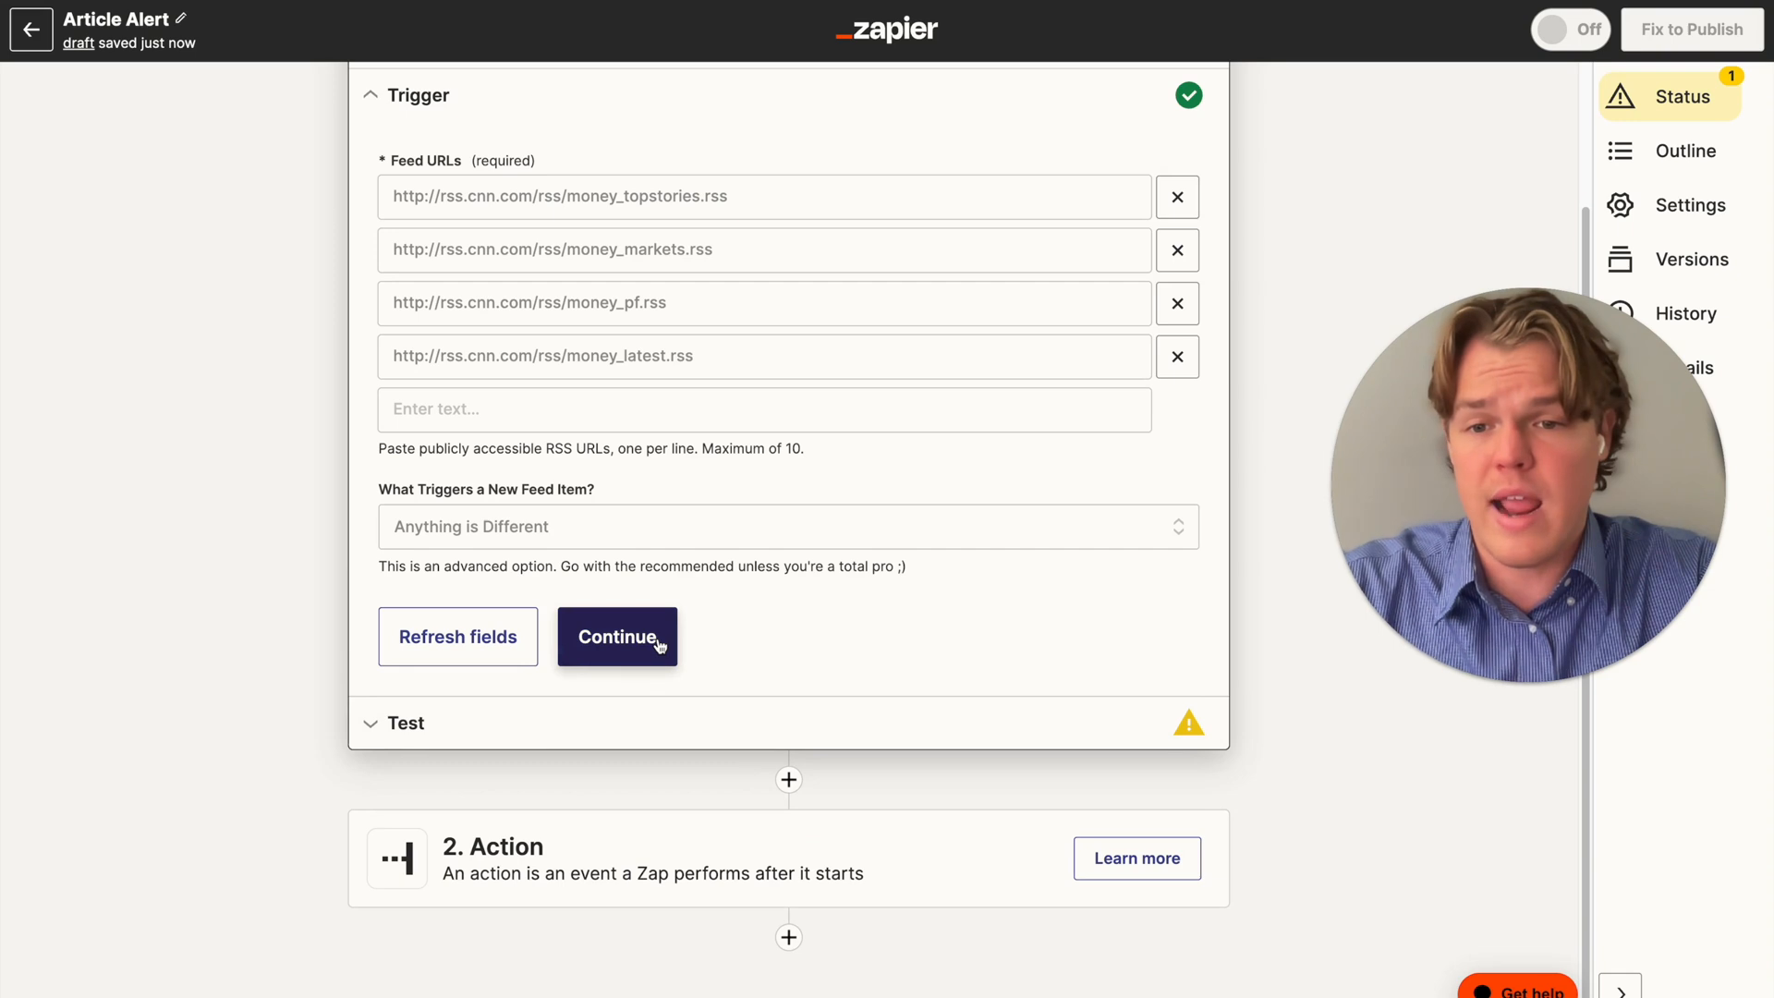
{"action": "left_click", "coordinate": [617, 635]}
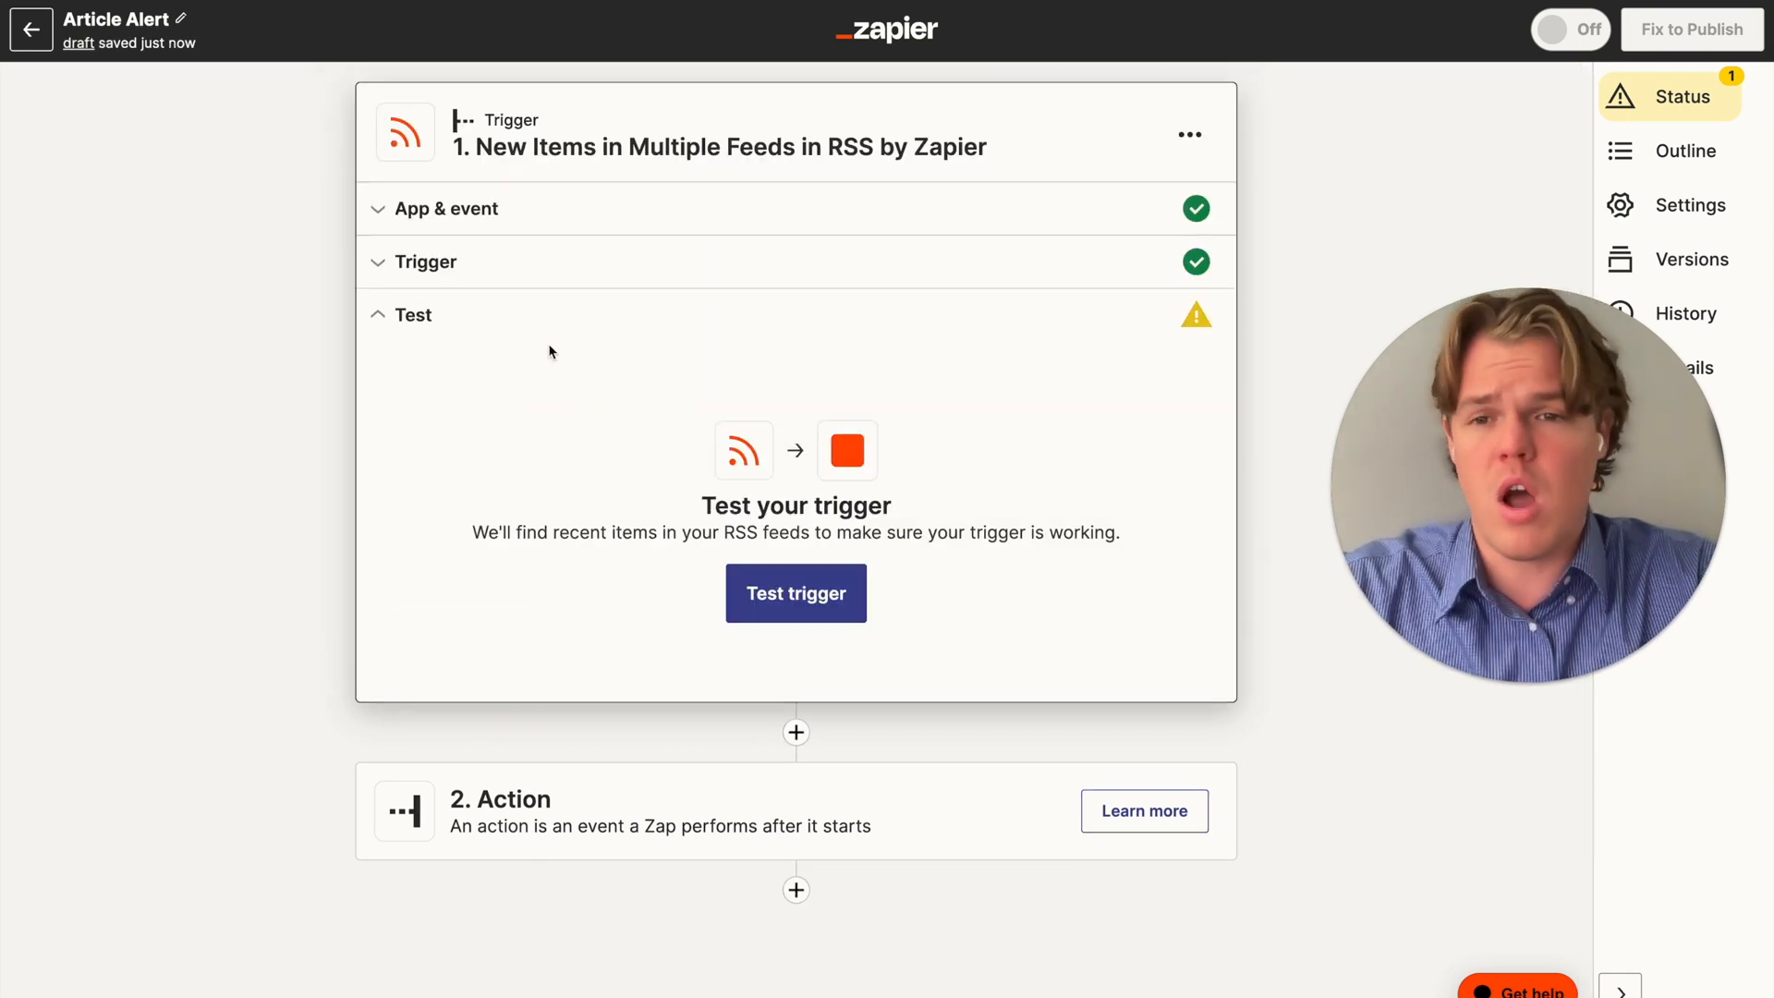
{"action": "left_click", "coordinate": [794, 593]}
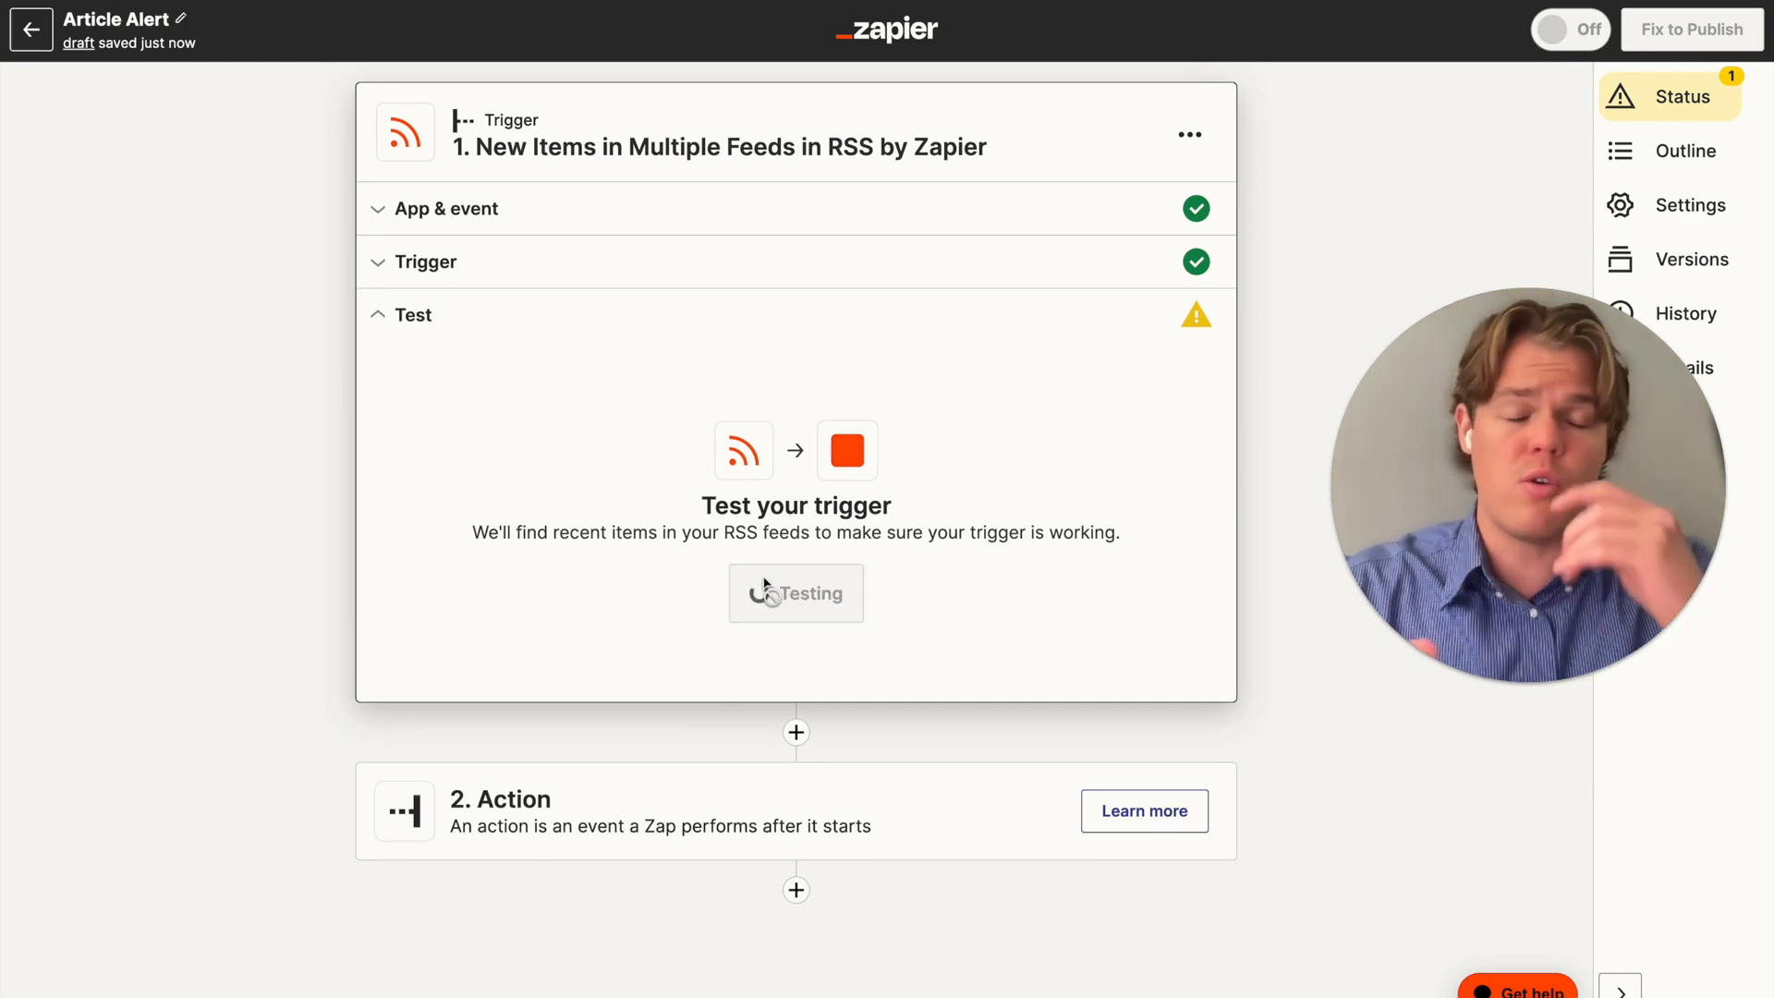
{"action": "left_click", "coordinate": [795, 591]}
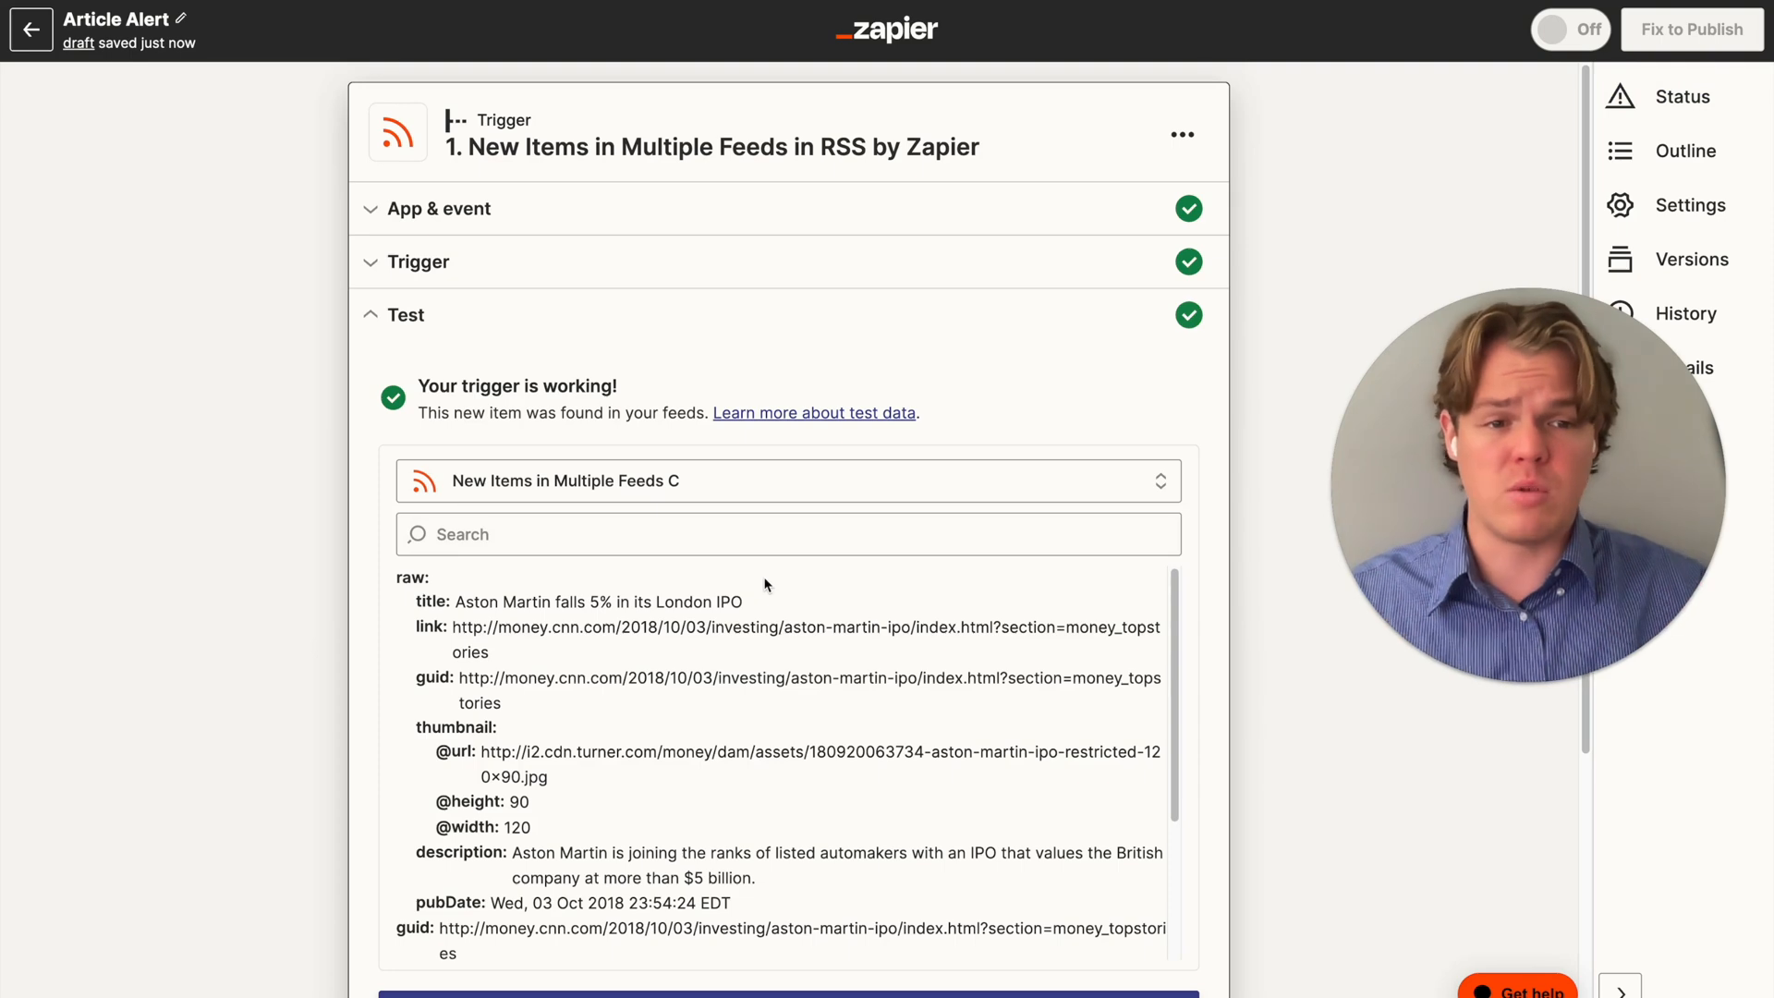
{"action": "scroll", "scroll_direction": "down", "scroll_amount": 3}
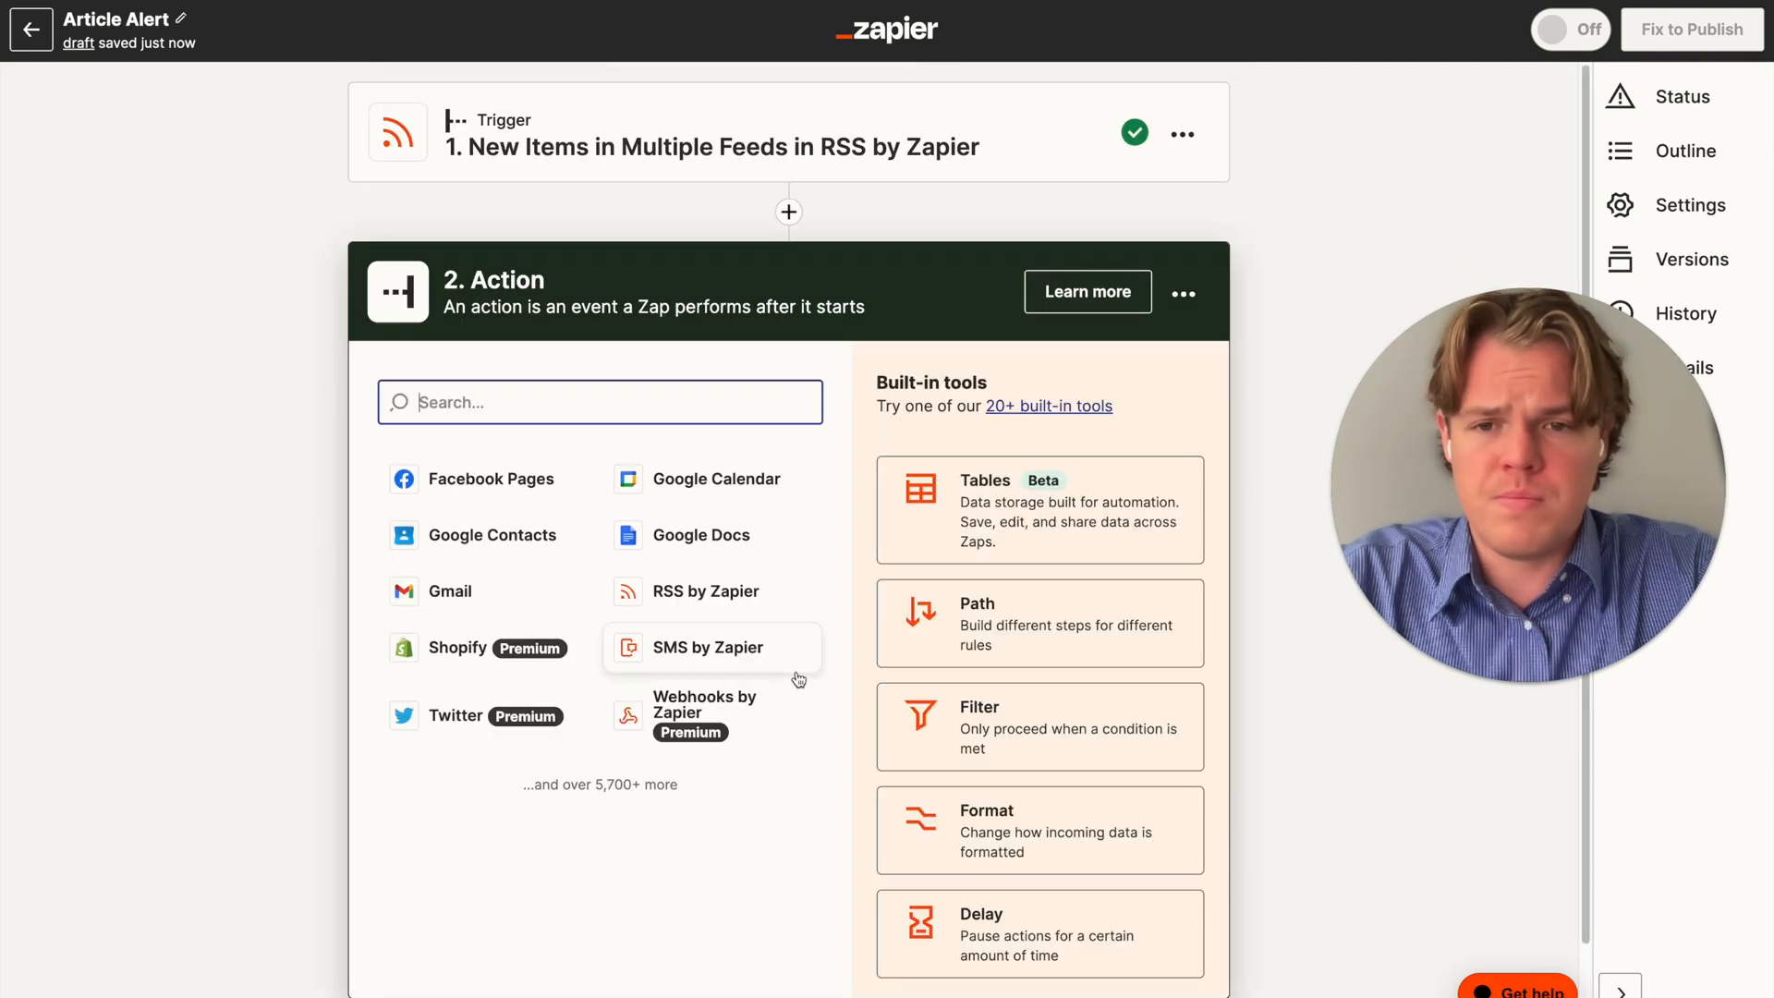
Add a Filter step requiring Title (Text) Contains BTC
{"action": "scroll", "scroll_direction": "down", "scroll_amount": 3}
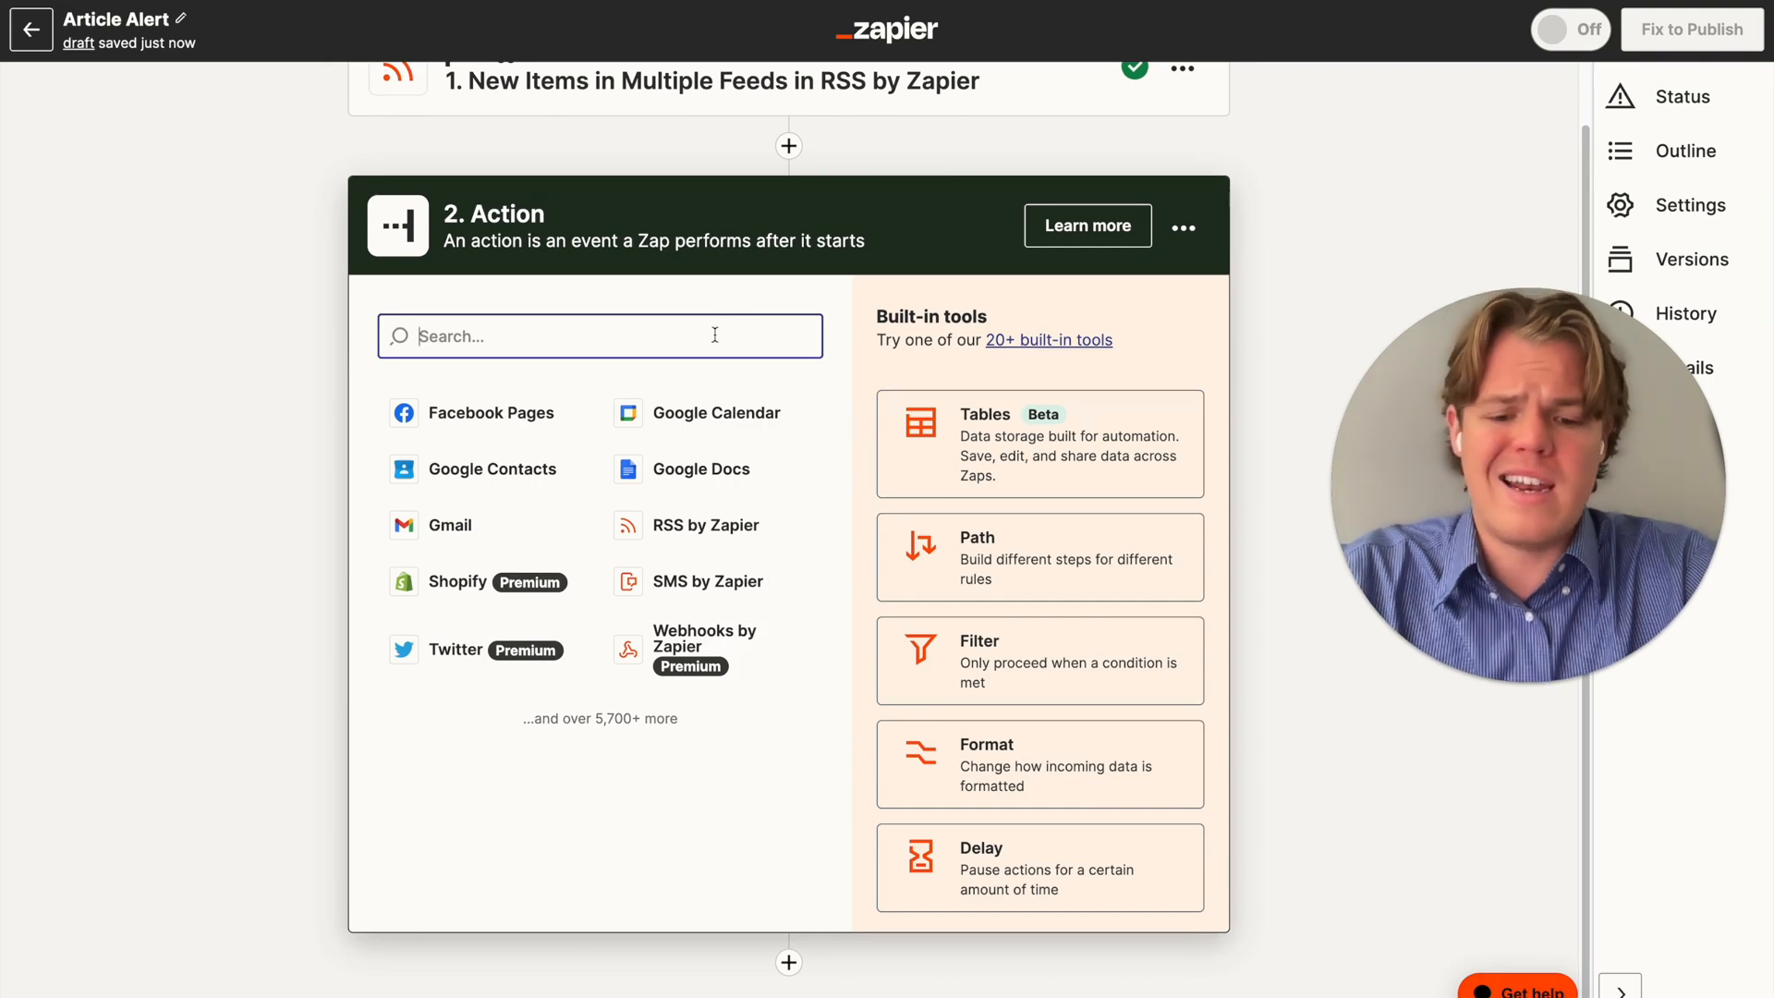
{"action": "left_click", "coordinate": [1038, 662]}
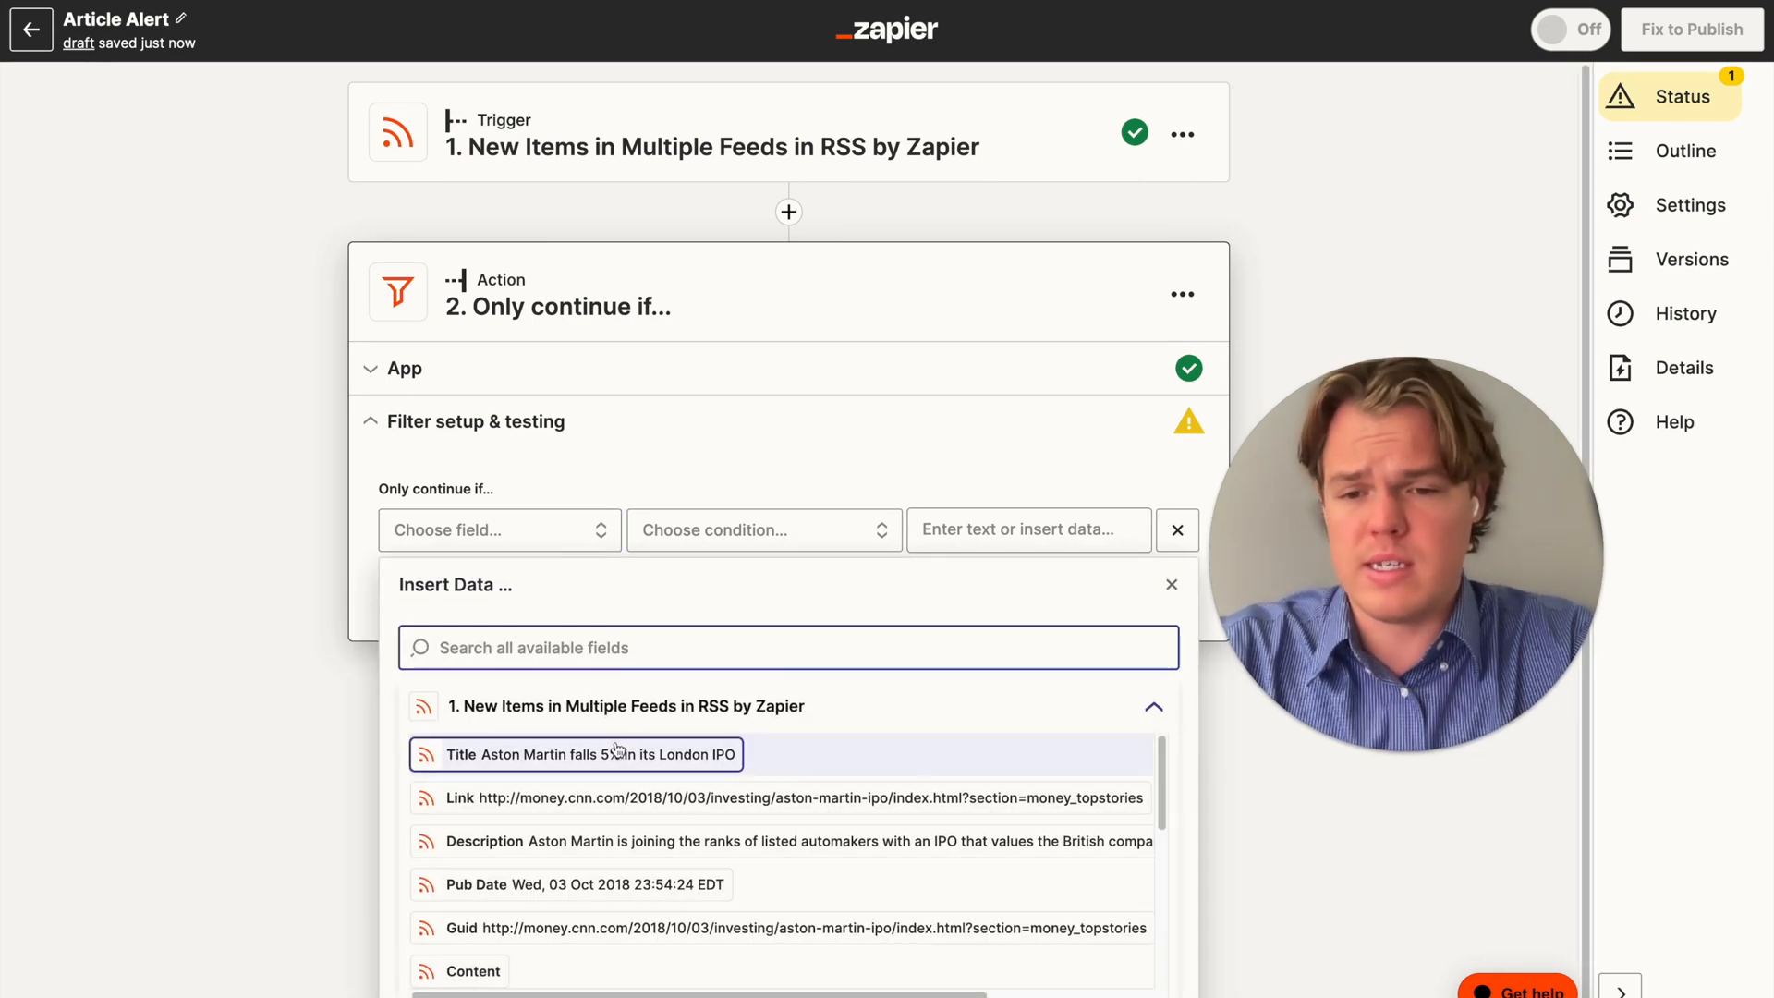
{"action": "left_click", "coordinate": [576, 753]}
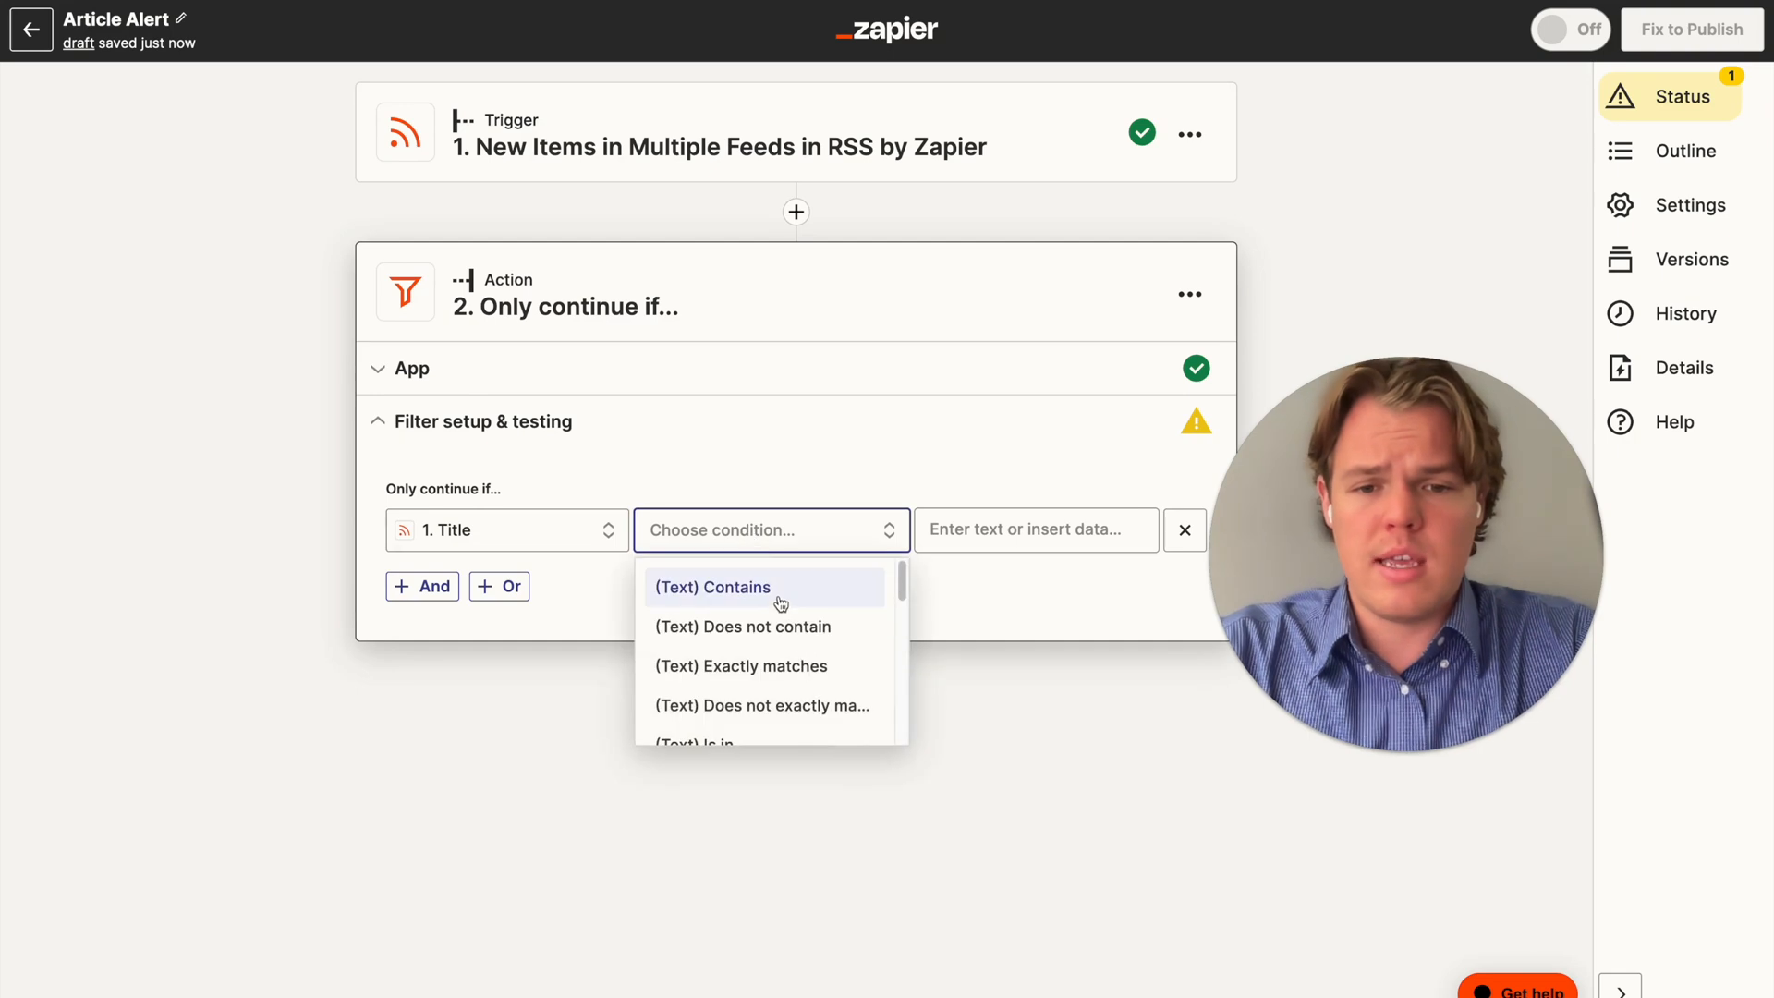
{"action": "left_click", "coordinate": [712, 586]}
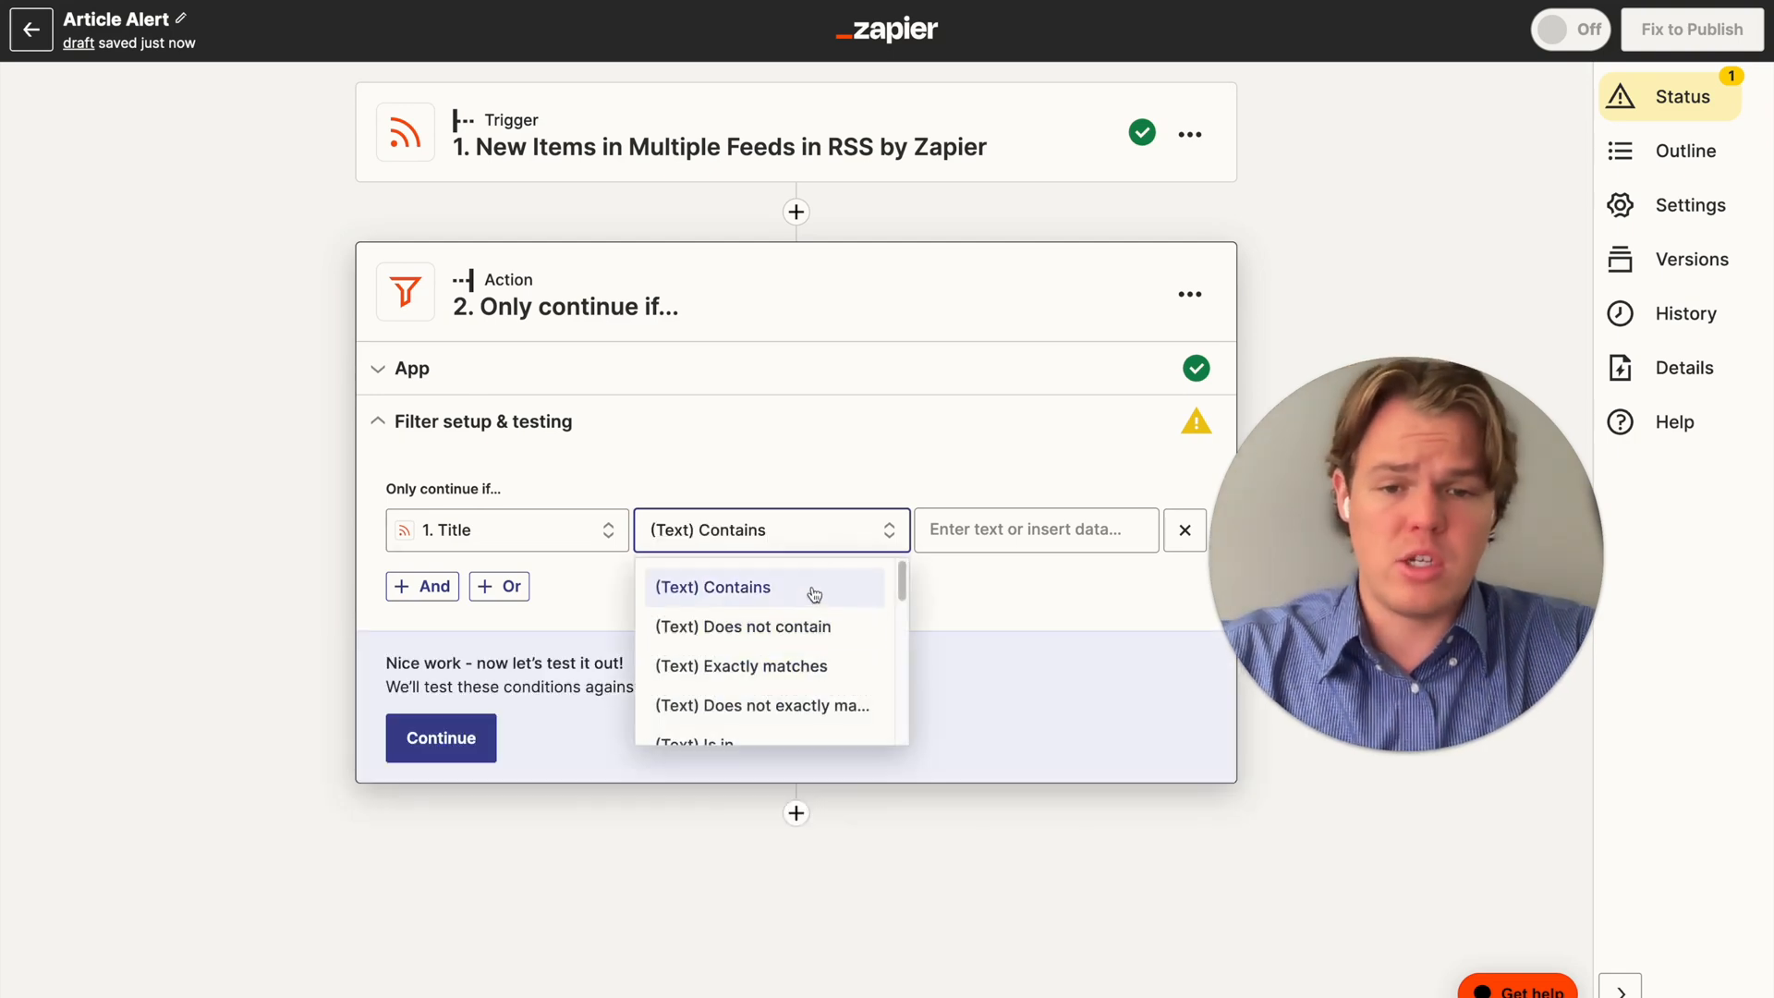
{"action": "left_click", "coordinate": [1029, 531]}
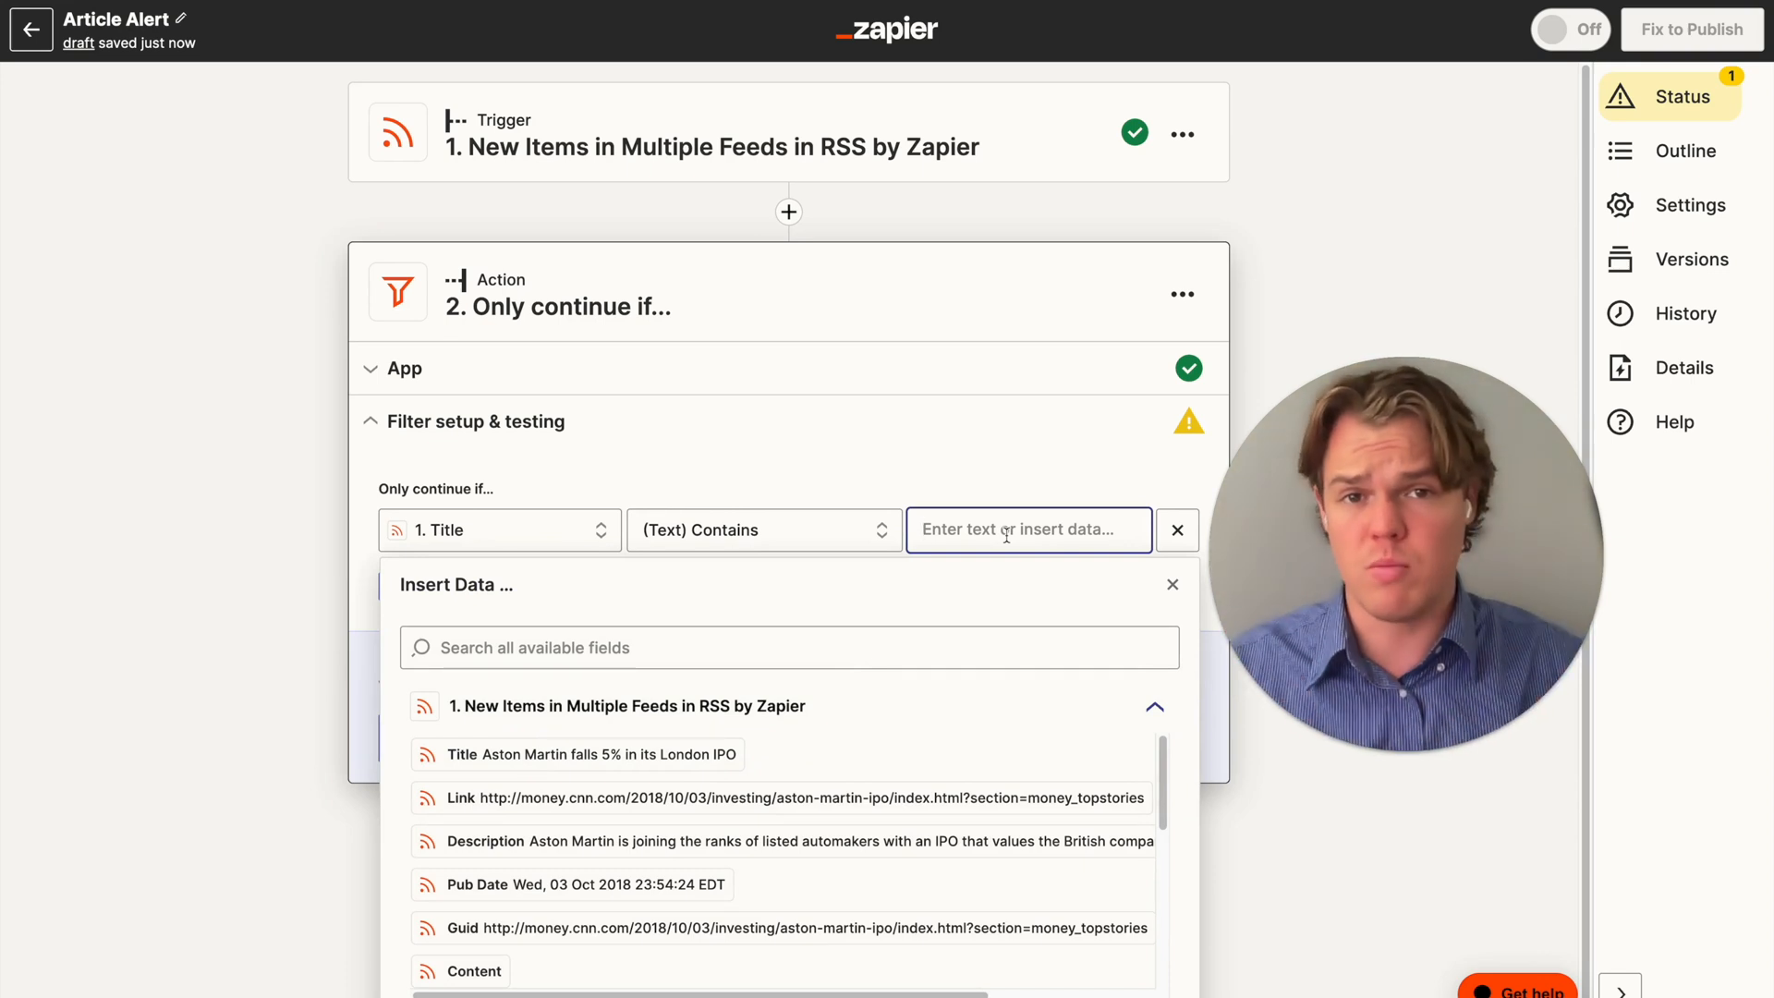
{"action": "type", "text": "BTC"}
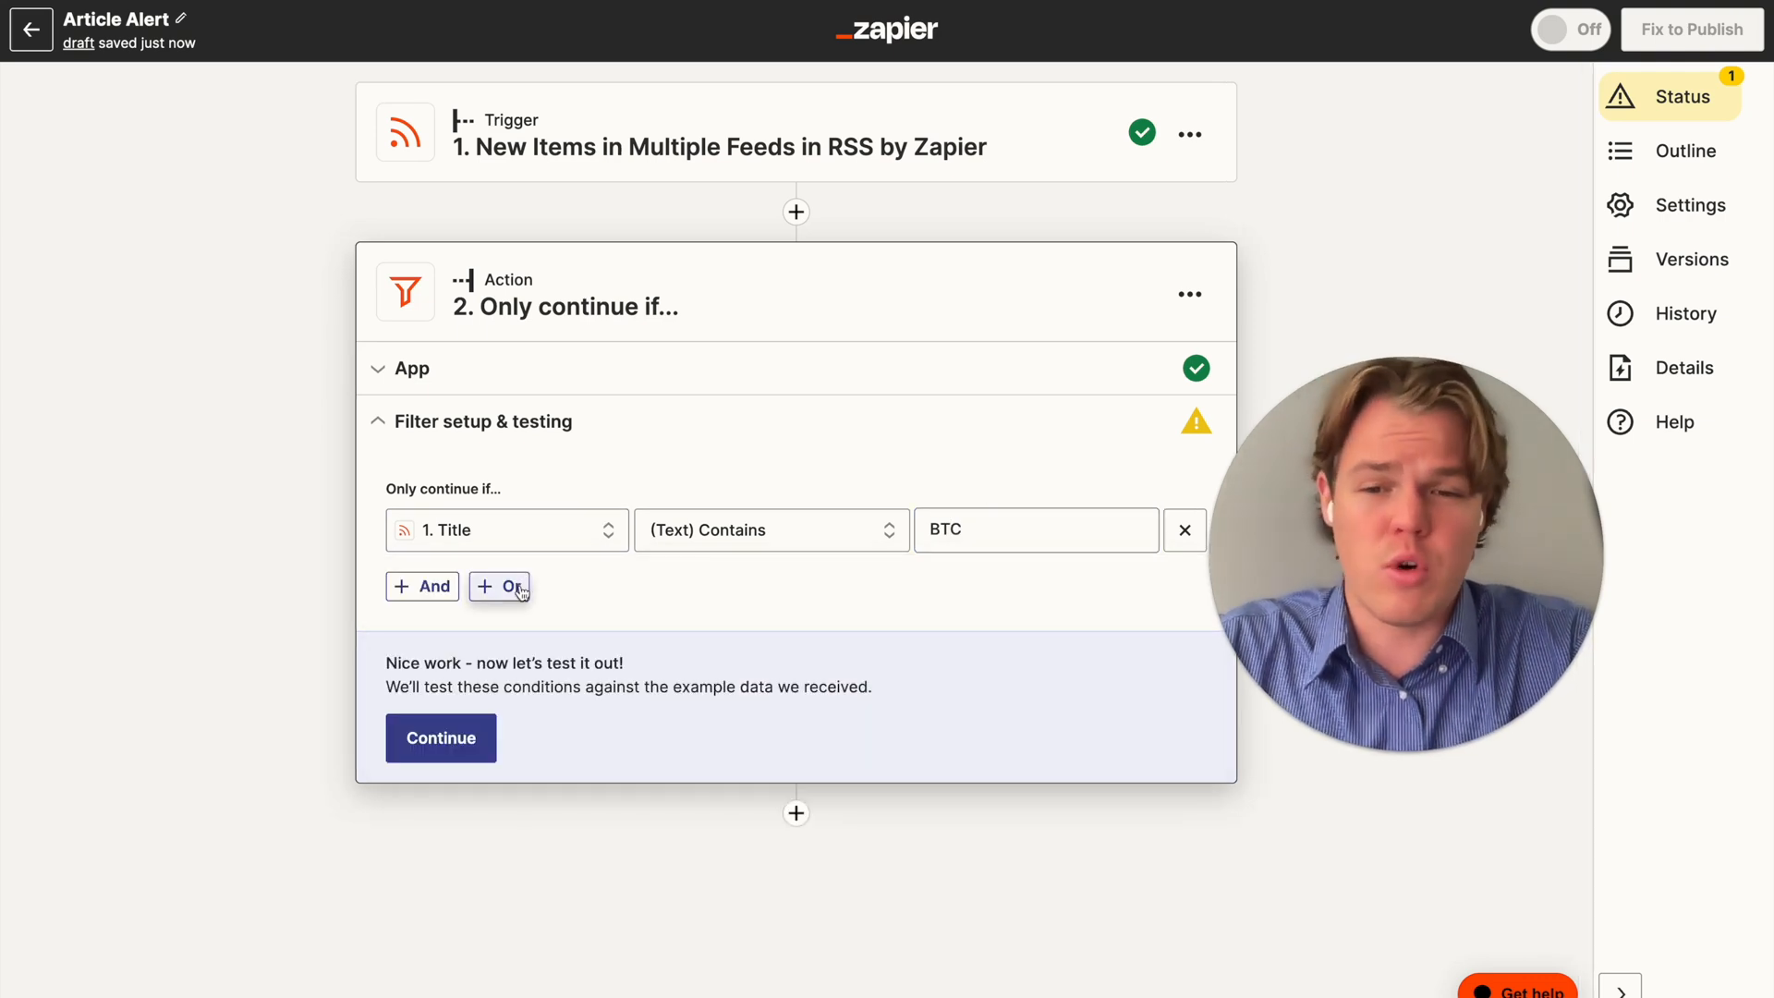
Add Or conditions for Bitcoin, Stock and Cryptocurrency, then add a third step
{"action": "left_click", "coordinate": [501, 586]}
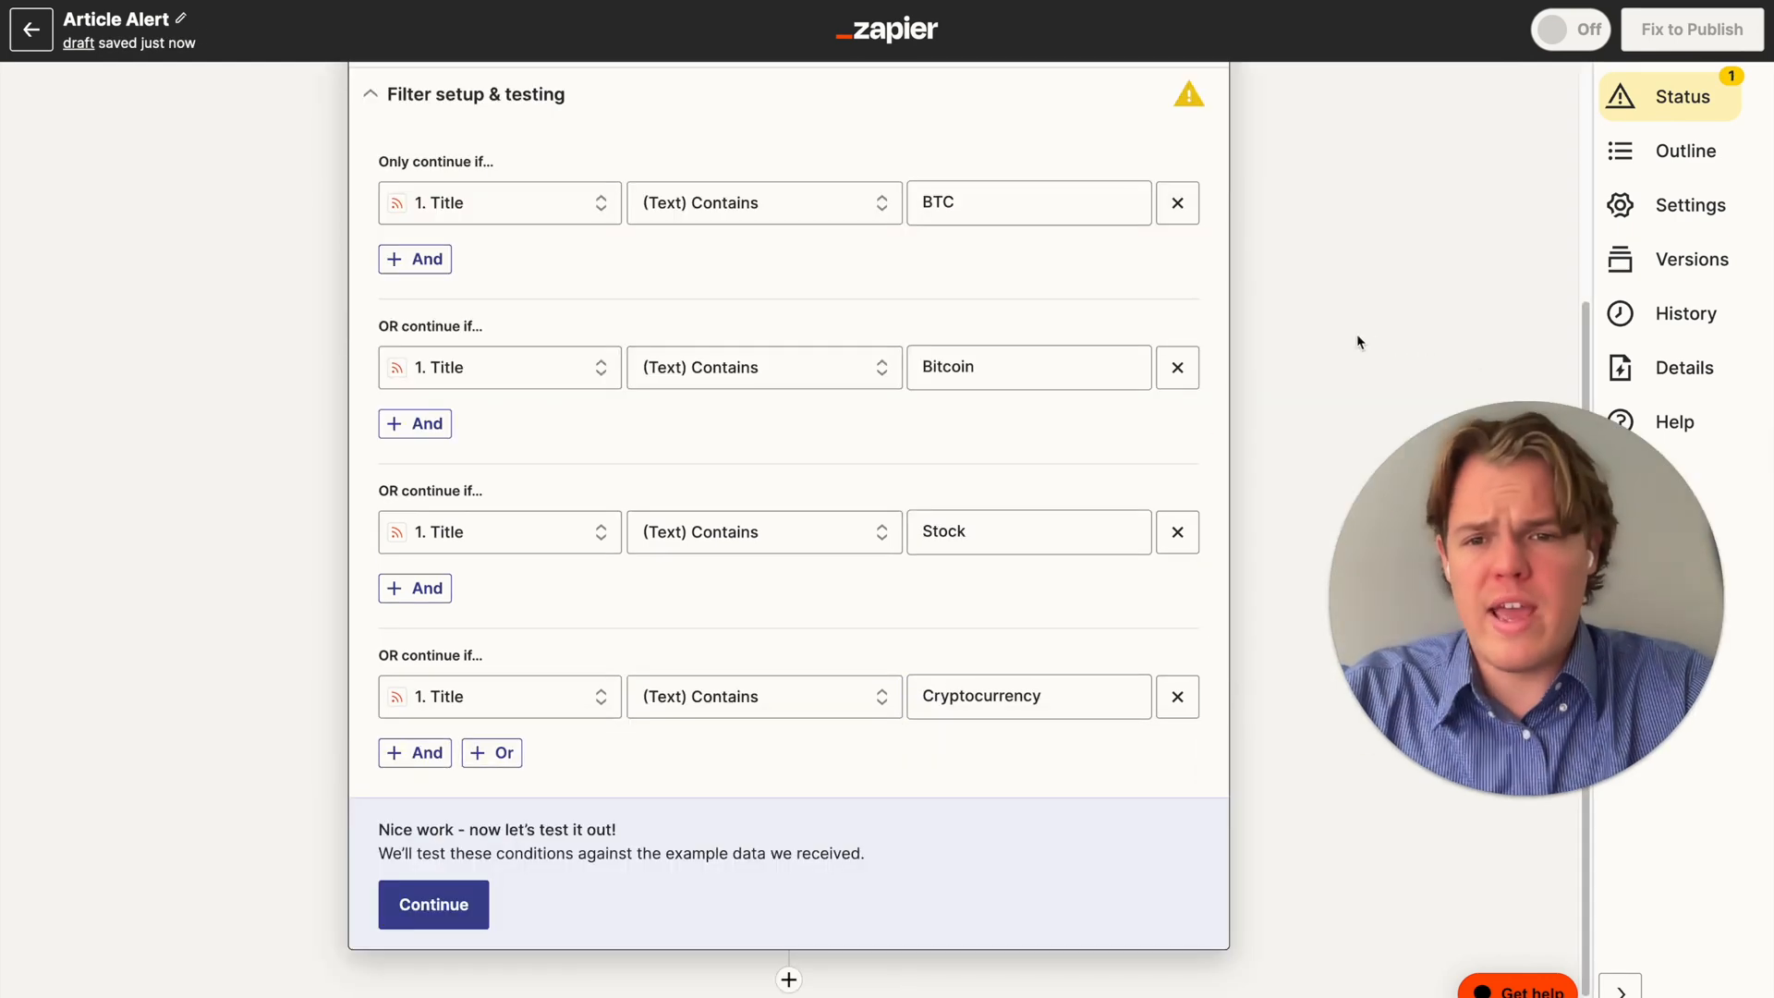
{"action": "scroll", "scroll_direction": "up", "scroll_amount": 3}
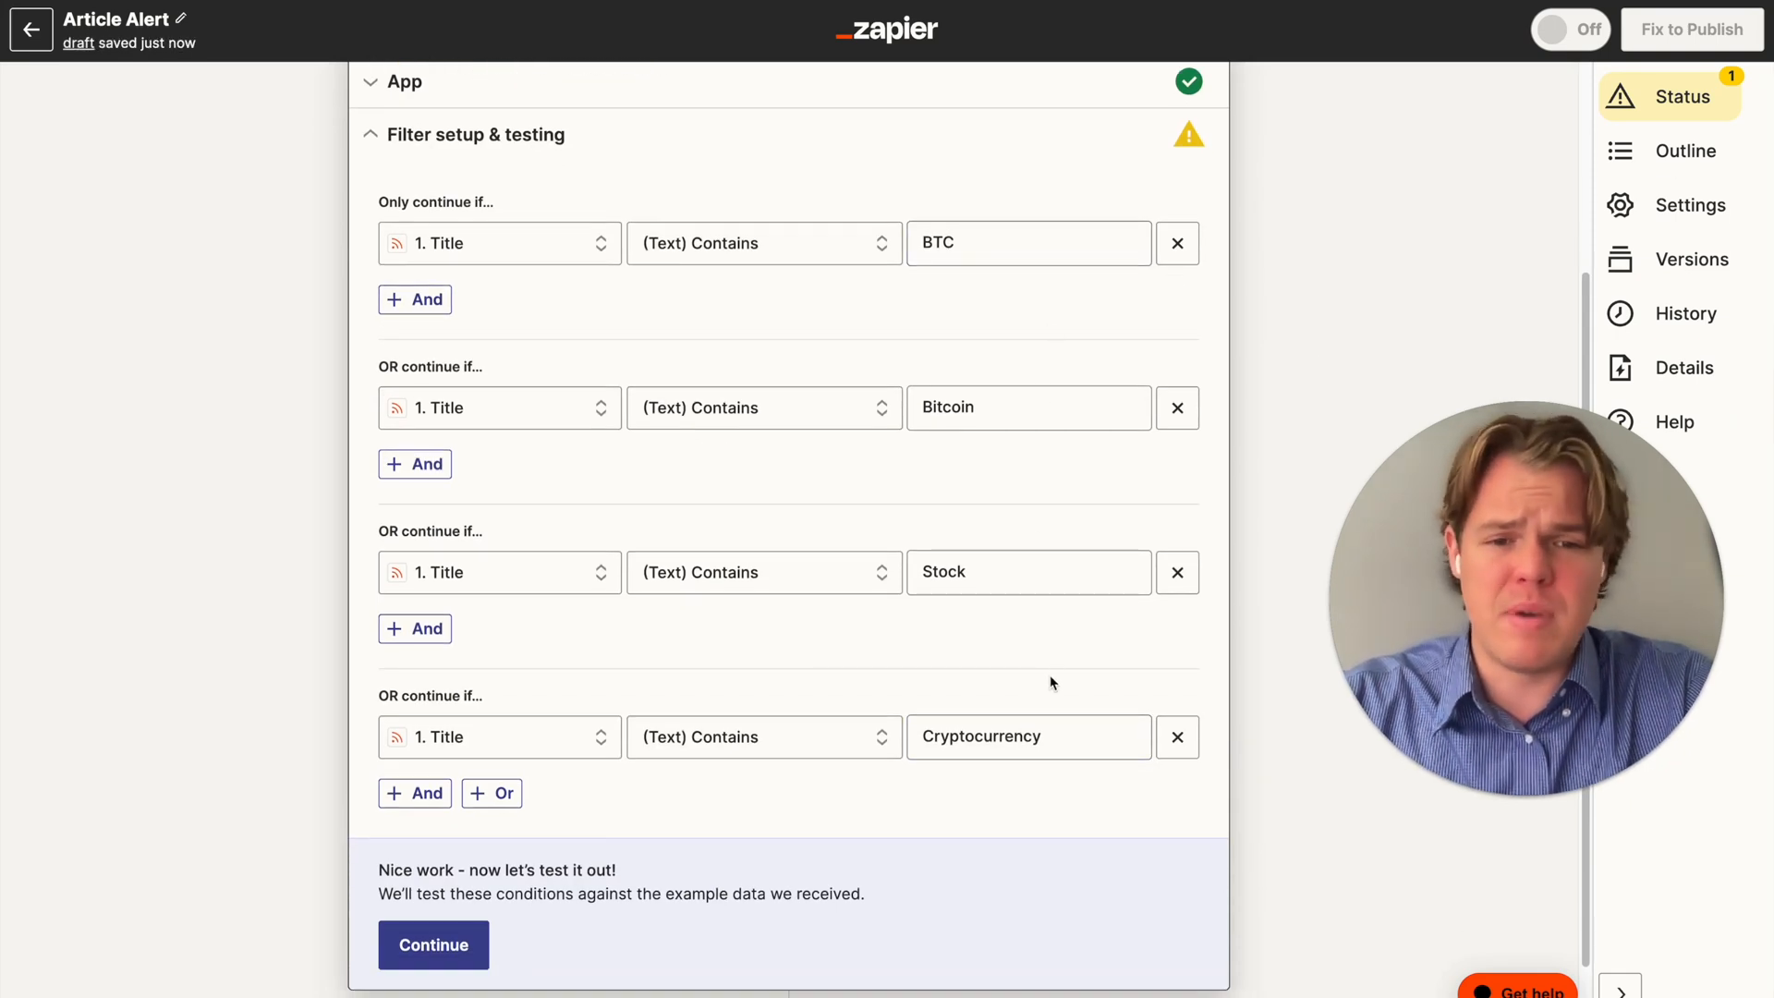
{"action": "scroll", "scroll_direction": "down", "scroll_amount": 3}
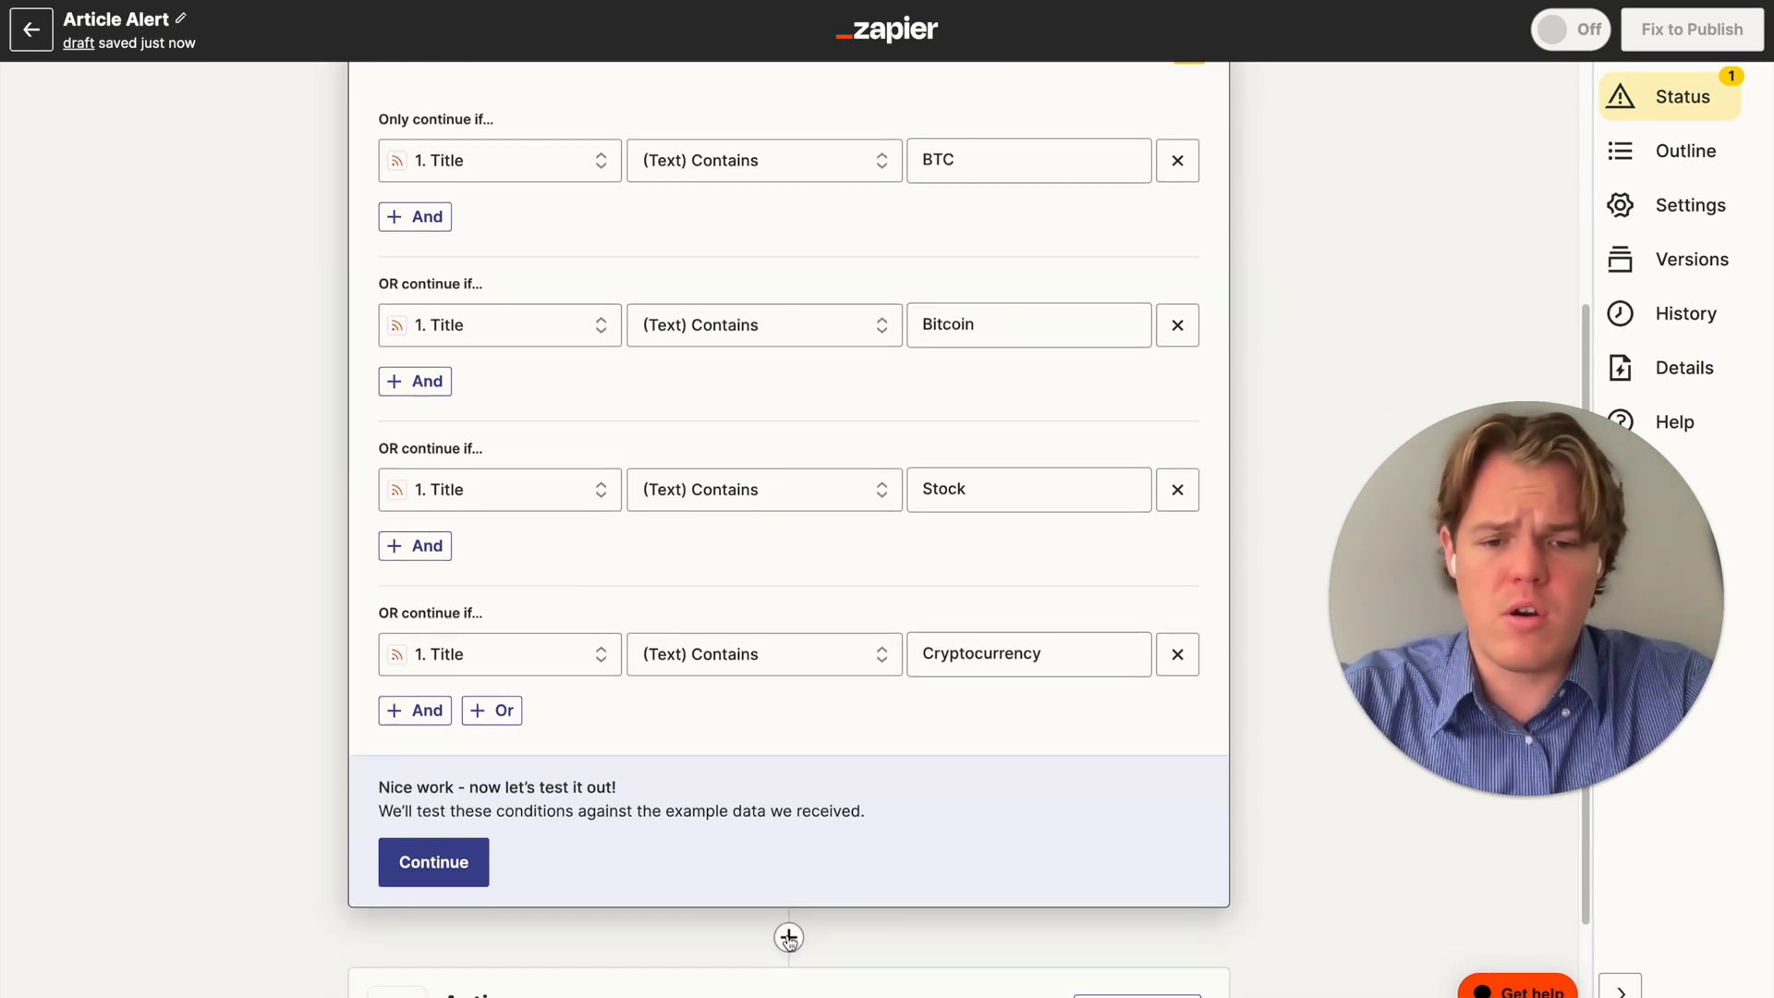
{"action": "left_click", "coordinate": [433, 861]}
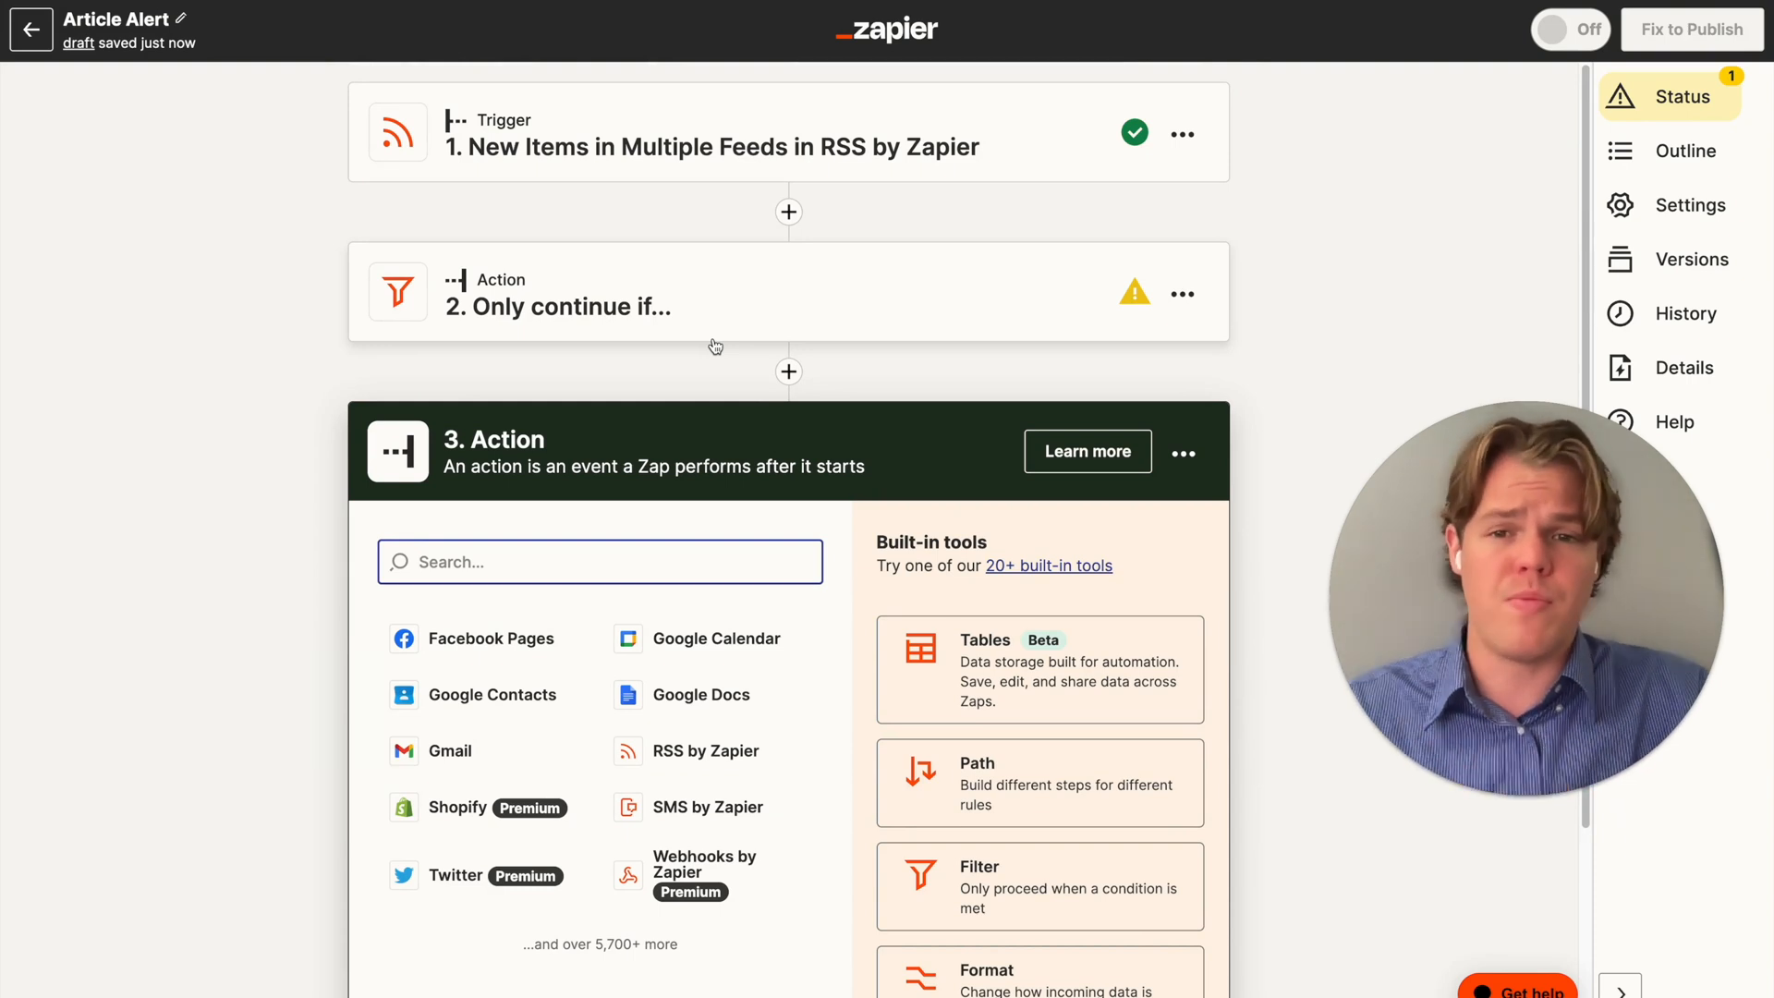
Make step 3 a Web Parser Parse Webpage action on the article Link with Plaintext output, and test it
{"action": "scroll", "scroll_direction": "down", "scroll_amount": 3}
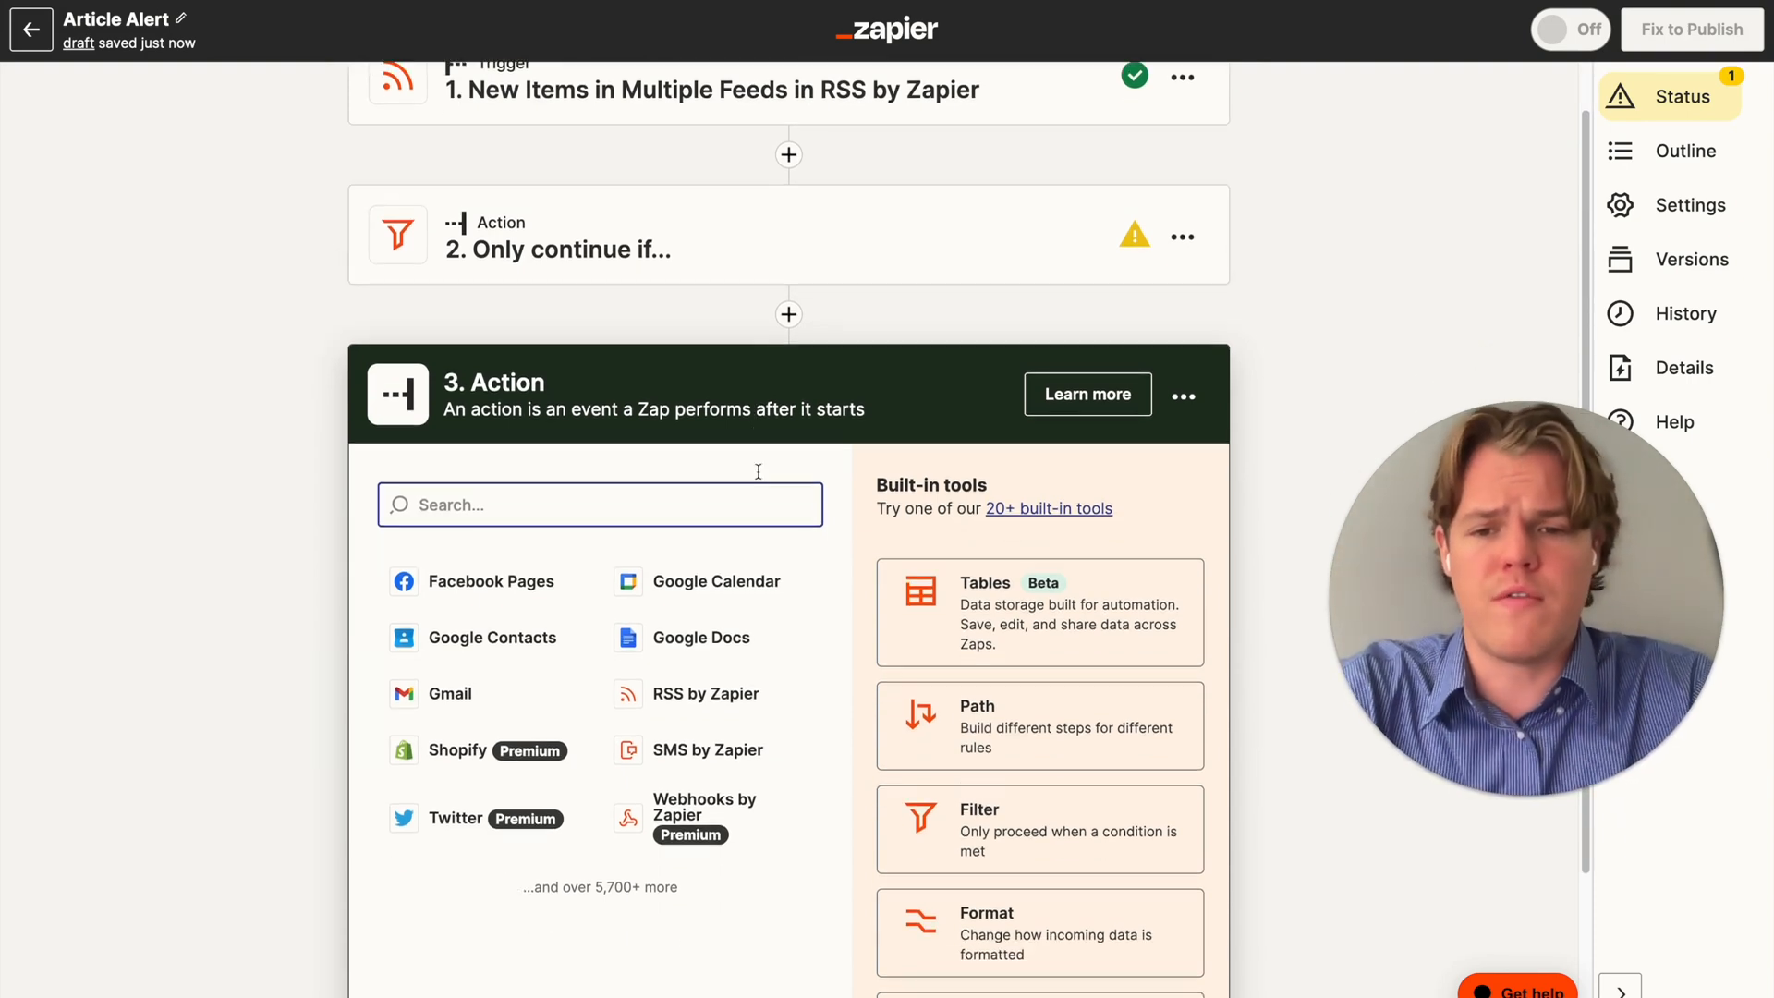
{"action": "type", "text": "web"}
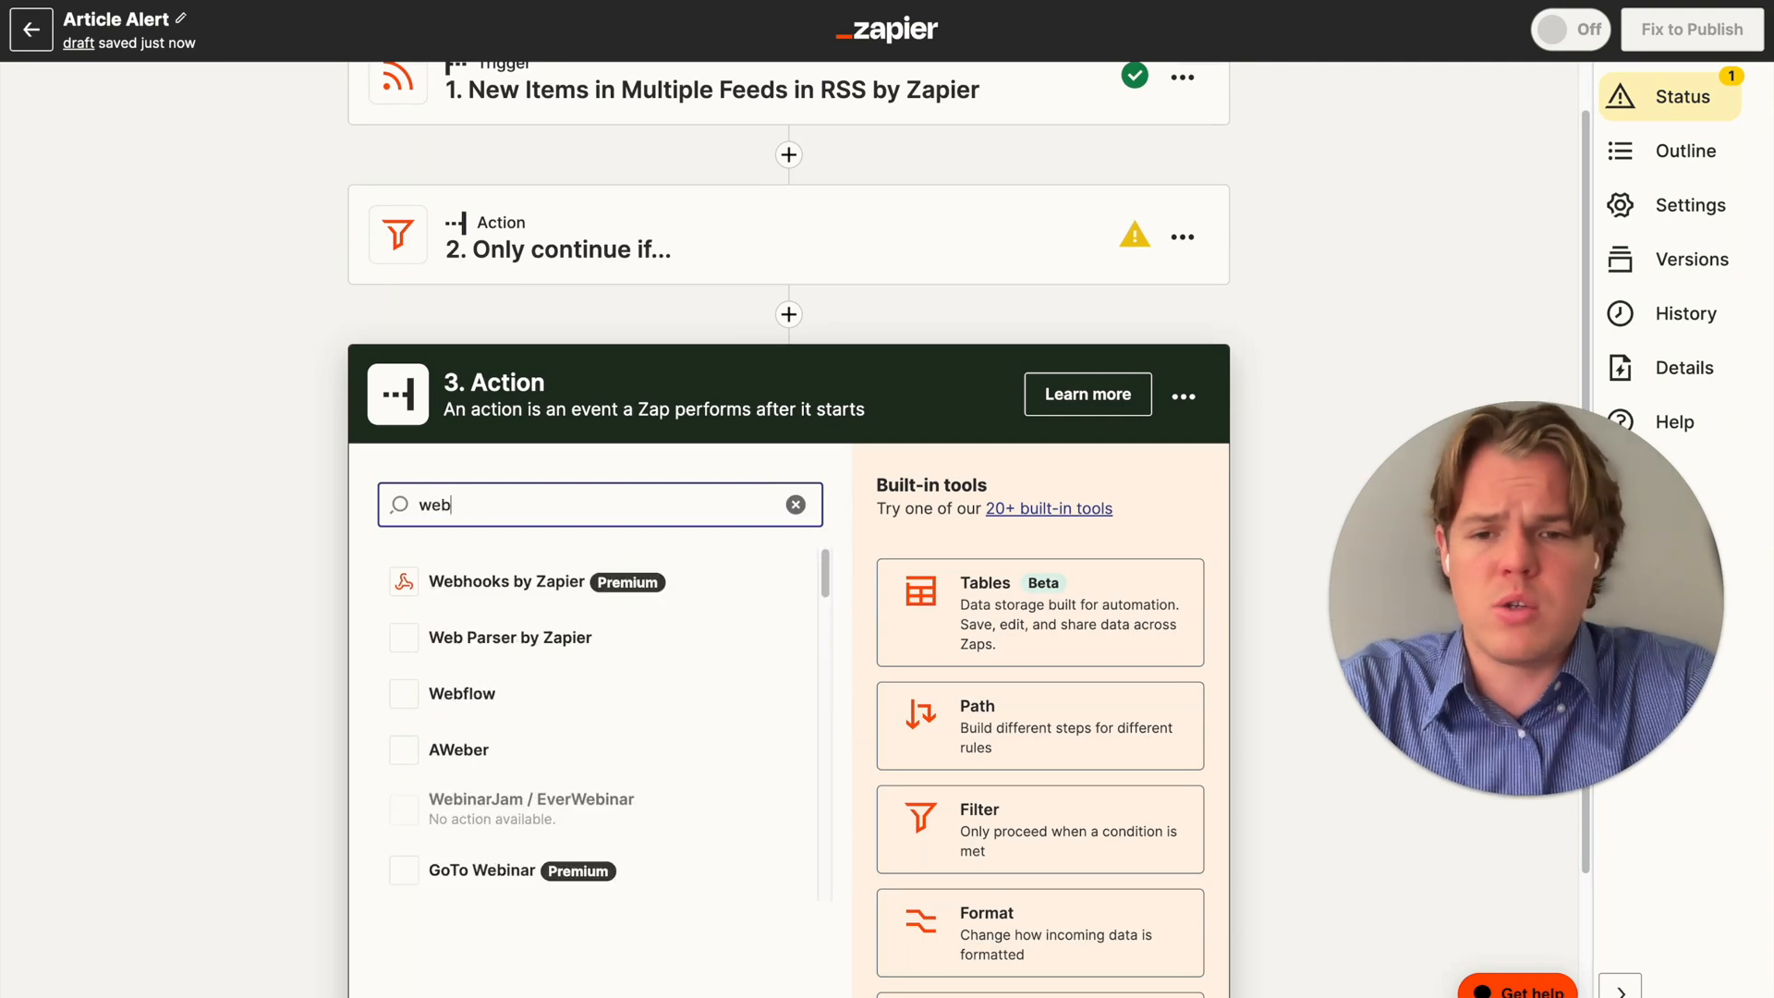
{"action": "left_click", "coordinate": [510, 638]}
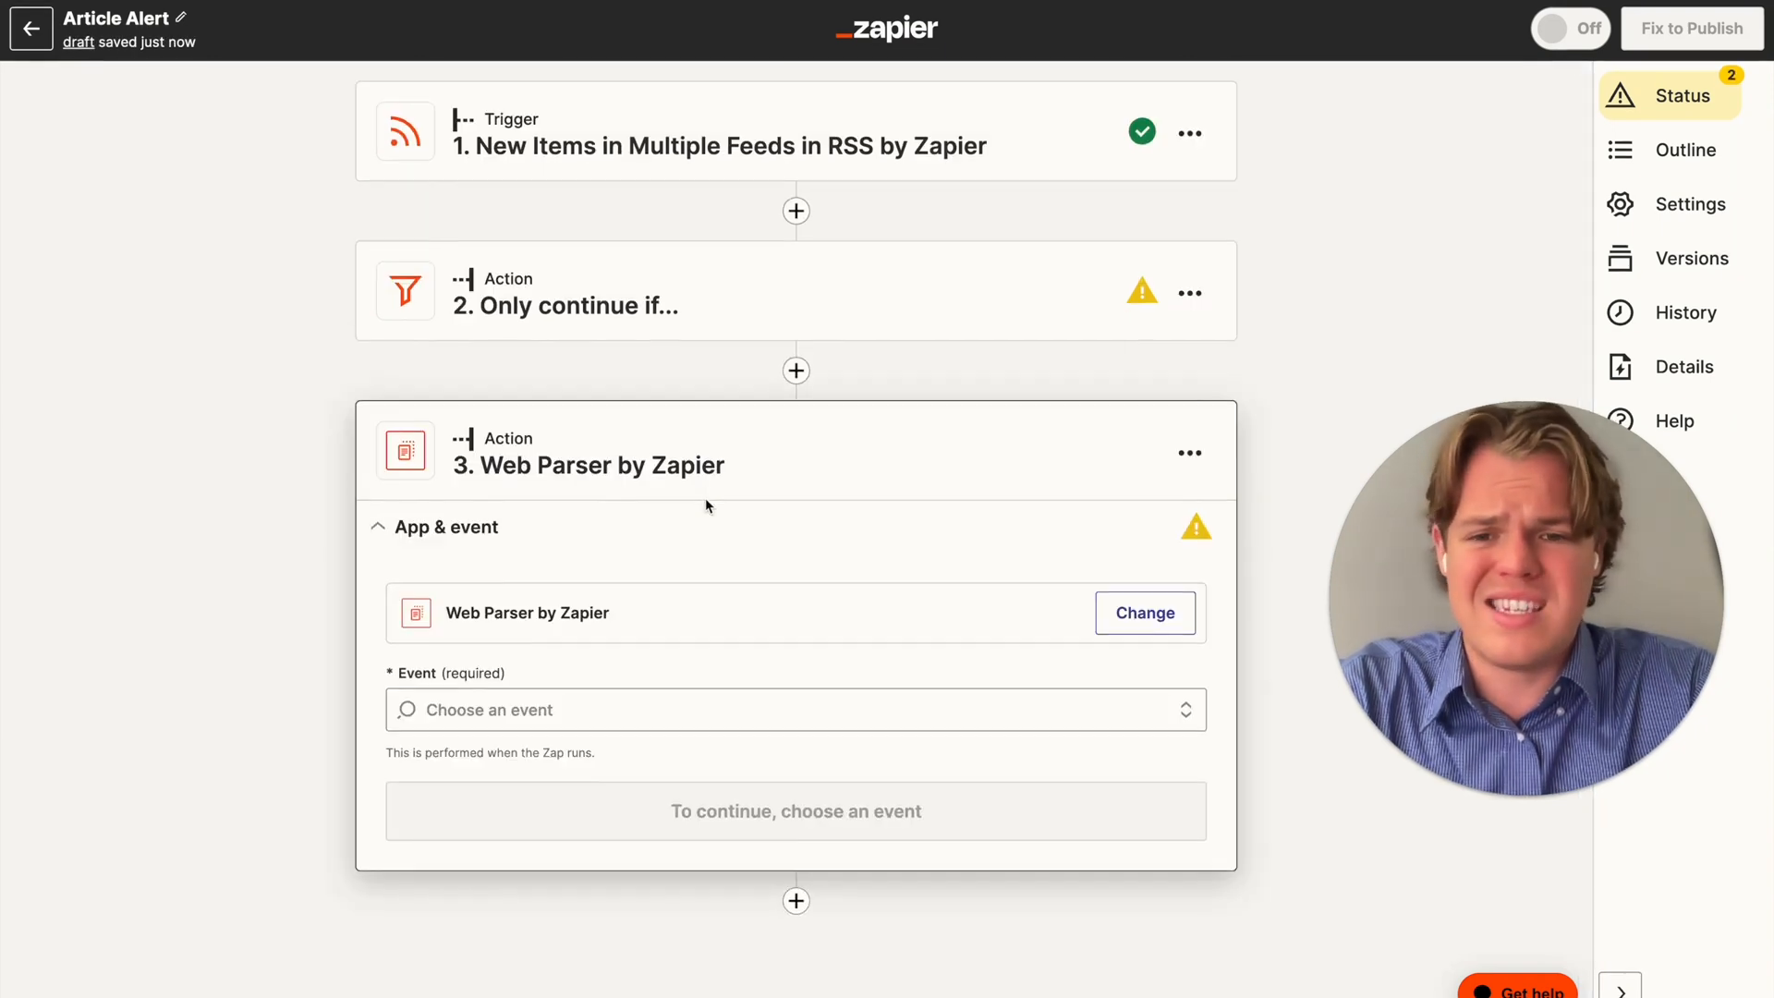
{"action": "left_click", "coordinate": [795, 709]}
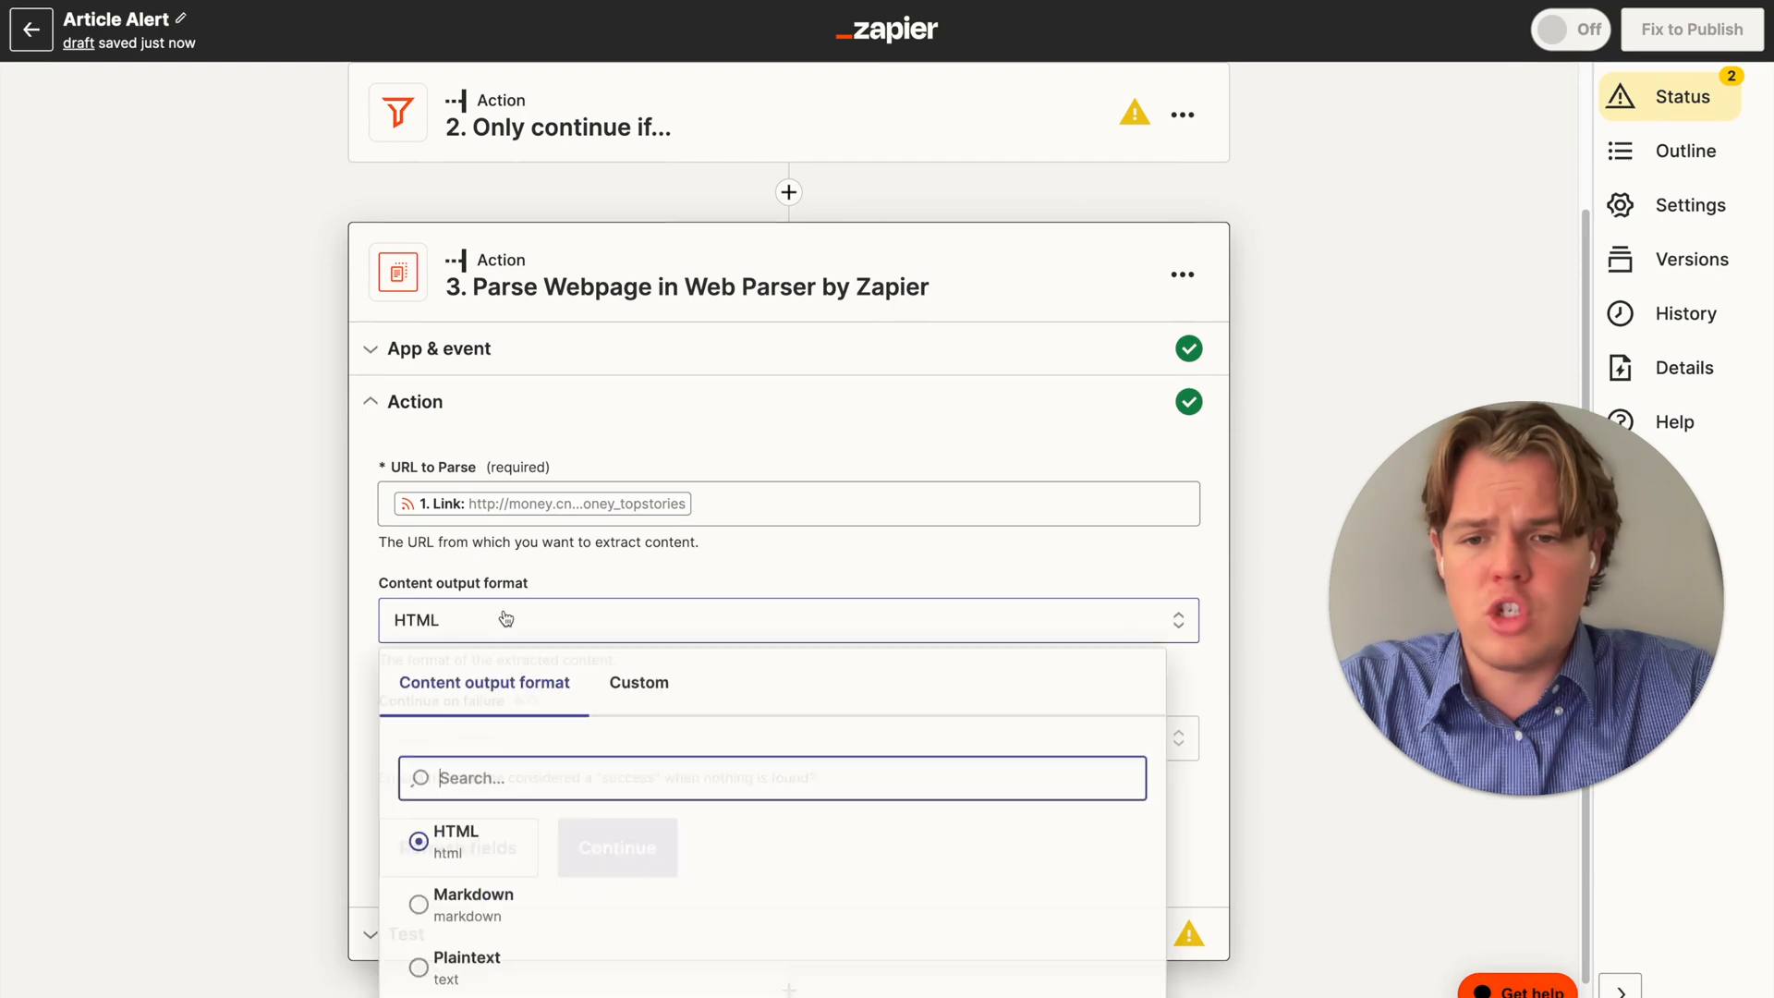
{"action": "left_click", "coordinate": [471, 955]}
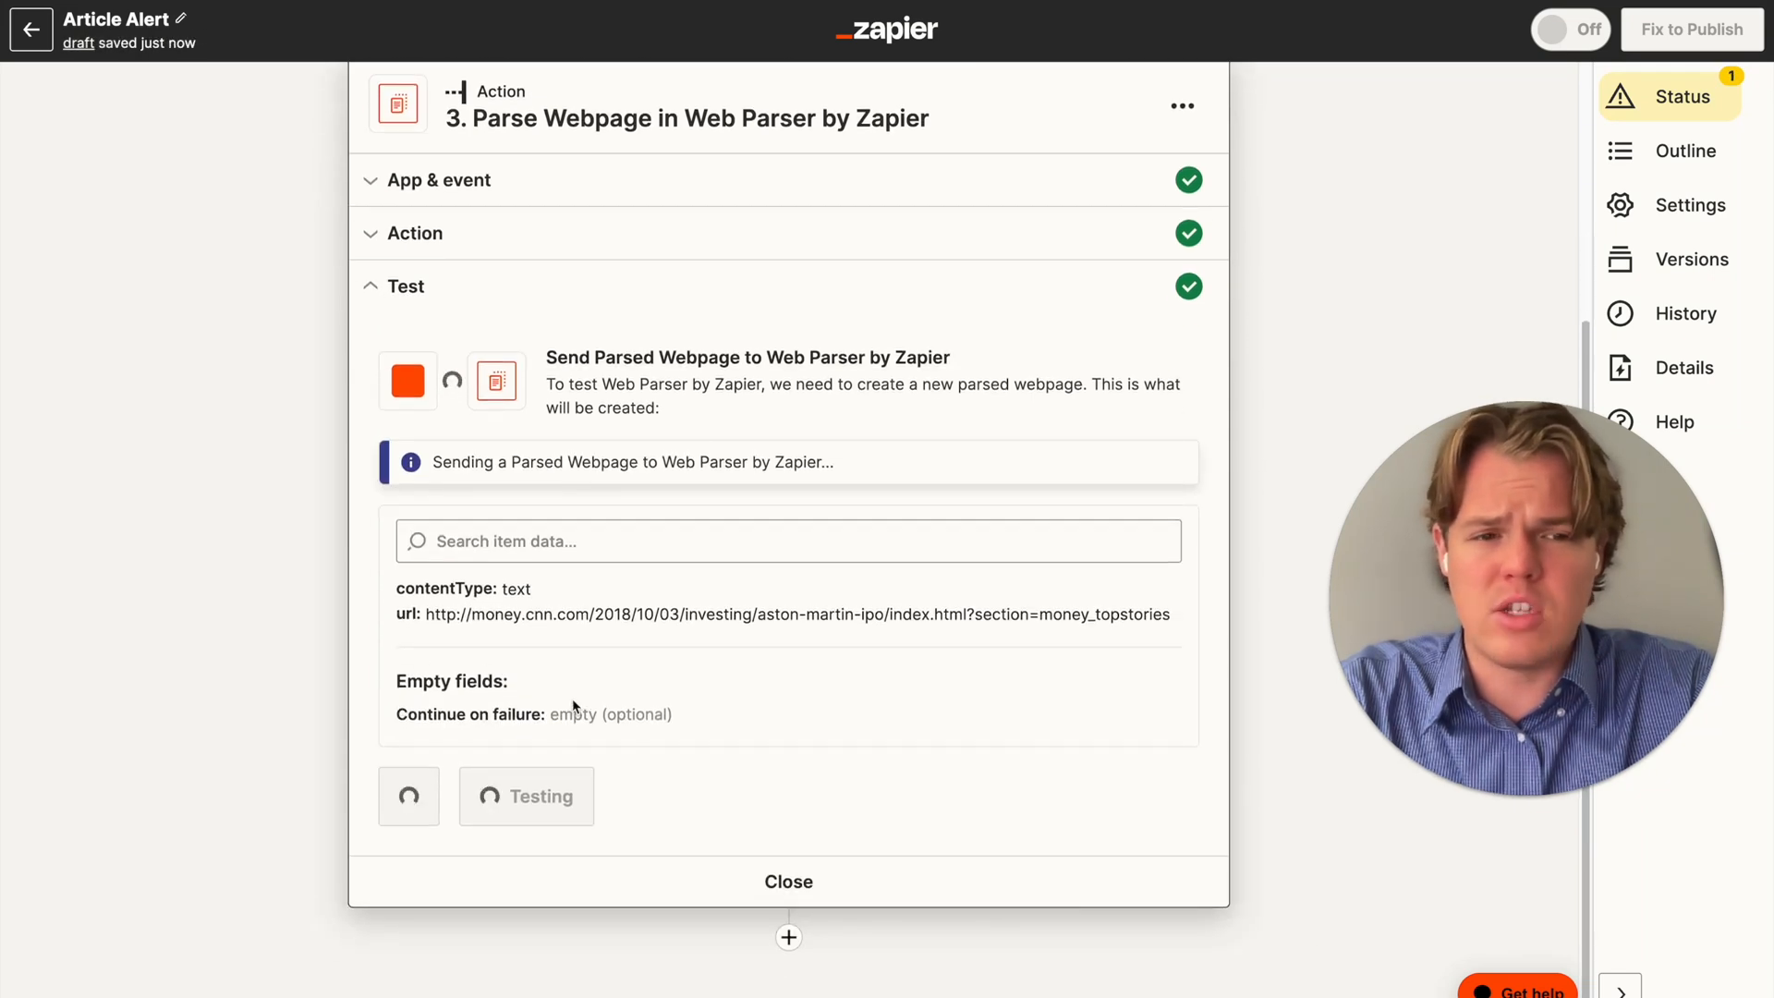
{"action": "left_click", "coordinate": [525, 795]}
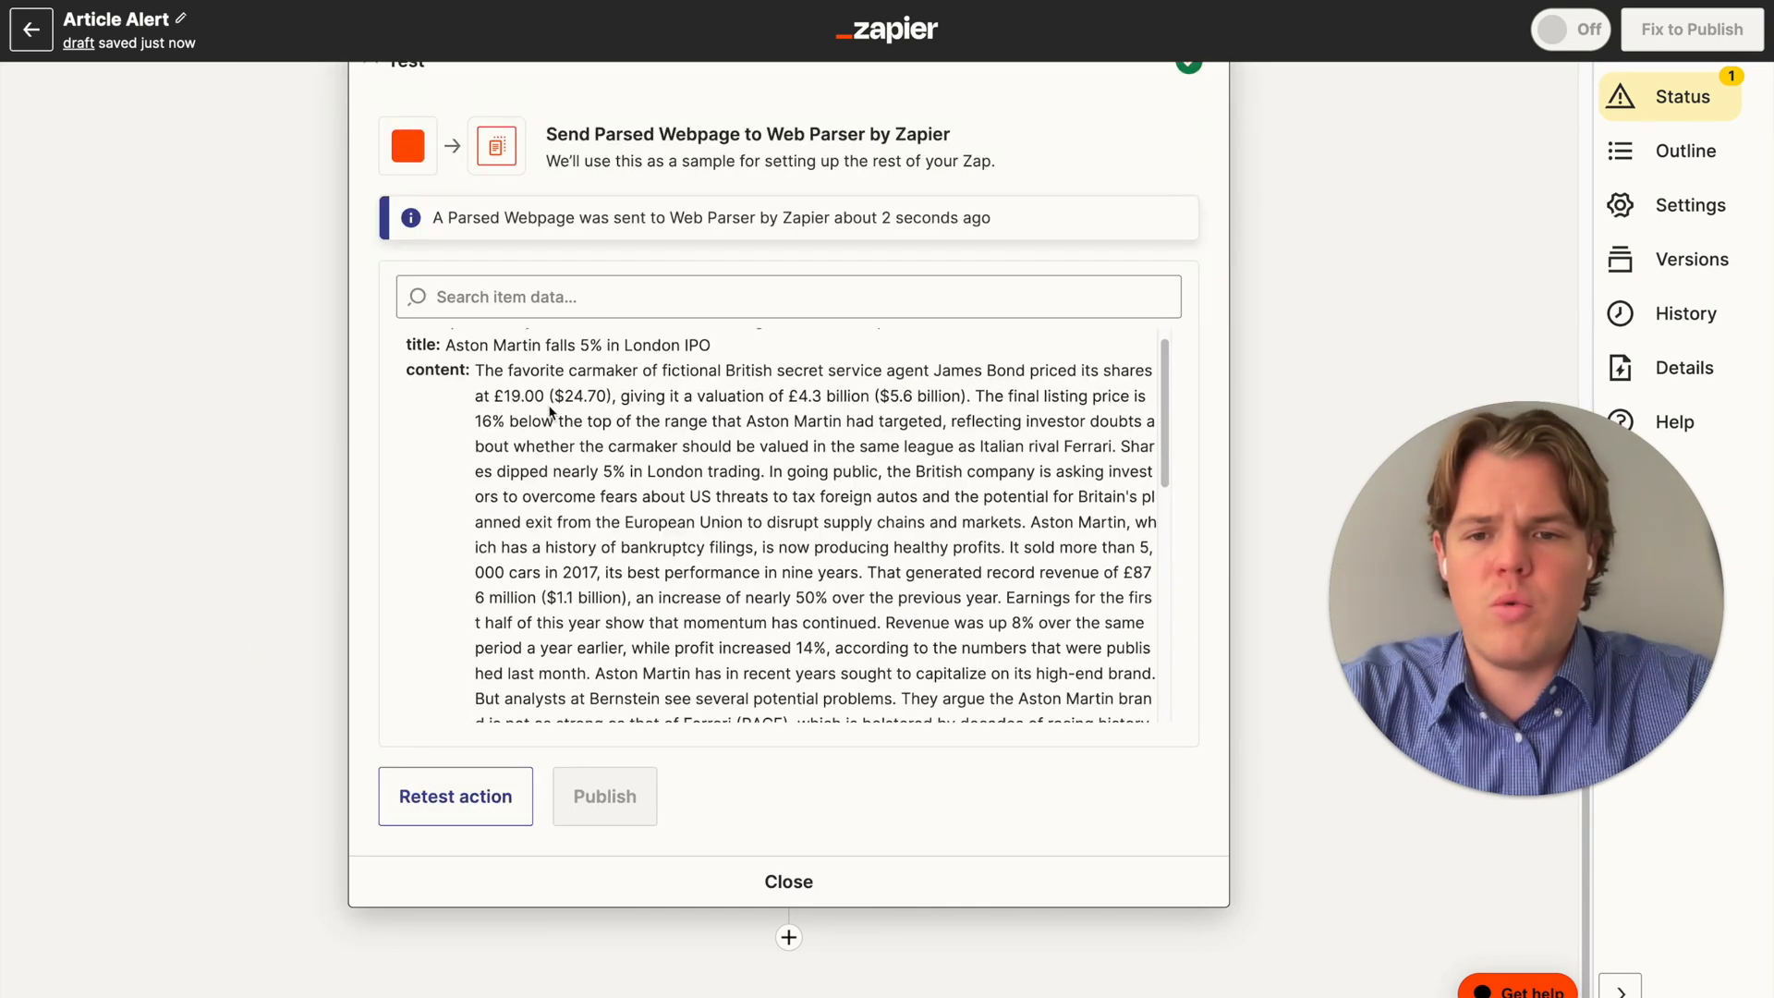
{"action": "scroll", "scroll_direction": "down", "scroll_amount": 3}
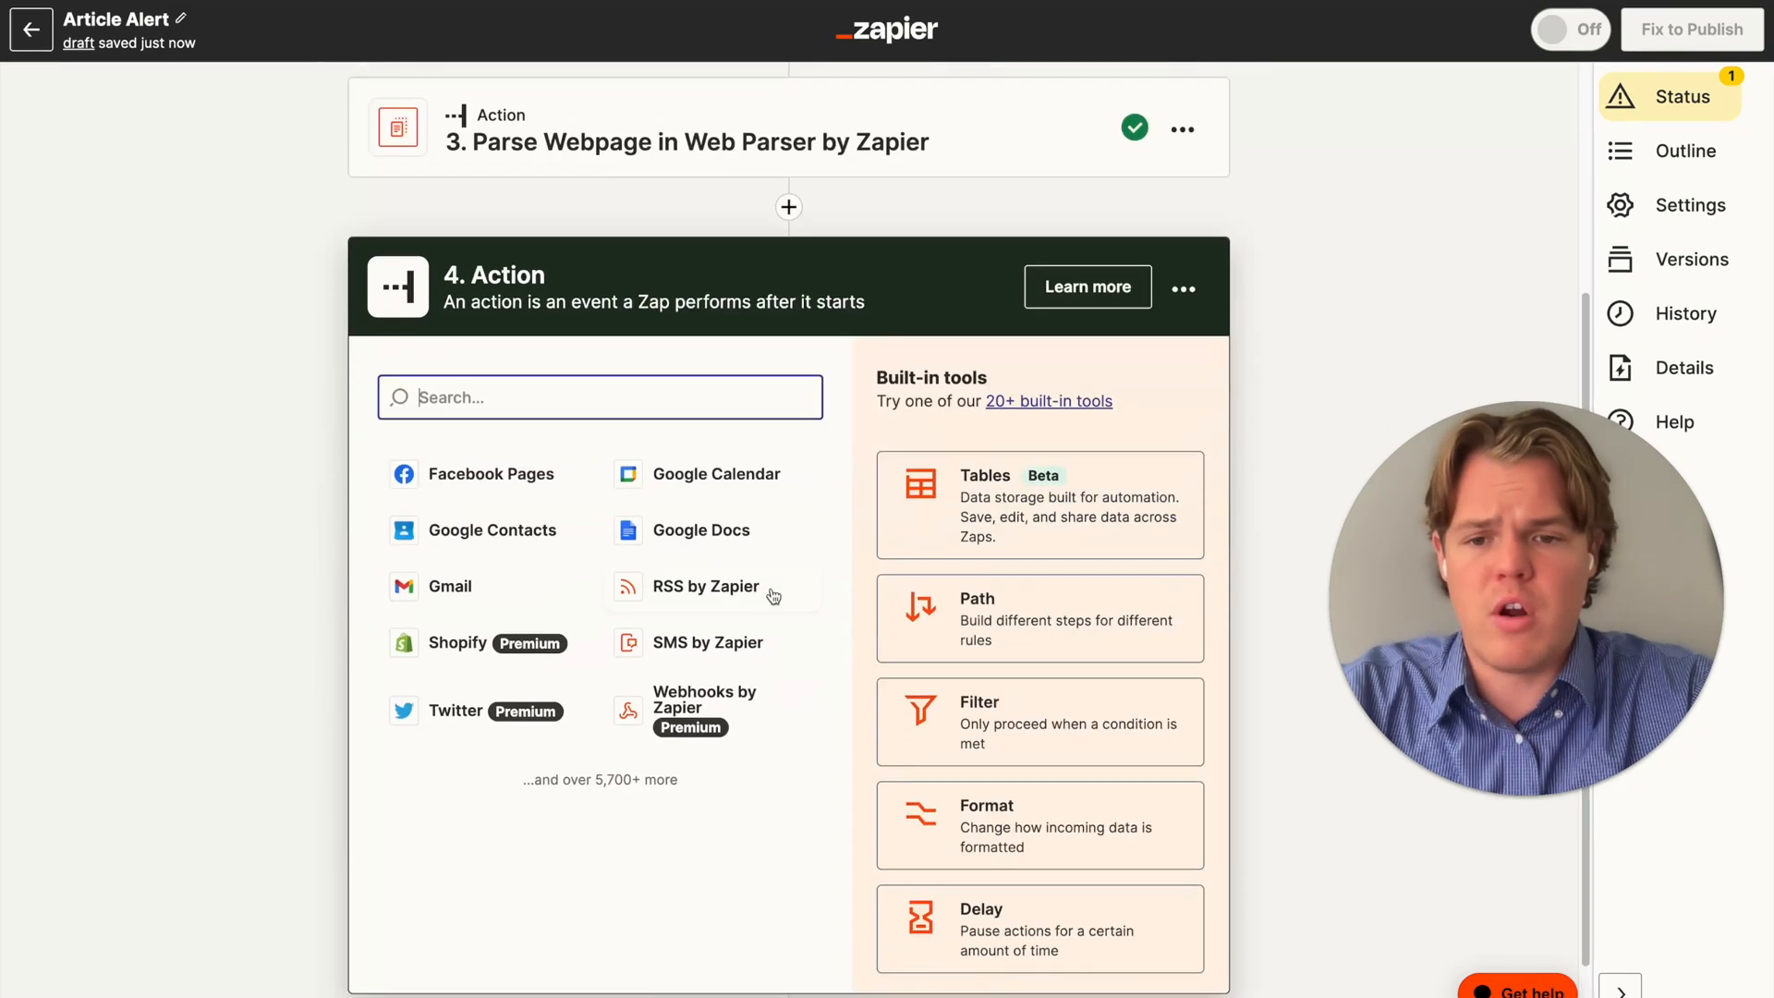
Make step 4 a ChatGPT Conversation action with the account connected
{"action": "type", "text": "chatgpt"}
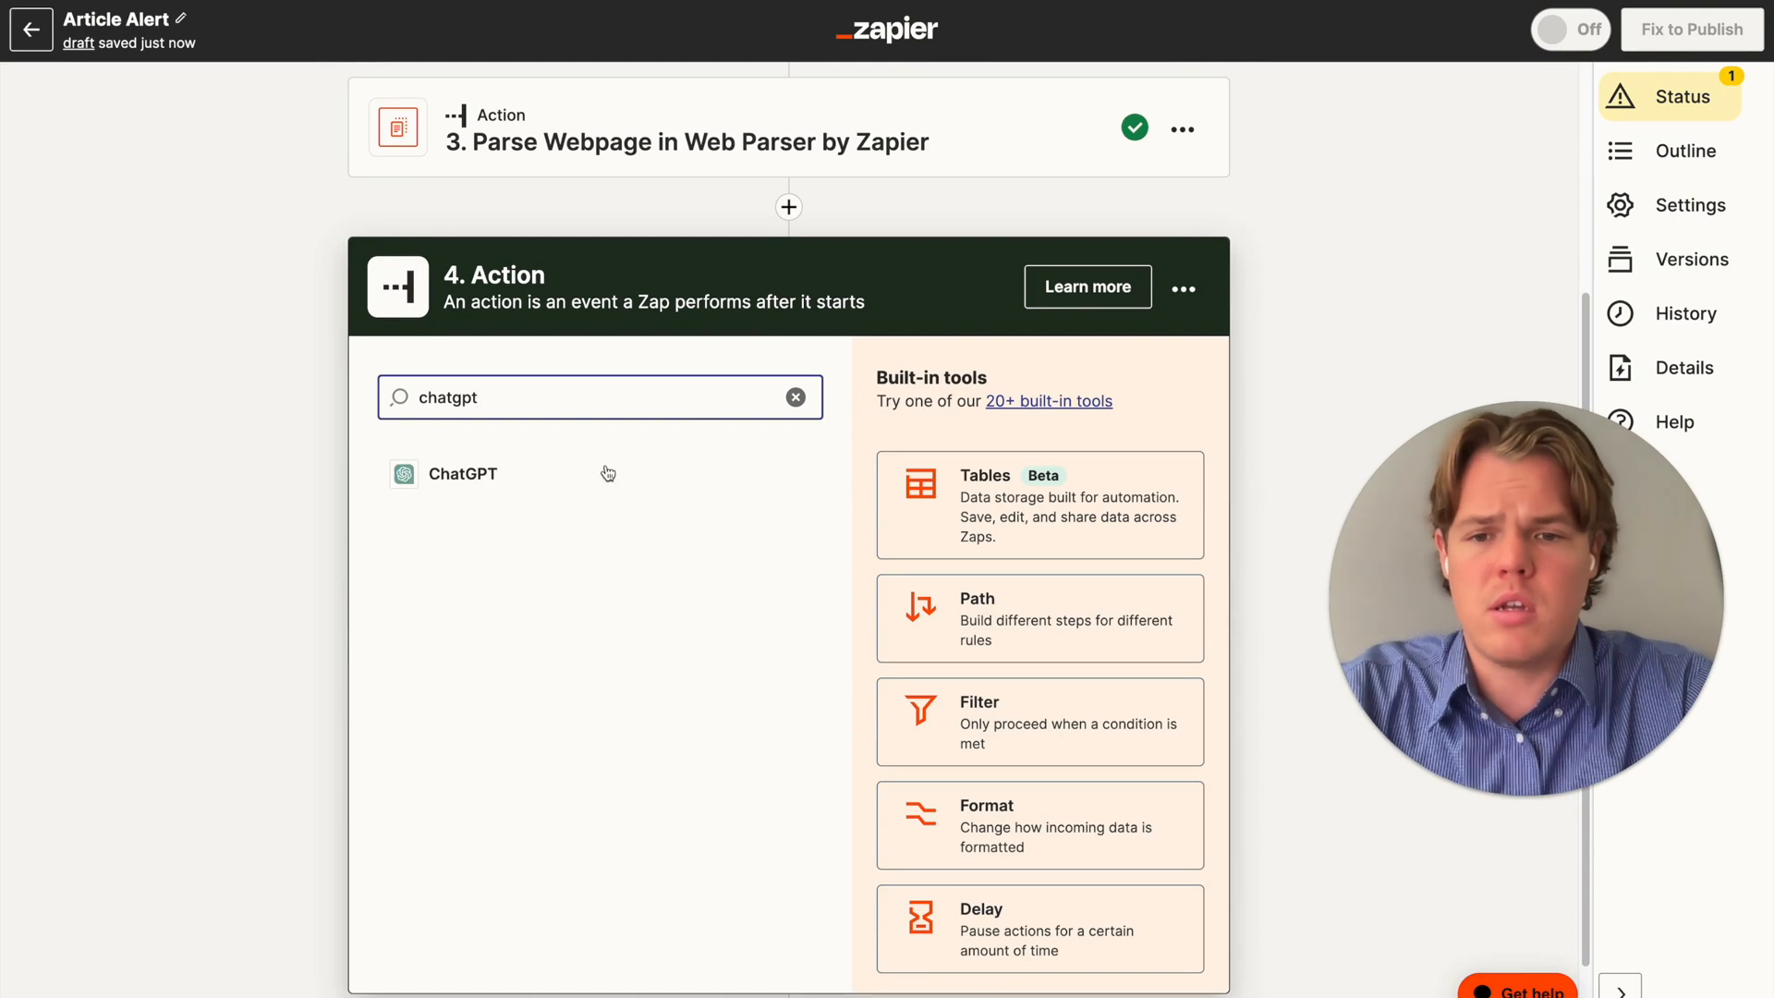
{"action": "left_click", "coordinate": [461, 473]}
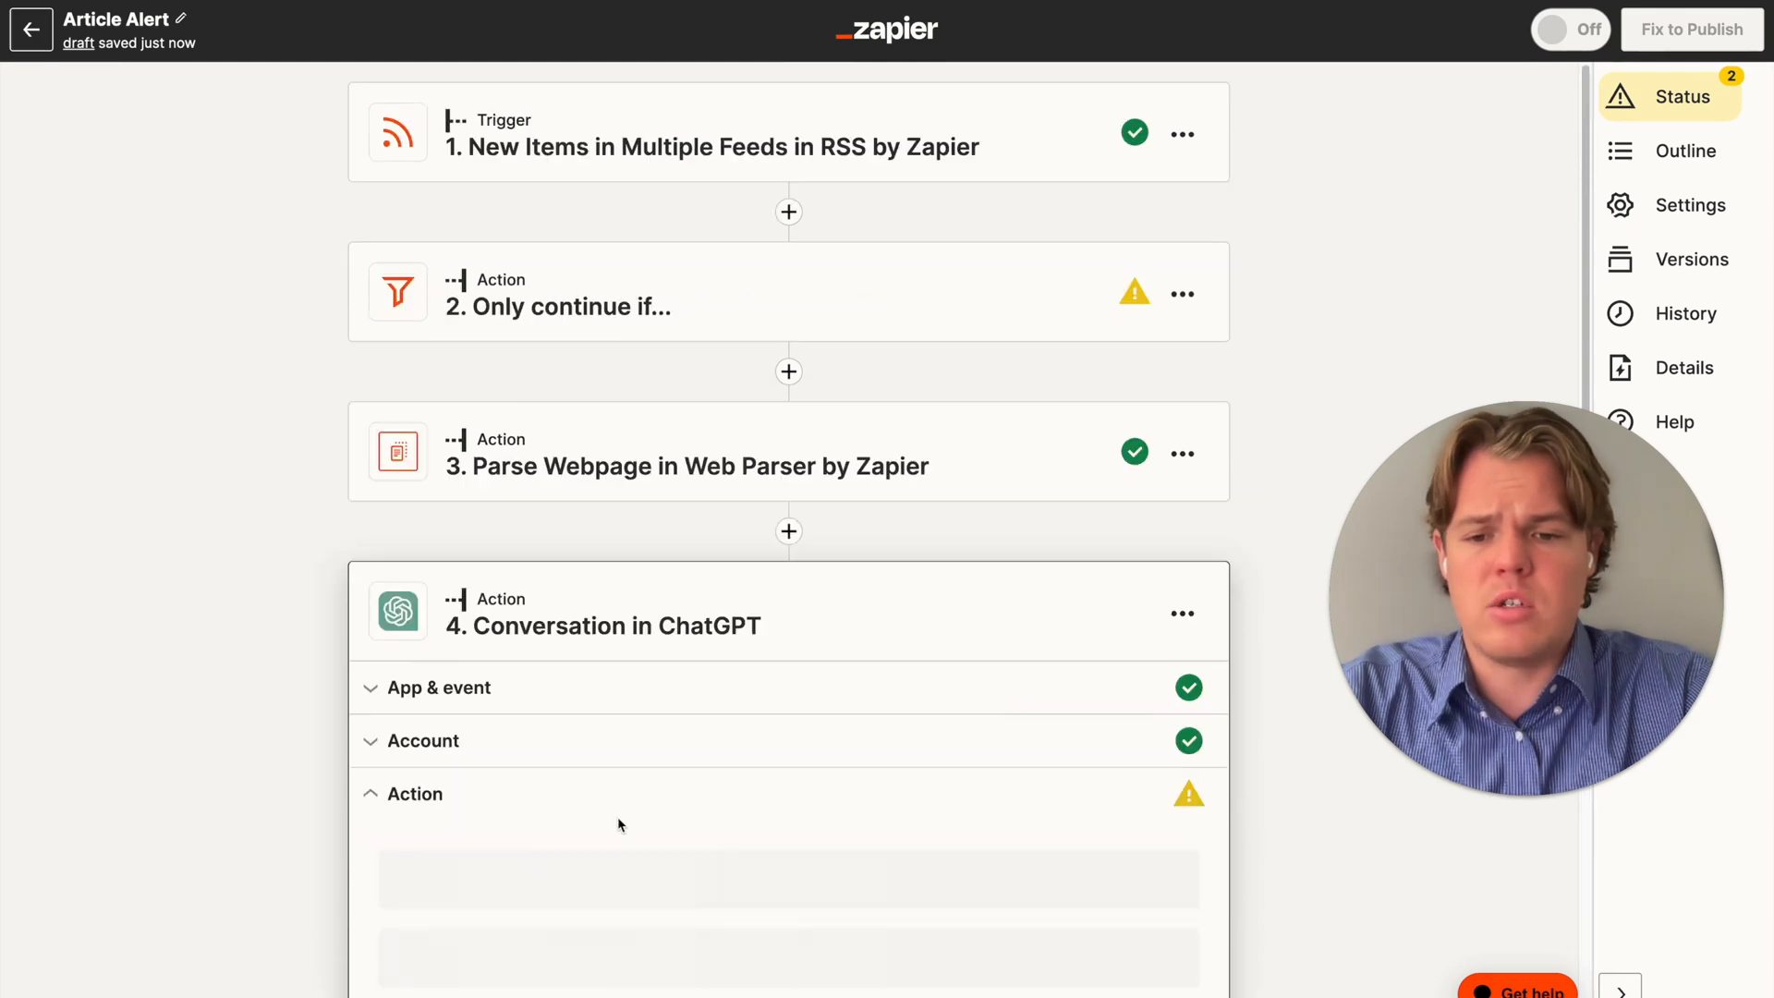
{"action": "scroll", "scroll_direction": "down", "scroll_amount": 3}
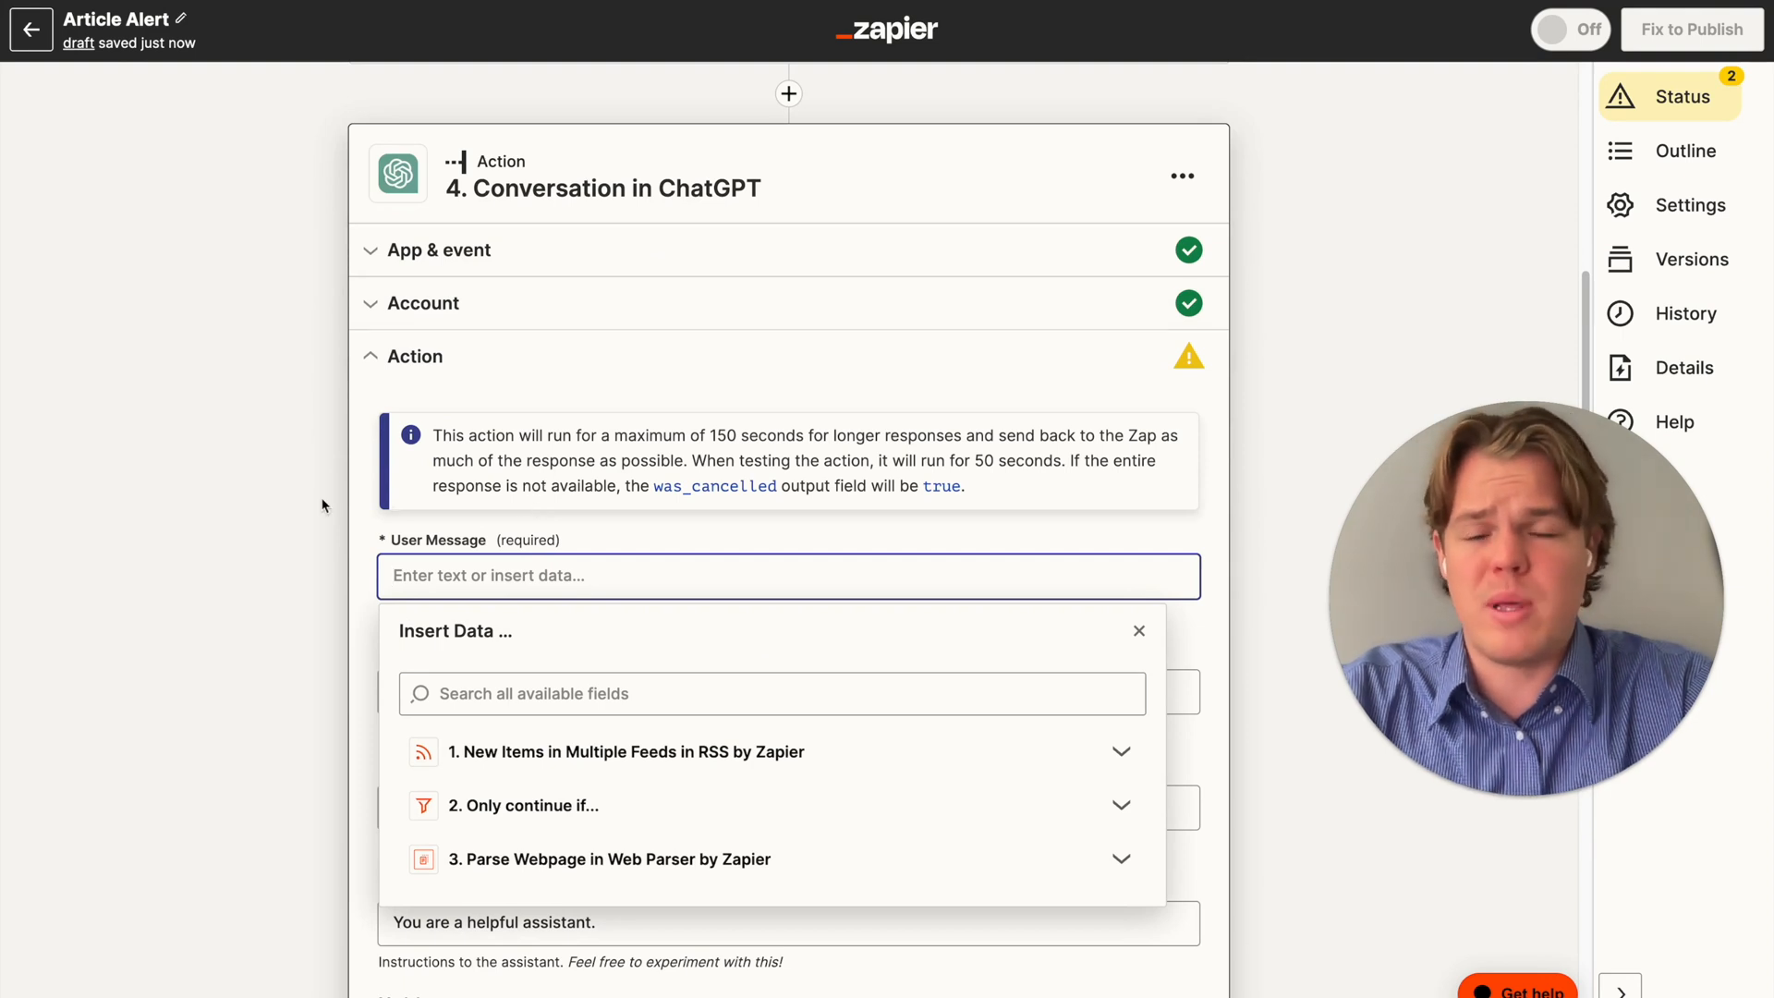
{"action": "scroll", "scroll_direction": "up", "scroll_amount": 3}
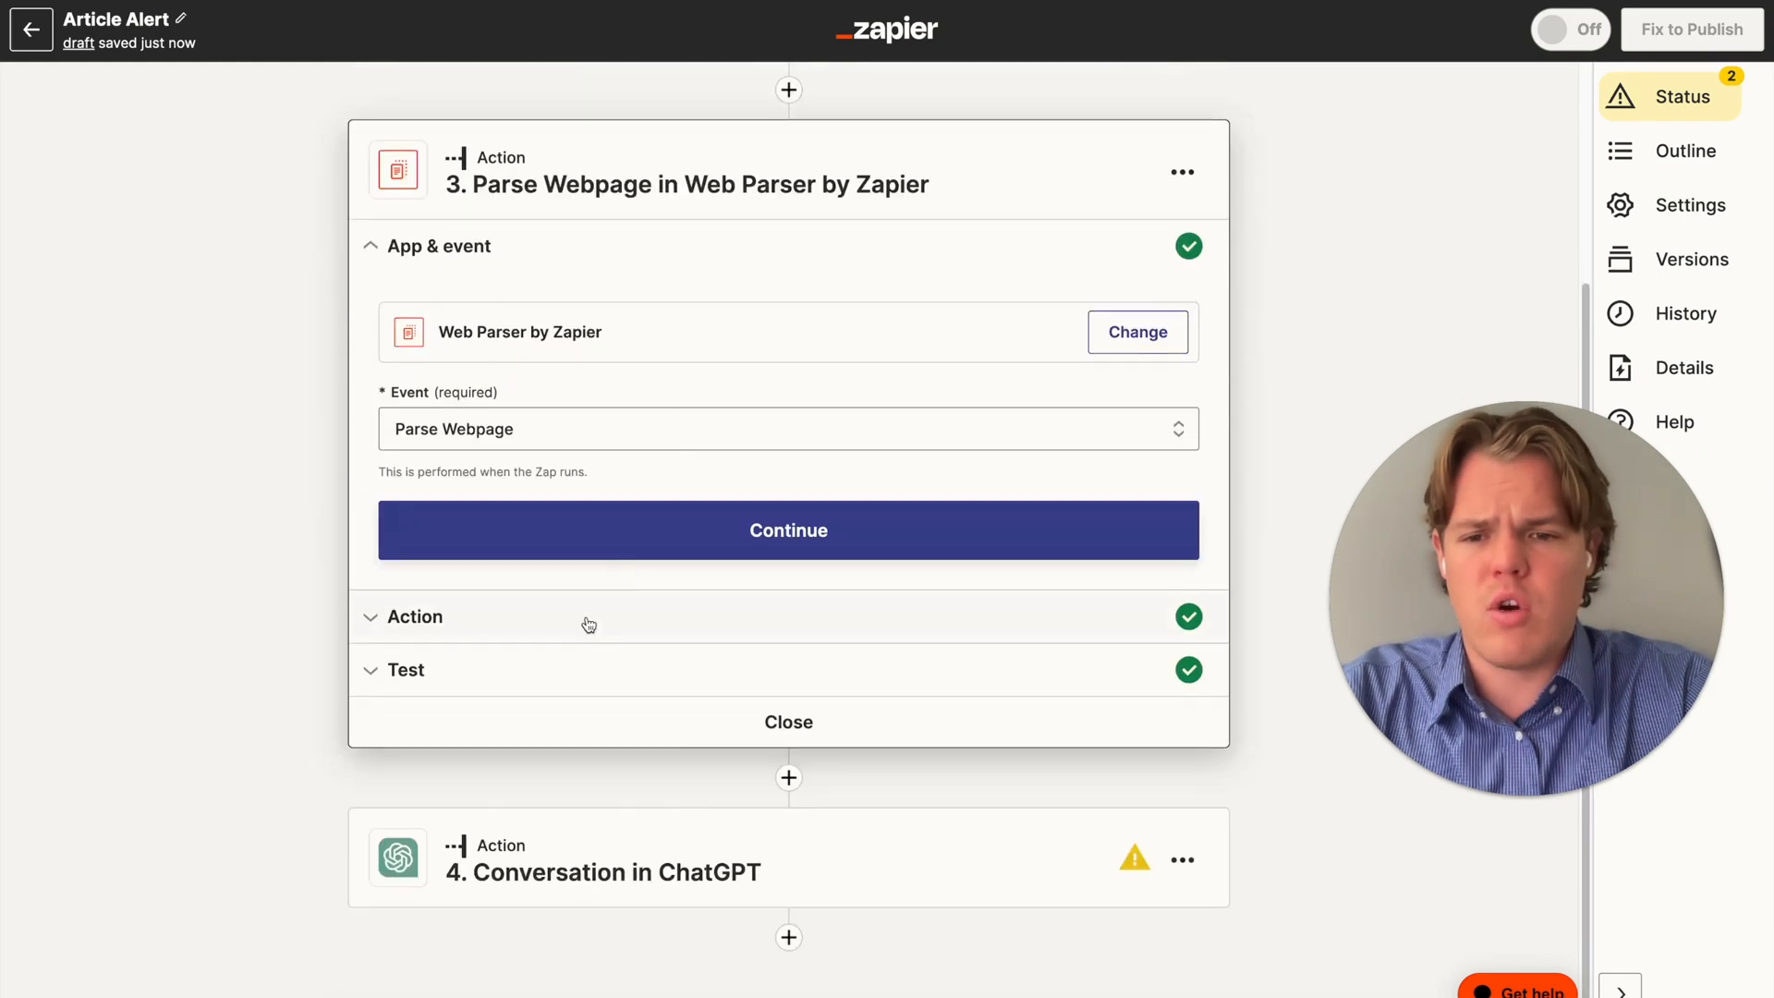
{"action": "left_click", "coordinate": [788, 531]}
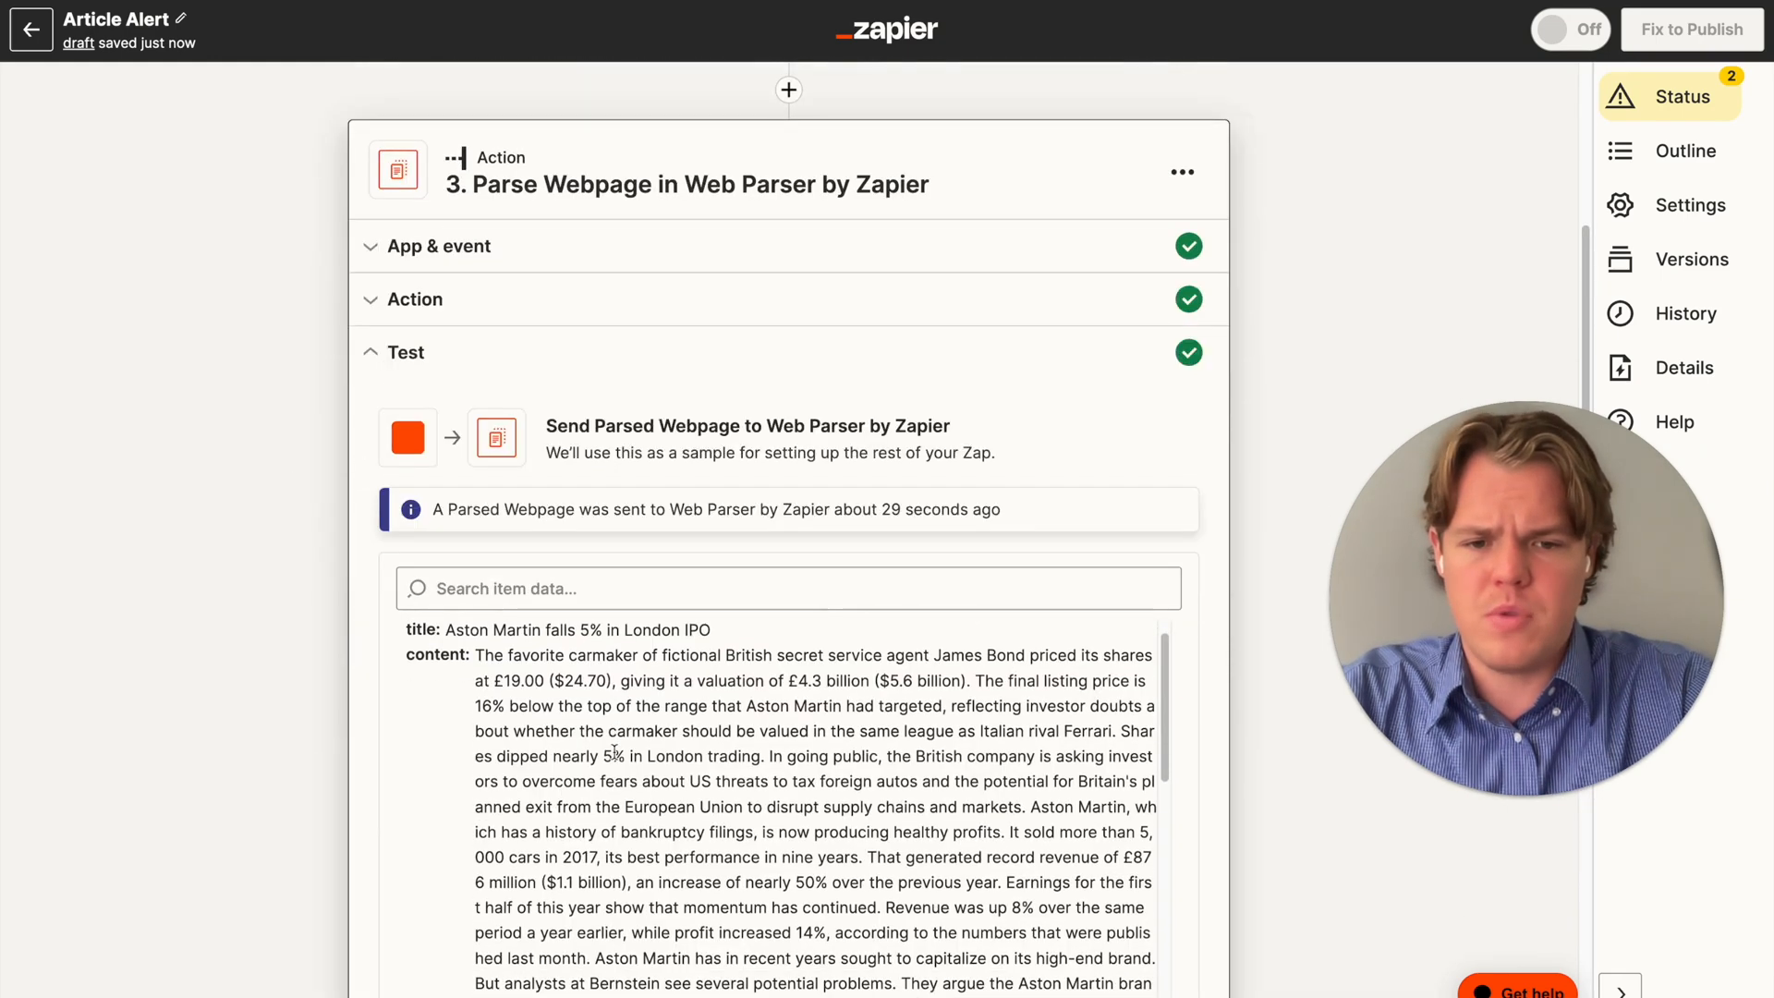
{"action": "scroll", "scroll_direction": "up", "scroll_amount": 3}
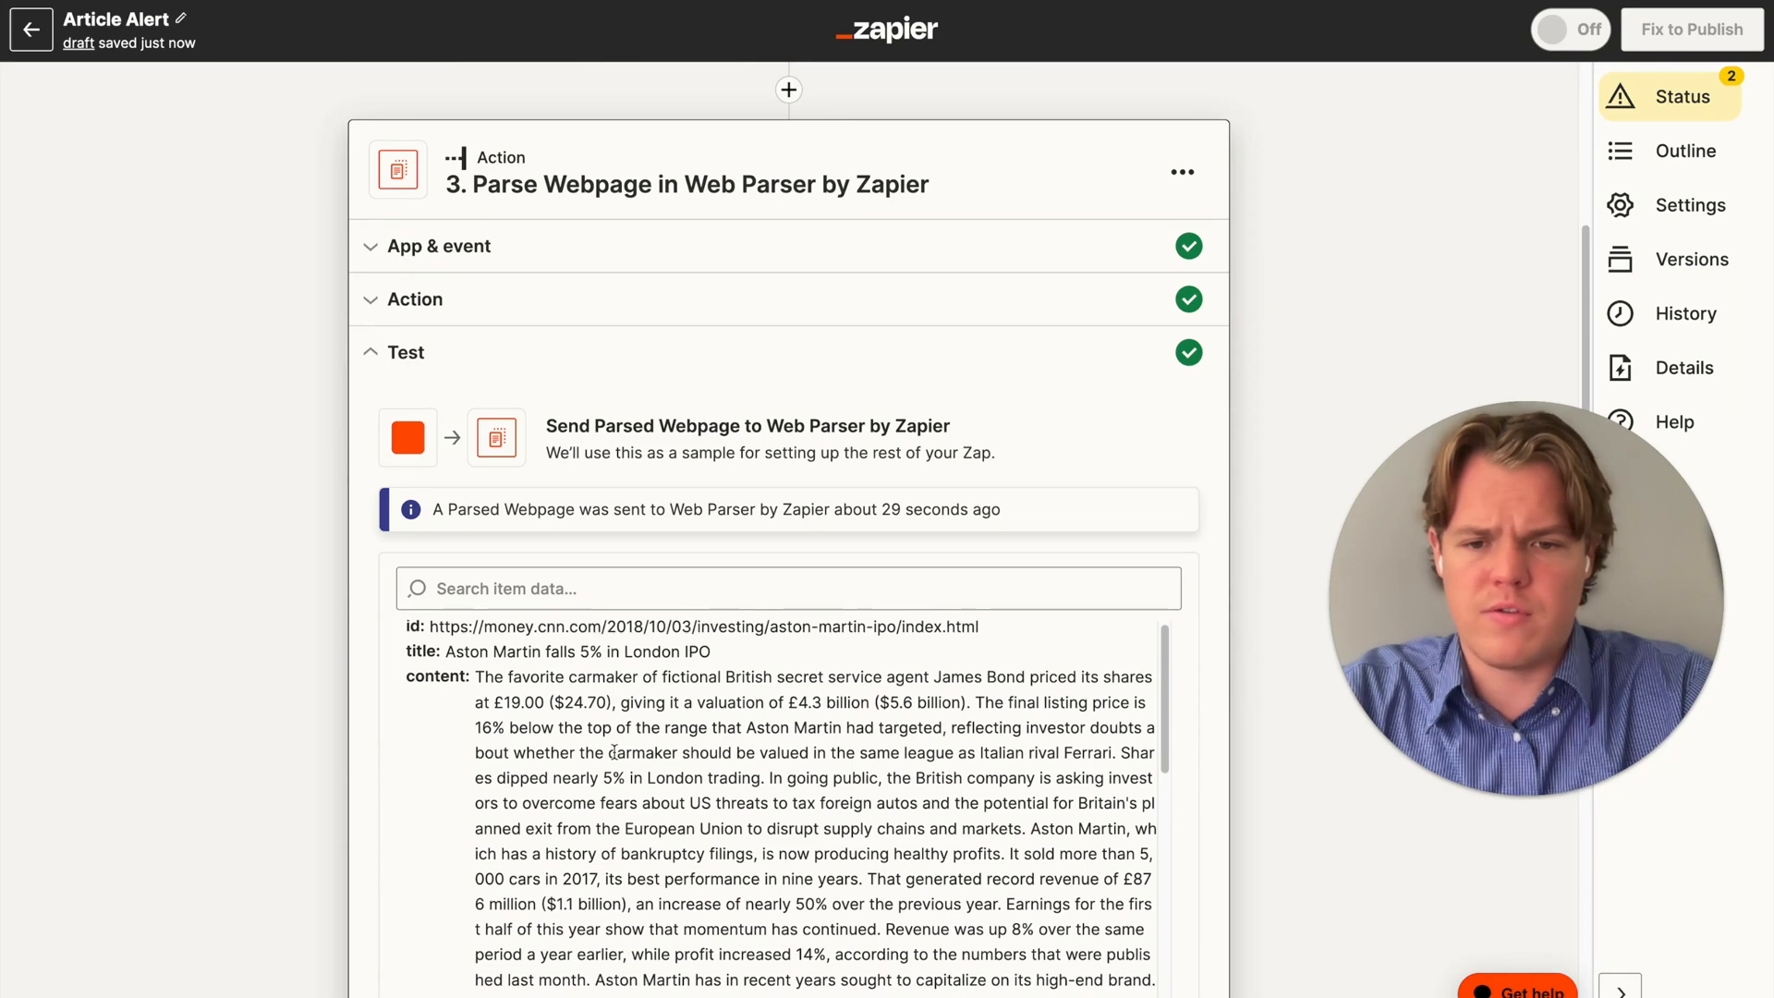
{"action": "scroll", "scroll_direction": "down", "scroll_amount": 3}
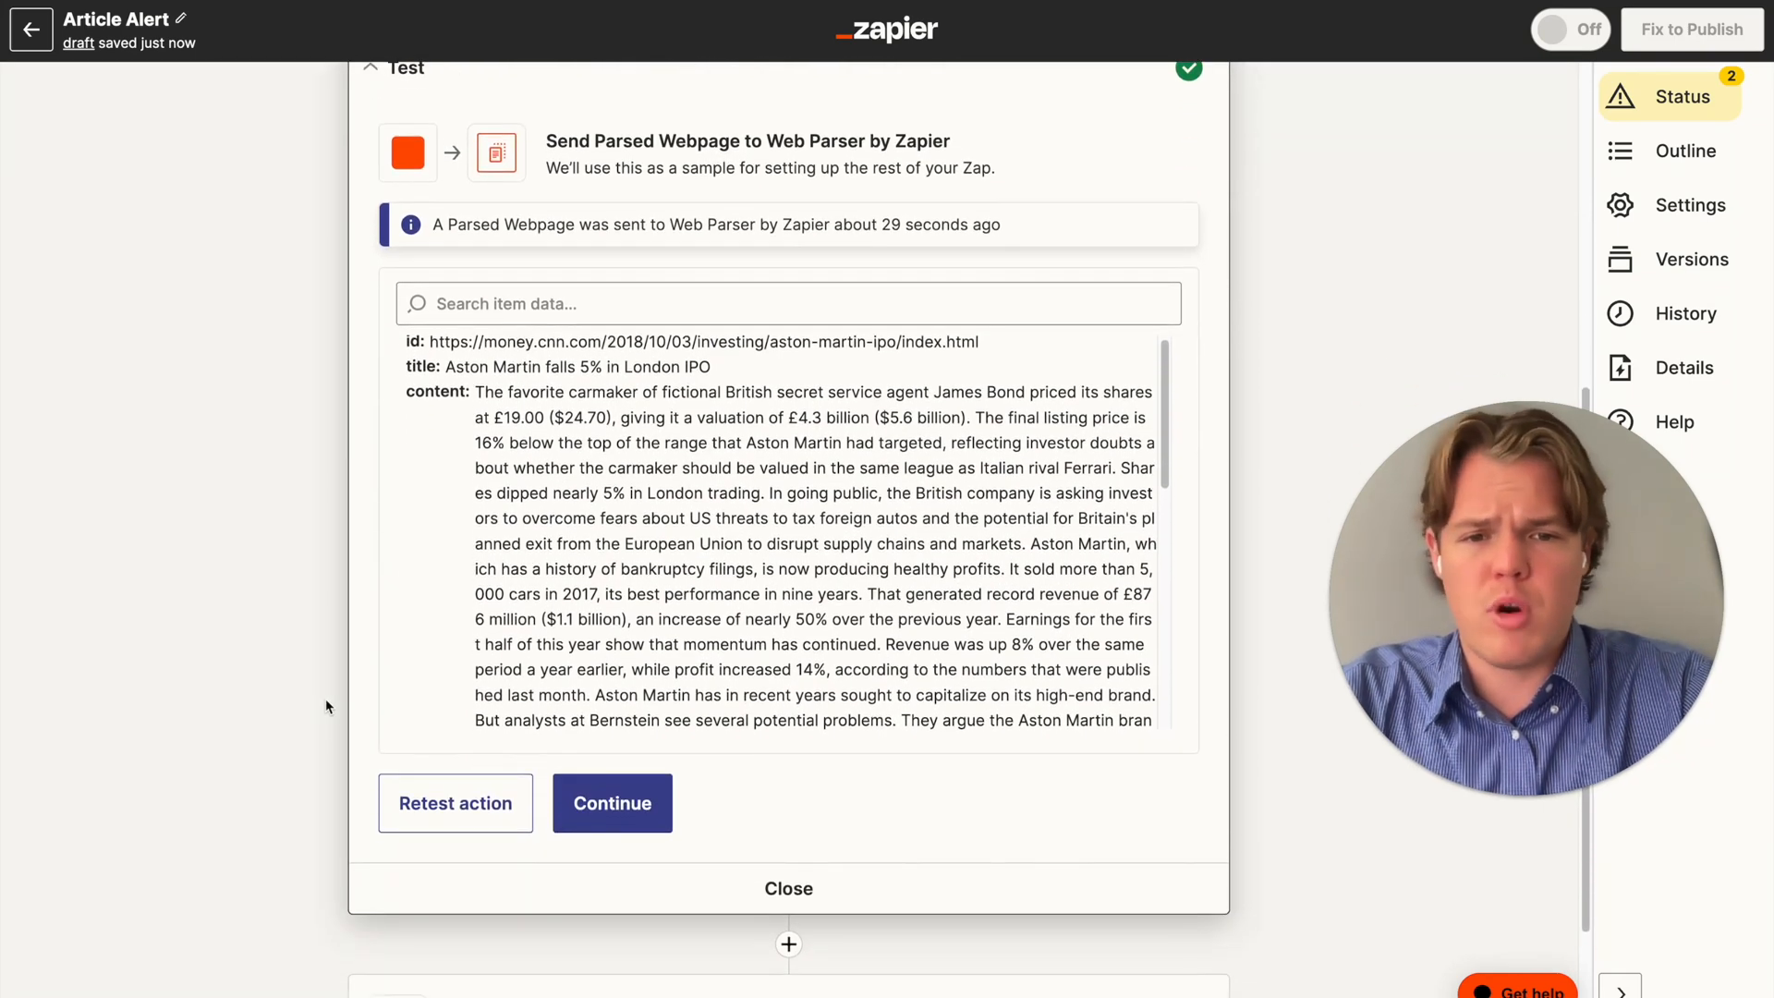
{"action": "scroll", "scroll_direction": "down", "scroll_amount": 3}
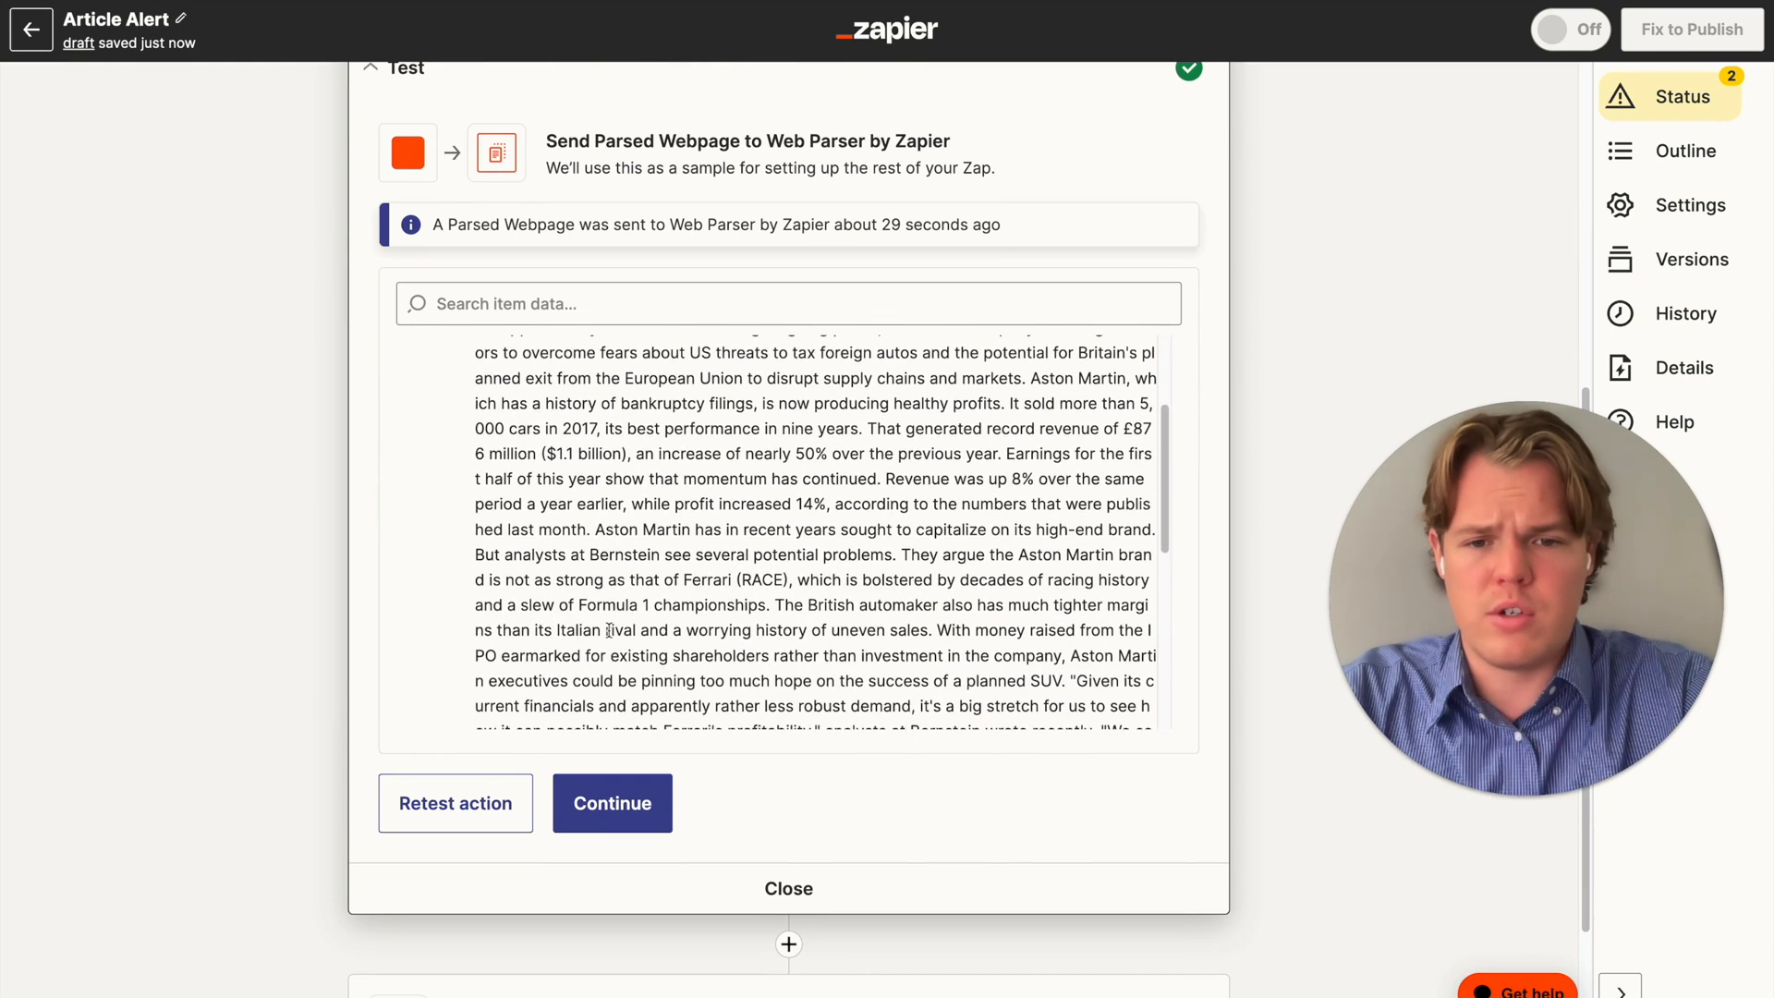
{"action": "scroll", "scroll_direction": "down", "scroll_amount": 3}
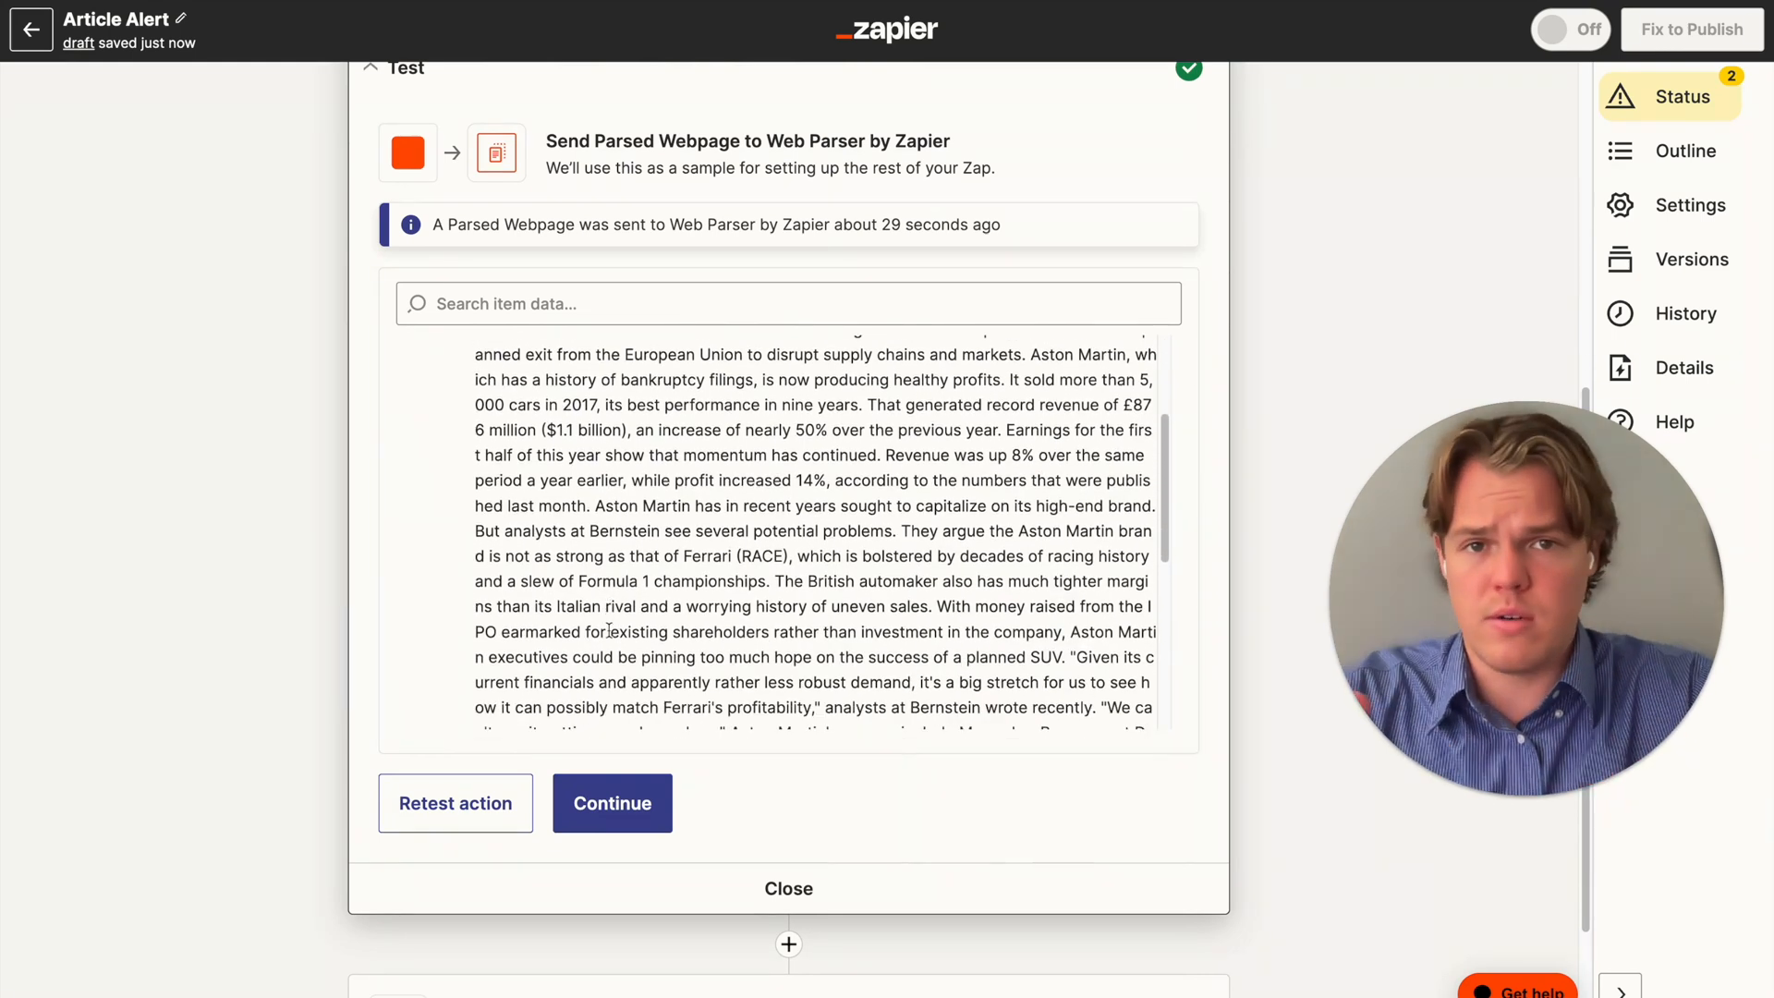
{"action": "scroll", "scroll_direction": "up", "scroll_amount": 3}
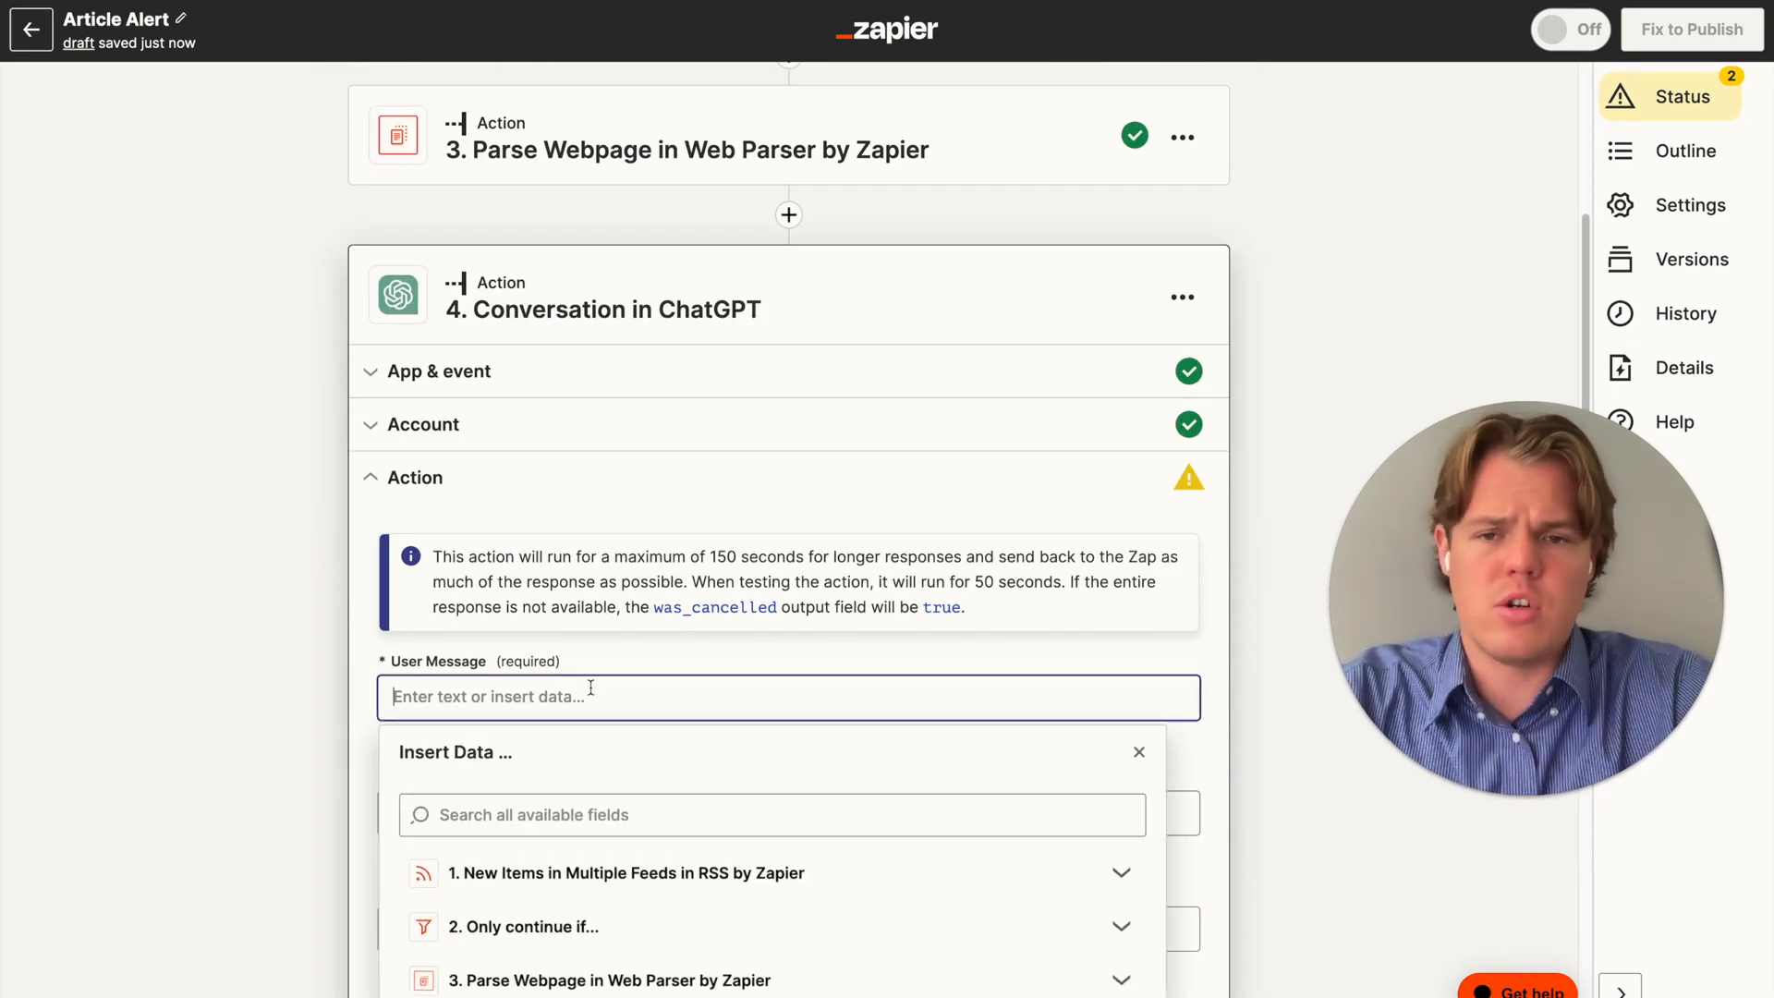
Write 'Based on this article:' with the parsed Content field in the ChatGPT user message
{"action": "type", "text": "Based on th"}
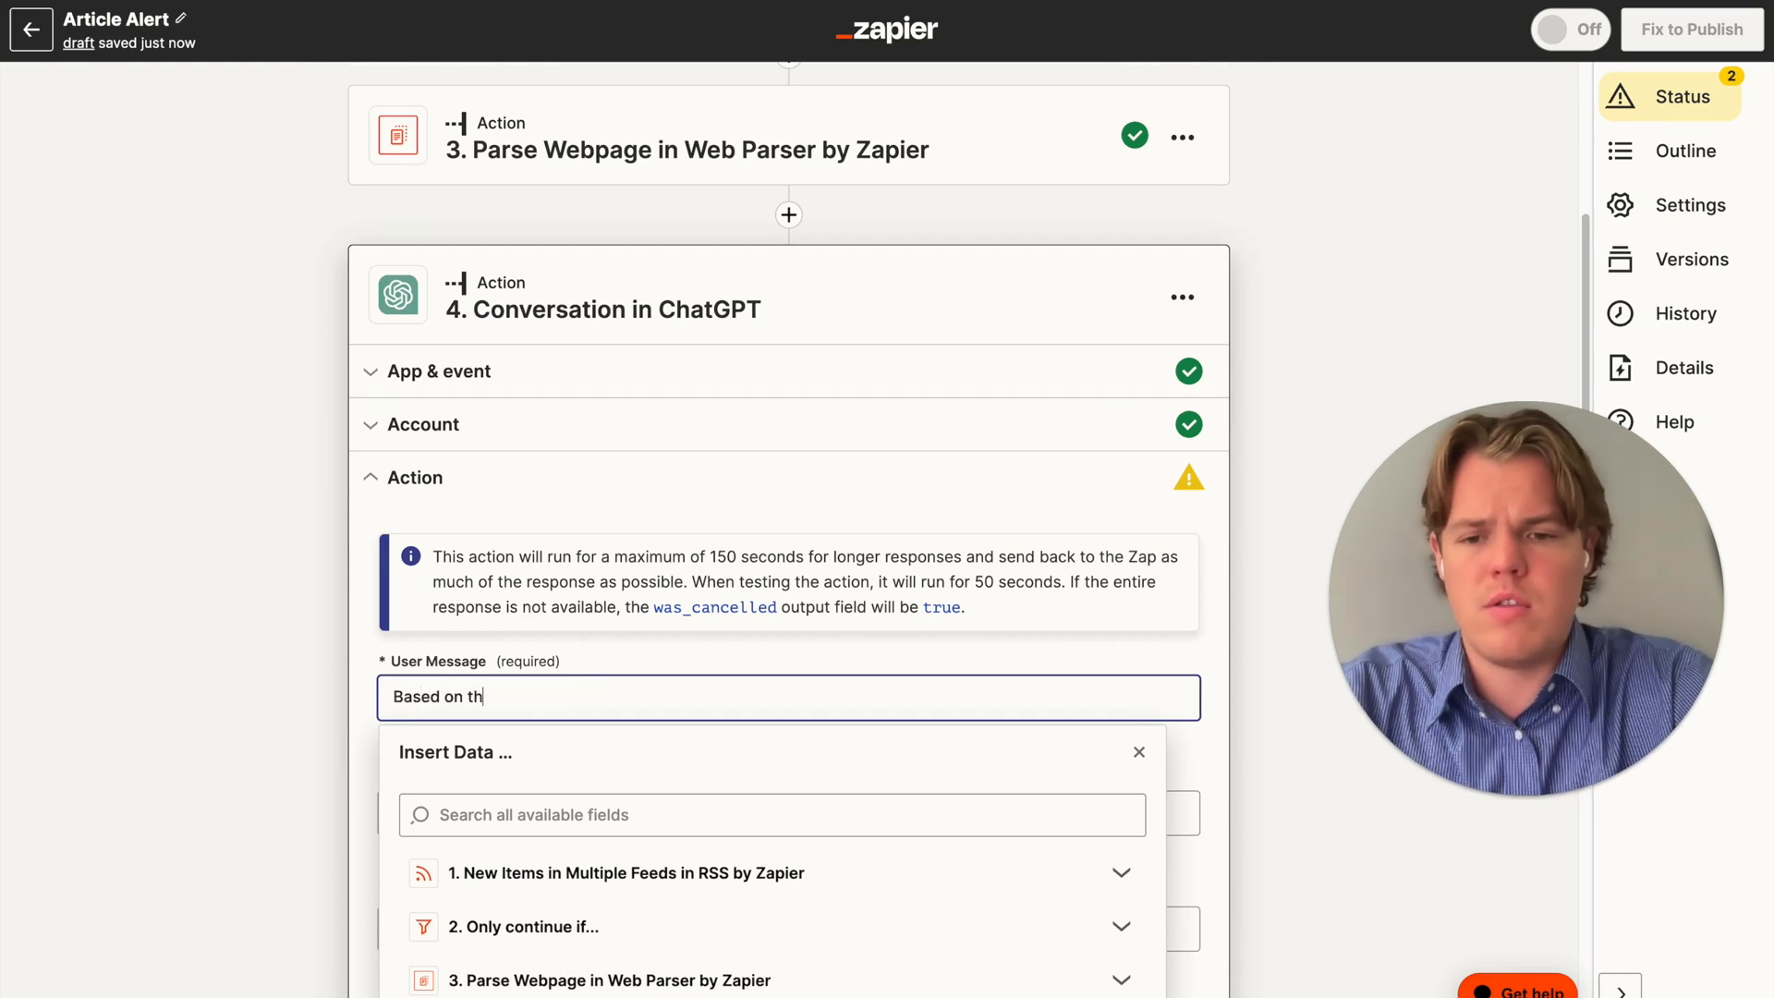
{"action": "type", "text": "is article: ("}
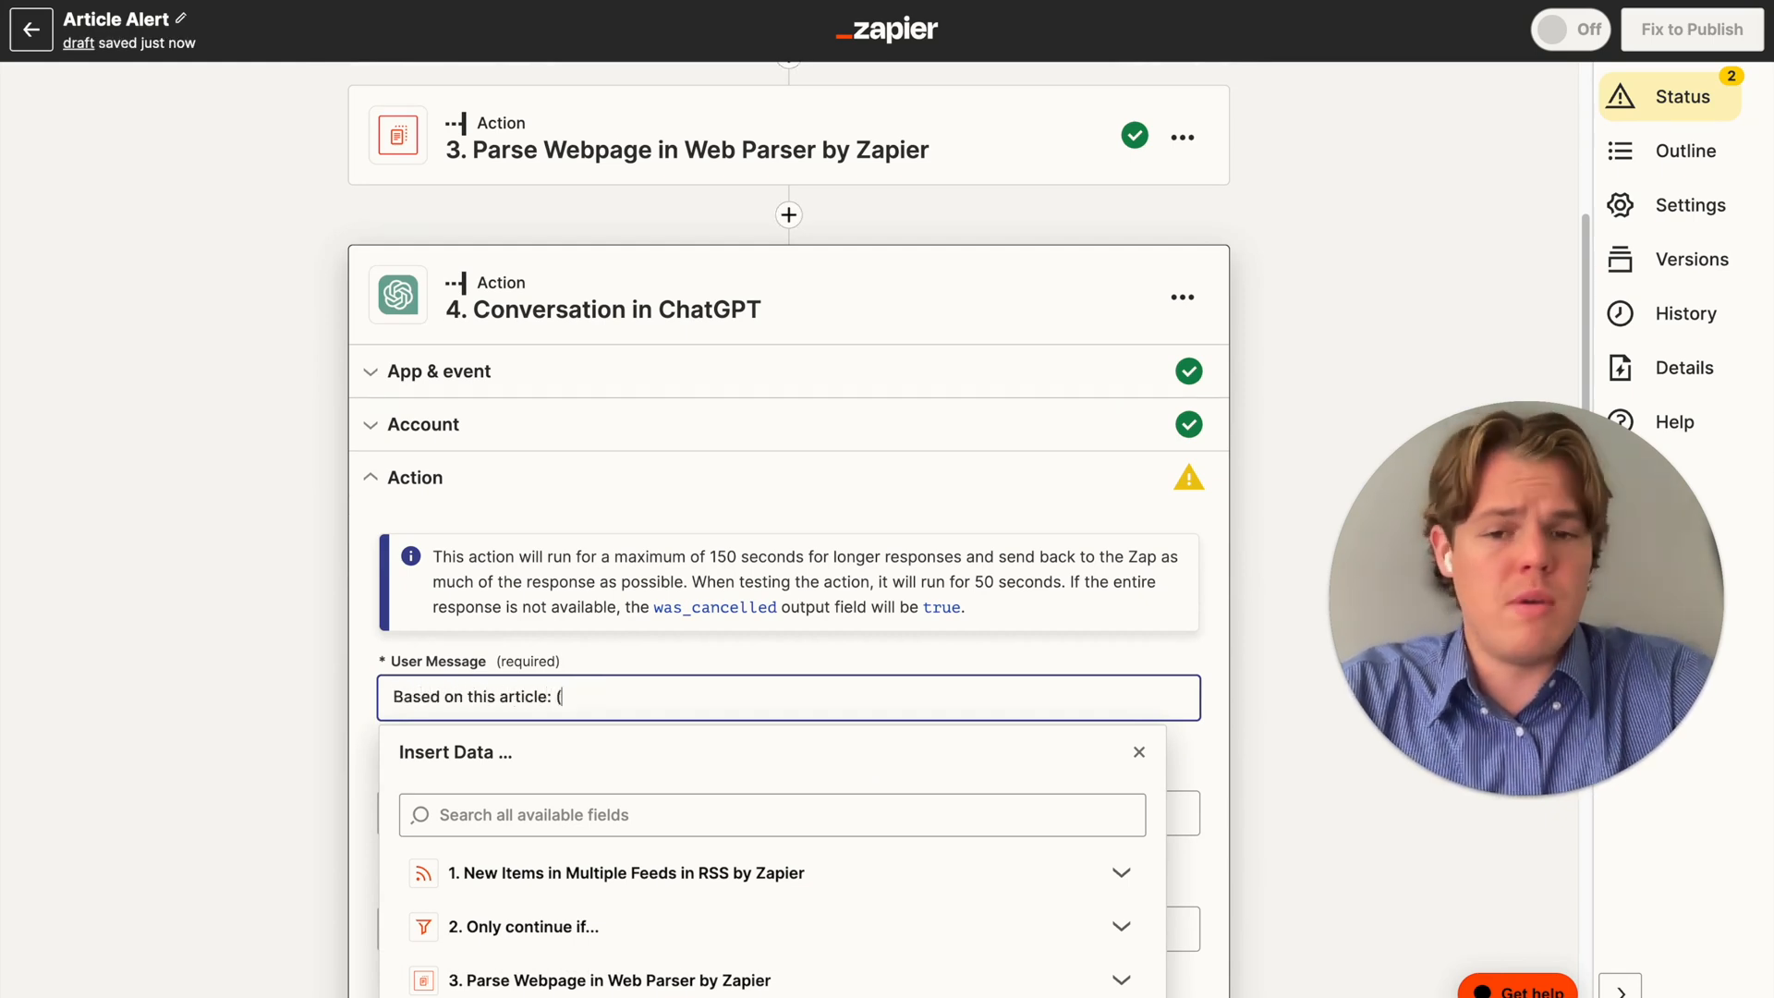
{"action": "scroll", "scroll_direction": "down", "scroll_amount": 3}
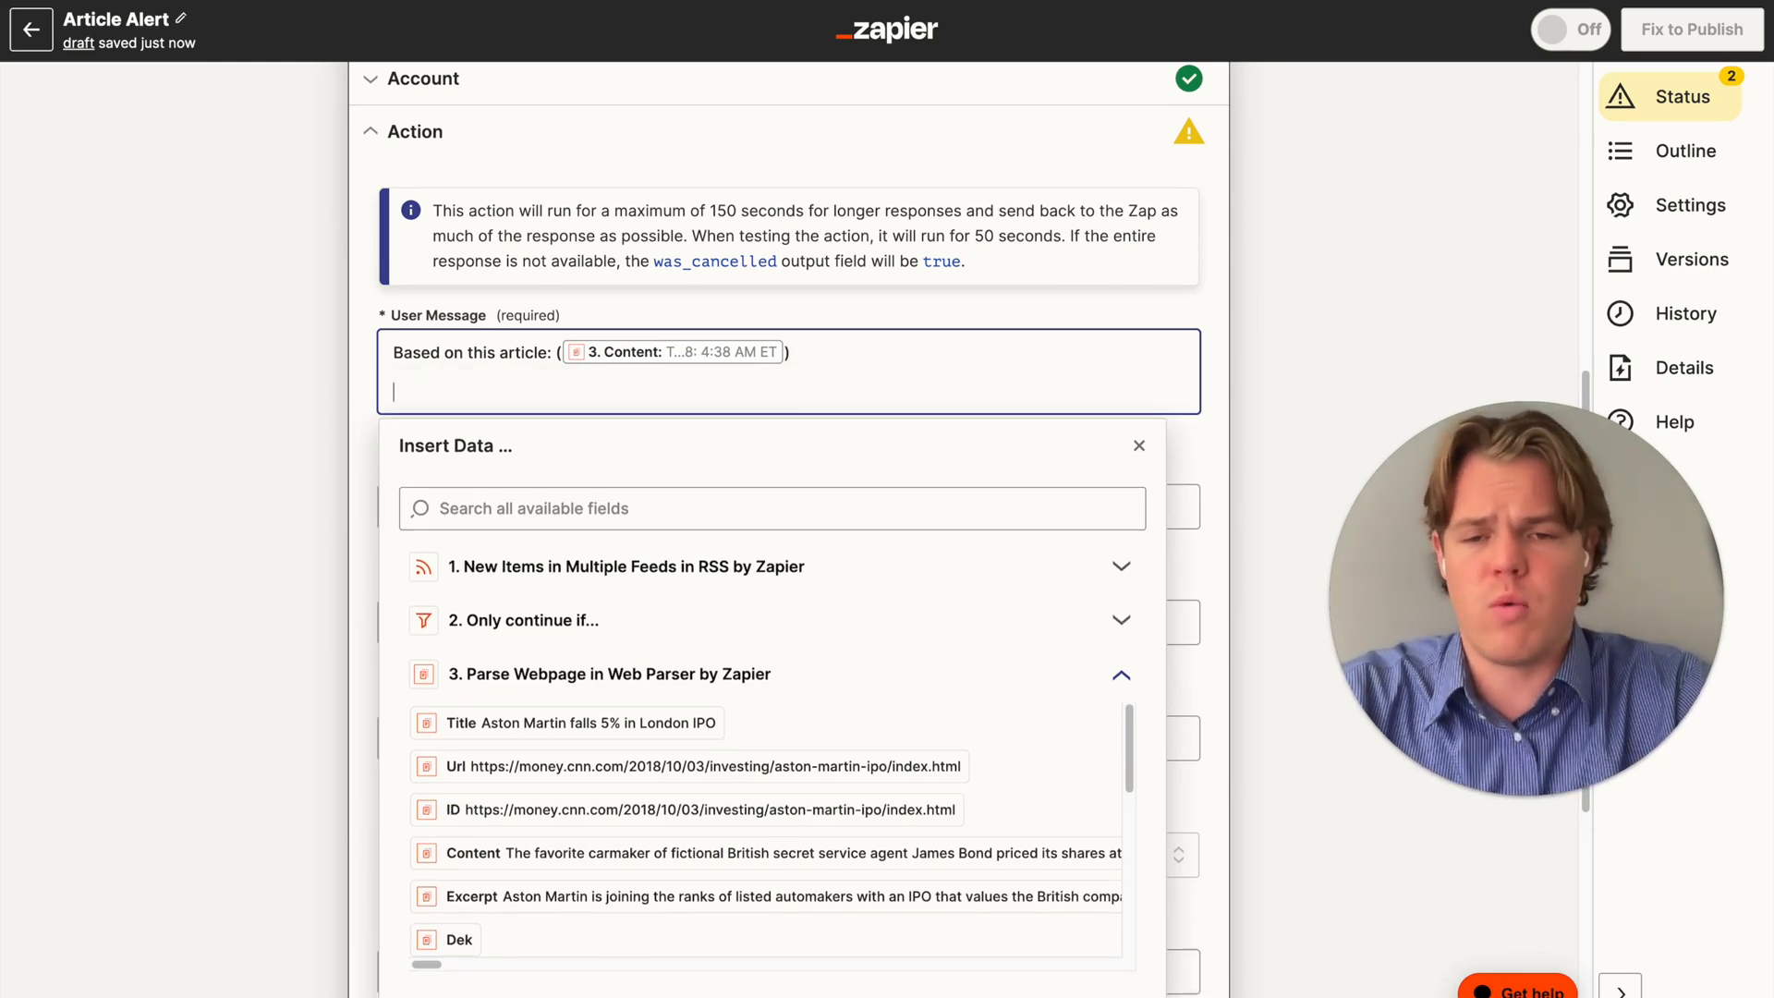
Add an 'Author:' line holding the Parse Webpage Author field
{"action": "type", "text": "Author: (3. Author: Charles Riley"}
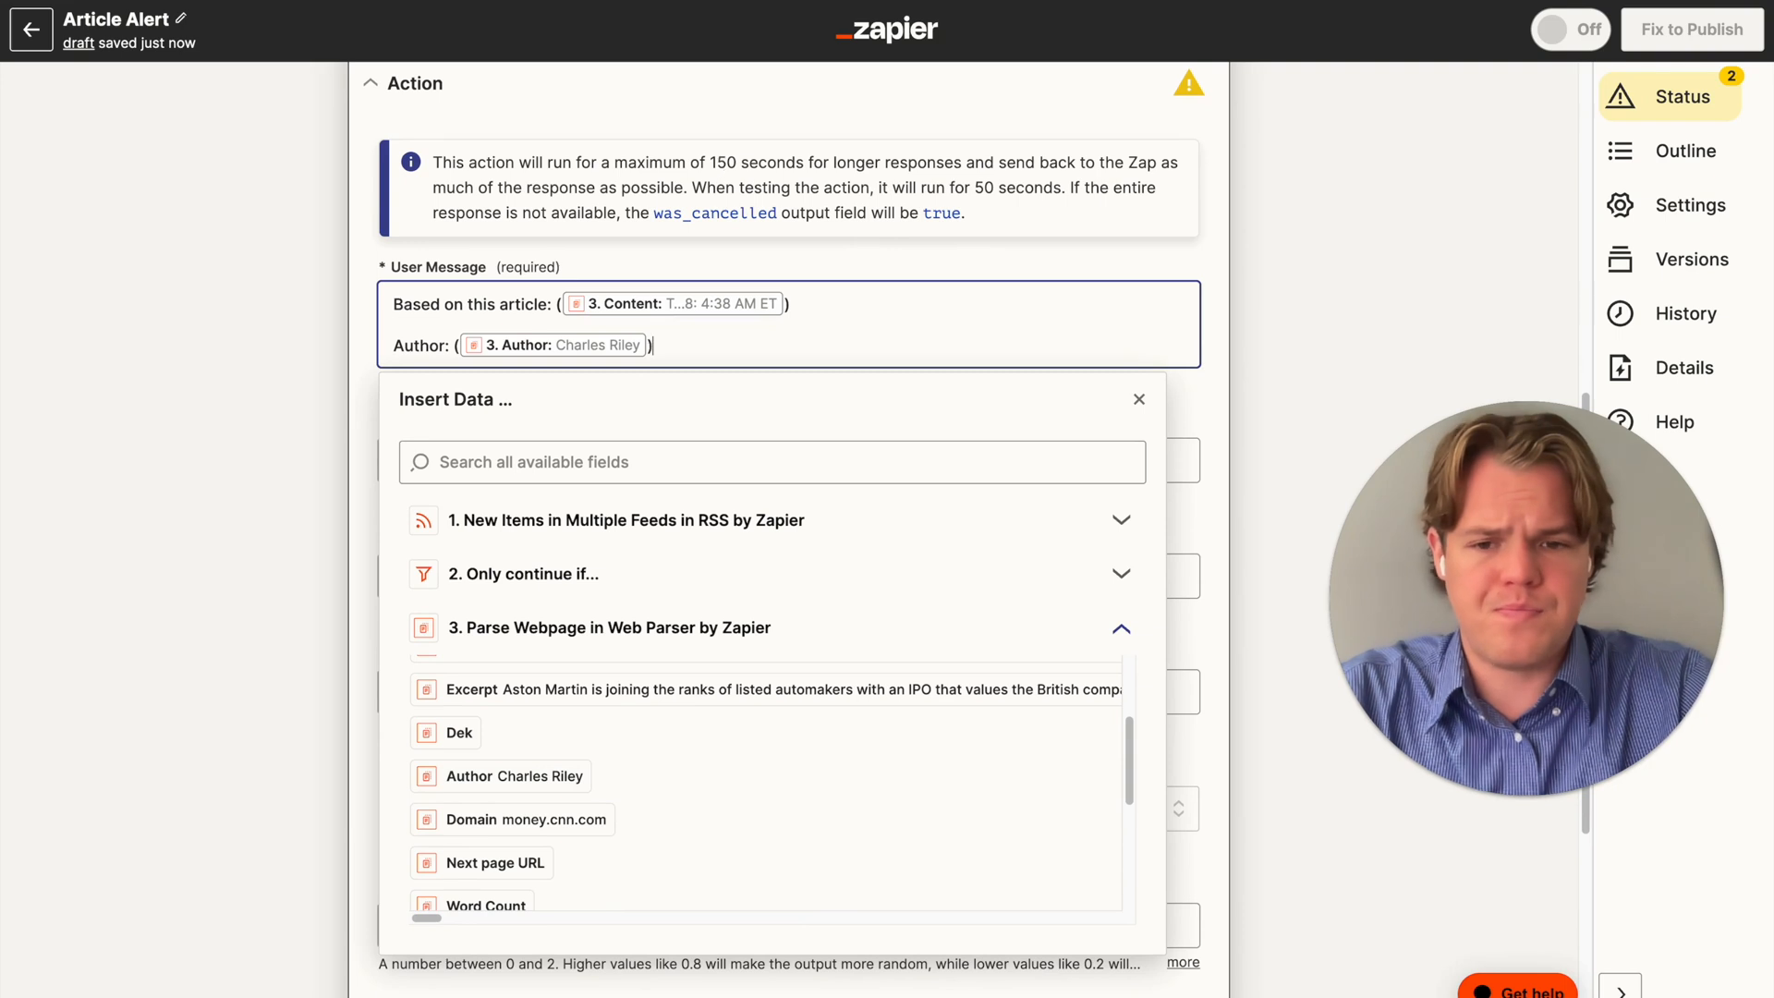
{"action": "scroll", "scroll_direction": "down", "scroll_amount": 3}
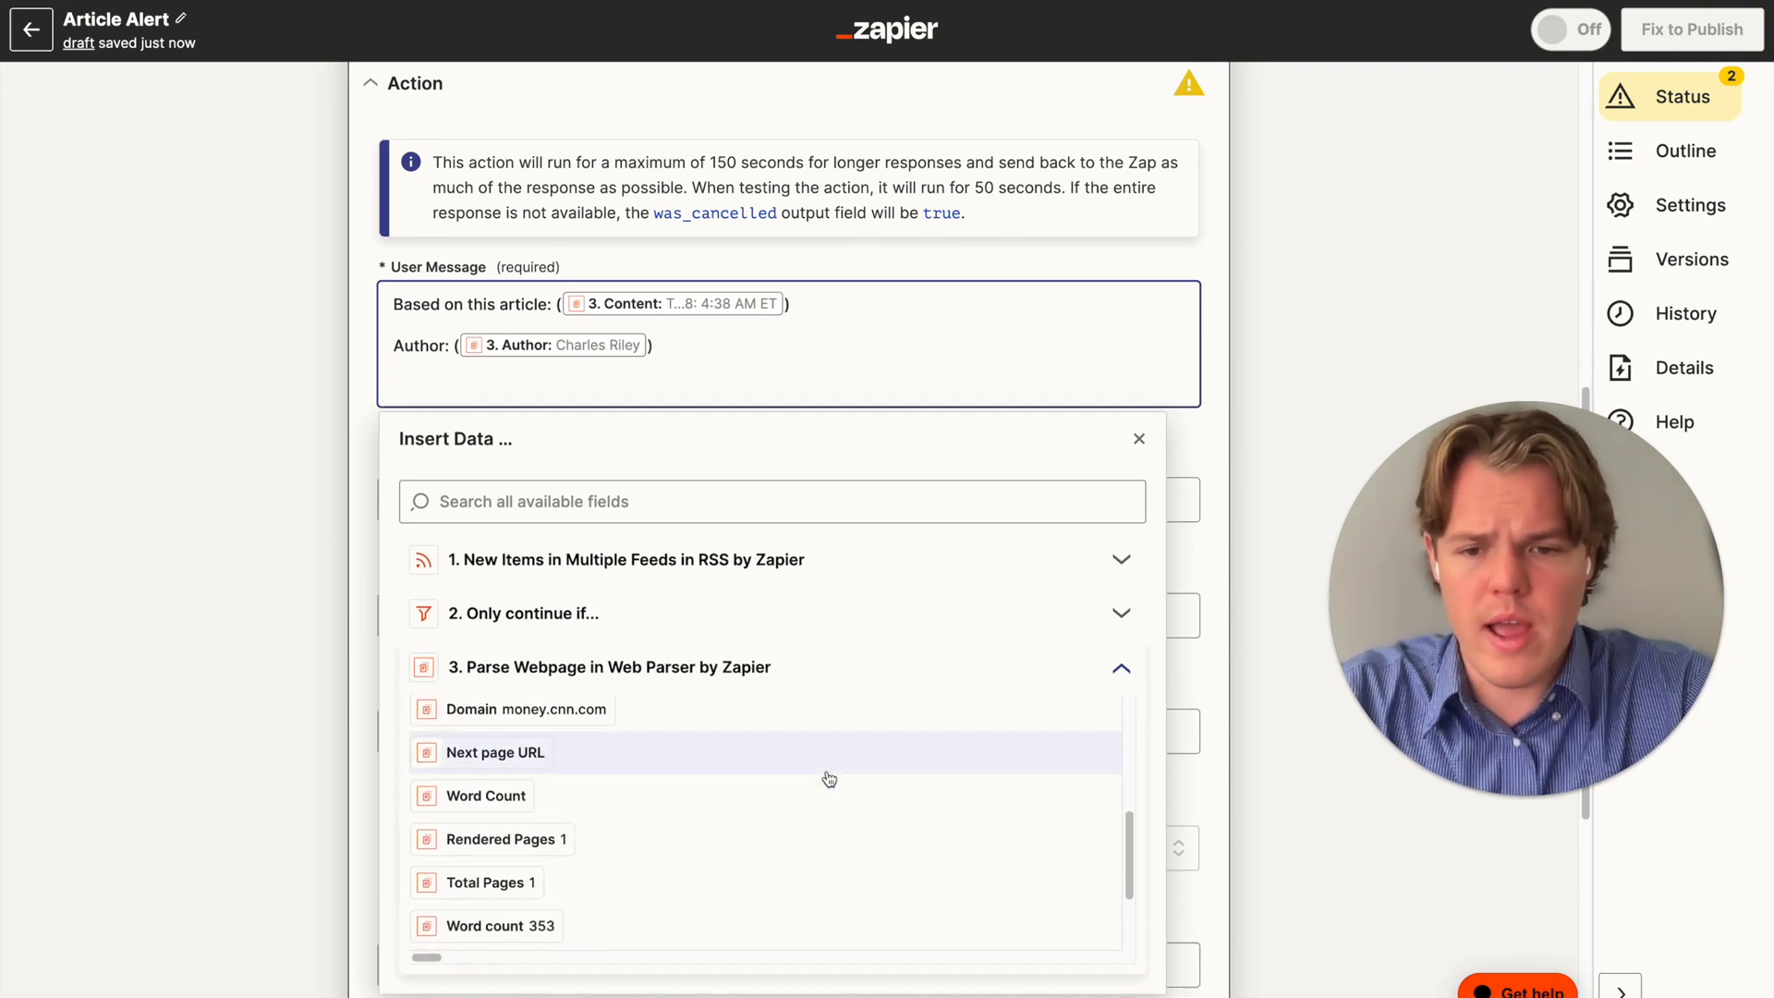
{"action": "scroll", "scroll_direction": "down", "scroll_amount": 3}
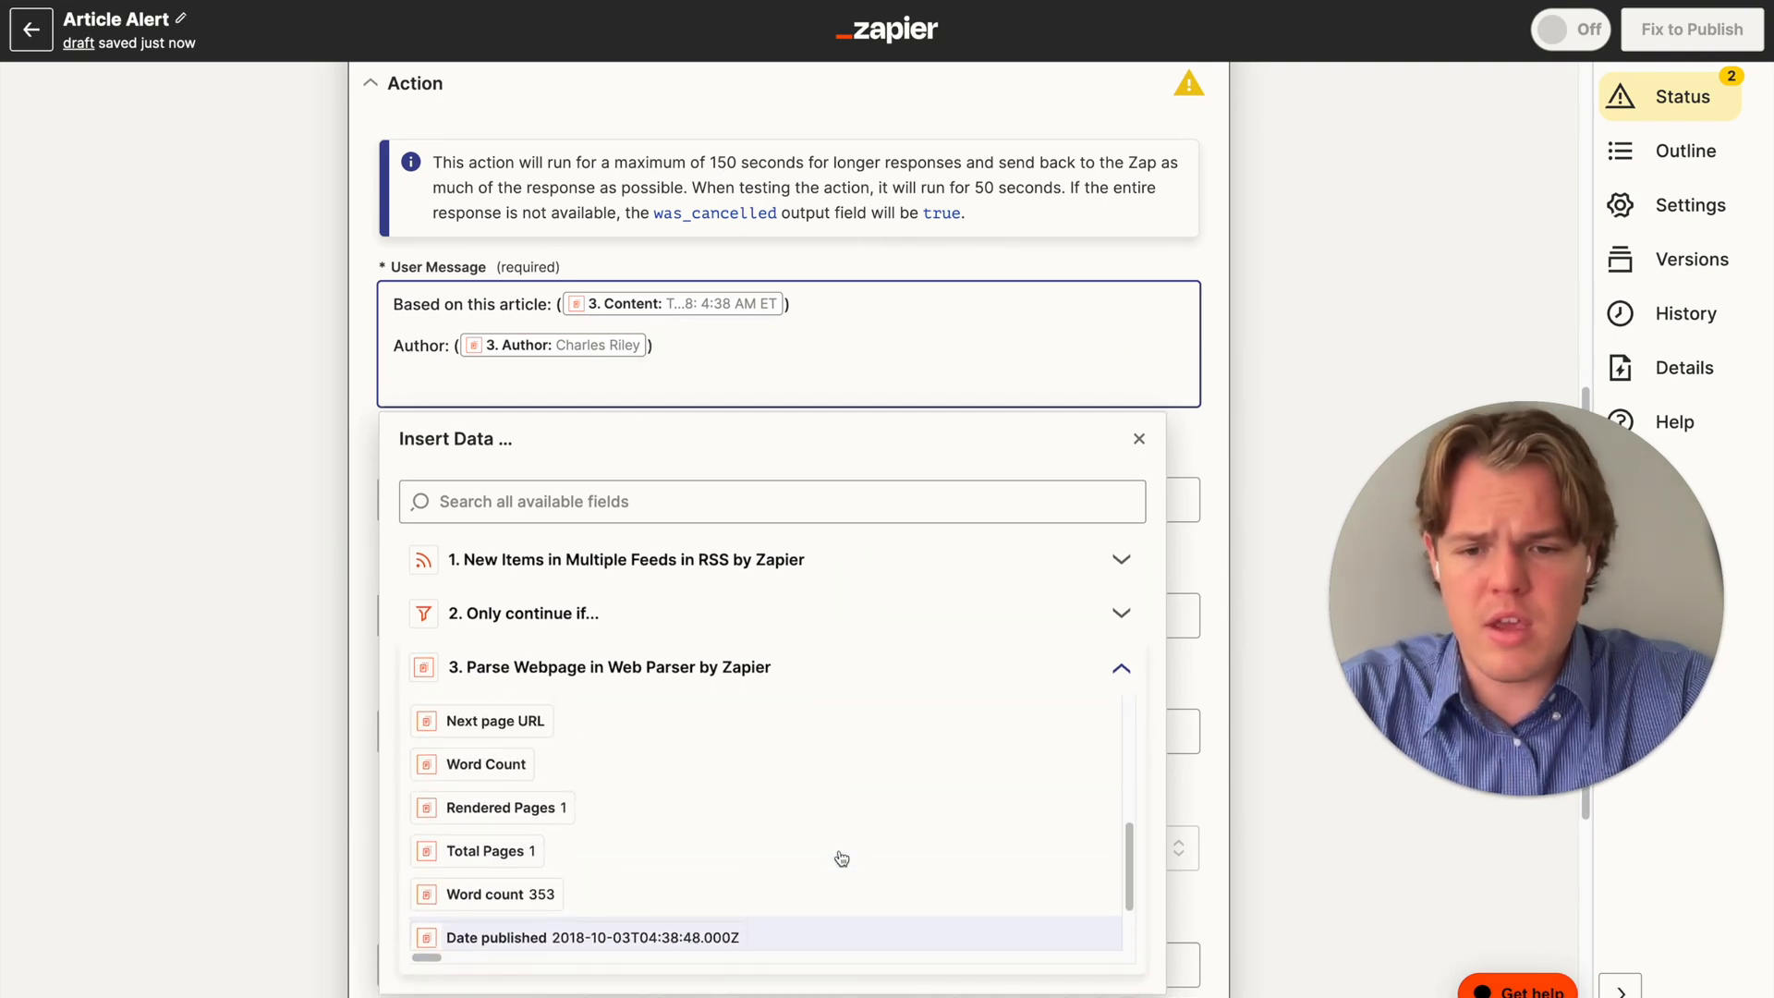
{"action": "scroll", "scroll_direction": "up", "scroll_amount": 3}
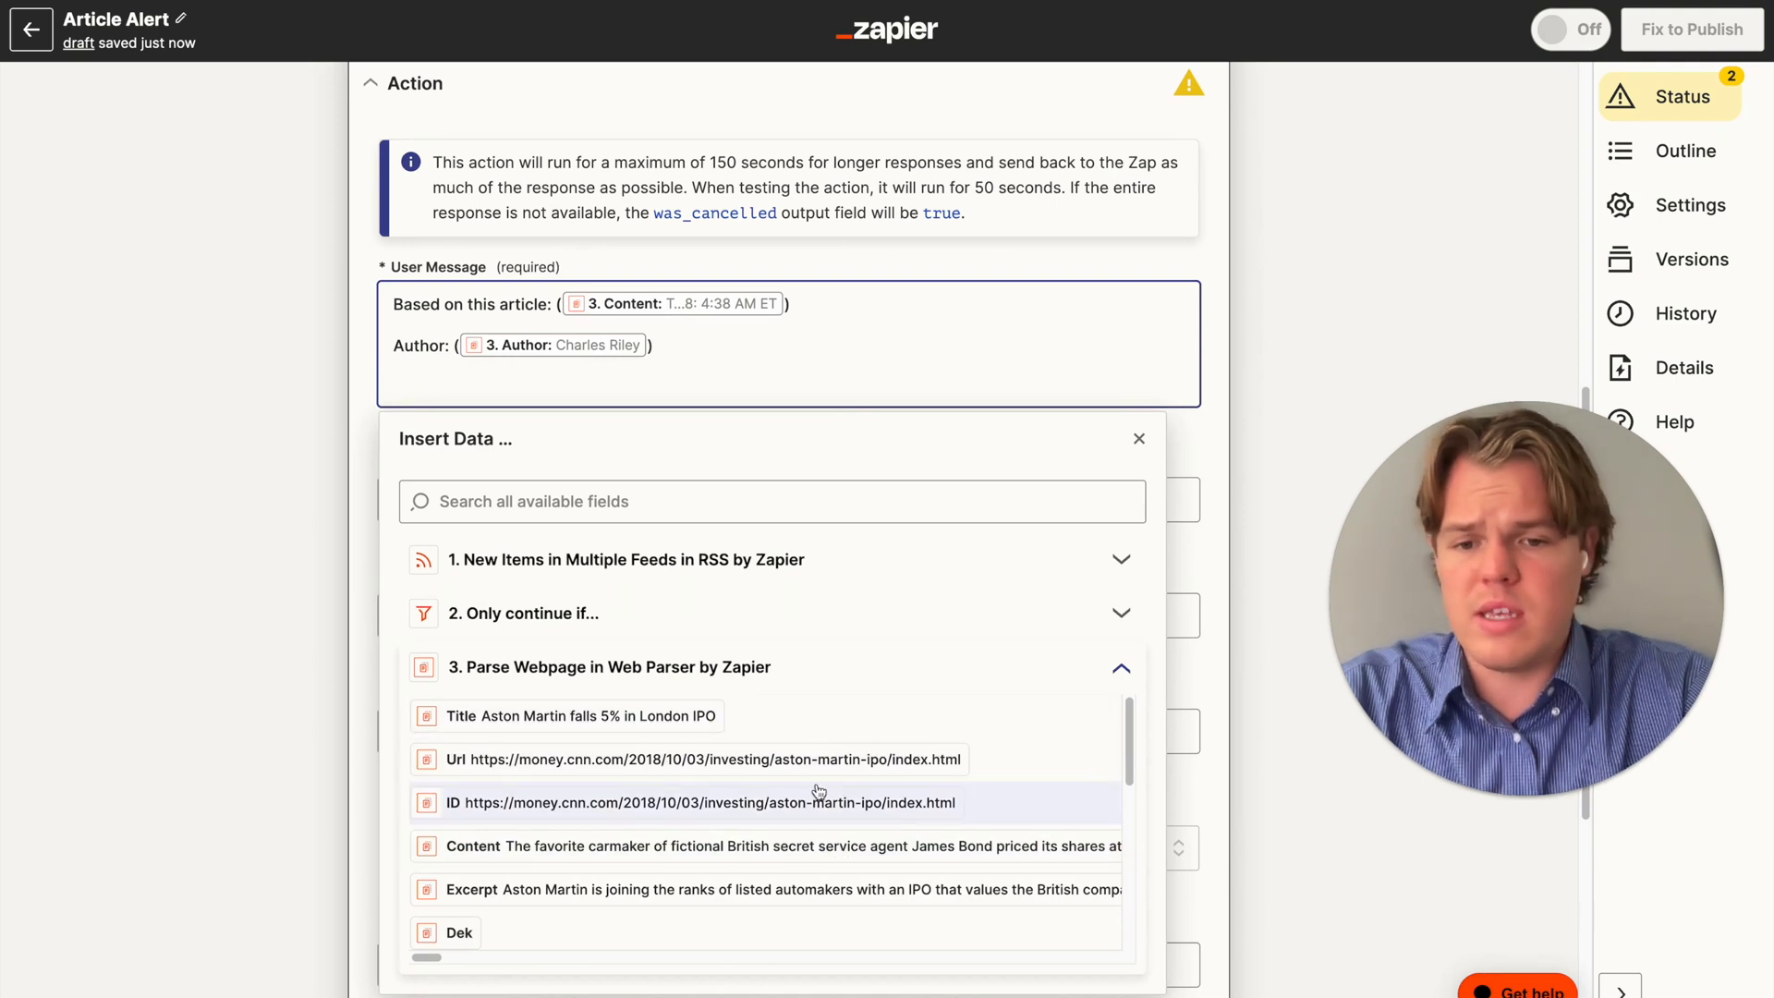
{"action": "scroll", "scroll_direction": "down", "scroll_amount": 3}
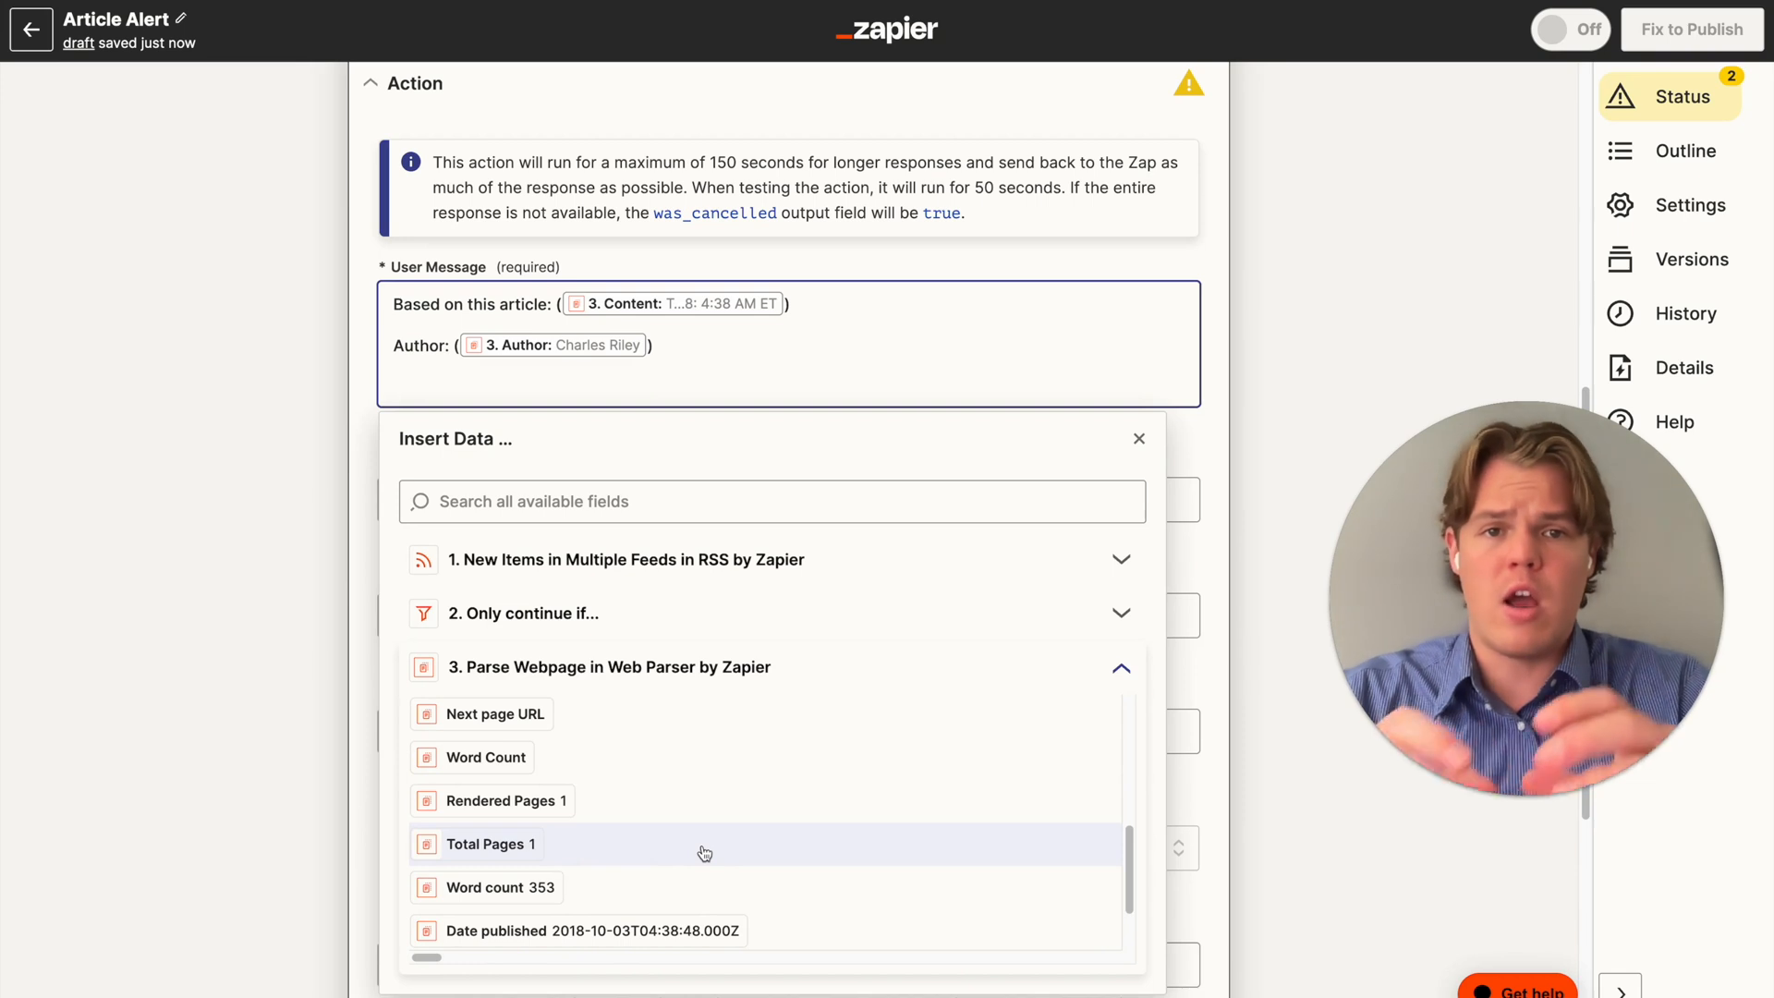
{"action": "mouse_move", "coordinate": [702, 848]}
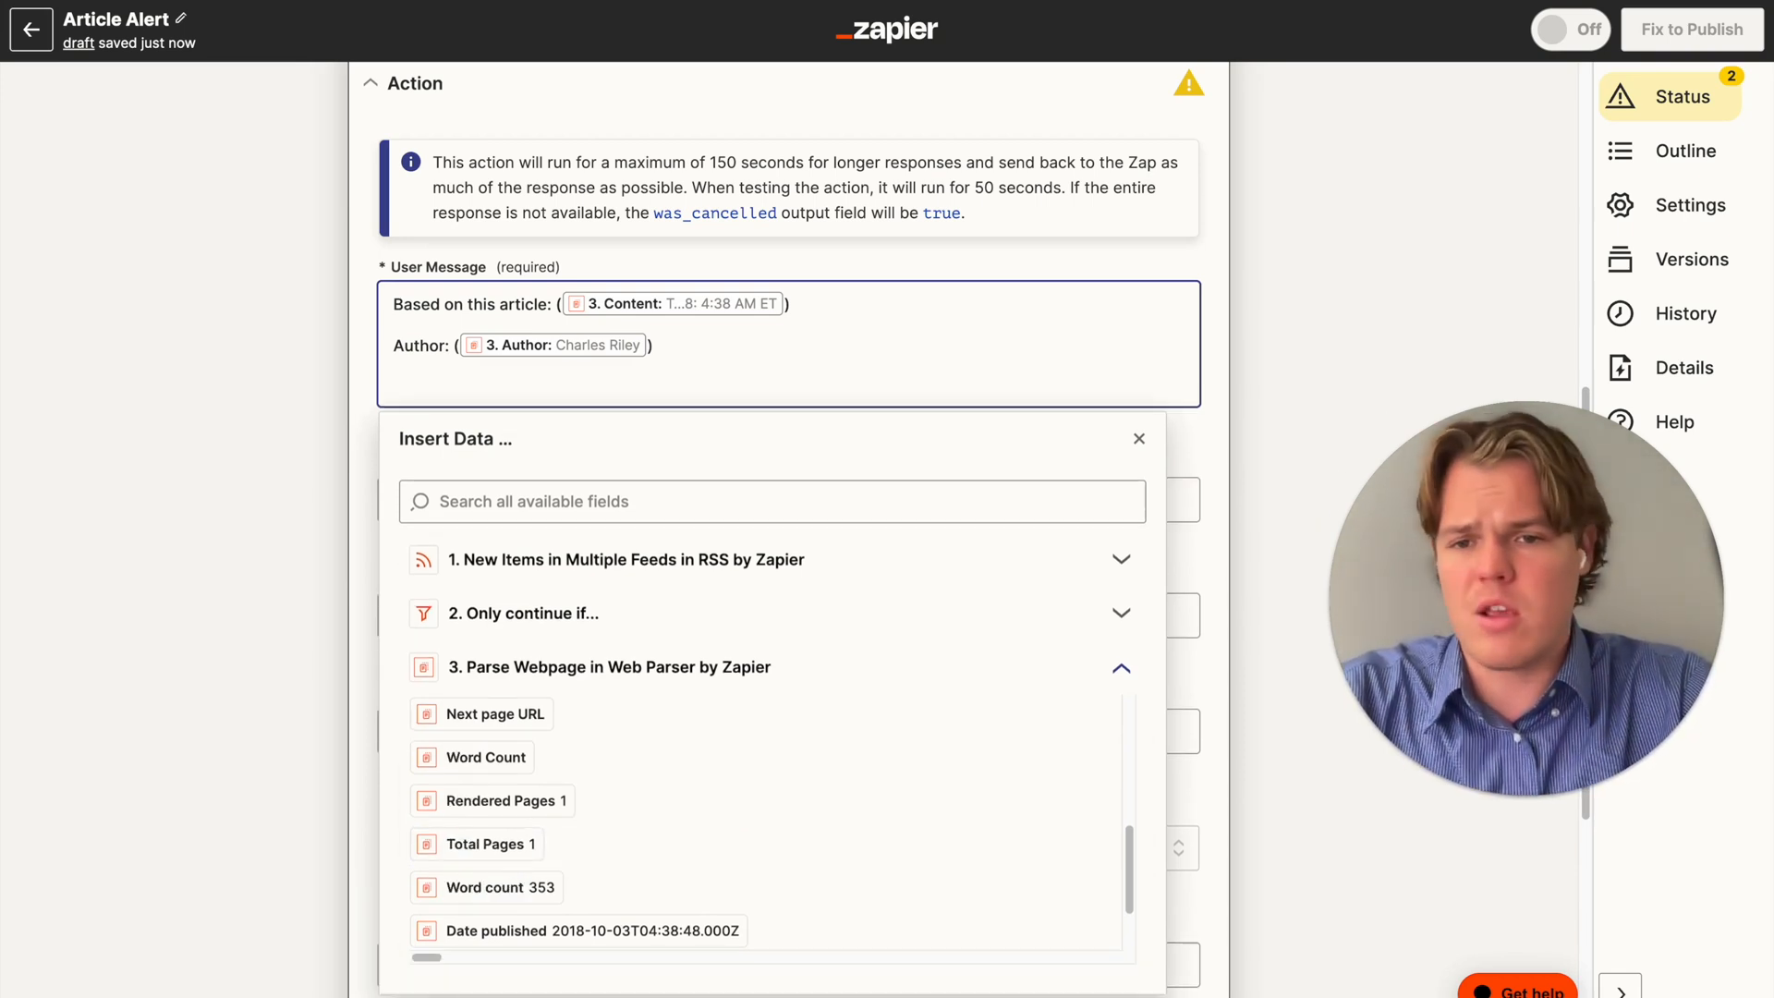
Begin the user message: a bullet-list request starting with how many times 'british' is said
{"action": "type", "text": "Generate in a bullet"}
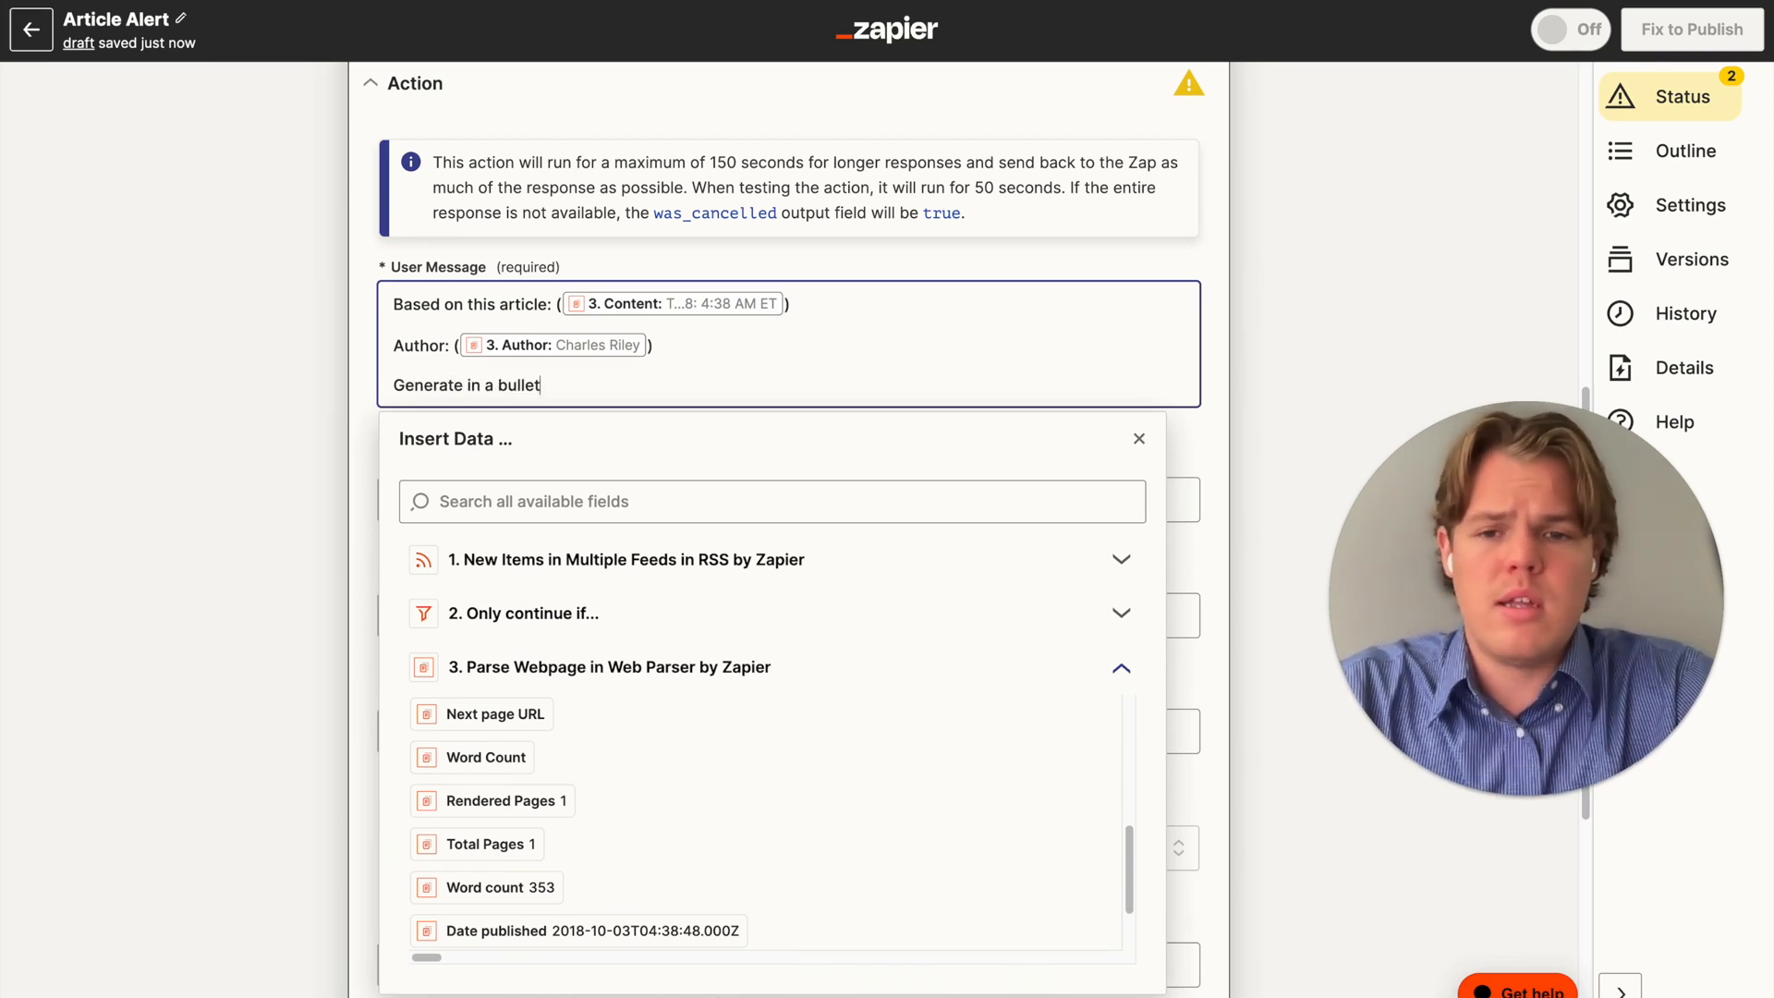
{"action": "type", "text": "list format the followin"}
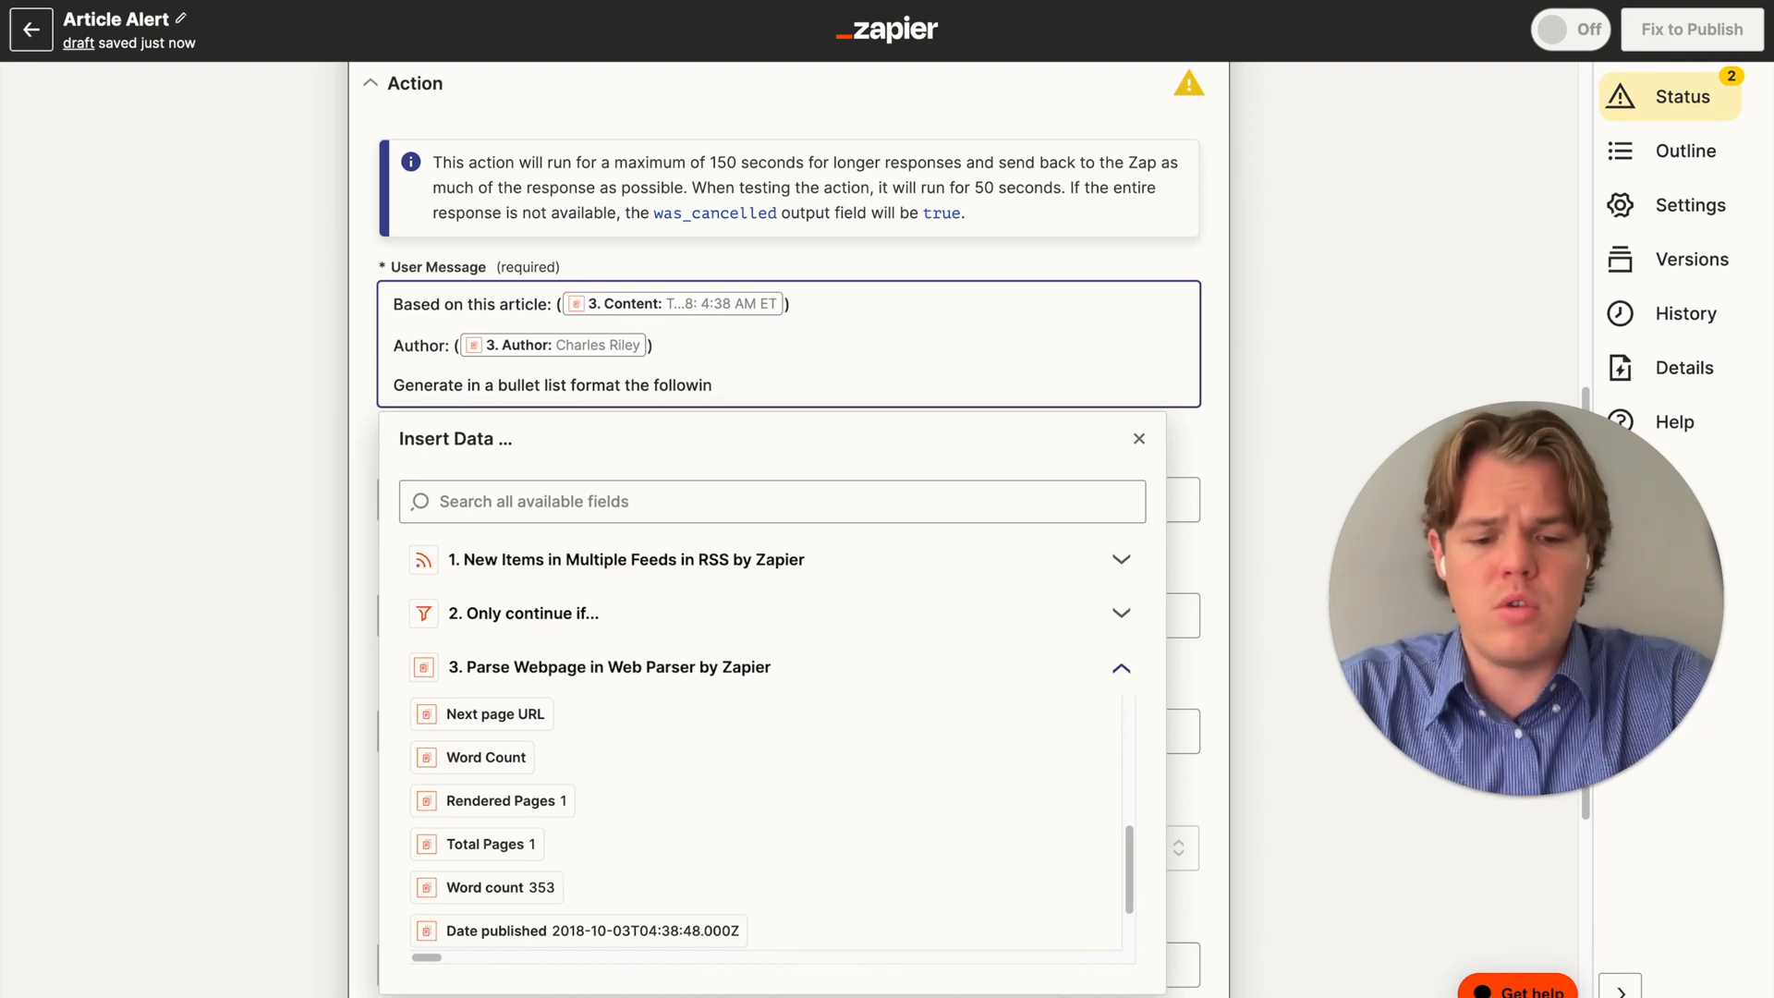
{"action": "type", "text": "g:"}
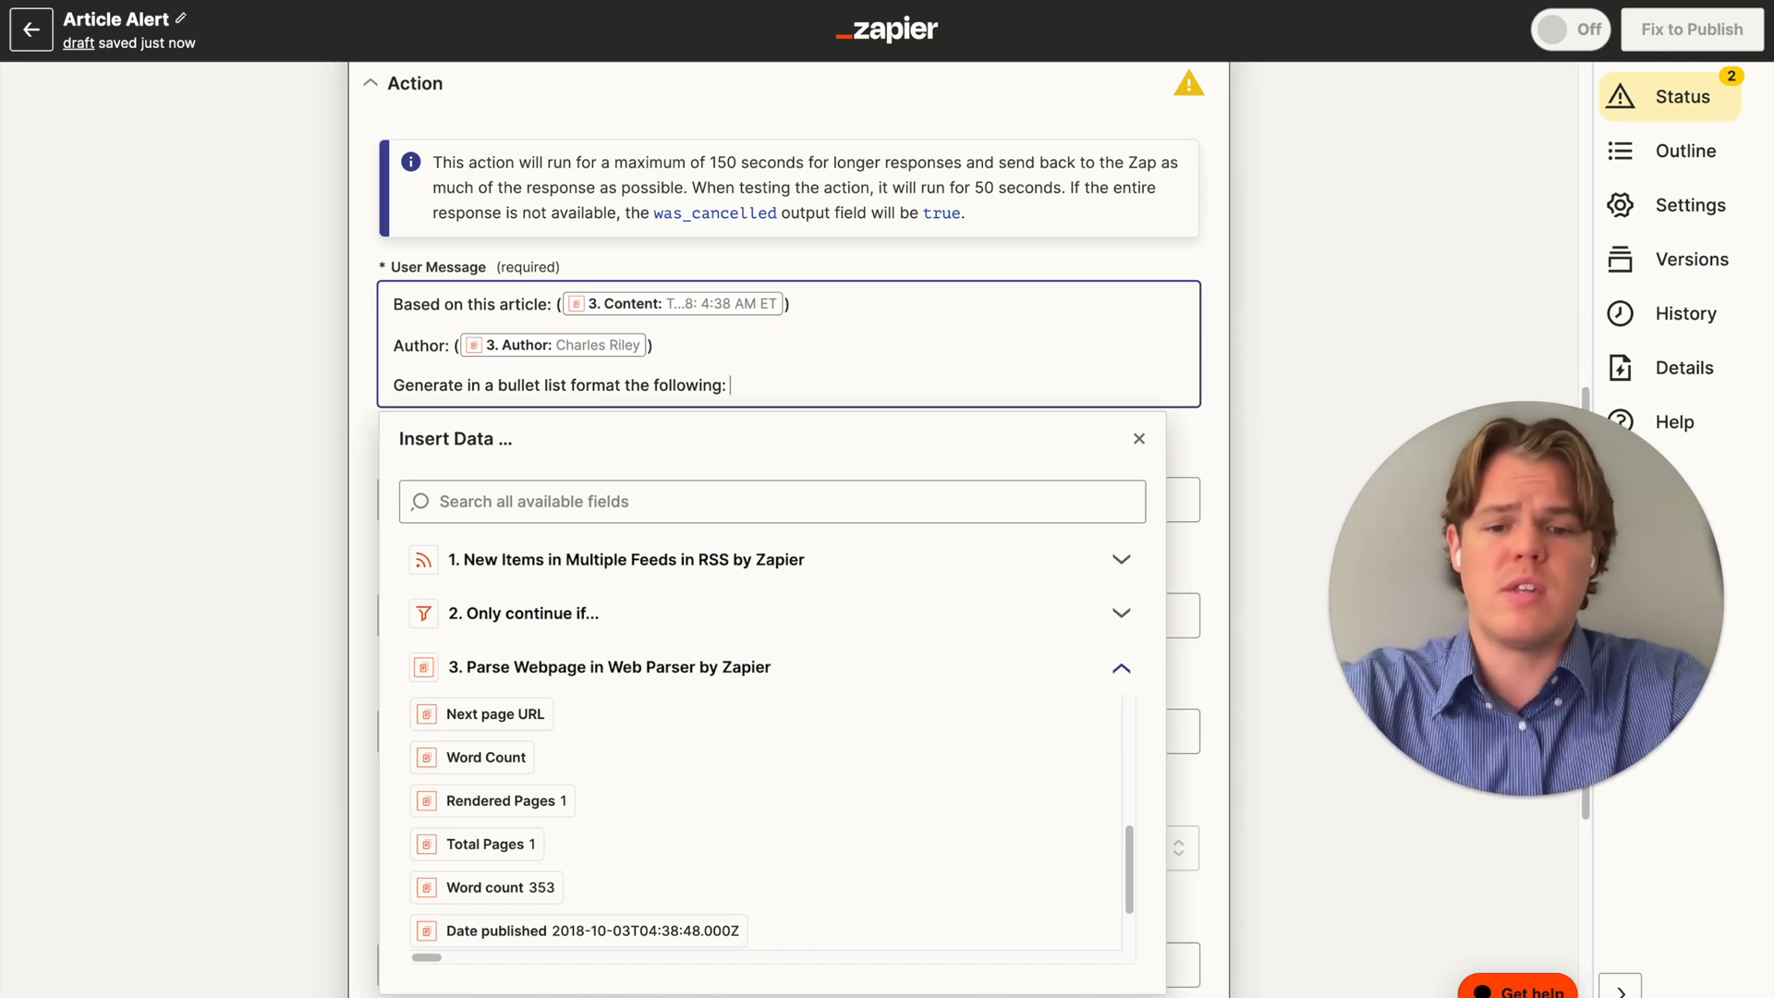
{"action": "type", "text": "How many ti"}
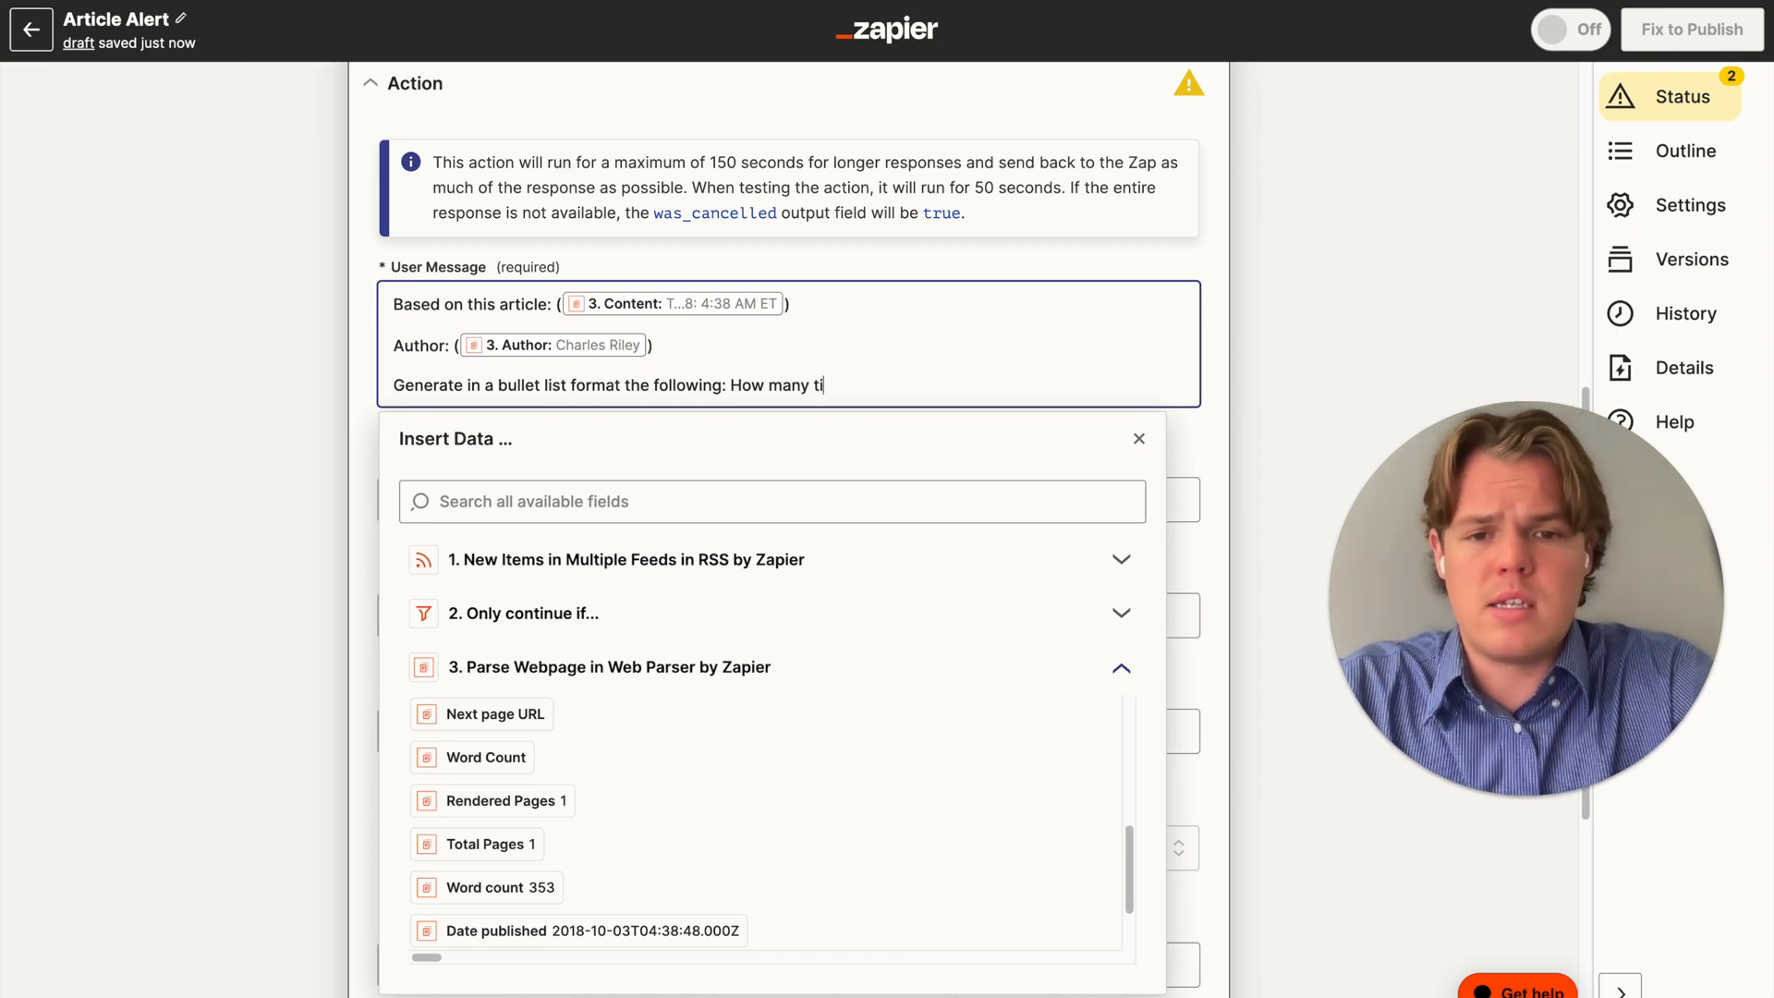
{"action": "type", "text": "mes the word b"}
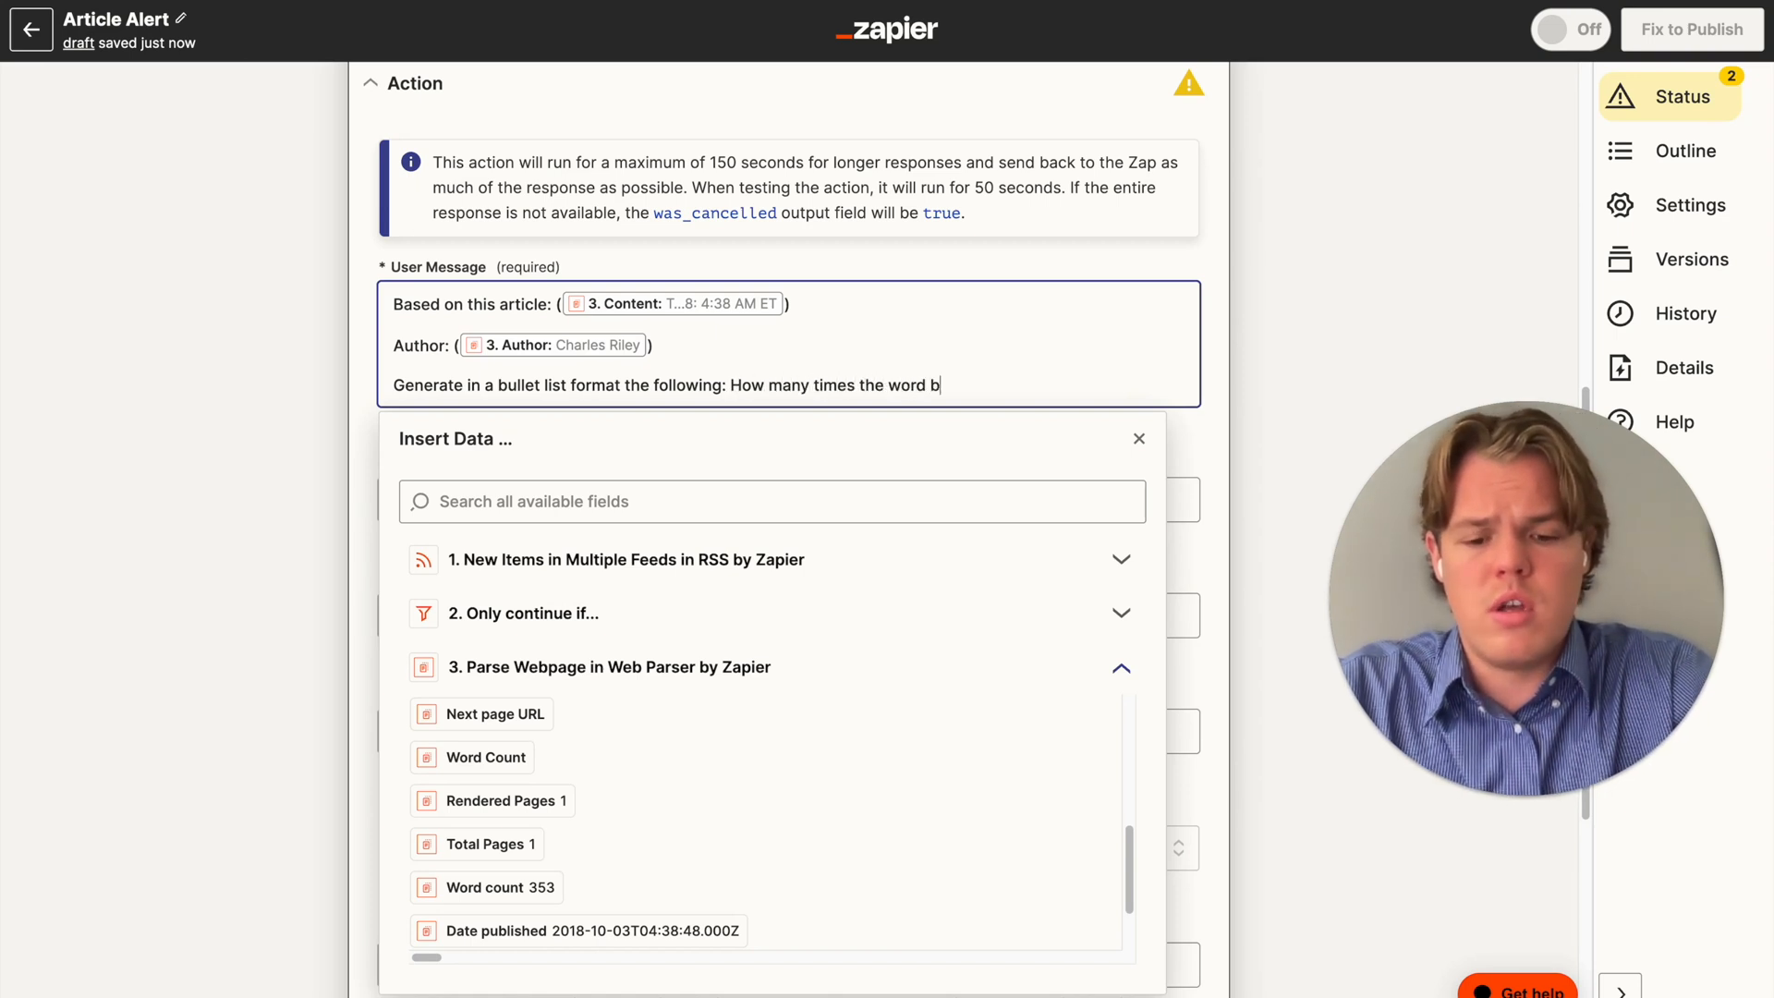
{"action": "type", "text": "ritish is daid"}
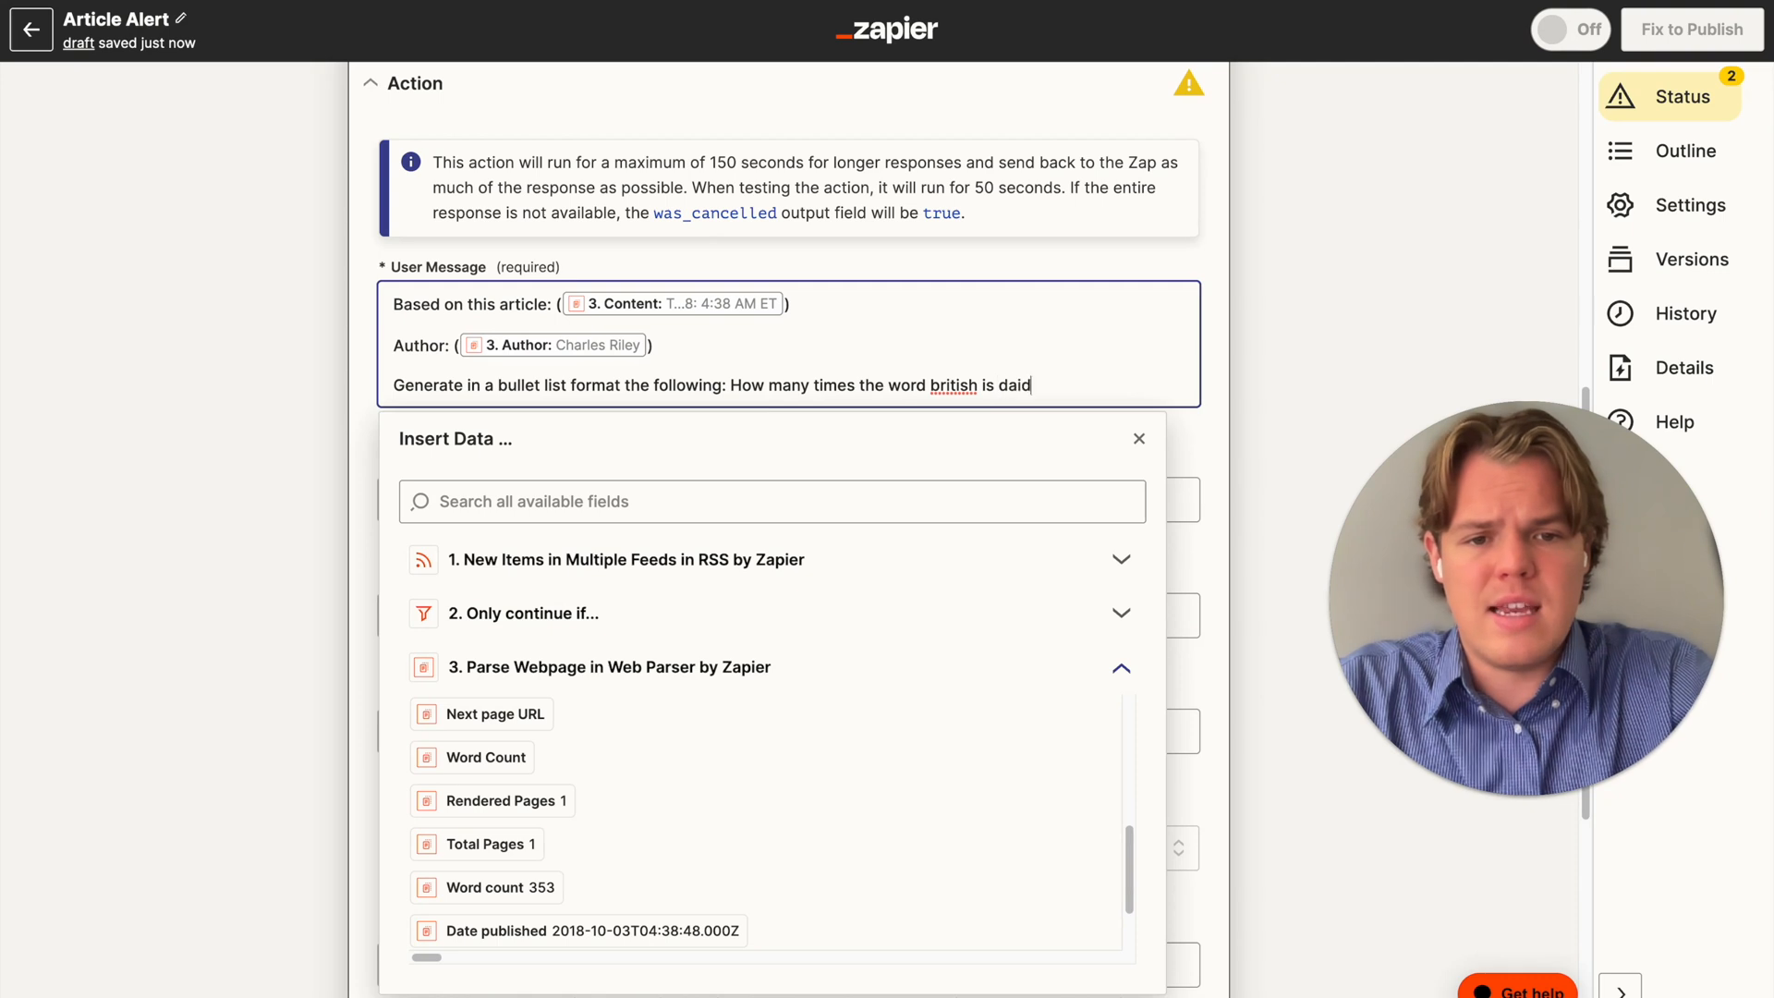
{"action": "type", "text": "said,"}
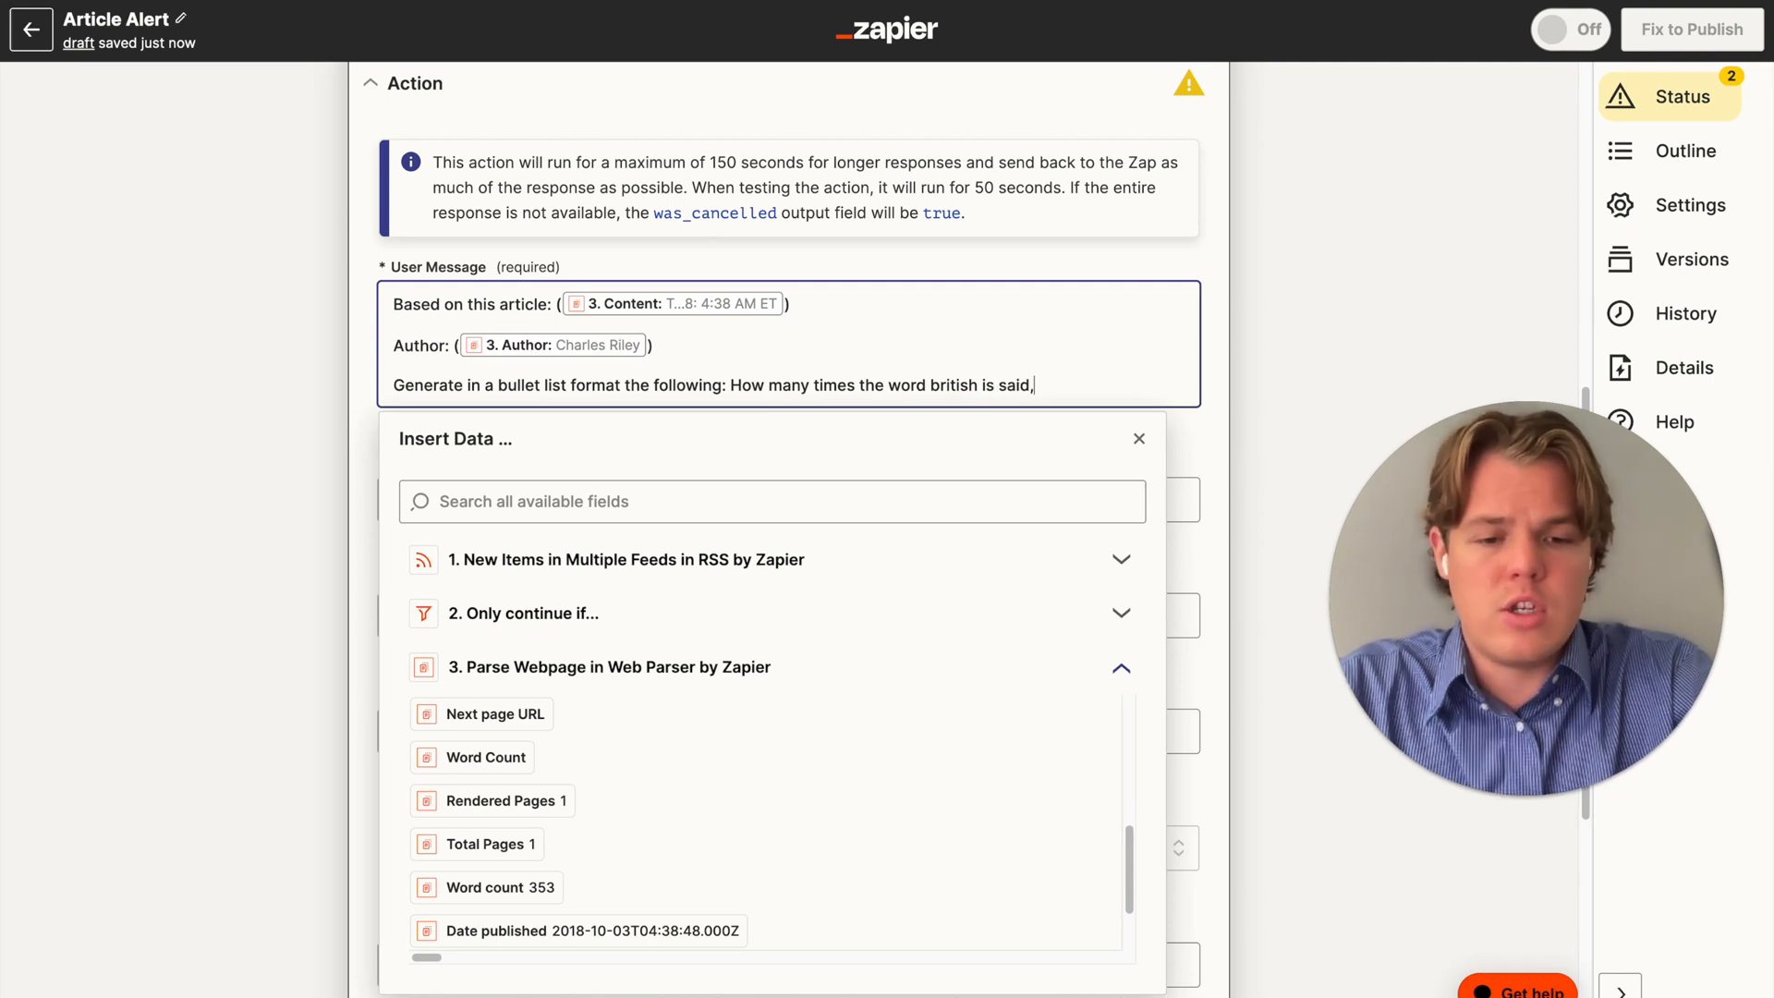
{"action": "right_click", "coordinate": [954, 385]}
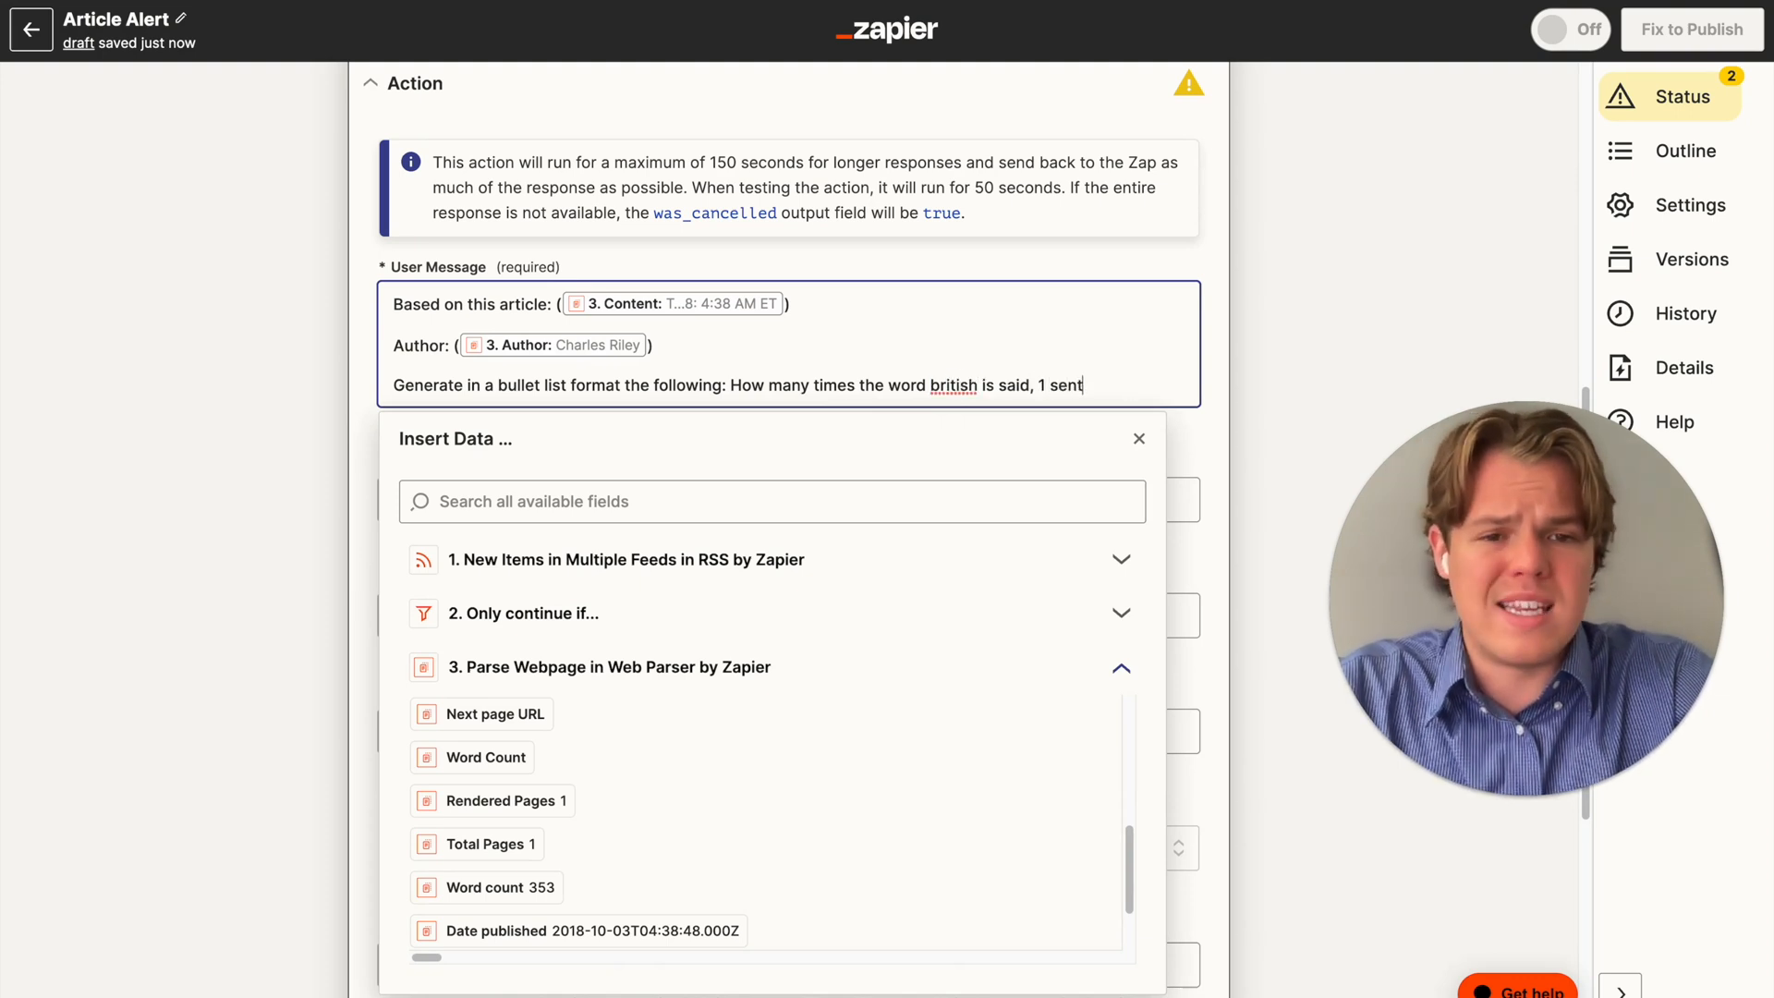
Add a one-sentence article summary, the author's name, and the article's tone in 3-5 words
{"action": "type", "text": "ence summary of t"}
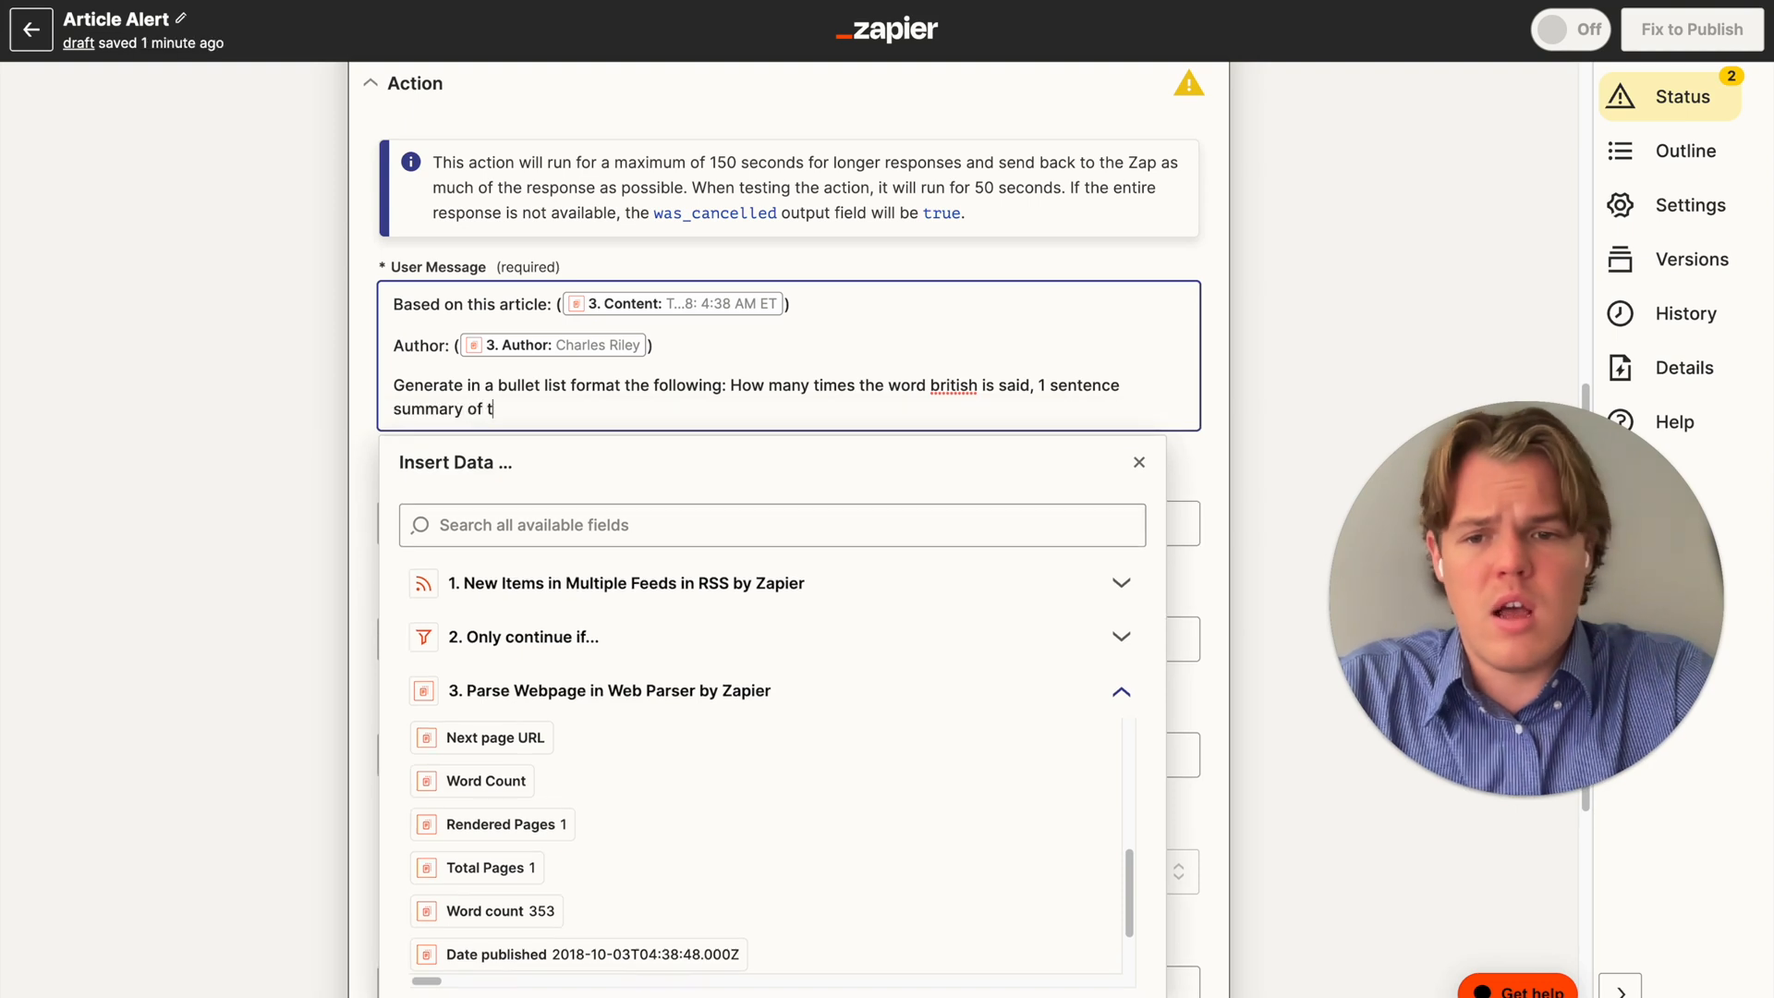
{"action": "type", "text": "he article, the autho"}
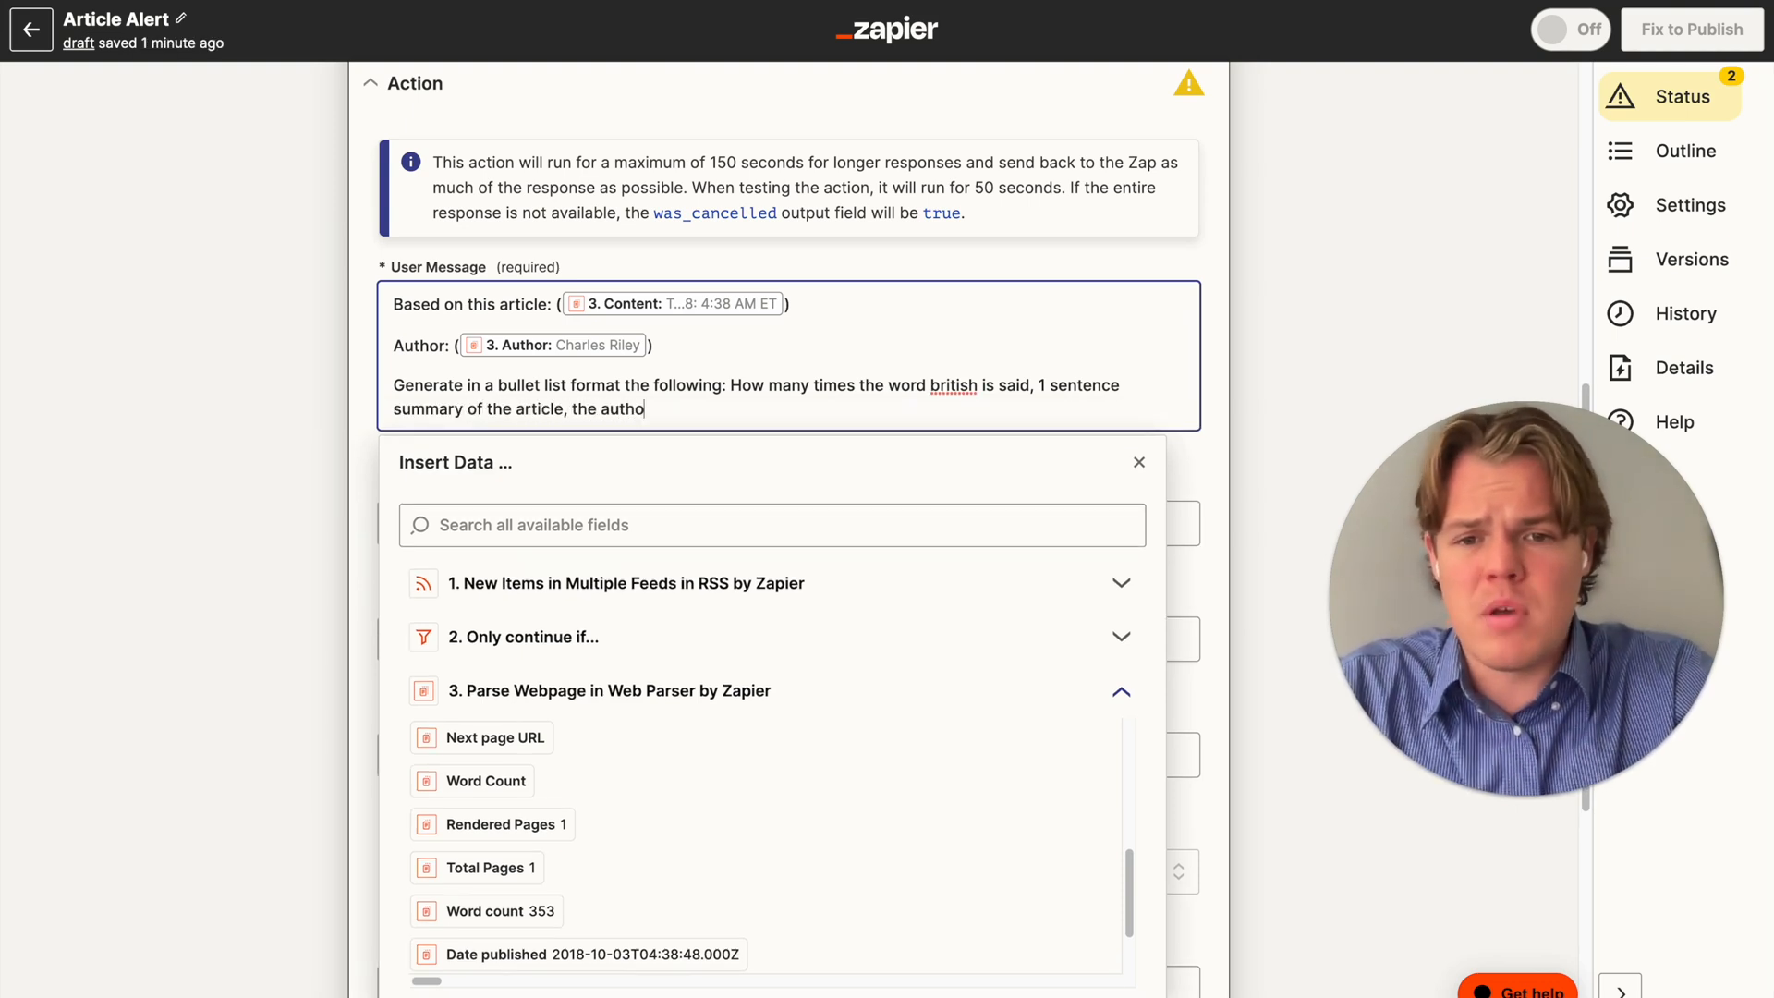
{"action": "type", "text": "rs name, and"}
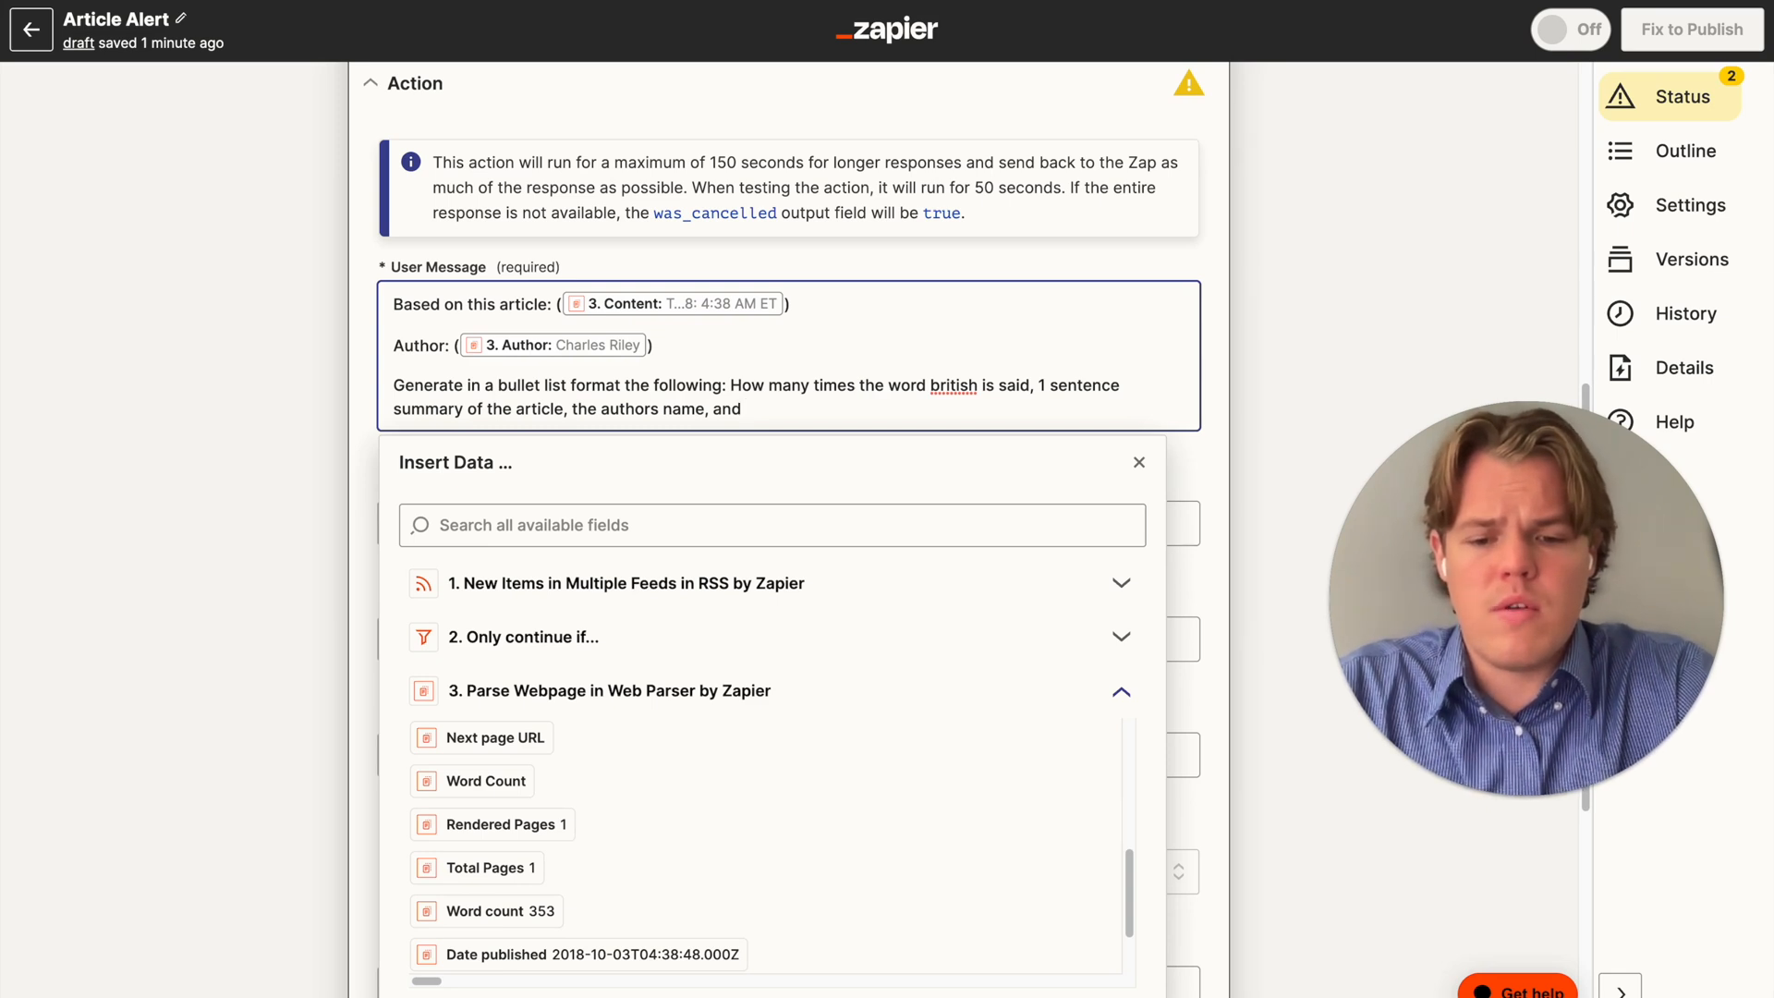
{"action": "type", "text": "summarize"}
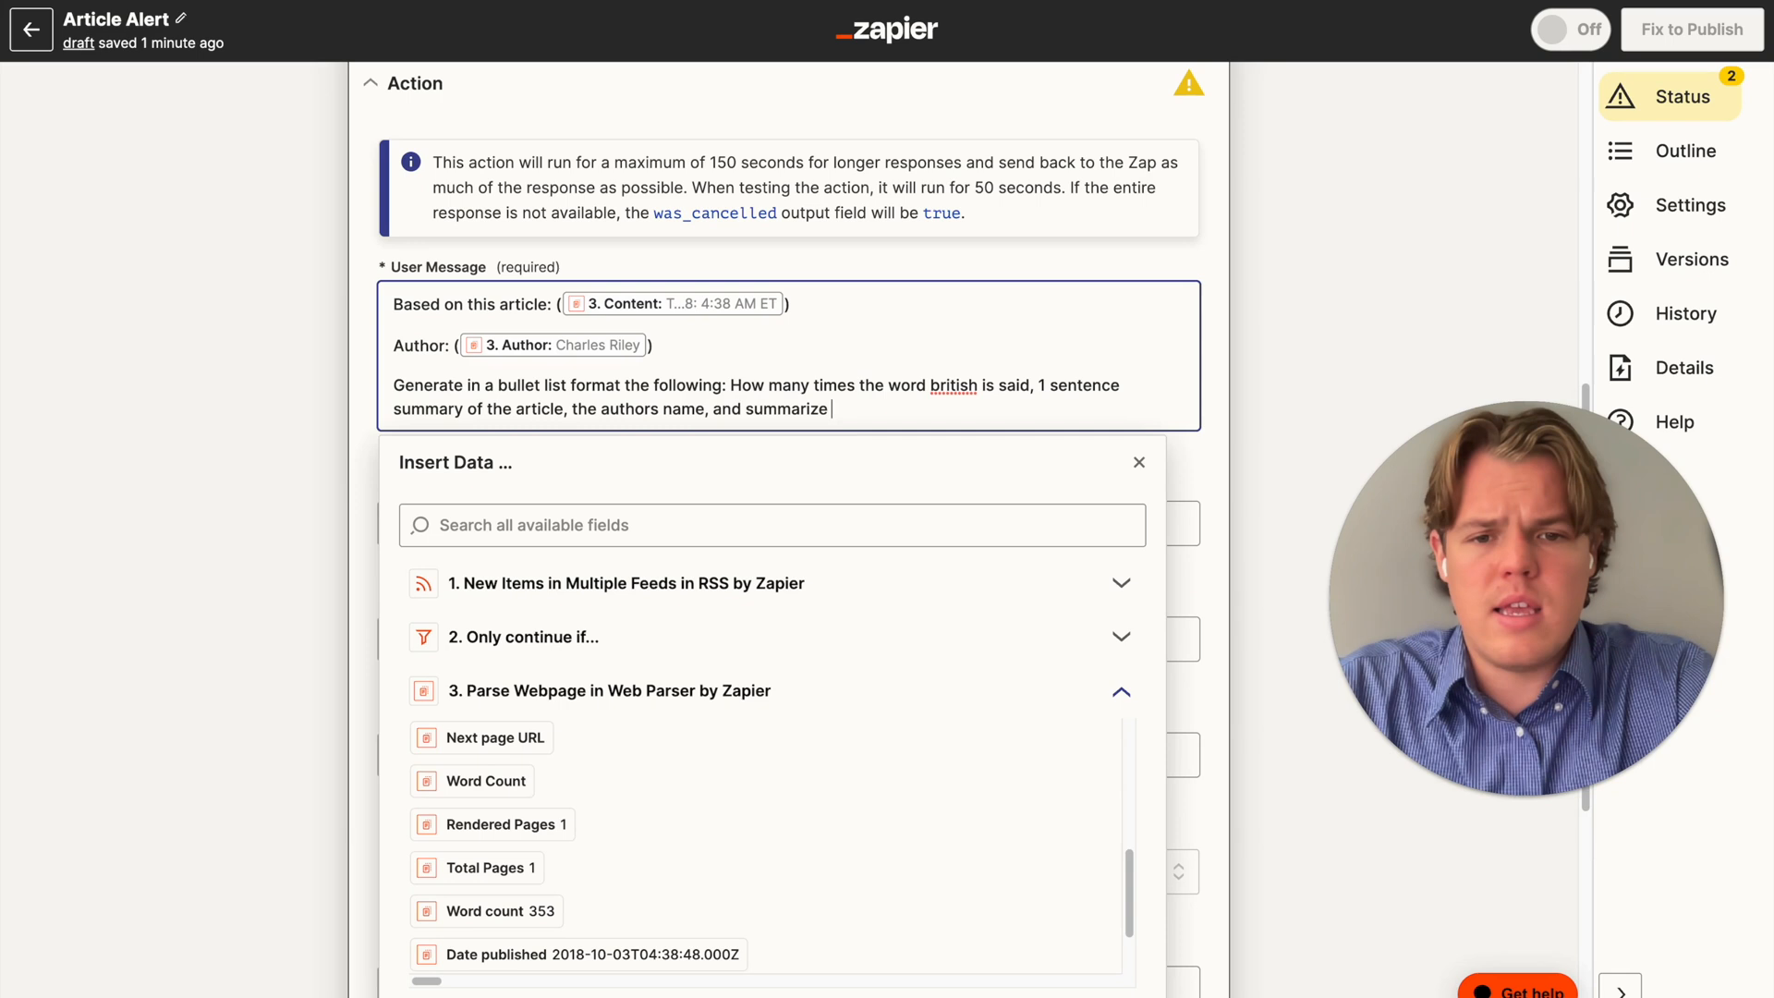
{"action": "type", "text": "in 3-5 wo"}
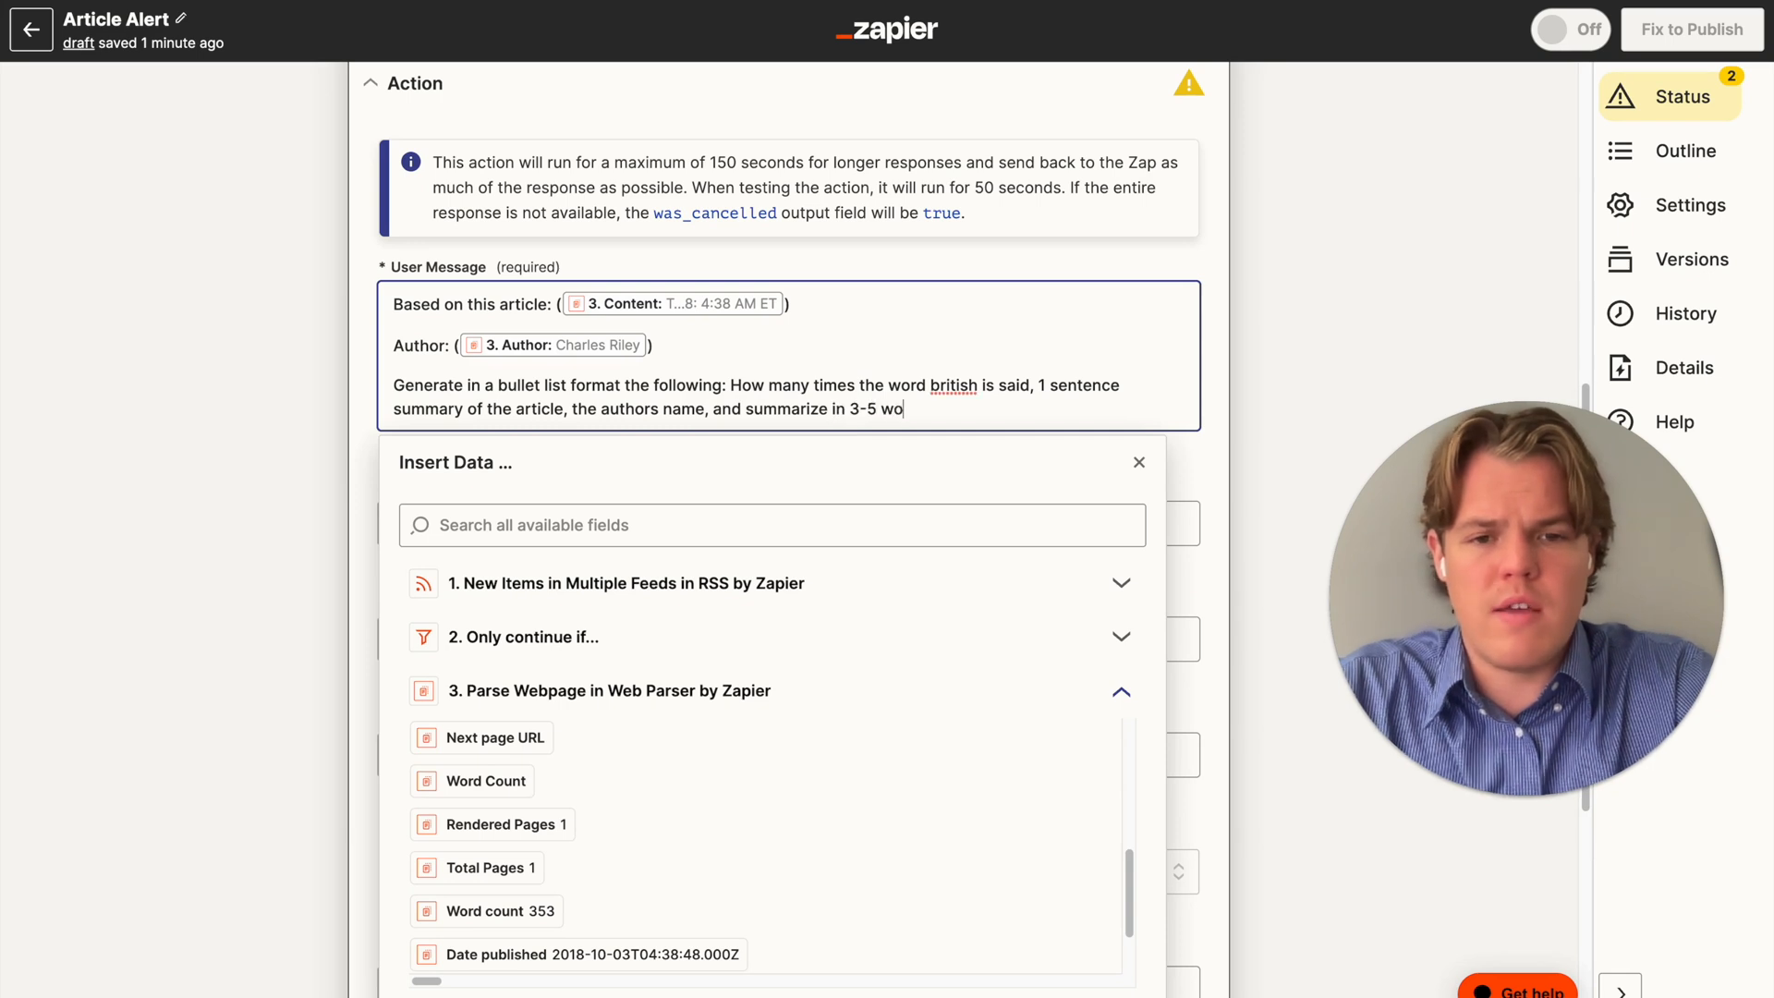
{"action": "type", "text": "rds the to"}
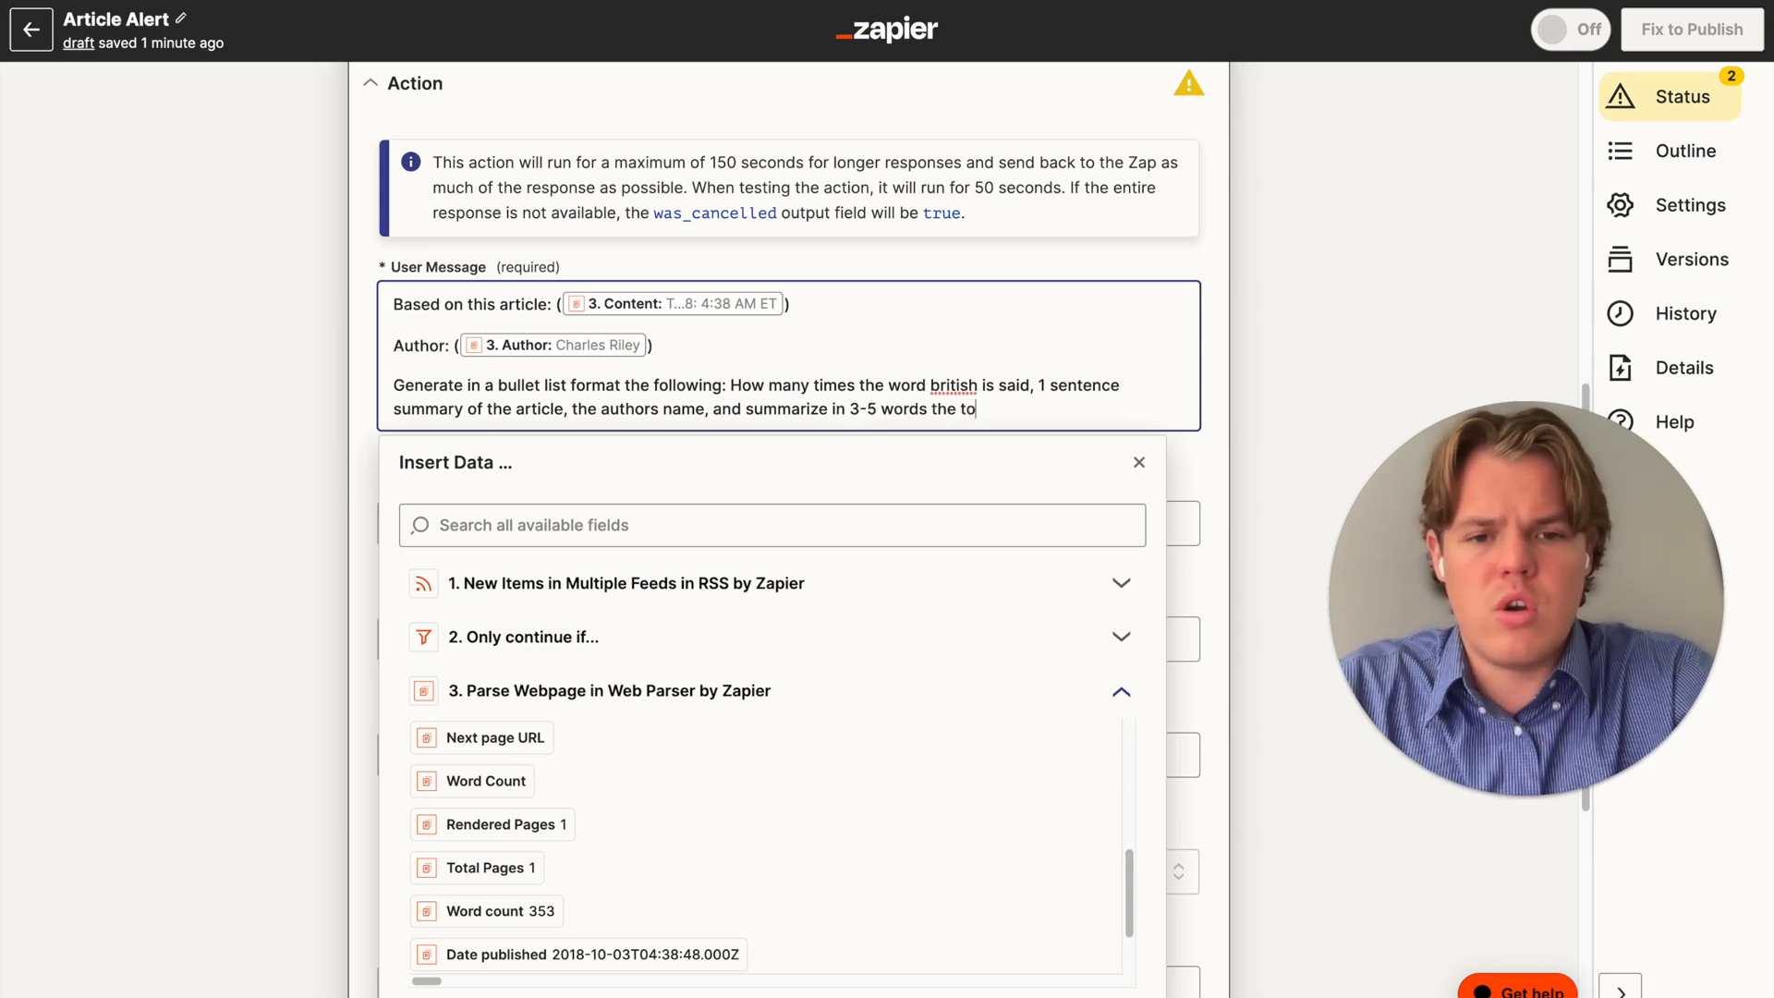
{"action": "type", "text": "ne of"}
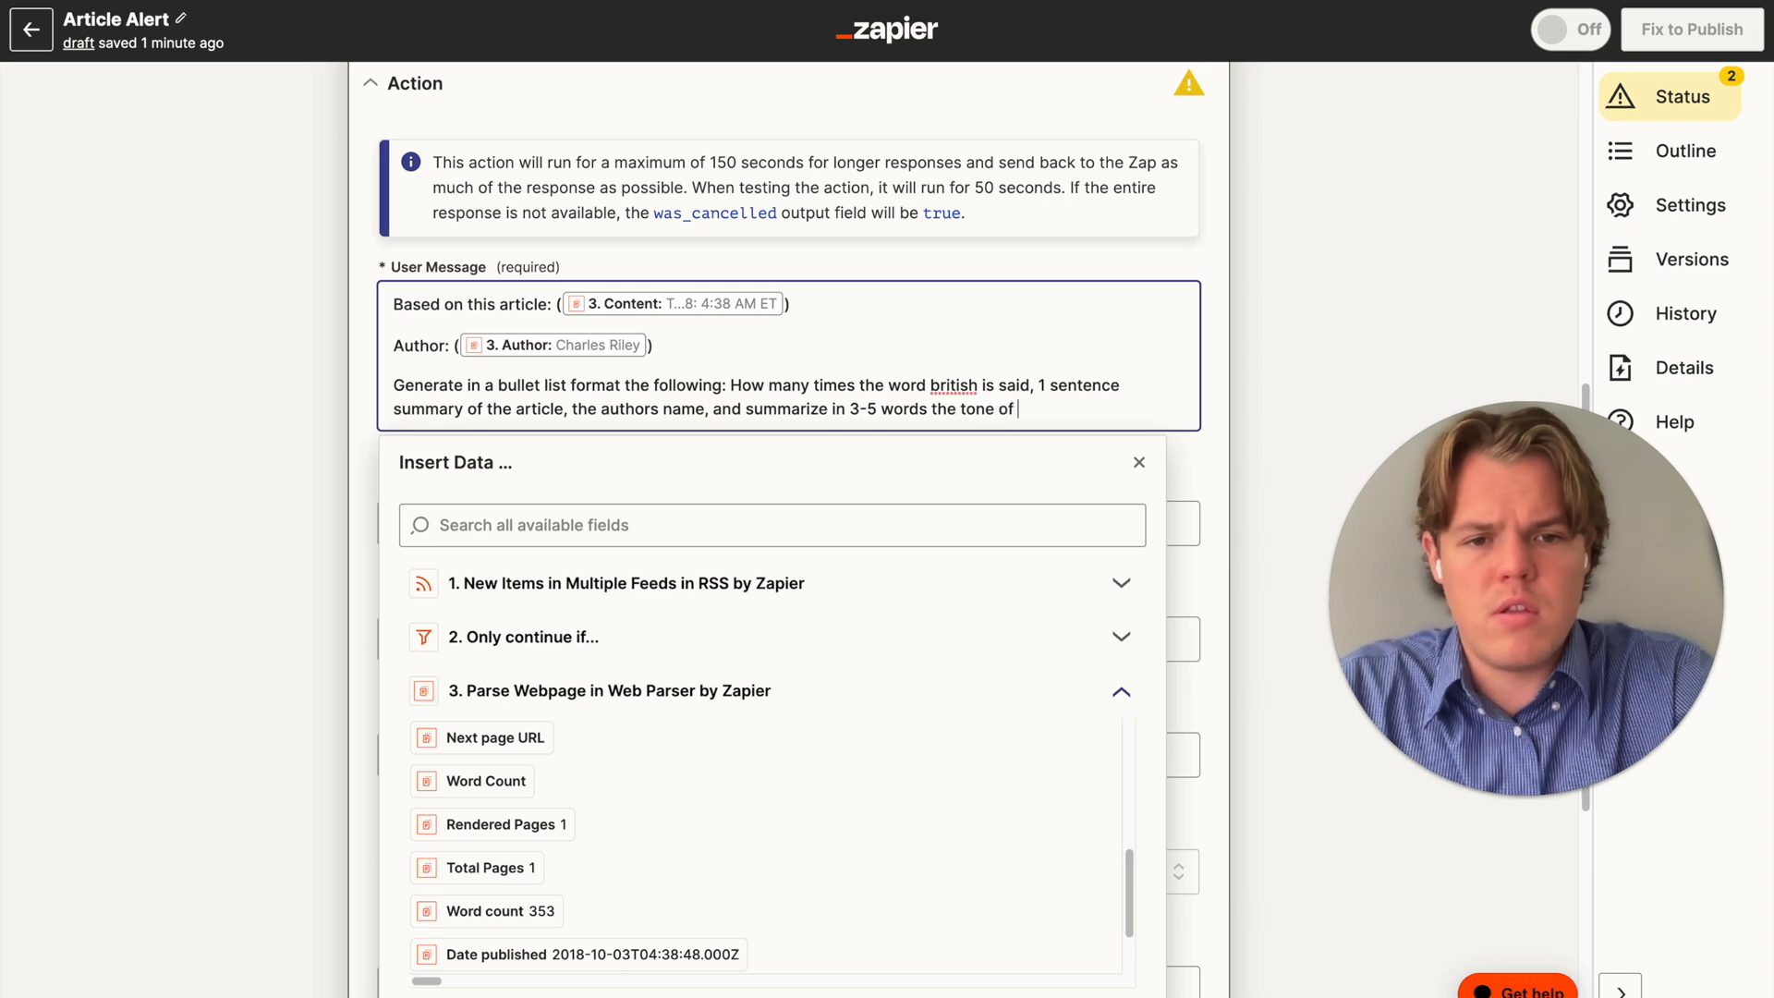
{"action": "type", "text": "the article"}
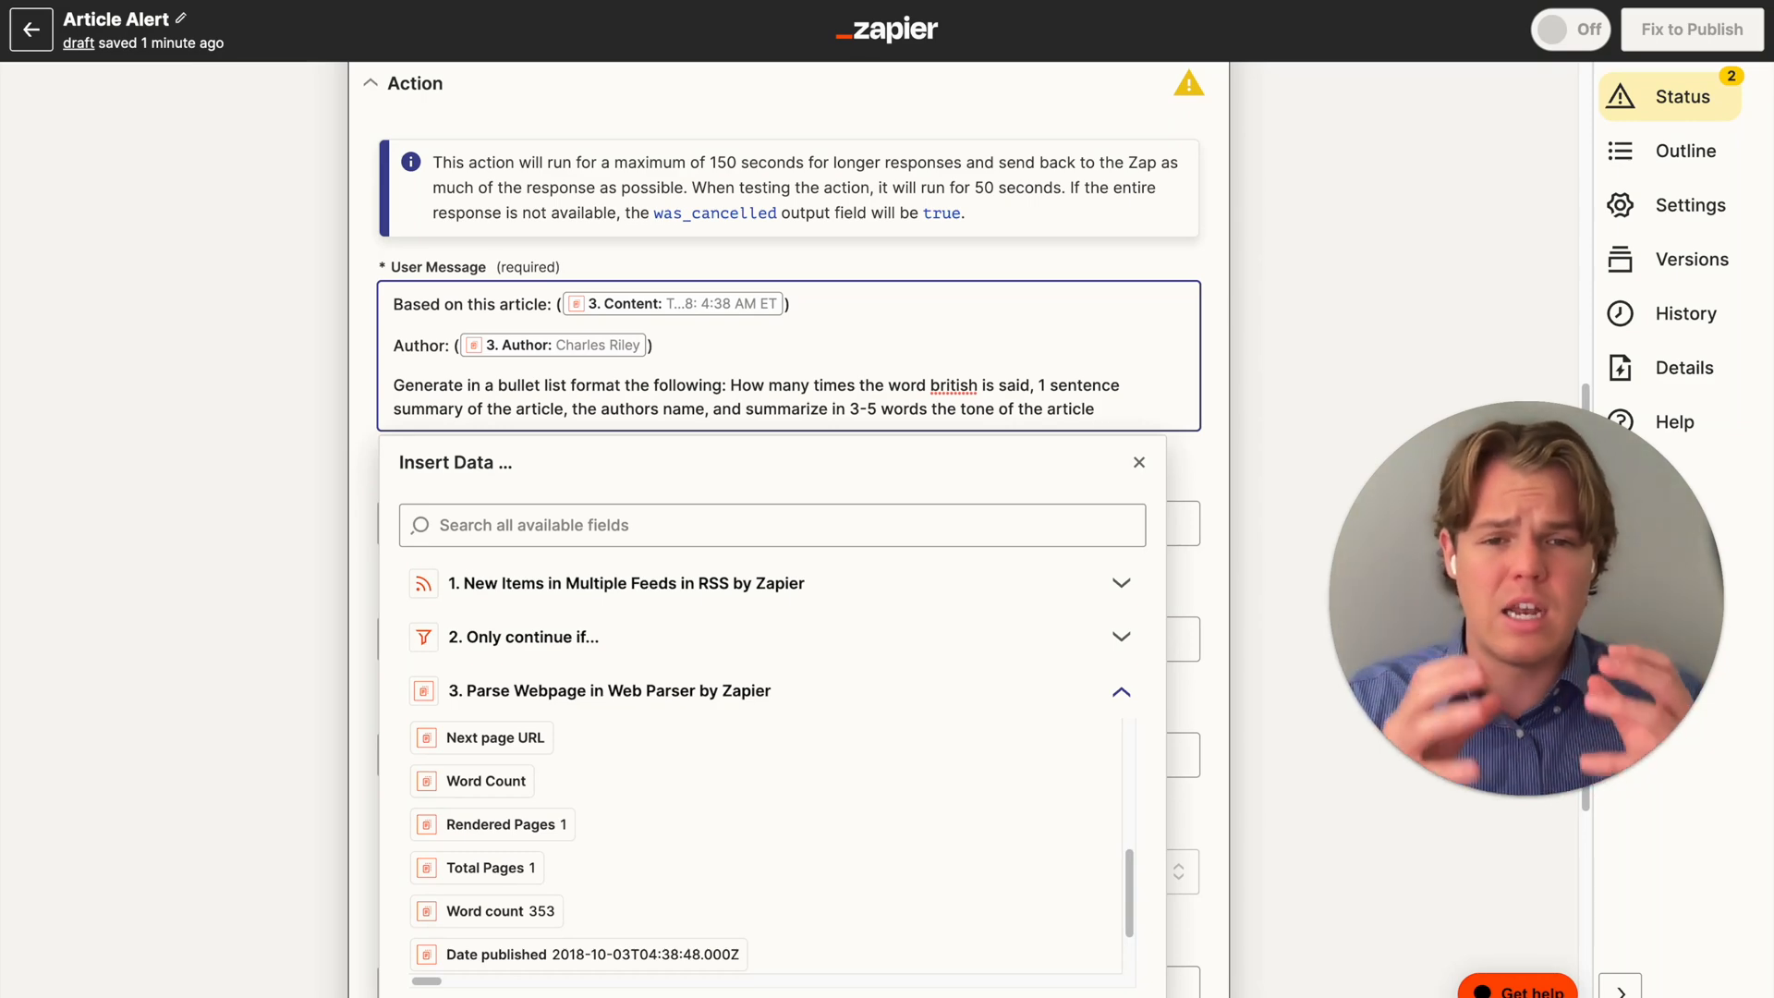
{"action": "left_click", "coordinate": [1138, 462]}
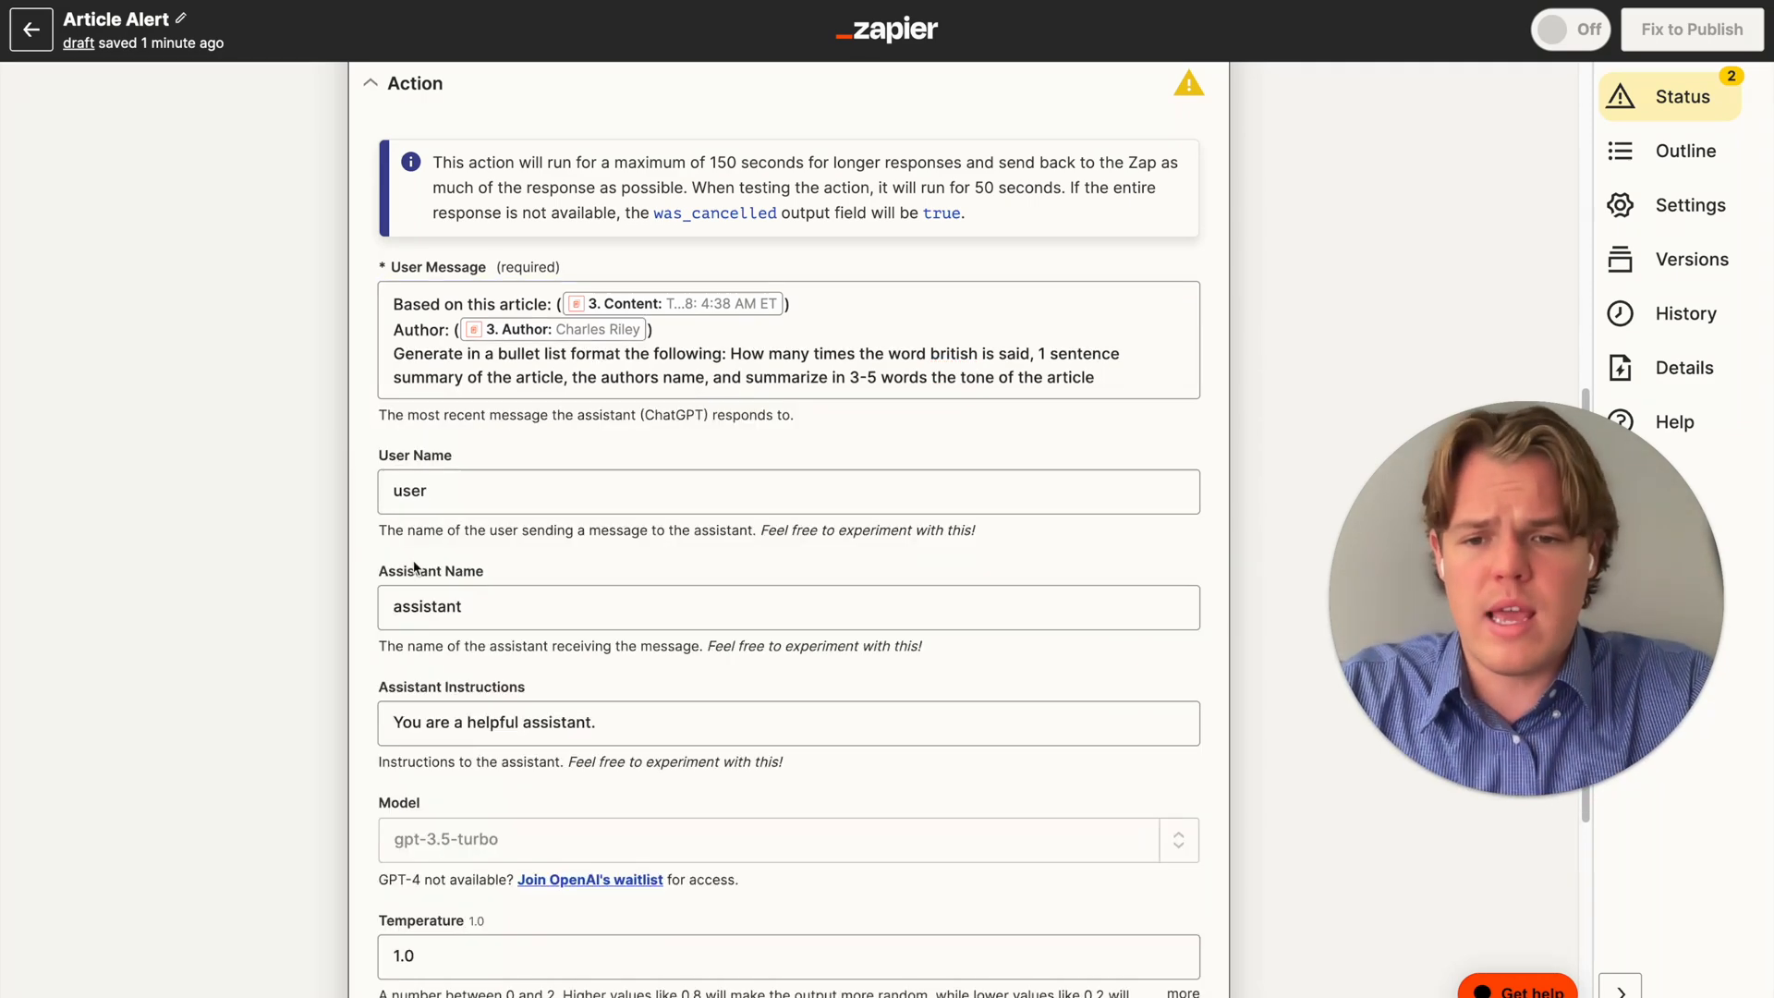
Set the model to gpt-4 with memory key 'article out' and continue to testing
{"action": "left_click", "coordinate": [779, 839]}
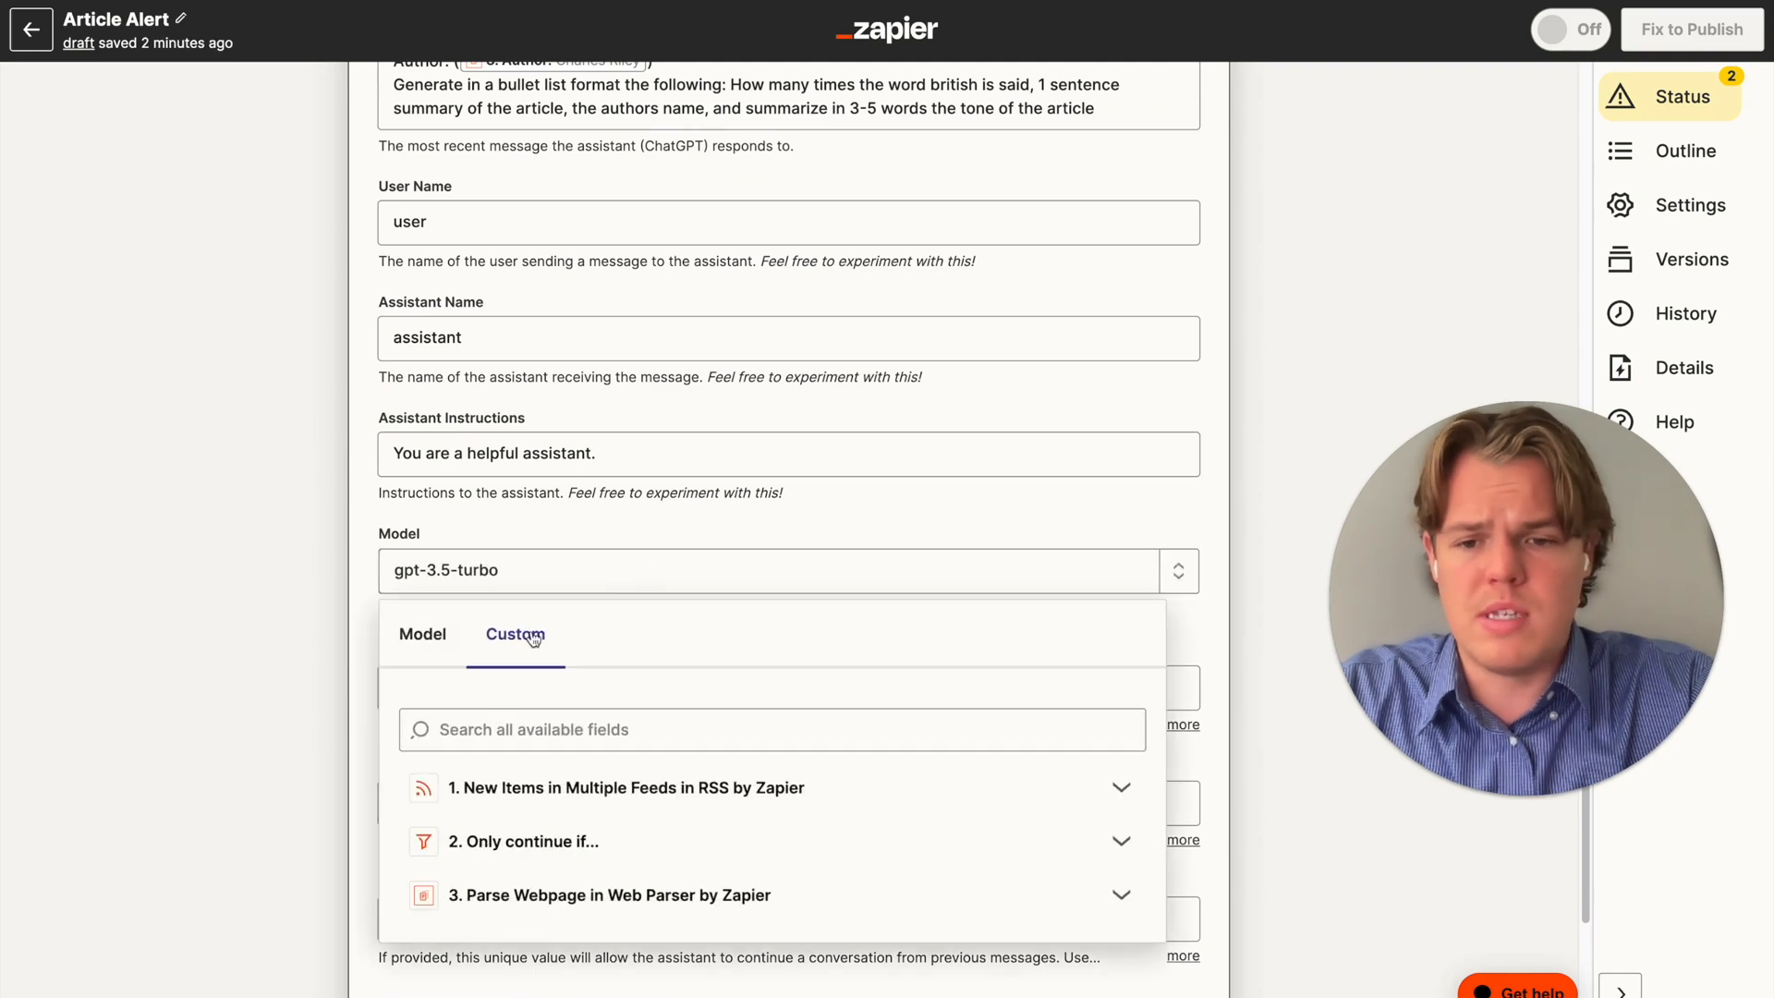
{"action": "left_click", "coordinate": [421, 634]}
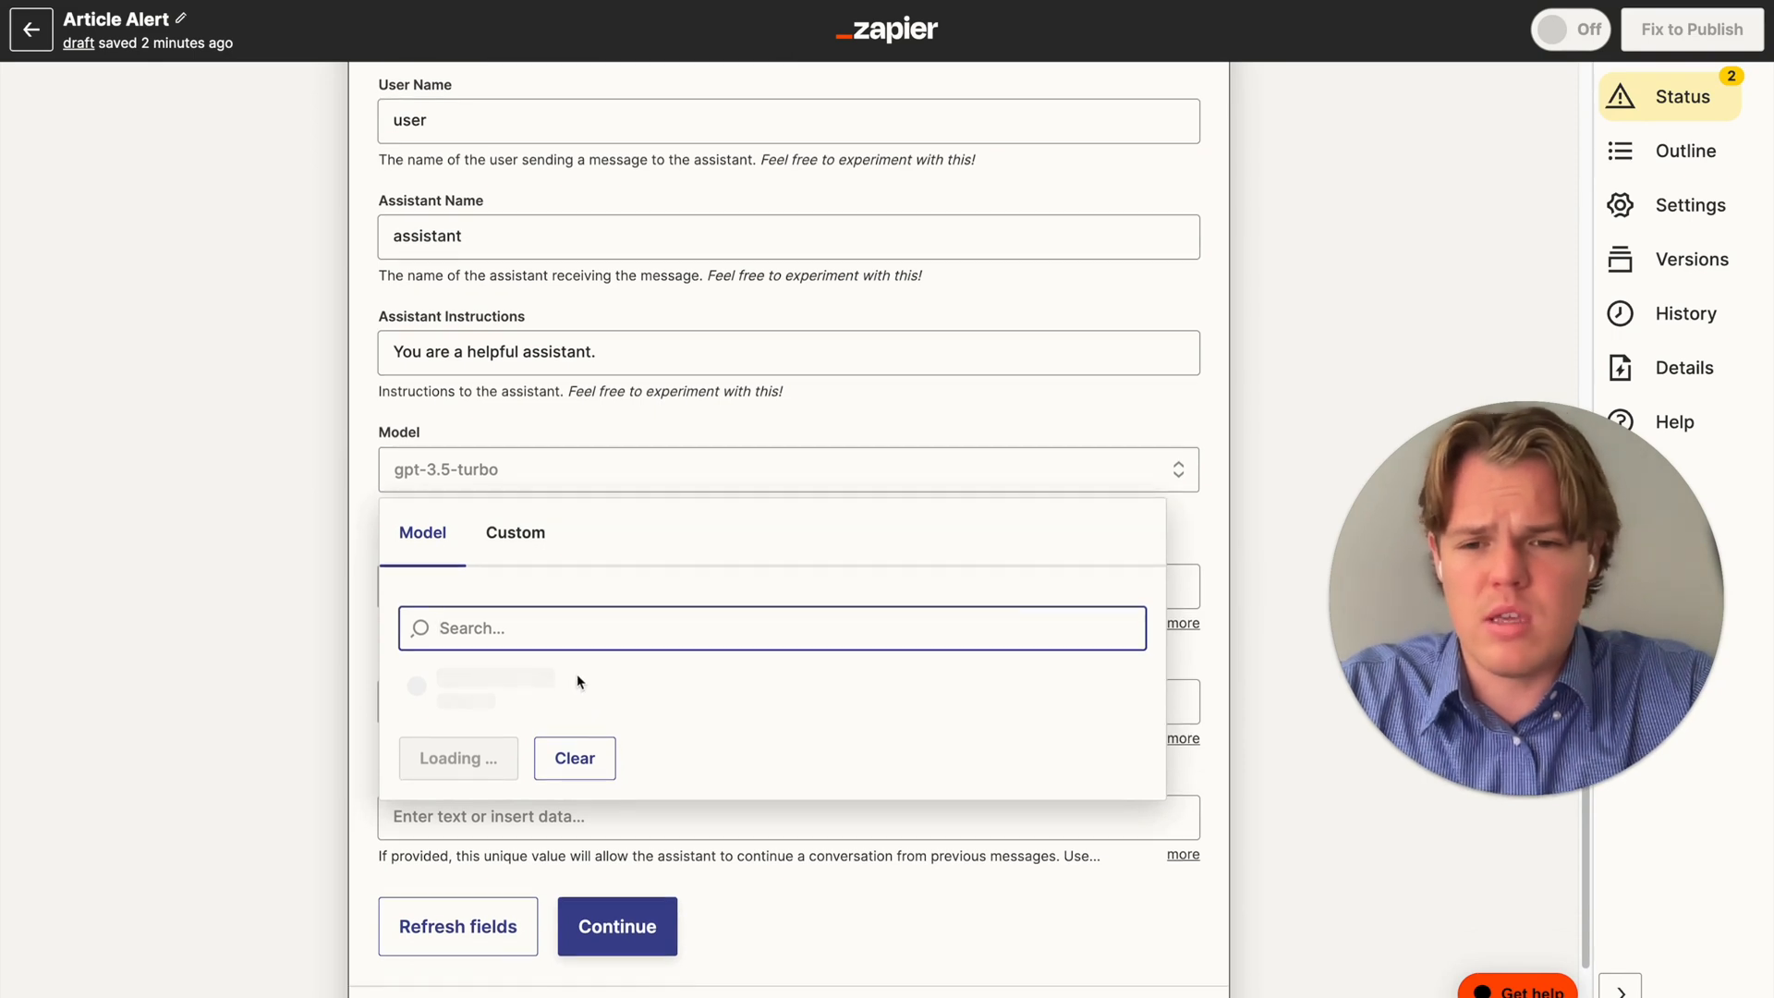
{"action": "mouse_move", "coordinate": [321, 611]}
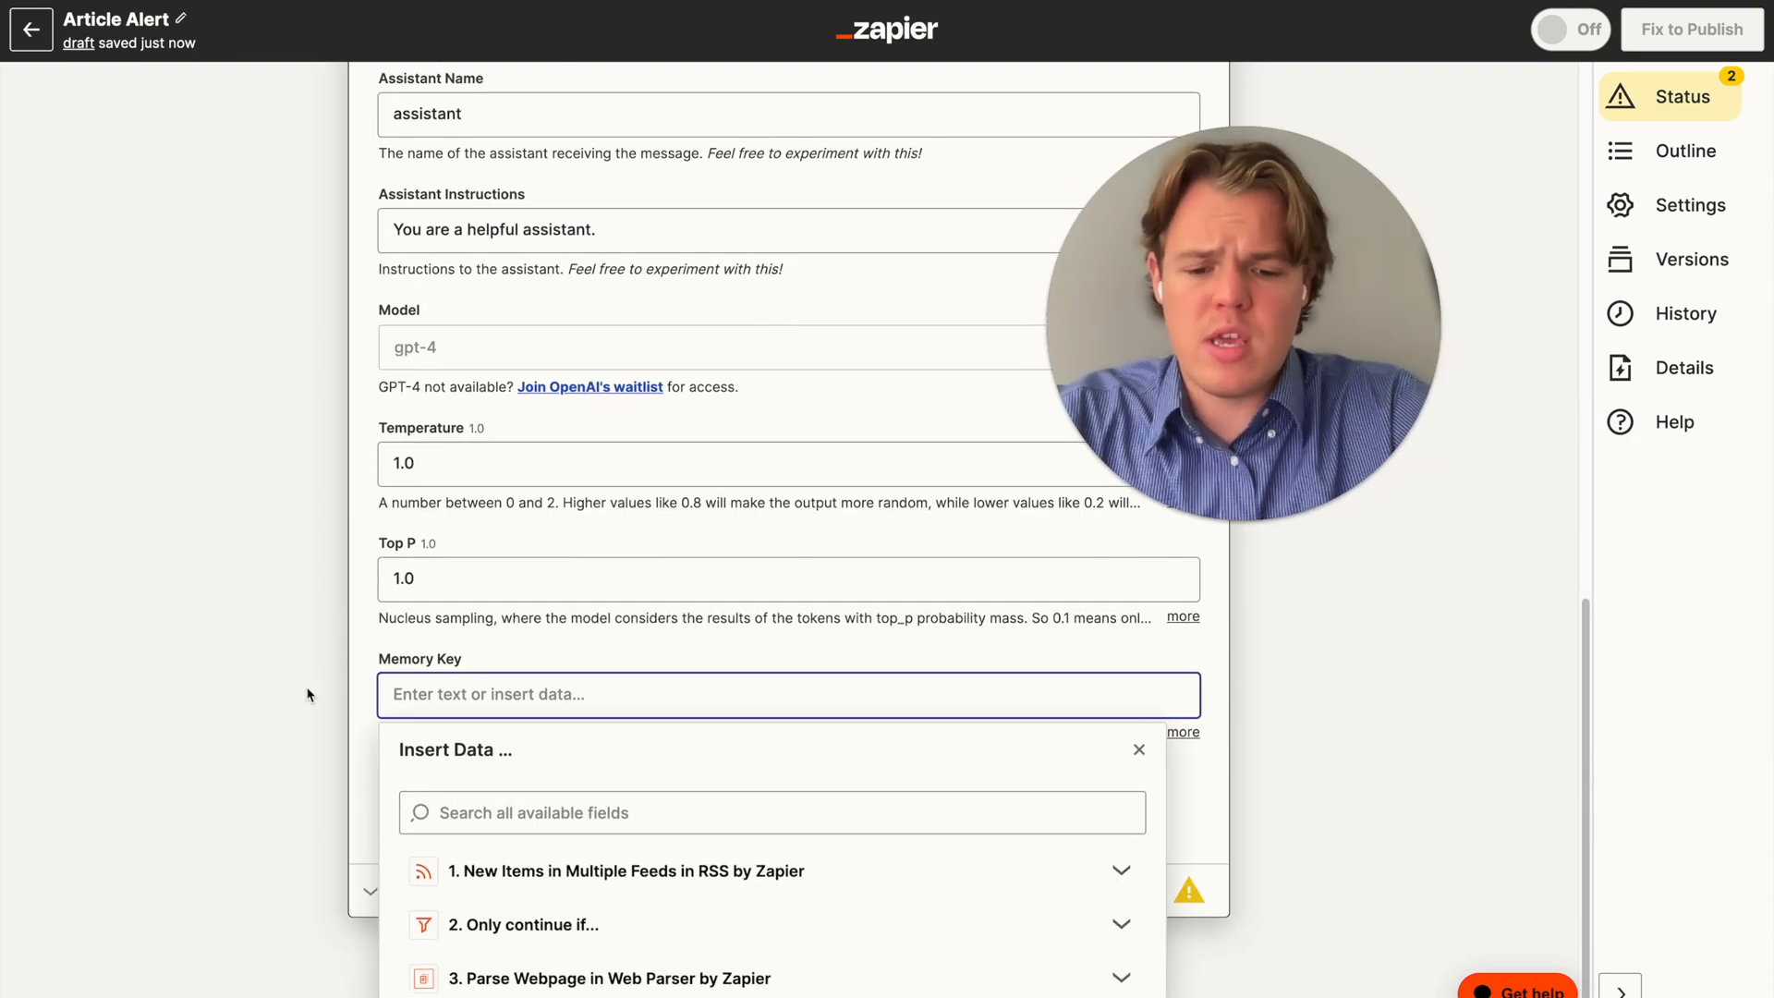
{"action": "type", "text": "article out"}
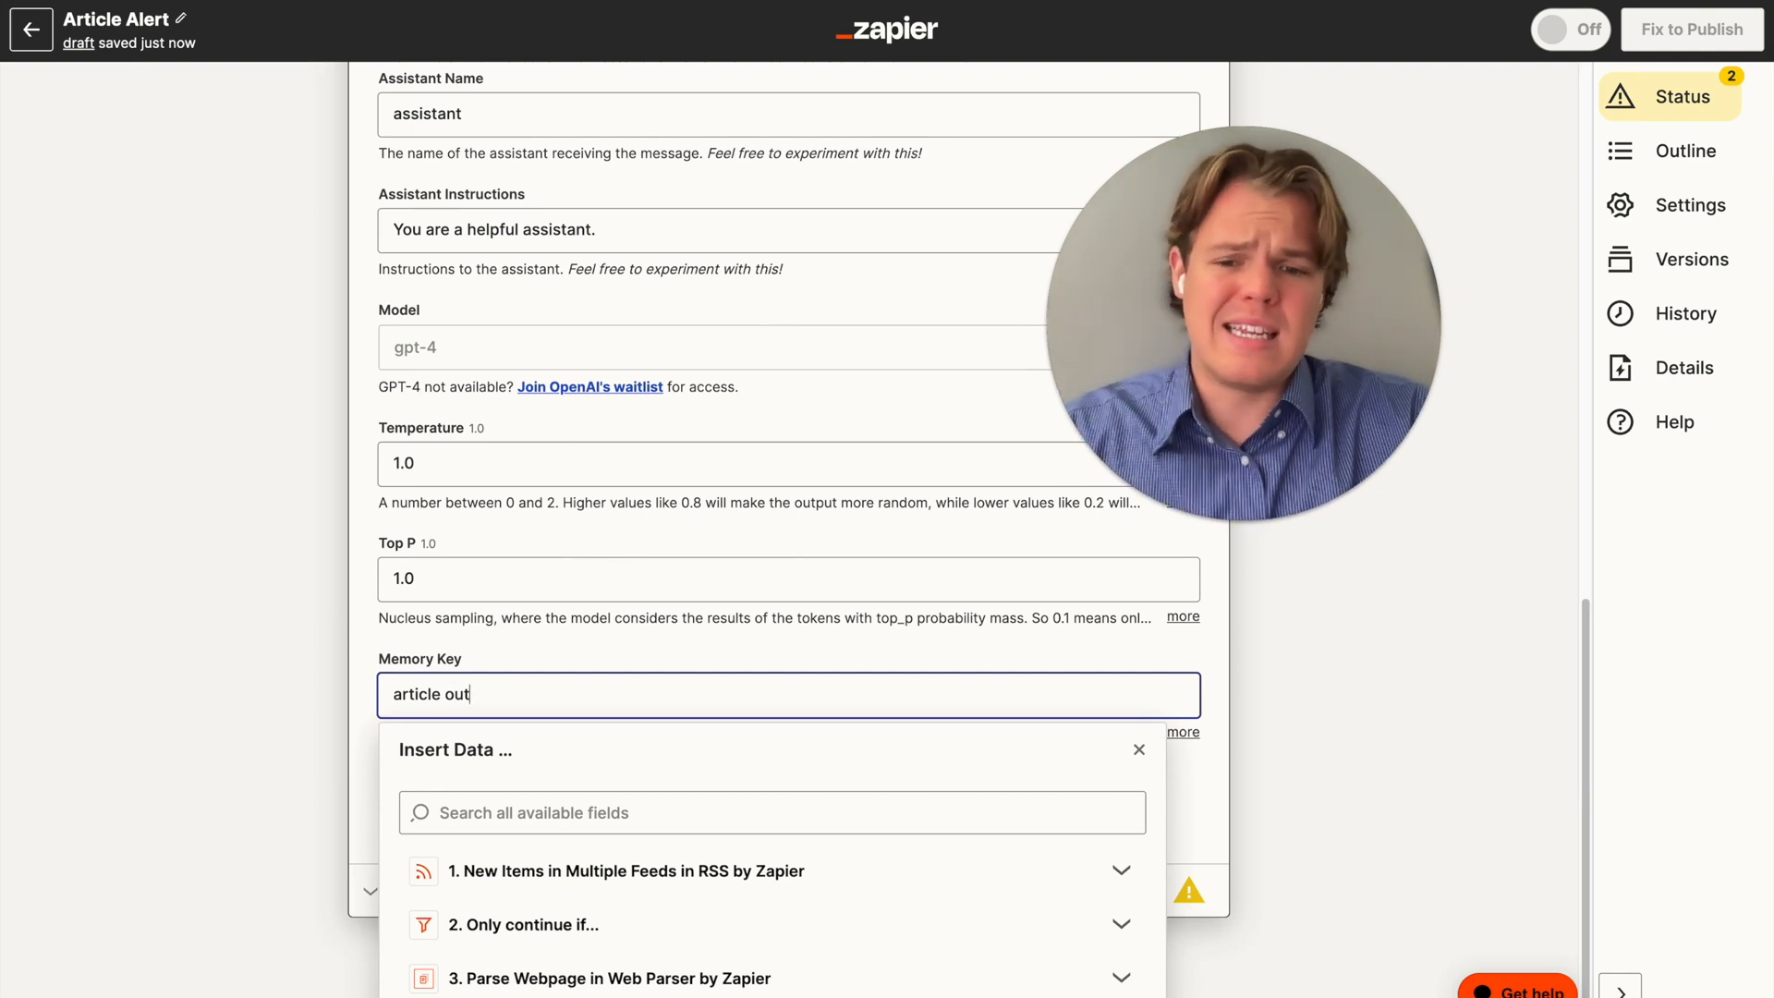
{"action": "left_click", "coordinate": [1138, 749]}
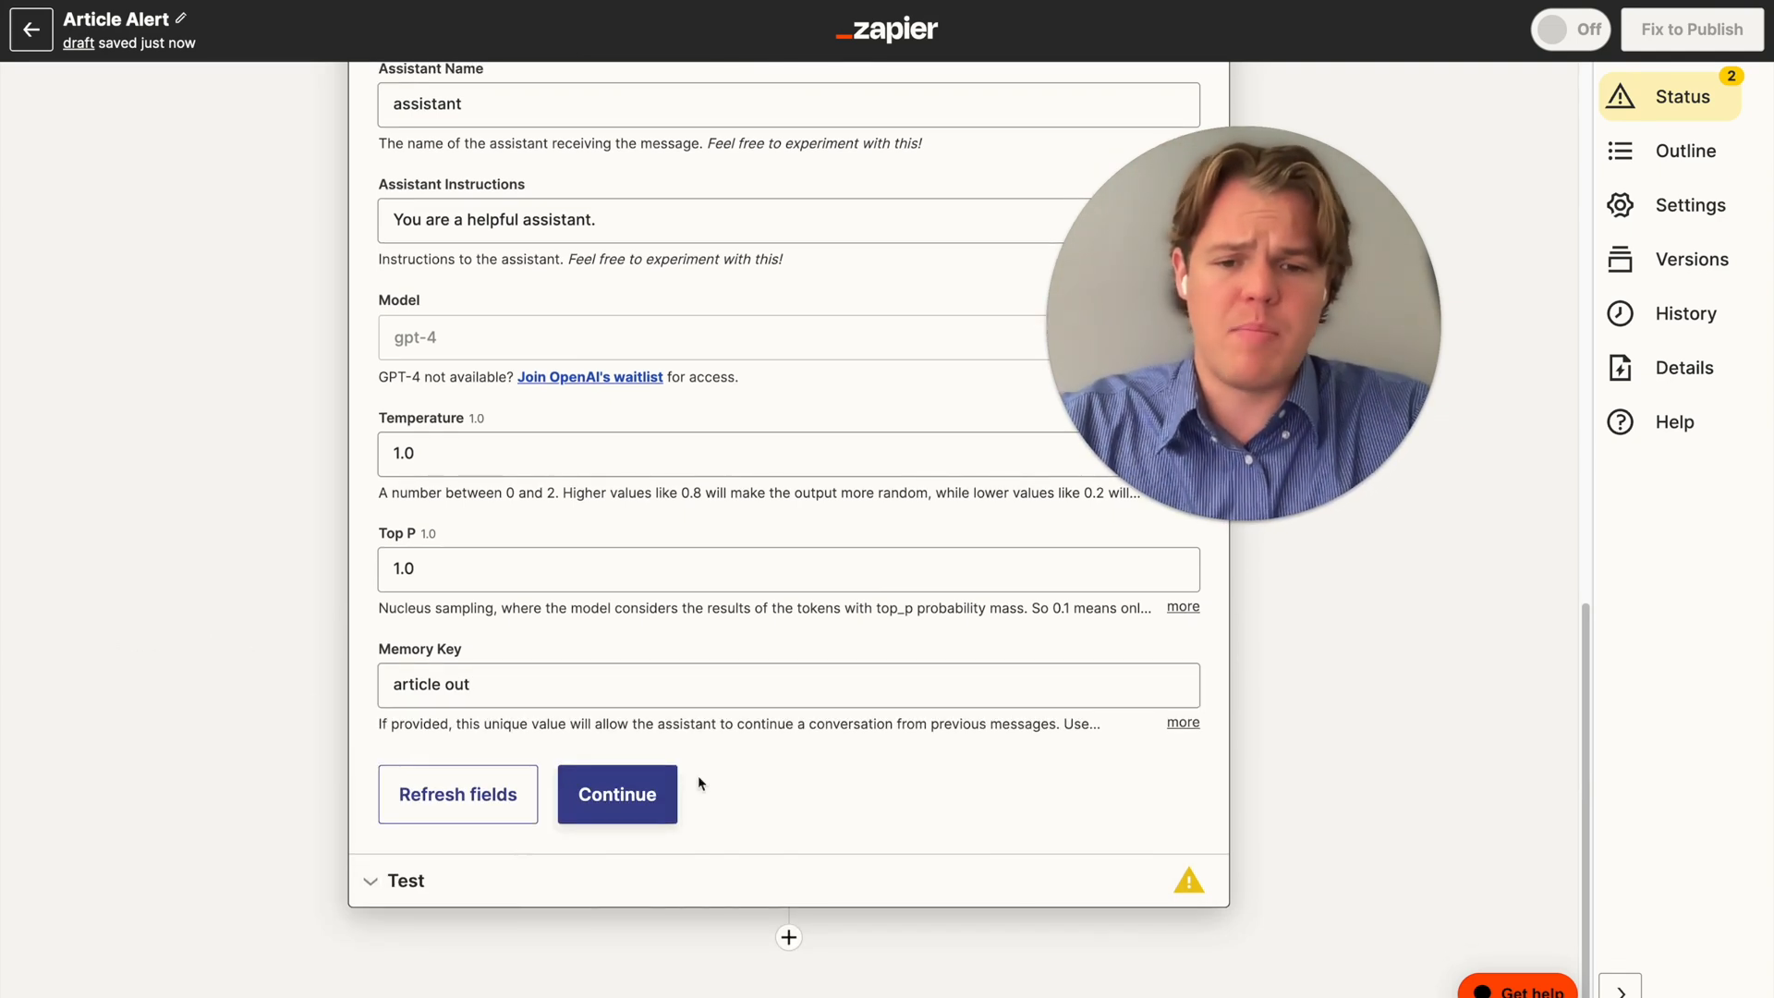
{"action": "left_click", "coordinate": [617, 792]}
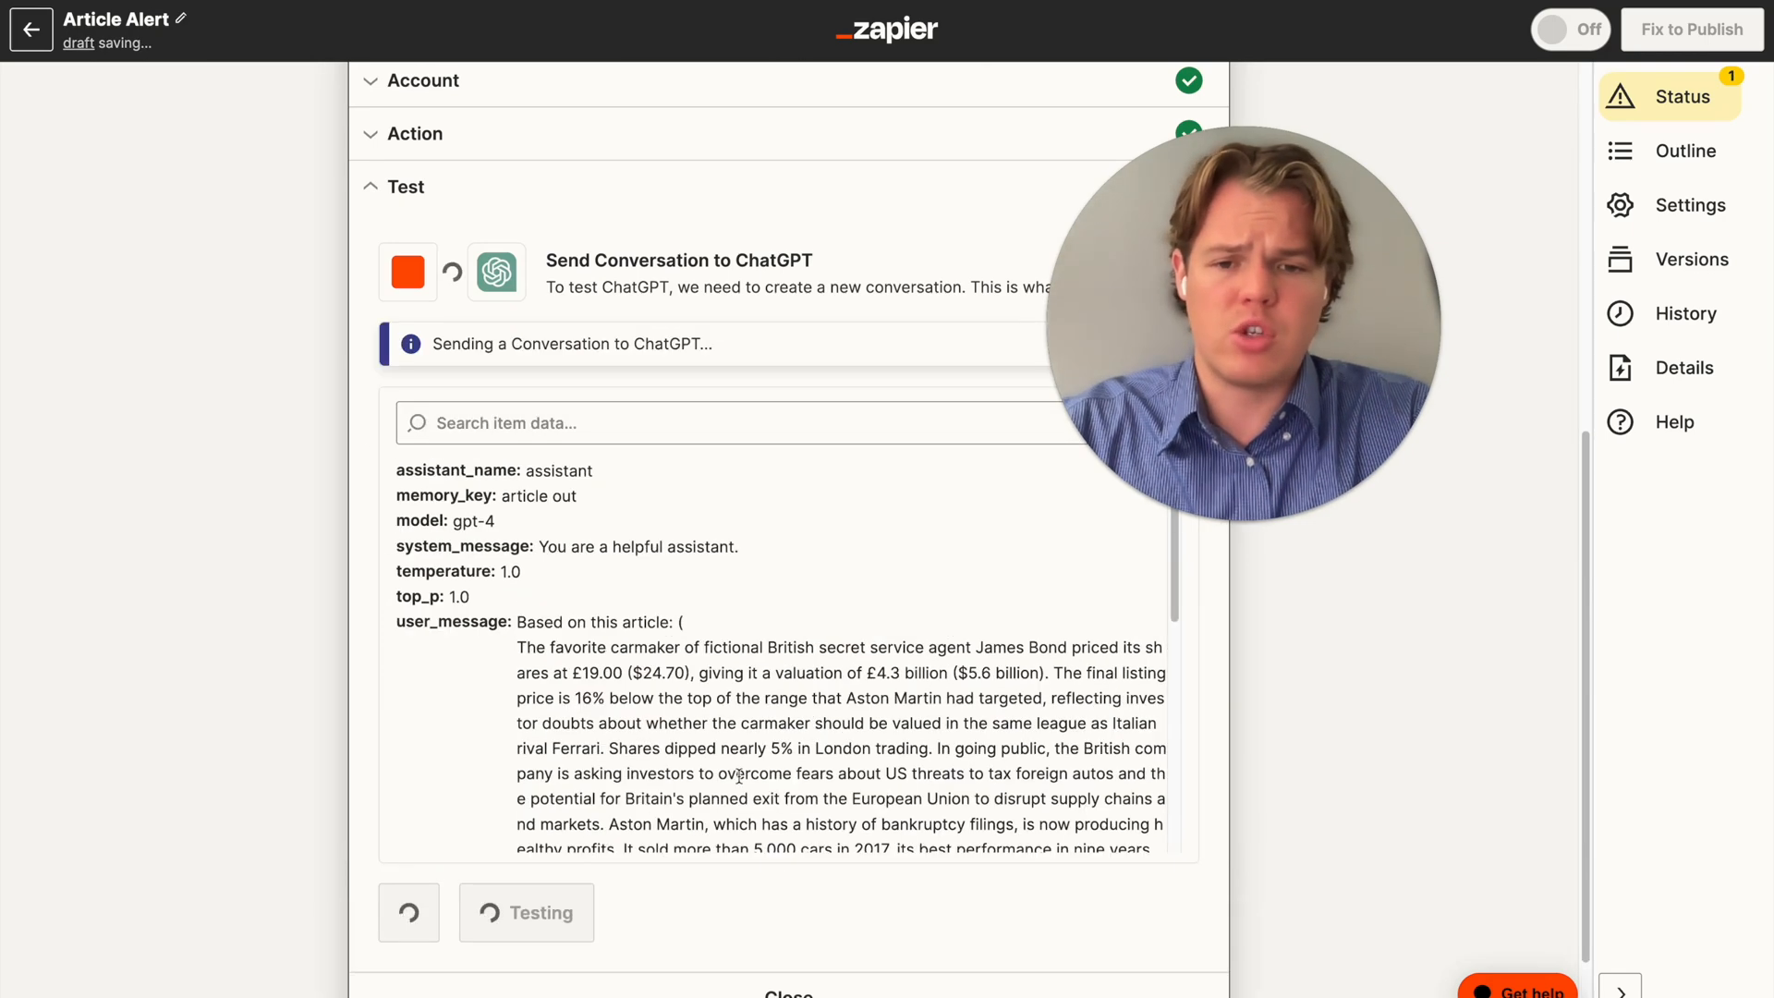
Run the ChatGPT test and review the reply: British count, summary, author Charles Riley, tone
{"action": "scroll", "scroll_direction": "down", "scroll_amount": 3}
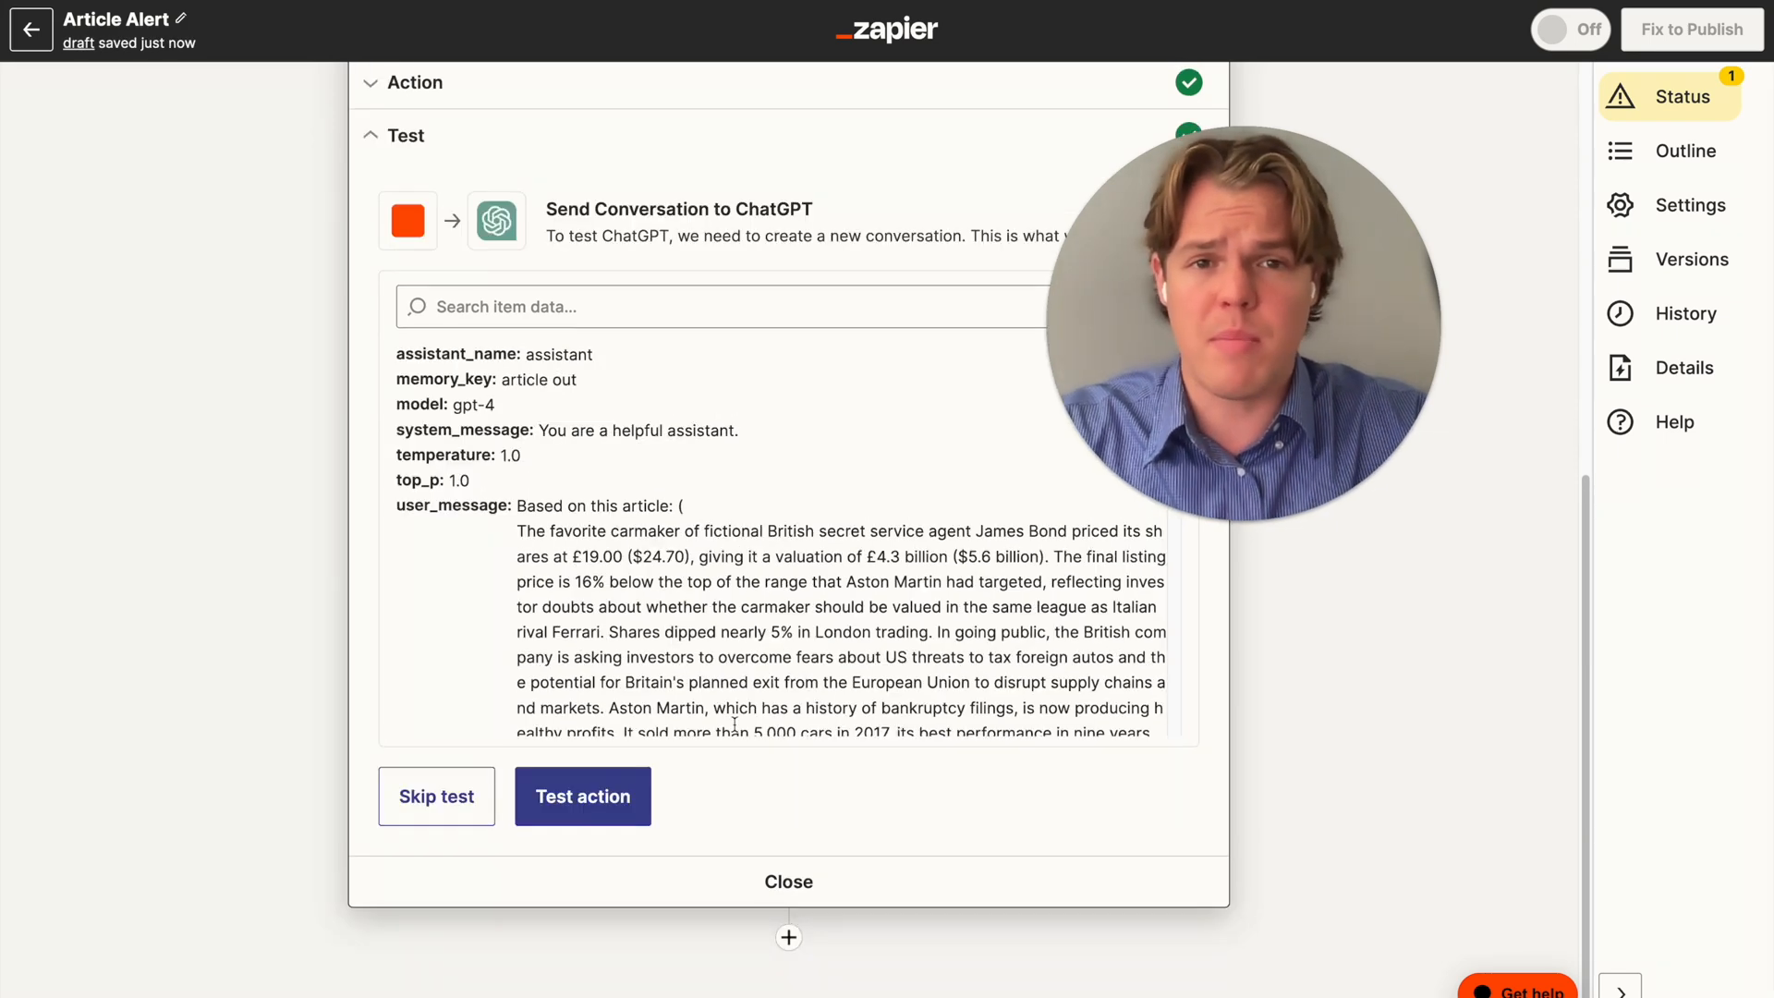
{"action": "left_click", "coordinate": [582, 794]}
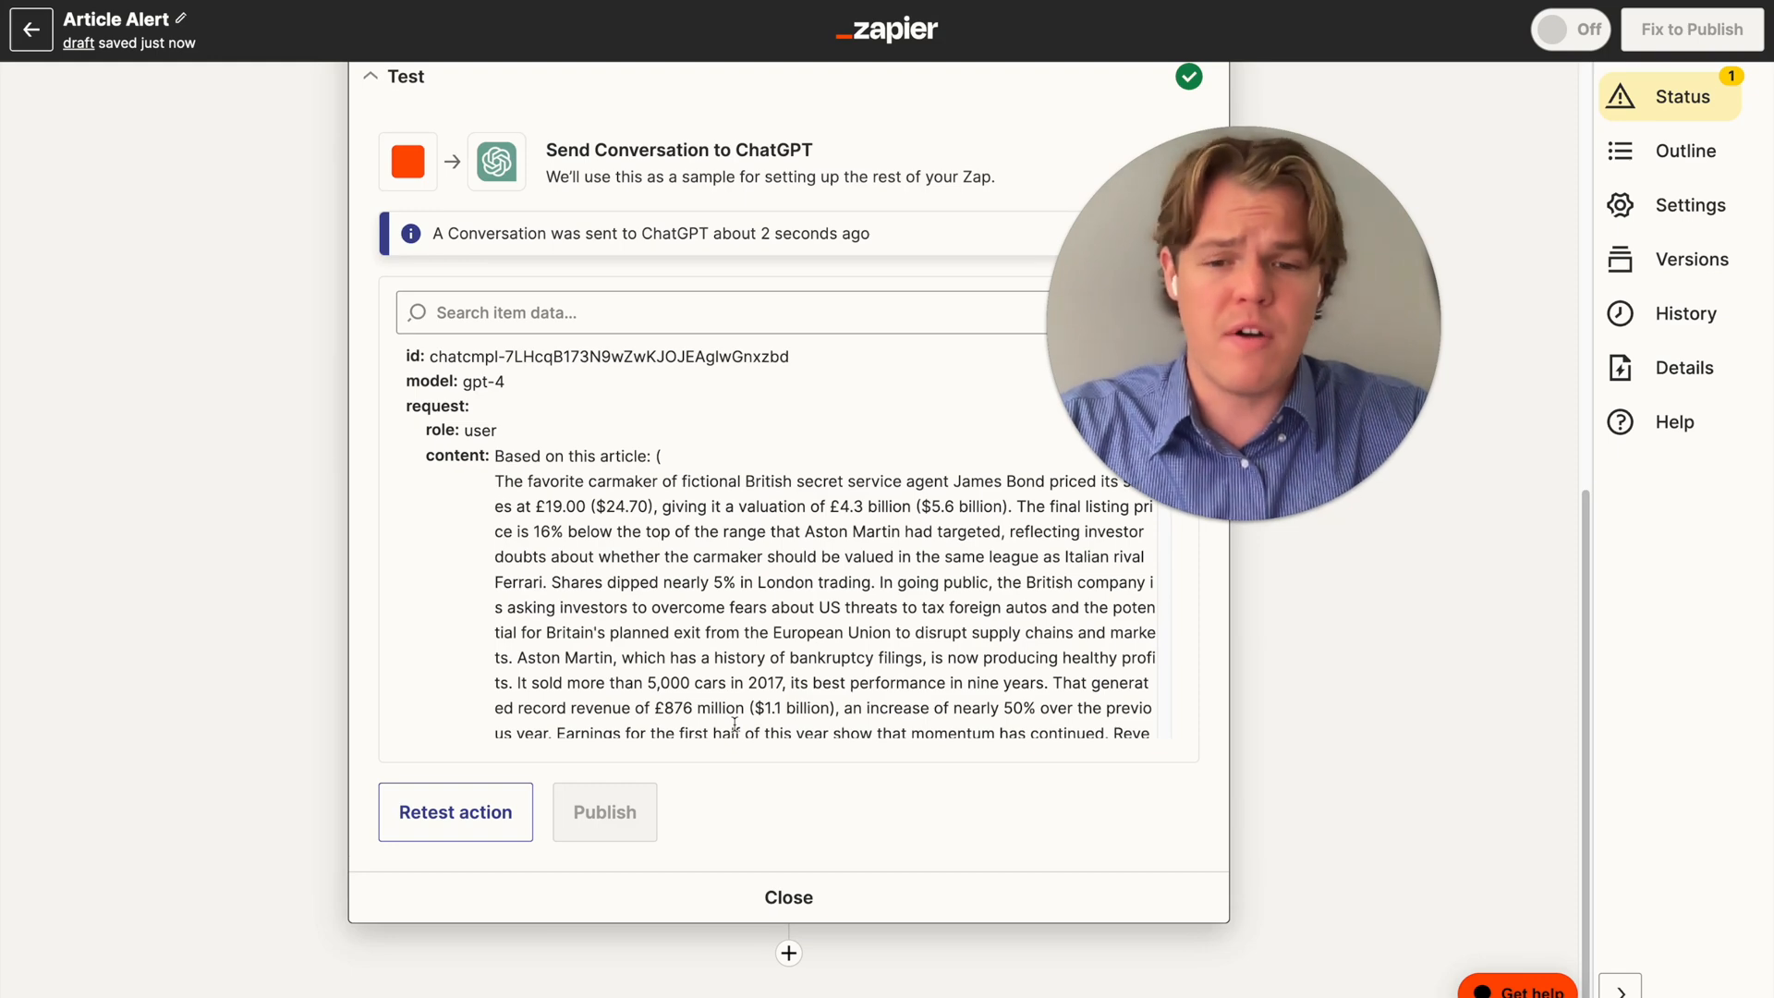
{"action": "scroll", "scroll_direction": "down", "scroll_amount": 3}
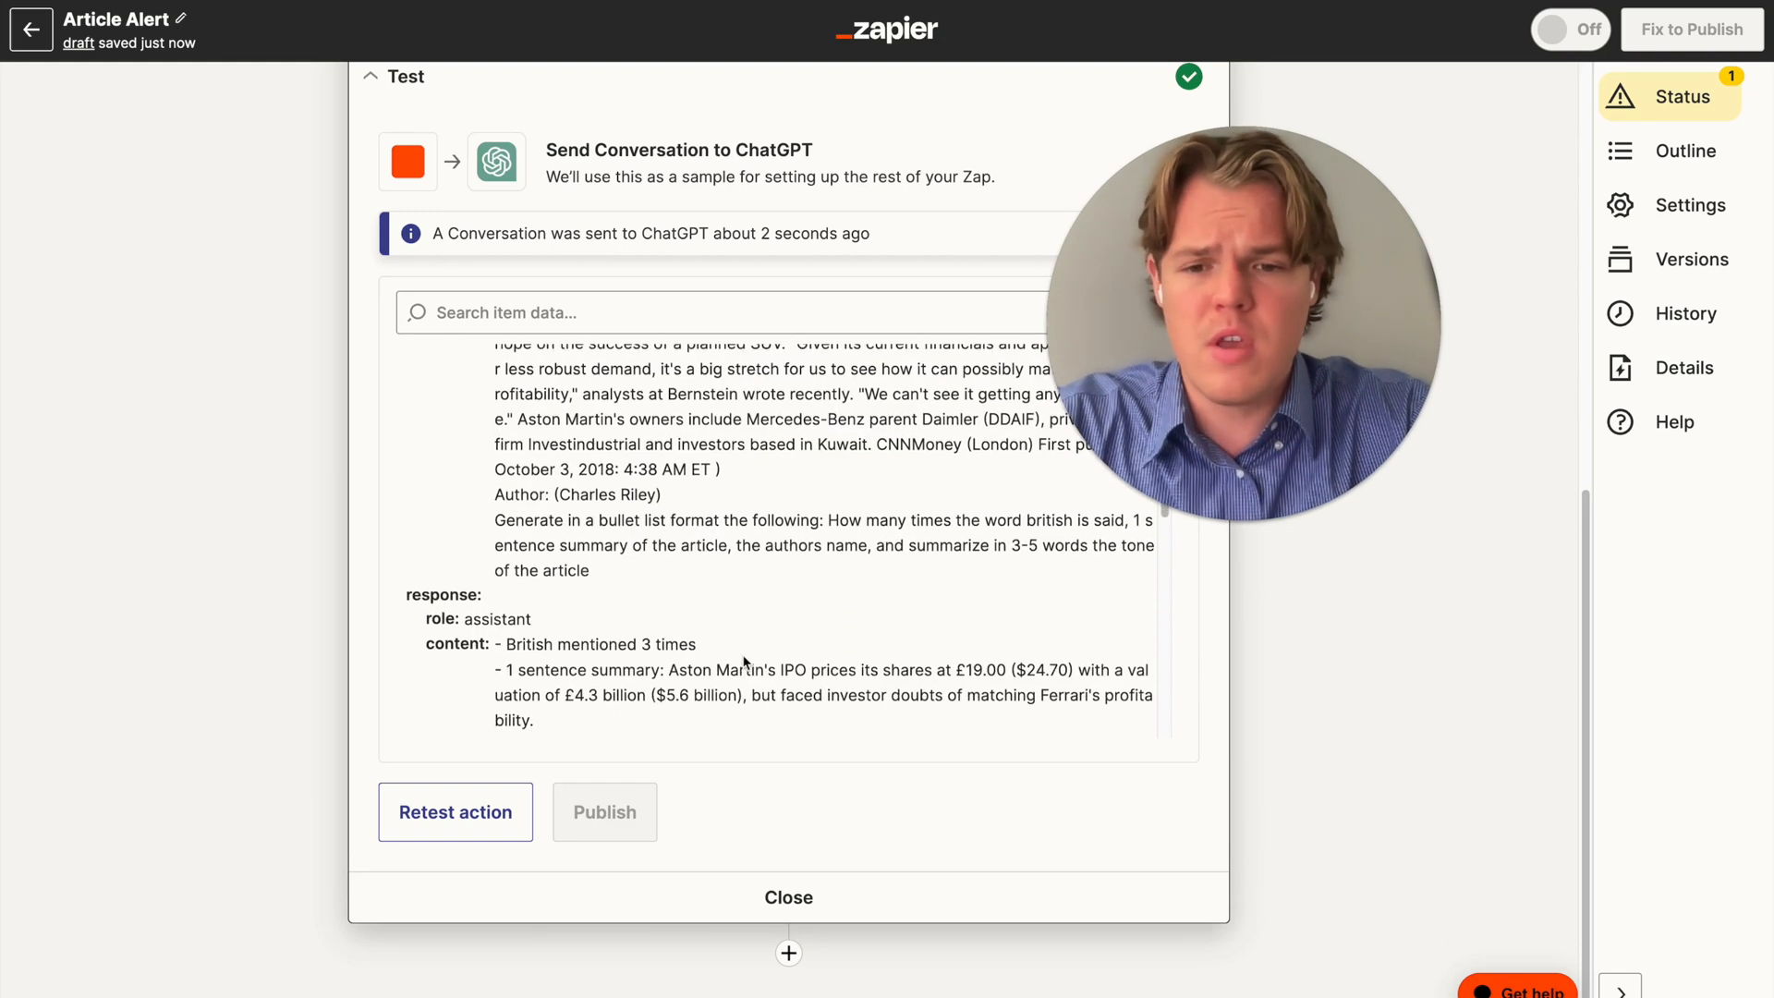
{"action": "scroll", "scroll_direction": "down", "scroll_amount": 3}
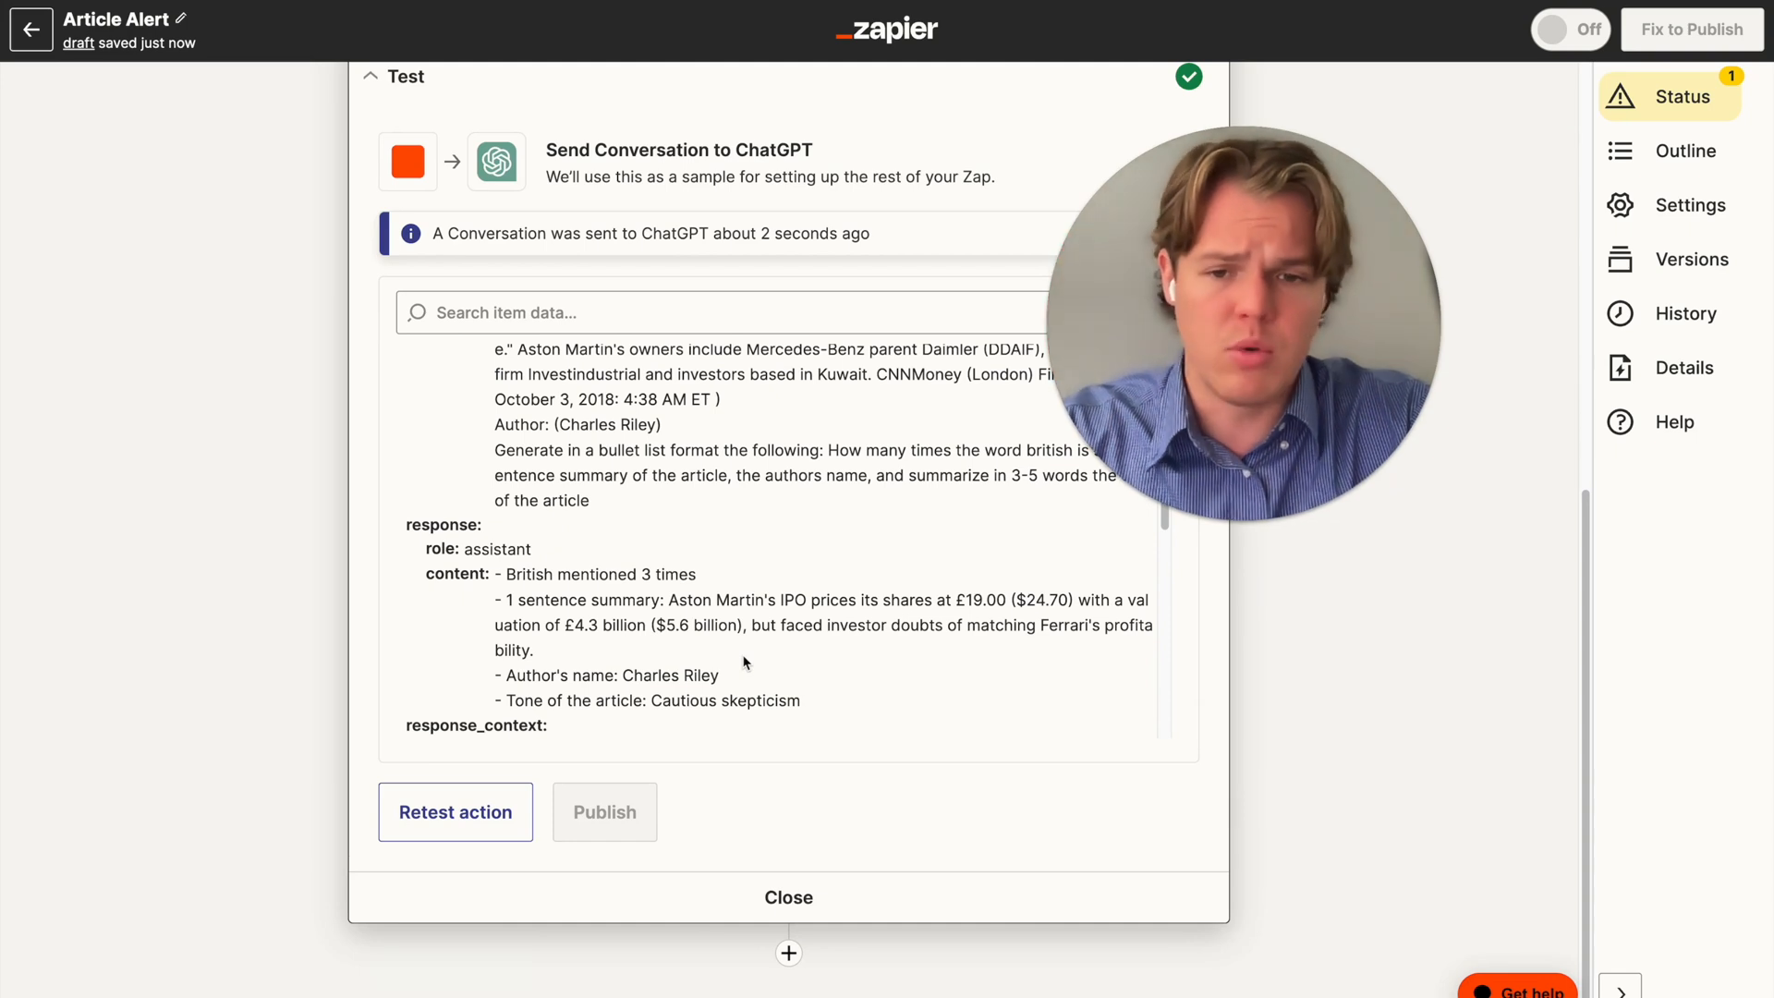
{"action": "scroll", "scroll_direction": "down", "scroll_amount": 3}
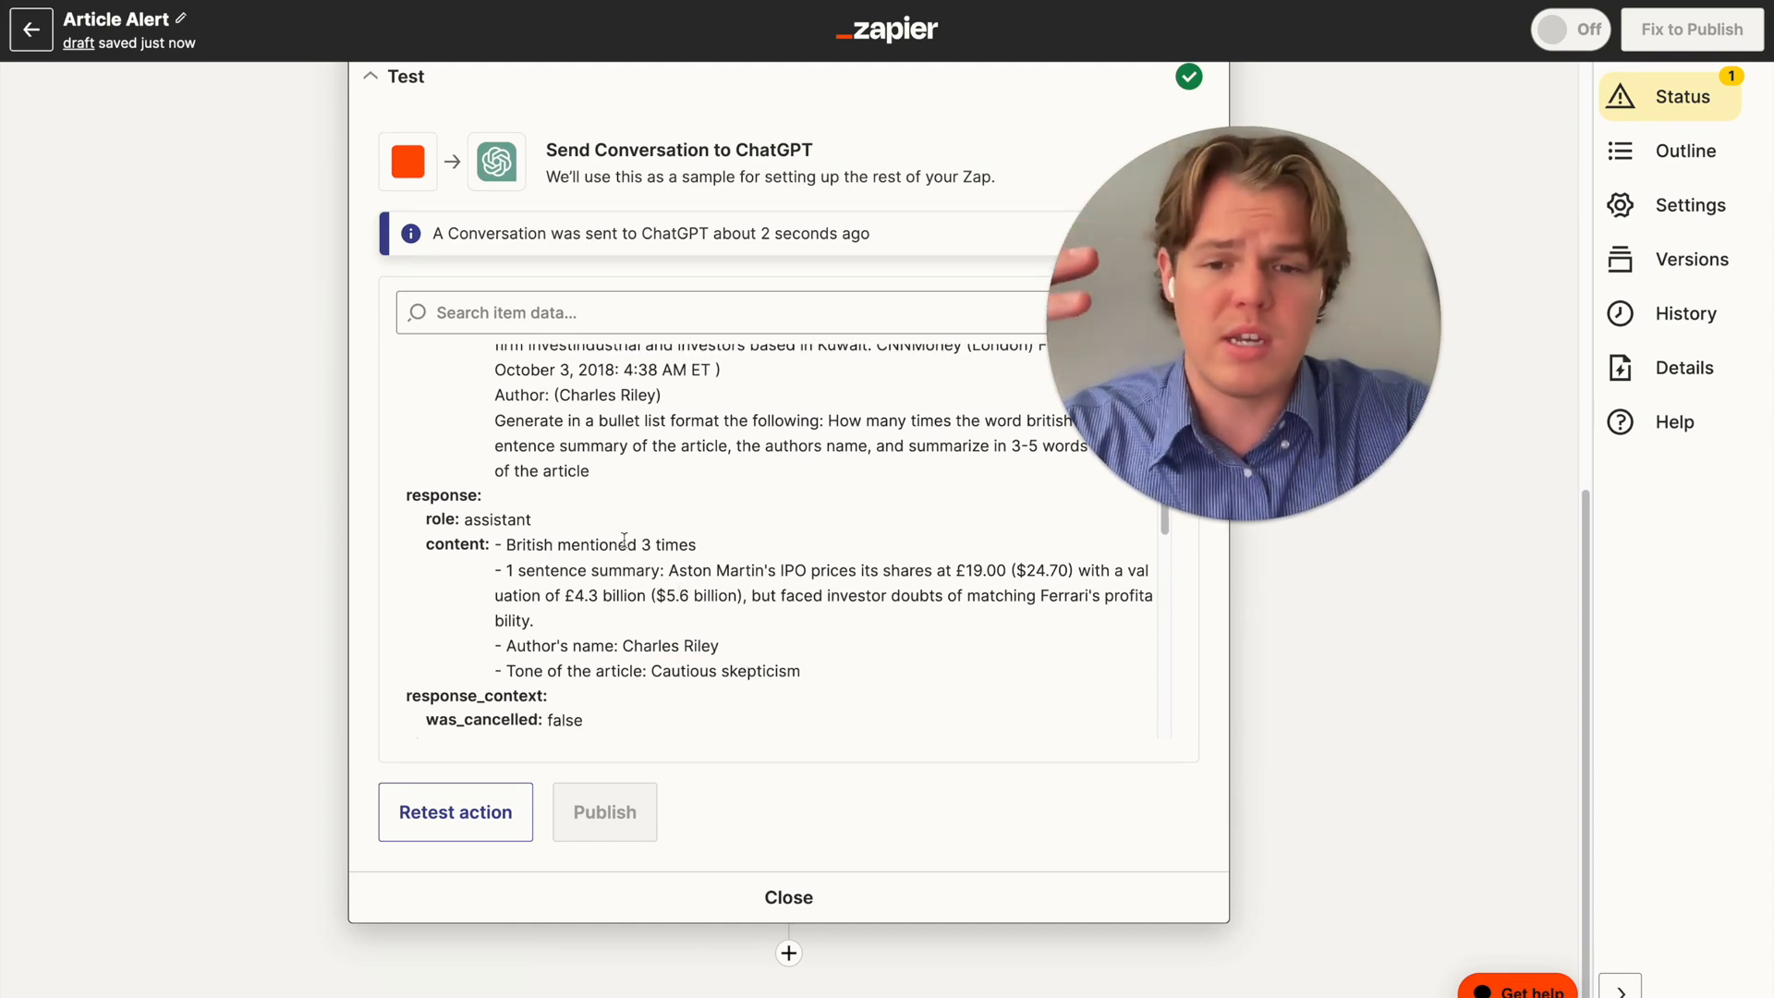
{"action": "scroll", "scroll_direction": "down", "scroll_amount": 3}
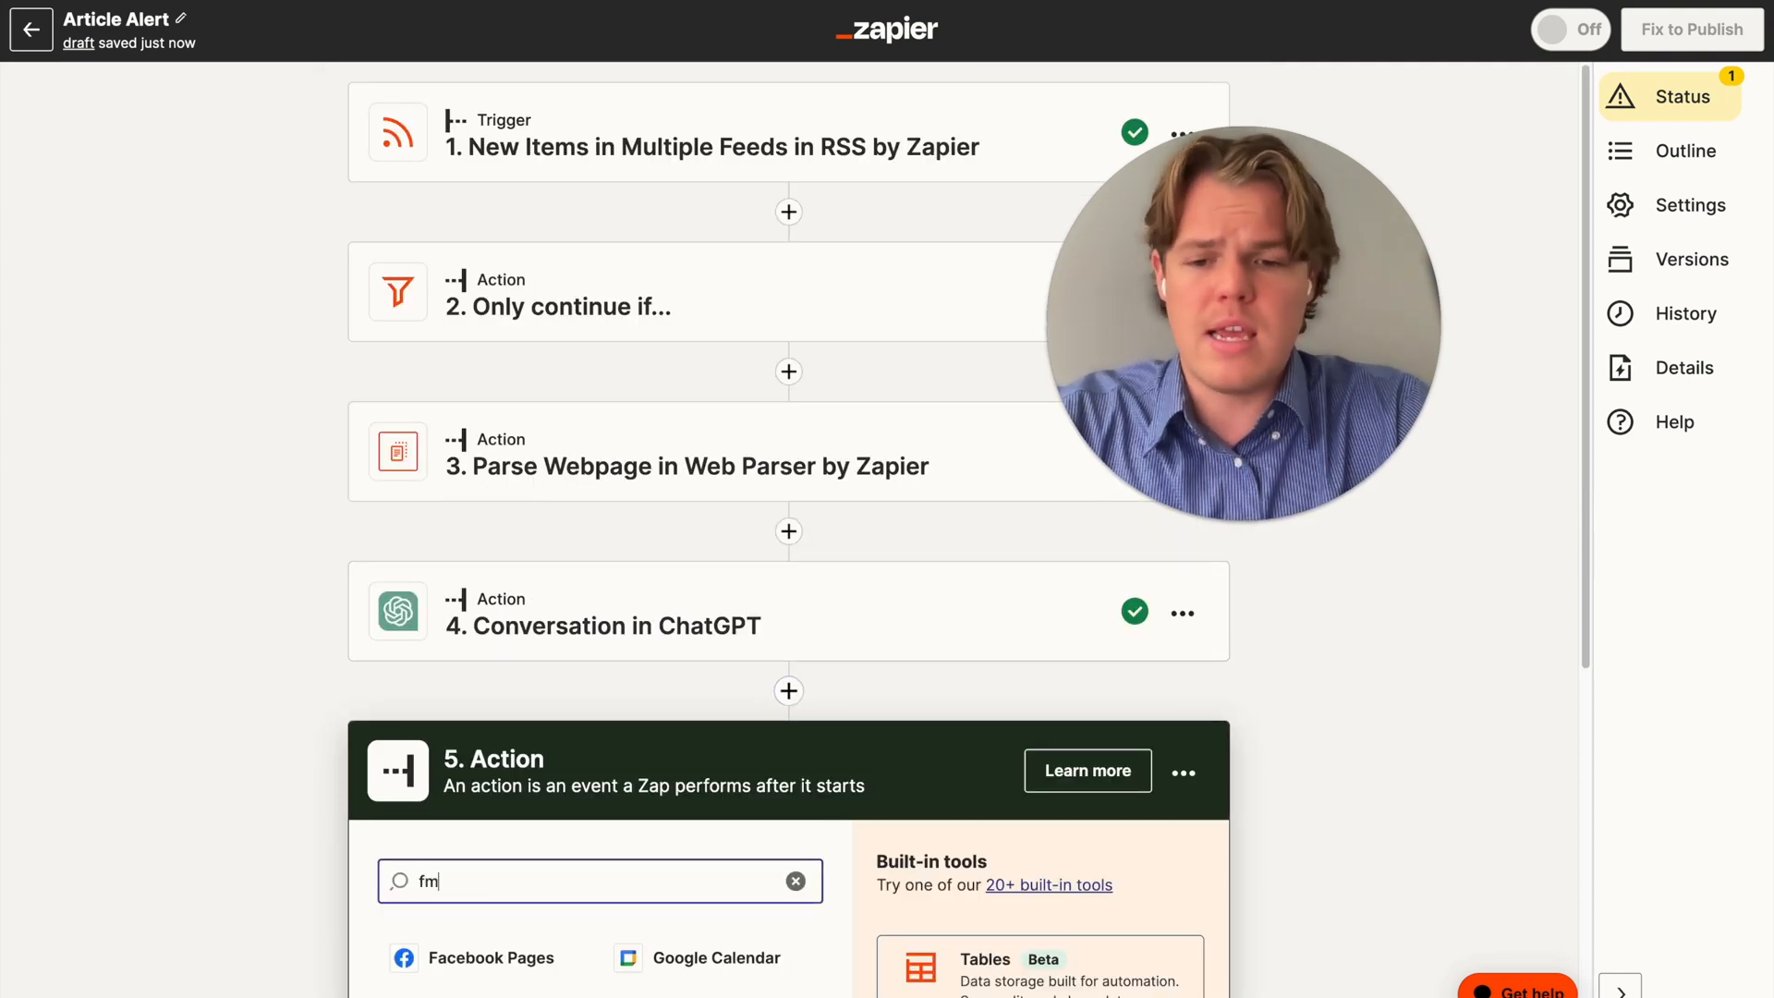
Make step 5 a Gmail Send Email action and connect the Gmail account
{"action": "type", "text": "gmail"}
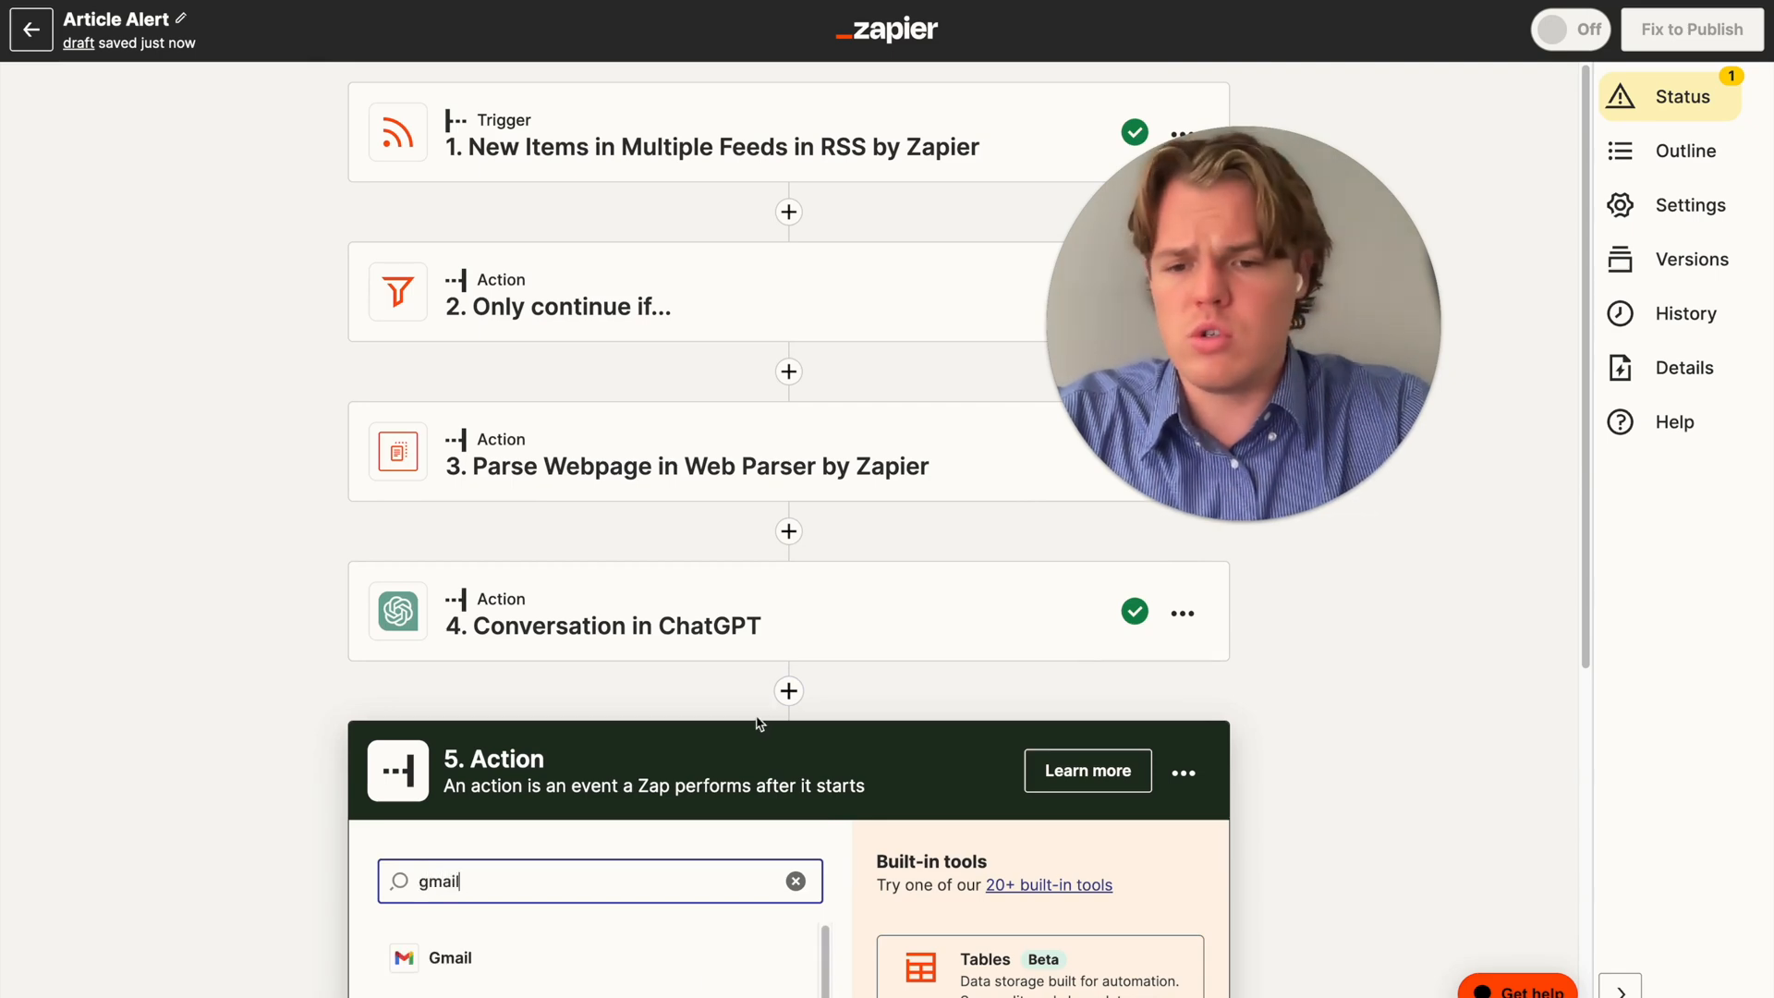
{"action": "scroll", "scroll_direction": "down", "scroll_amount": 3}
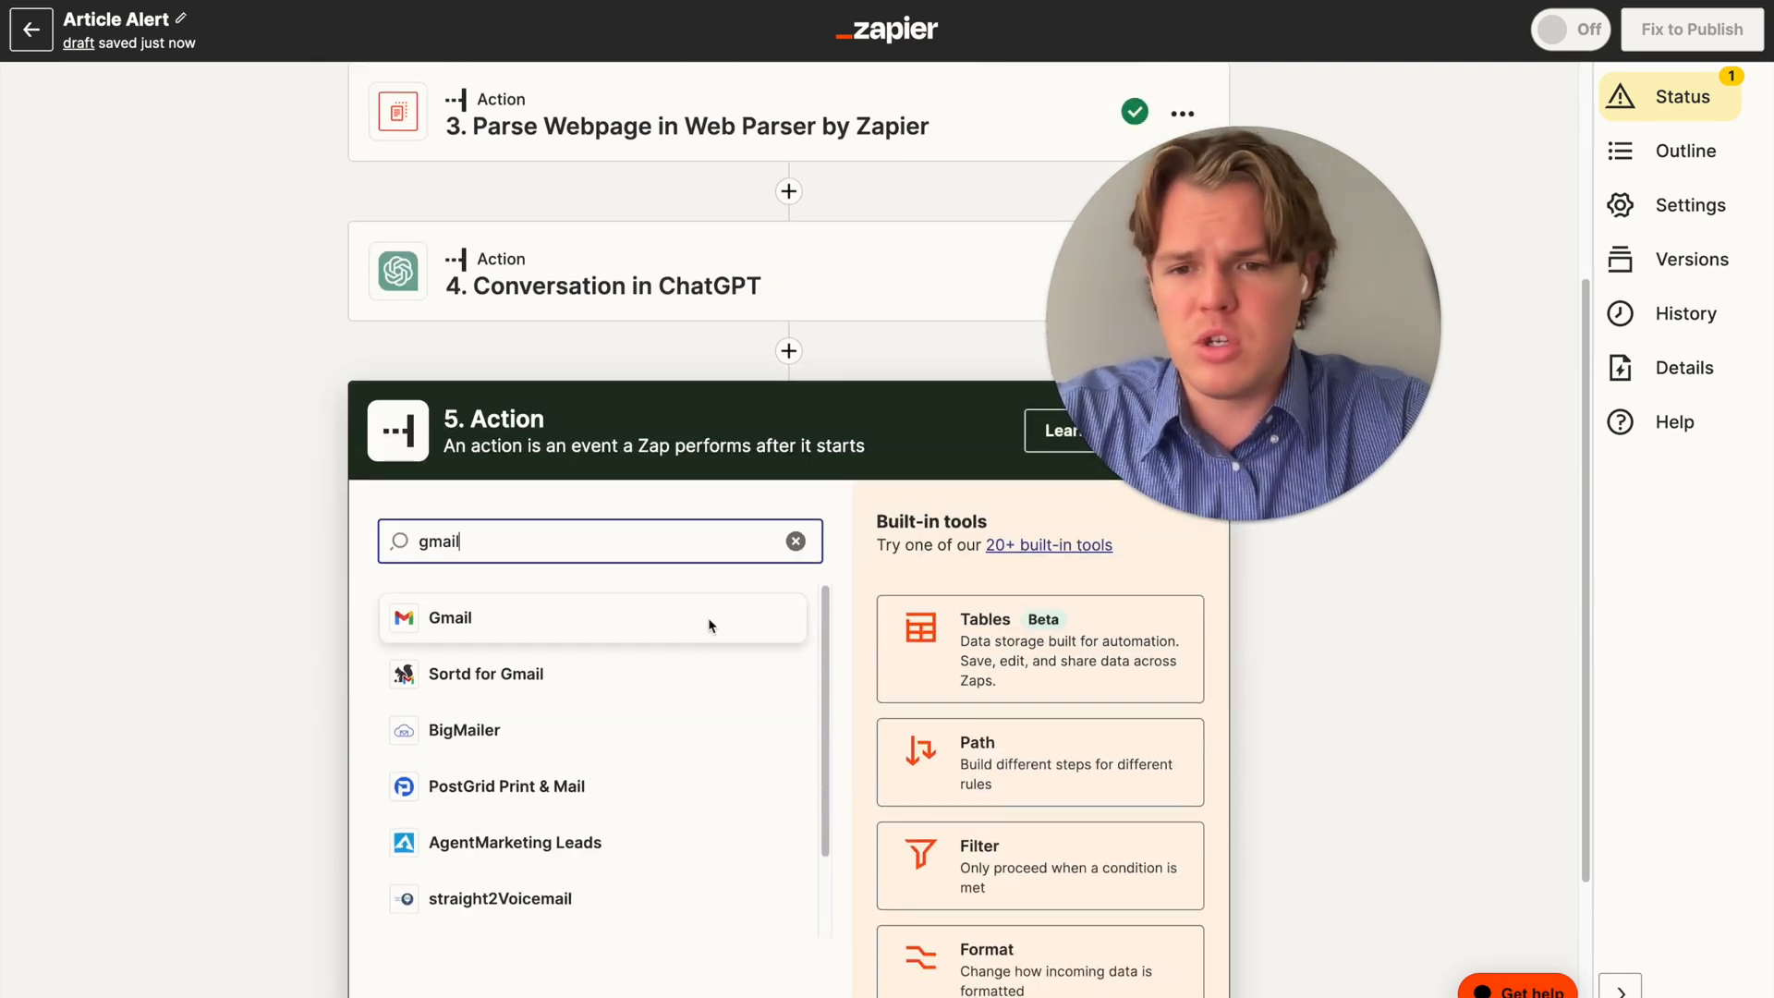
{"action": "left_click", "coordinate": [451, 617]}
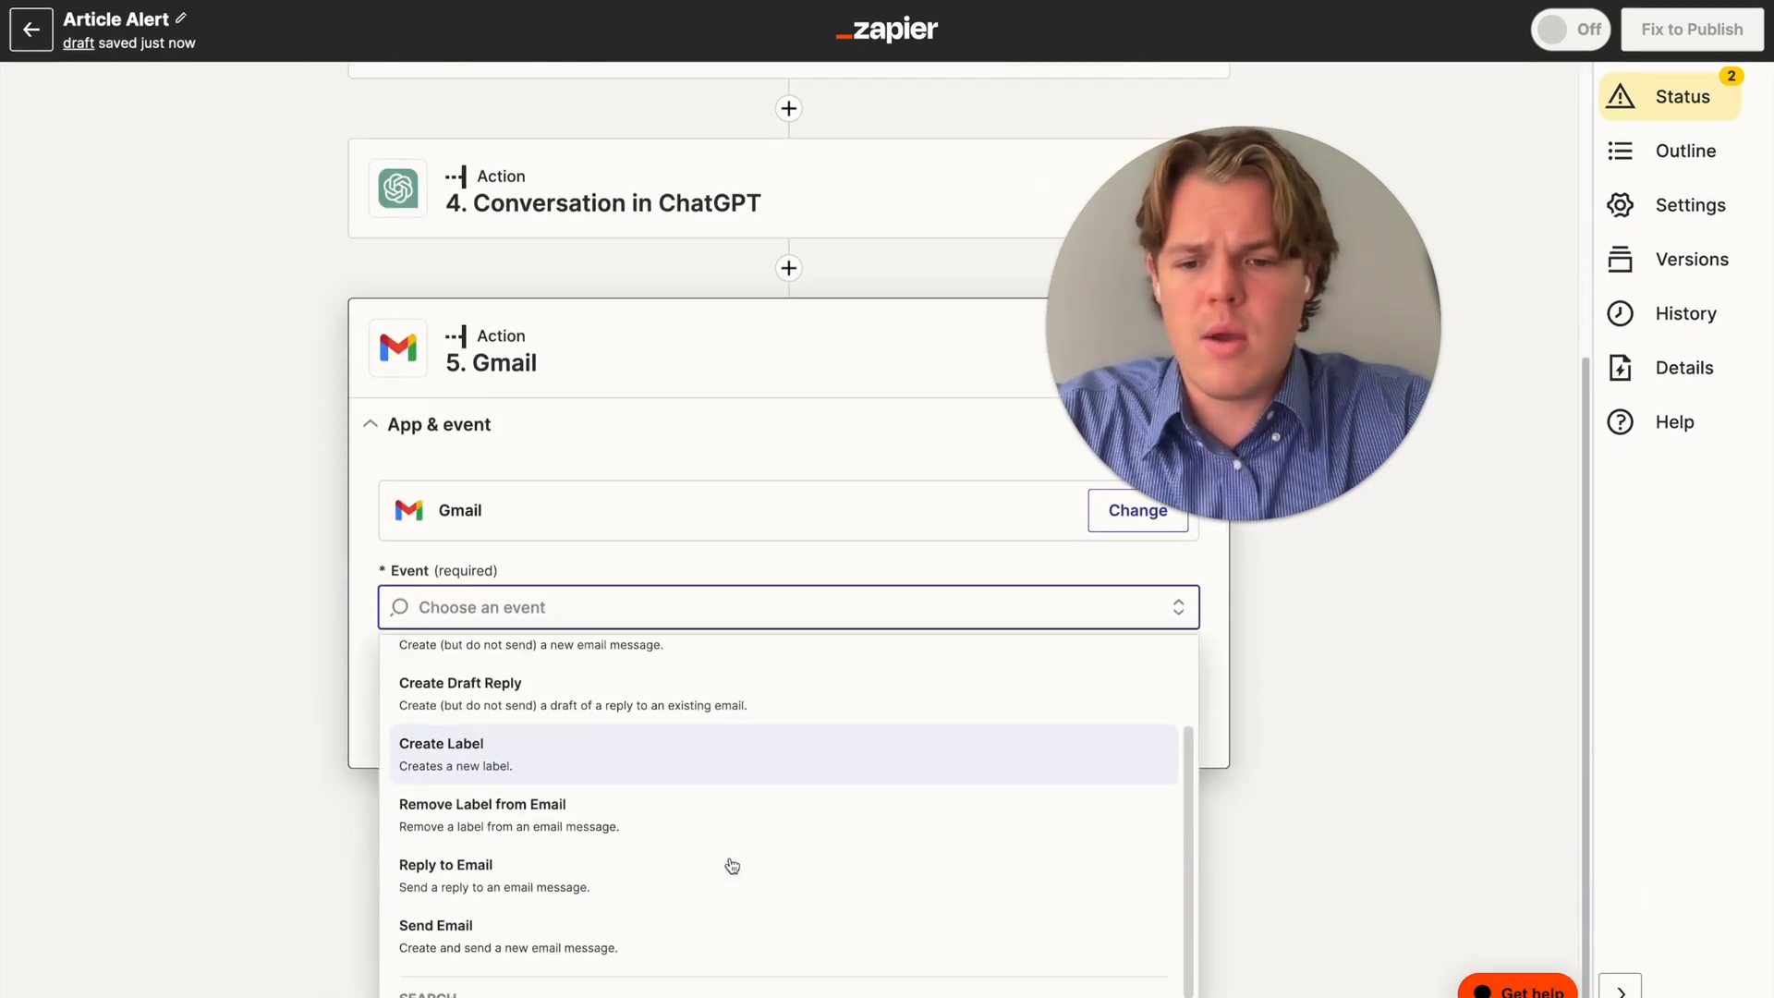
{"action": "left_click", "coordinate": [435, 924]}
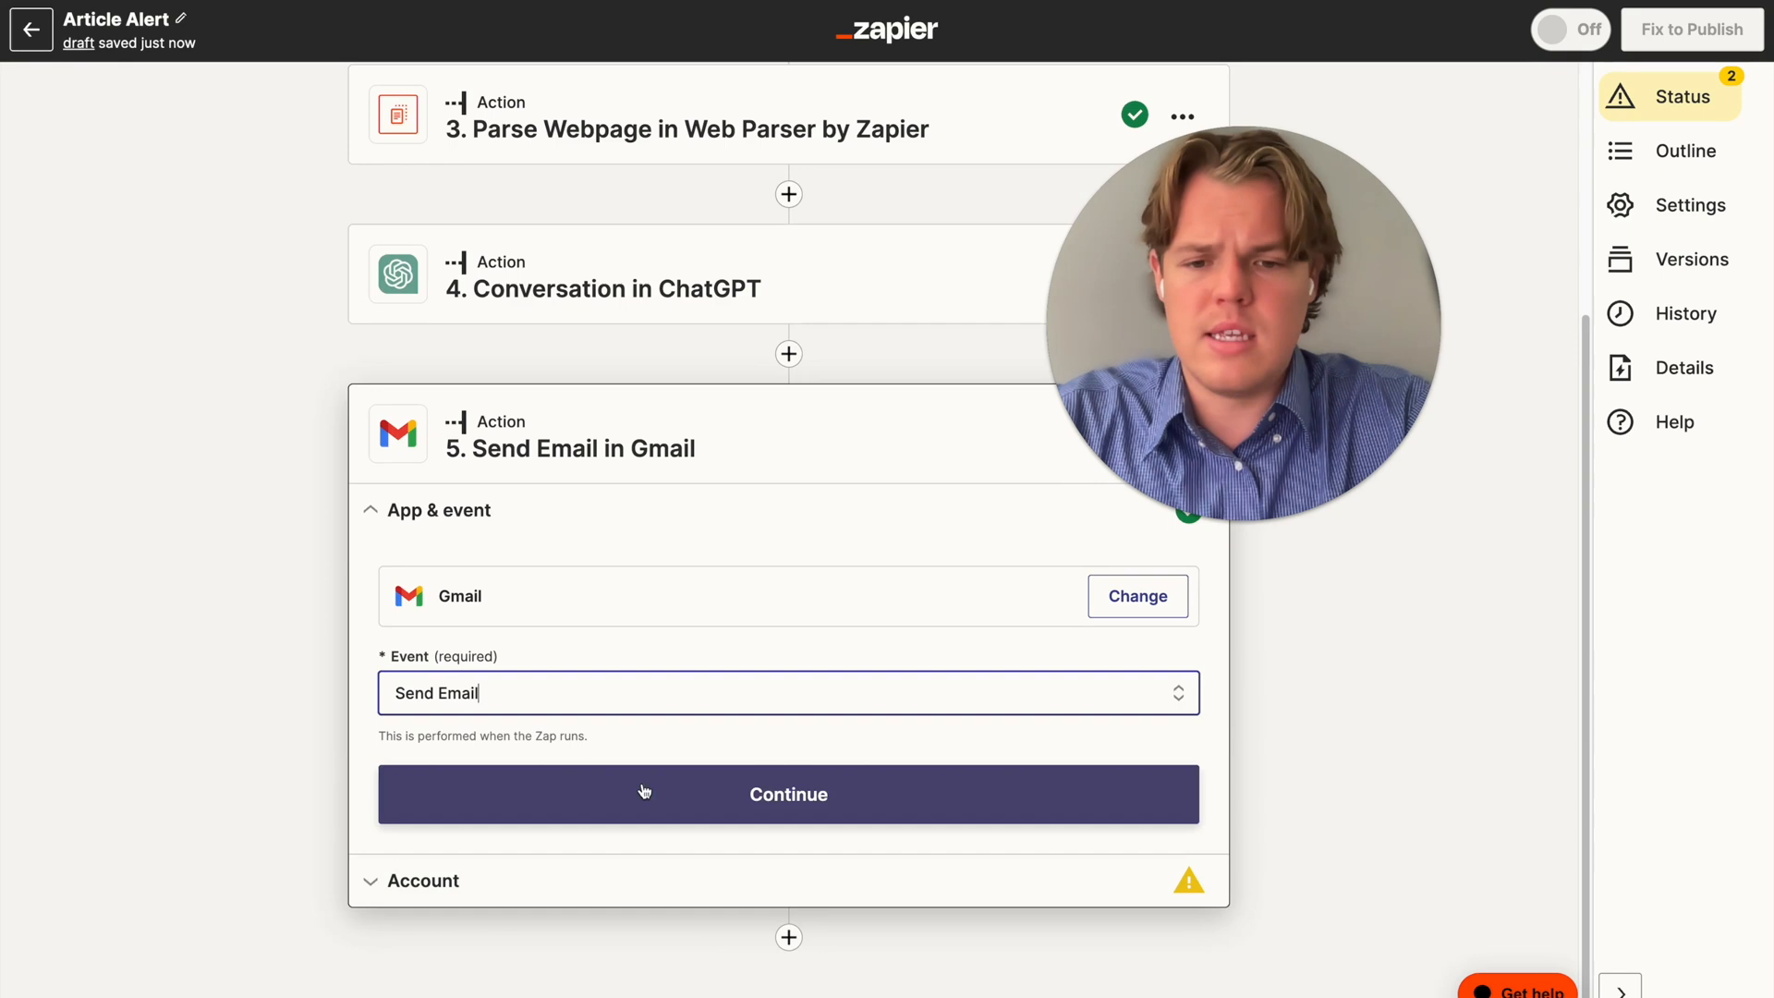
{"action": "left_click", "coordinate": [787, 792]}
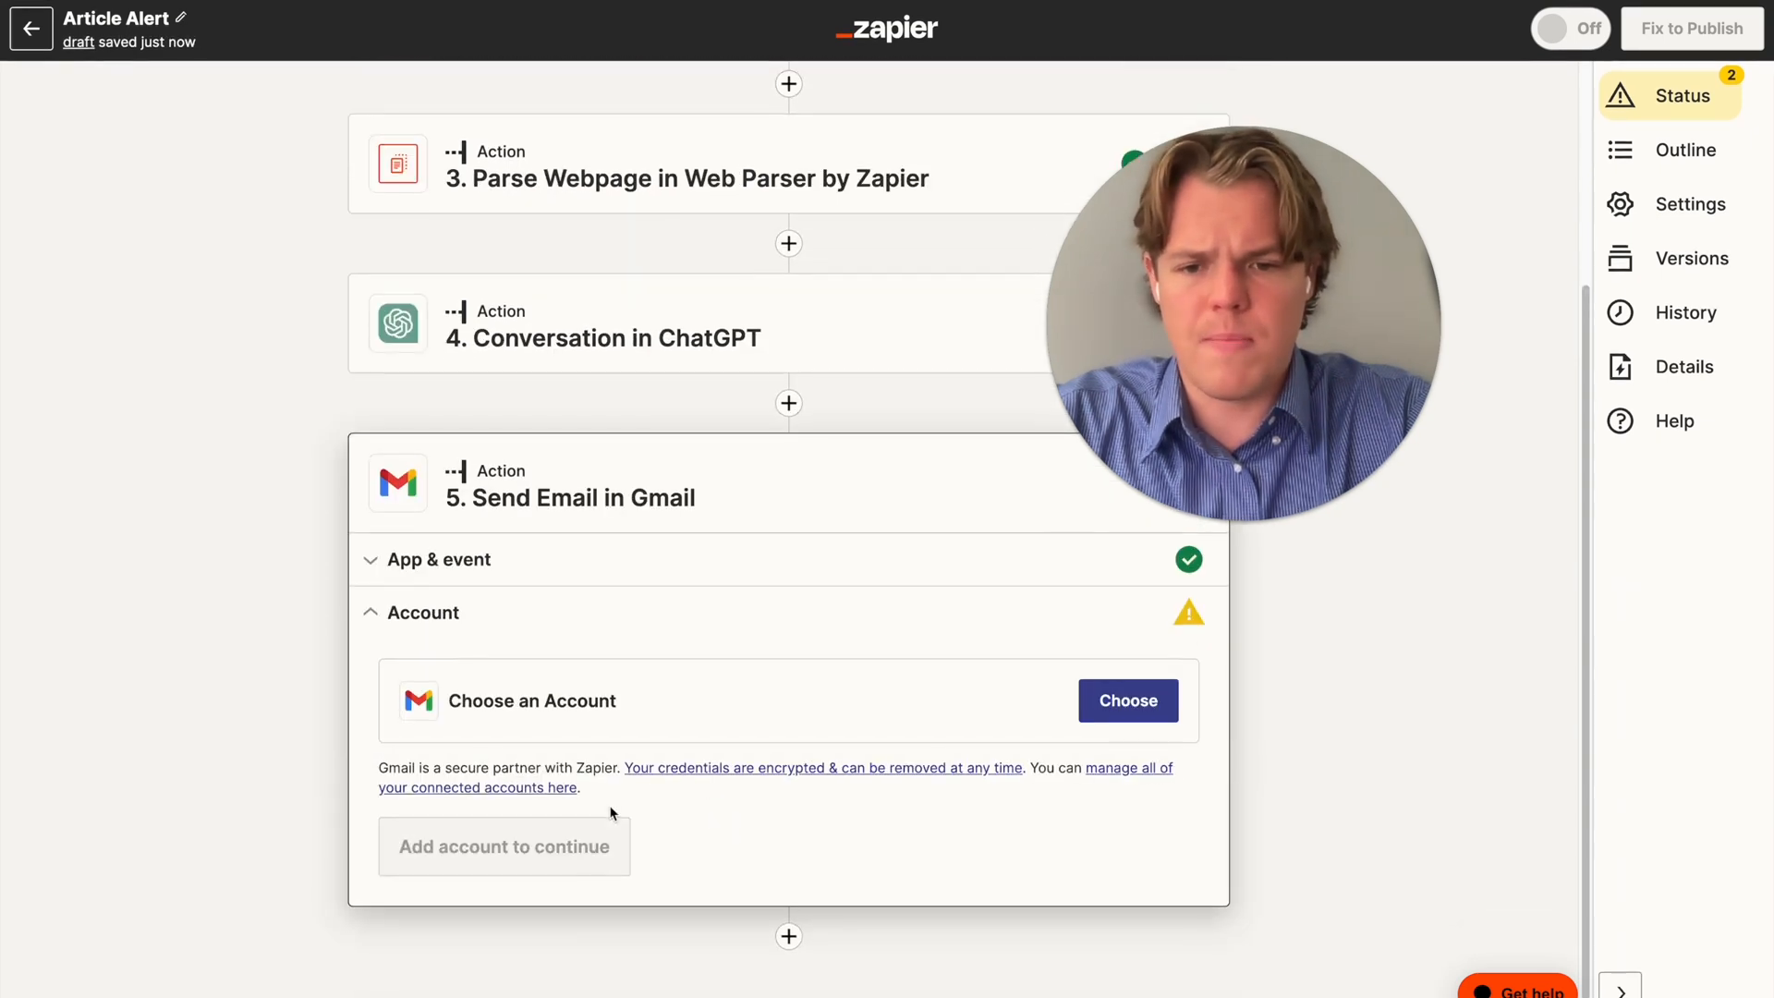
{"action": "left_click", "coordinate": [1126, 700]}
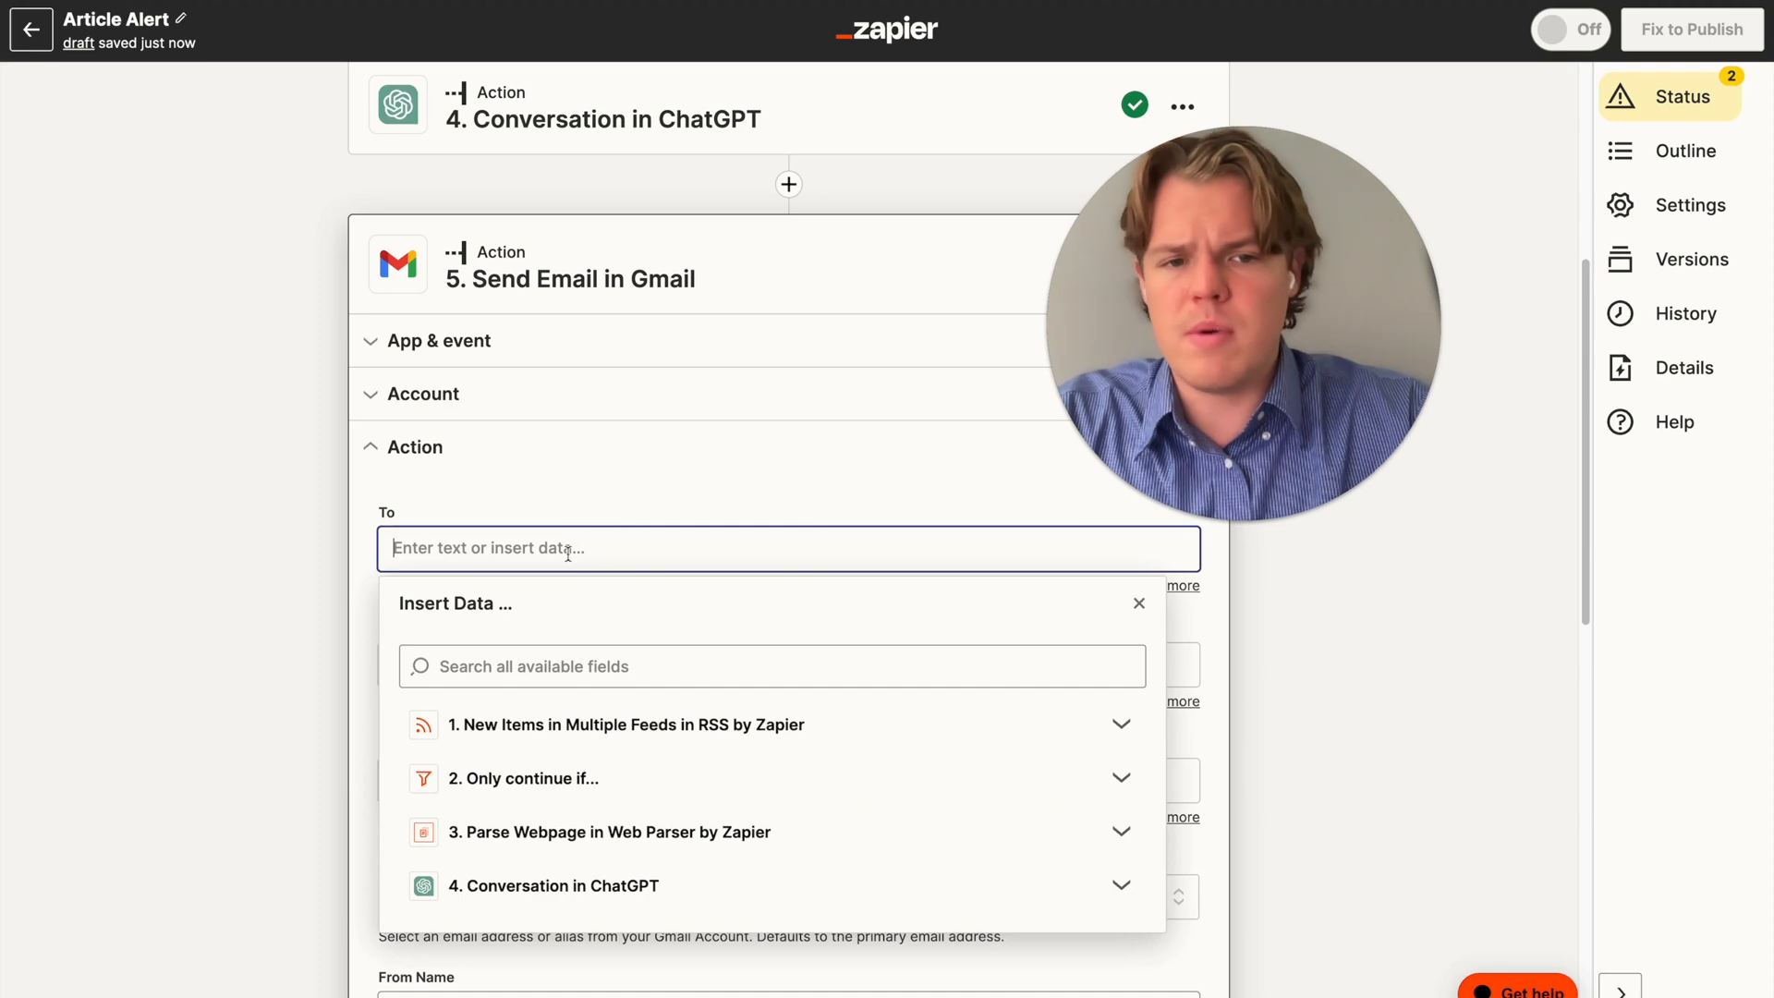
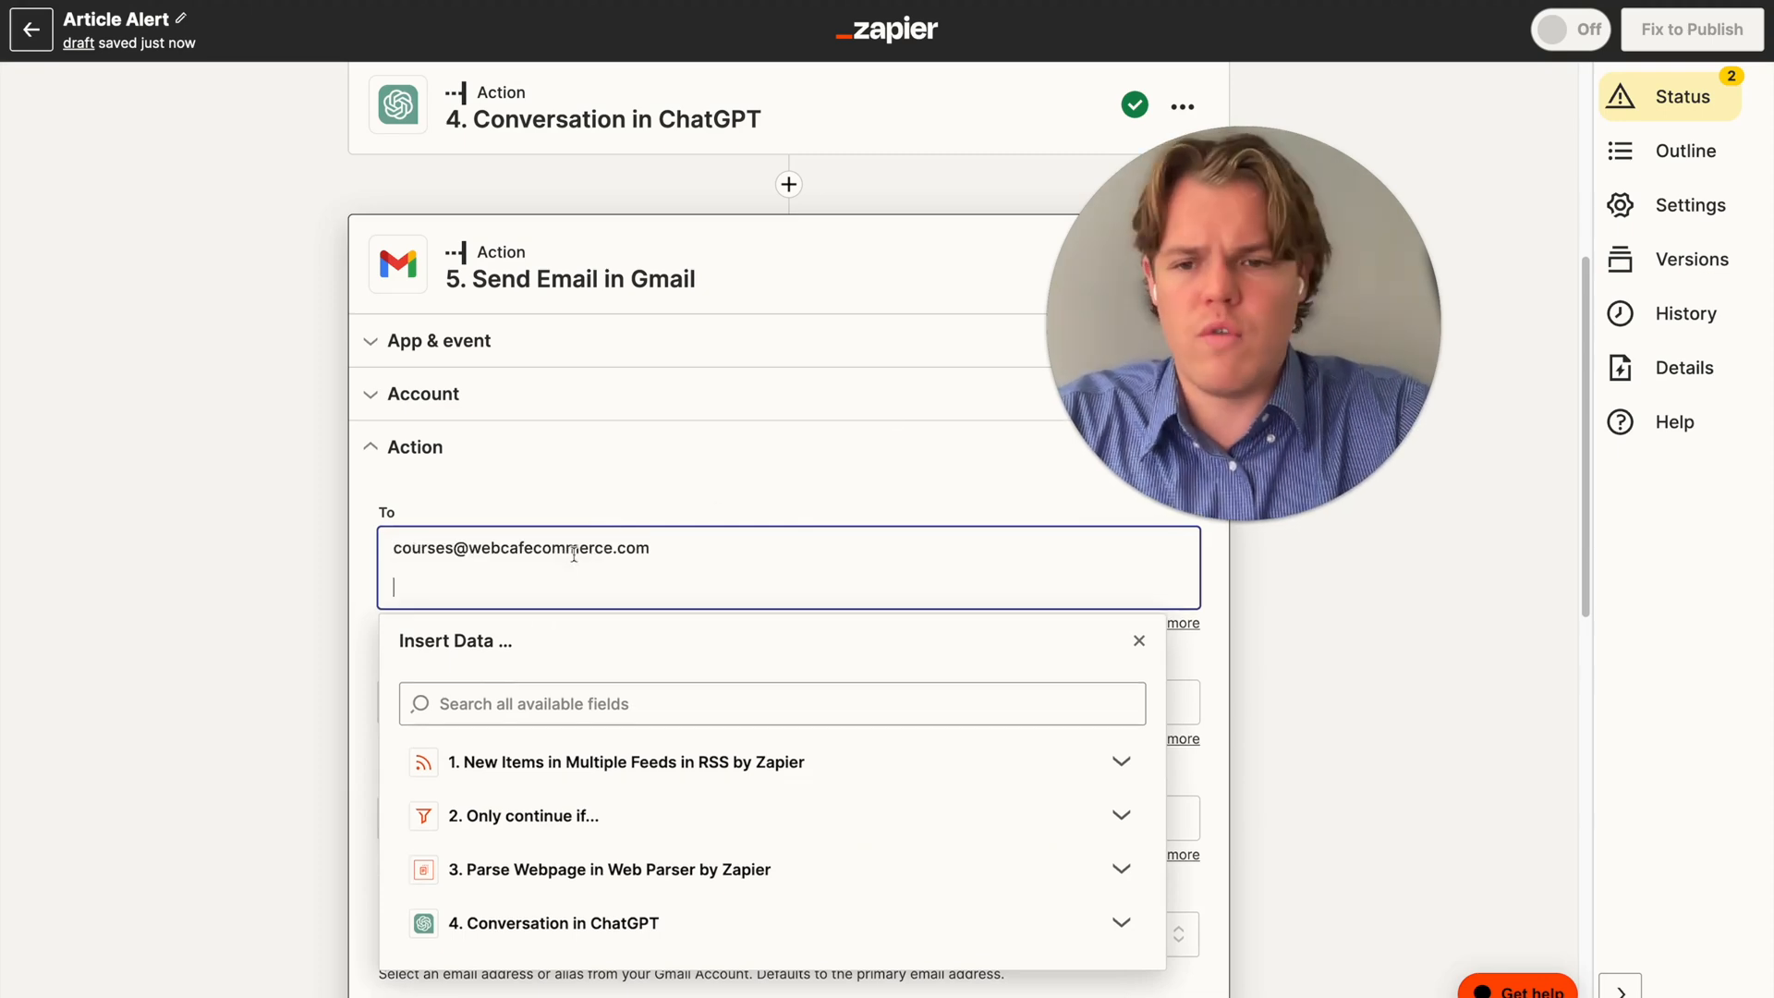
{"action": "left_click", "coordinate": [1140, 642]}
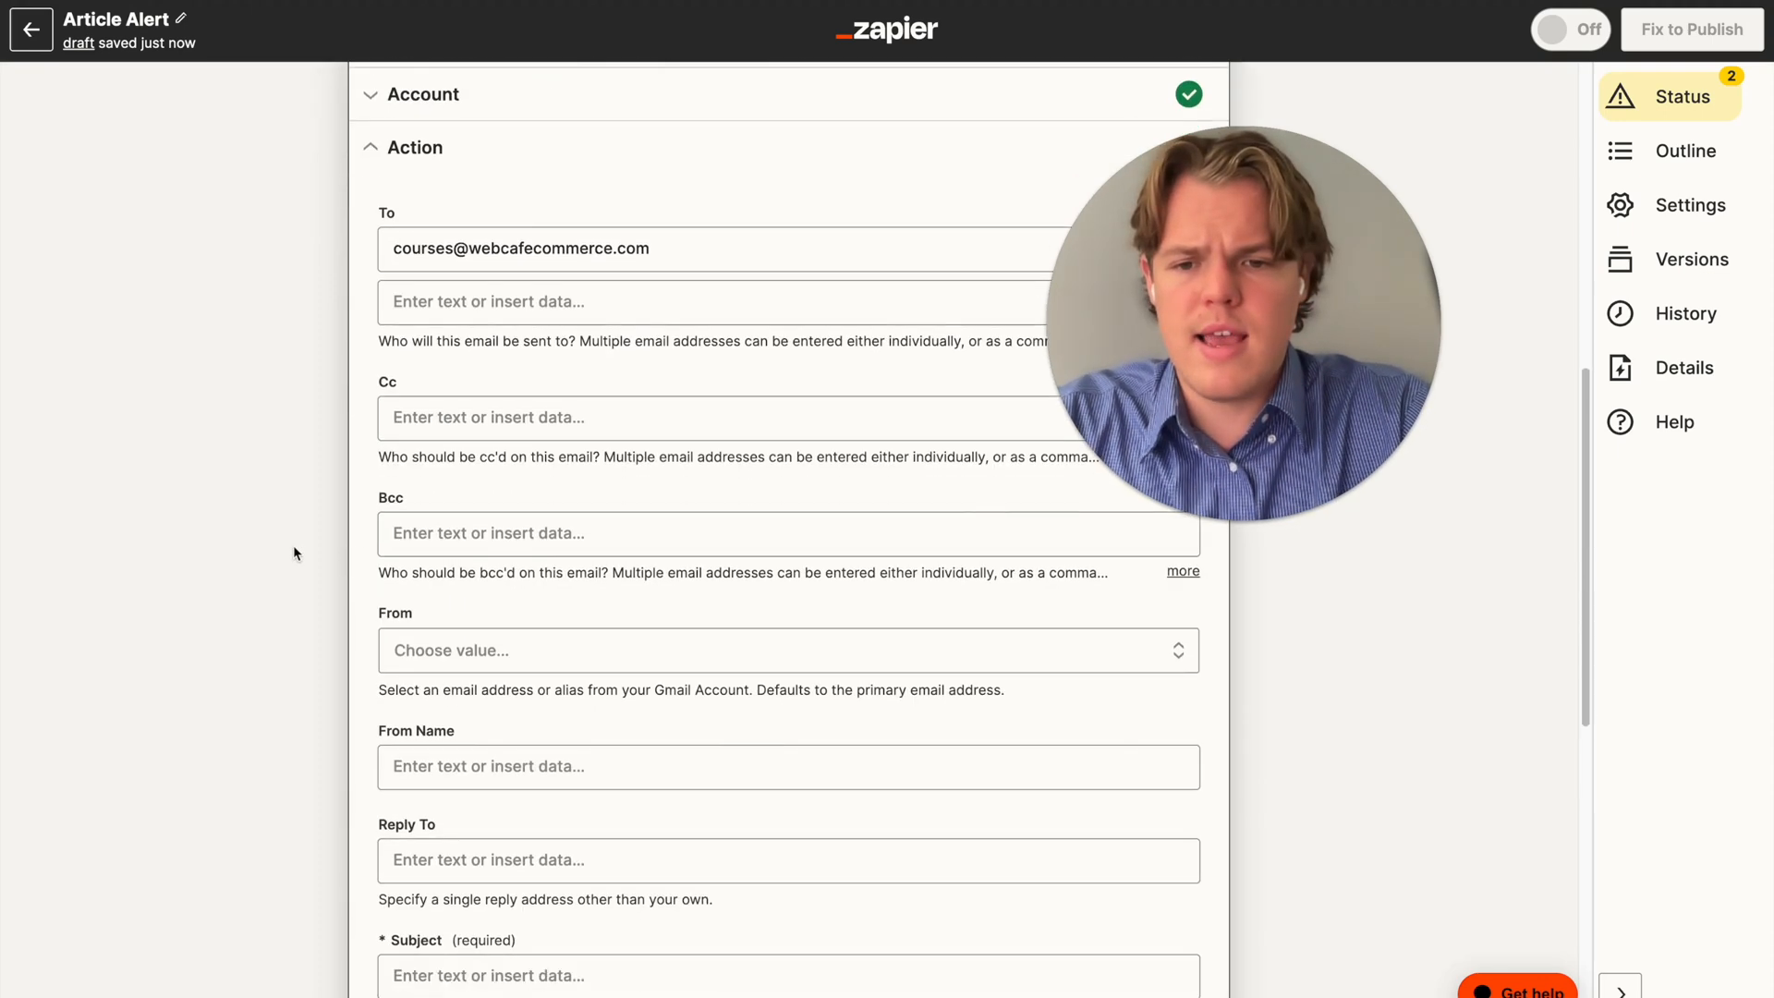
{"action": "scroll", "scroll_direction": "down", "scroll_amount": 3}
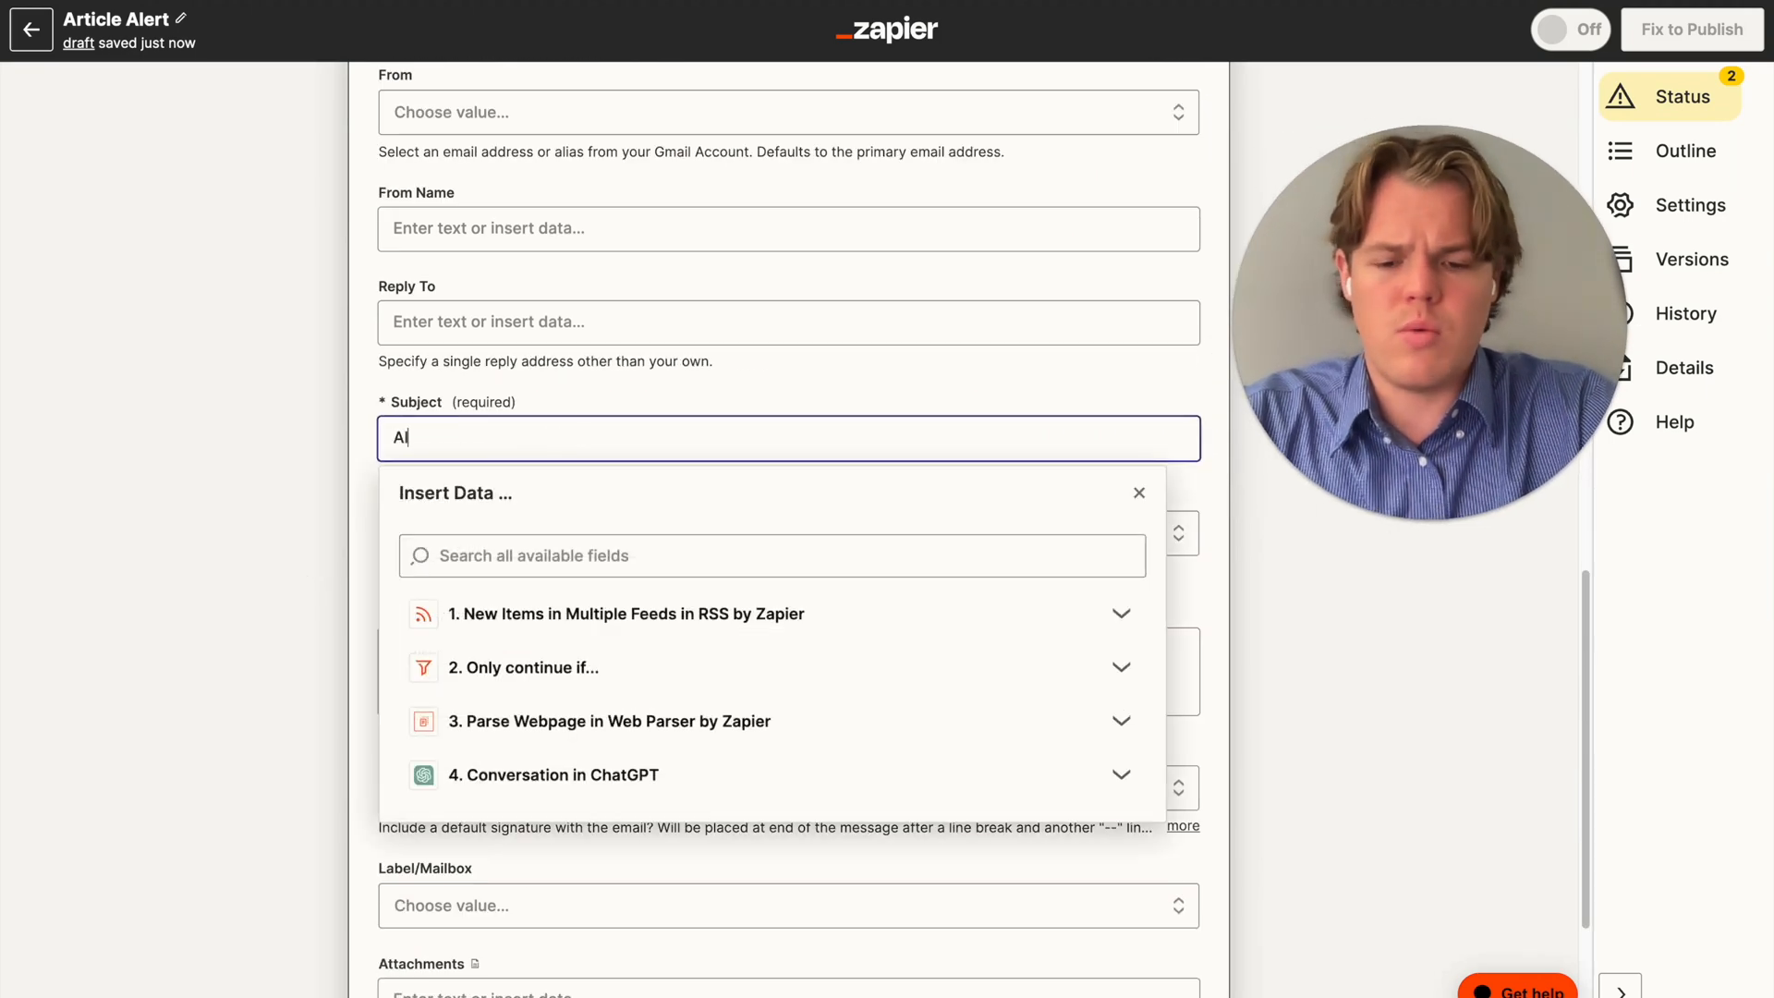
Set the subject line to 'Alert [FOUND KEYWORD]'
{"action": "type", "text": "lert"}
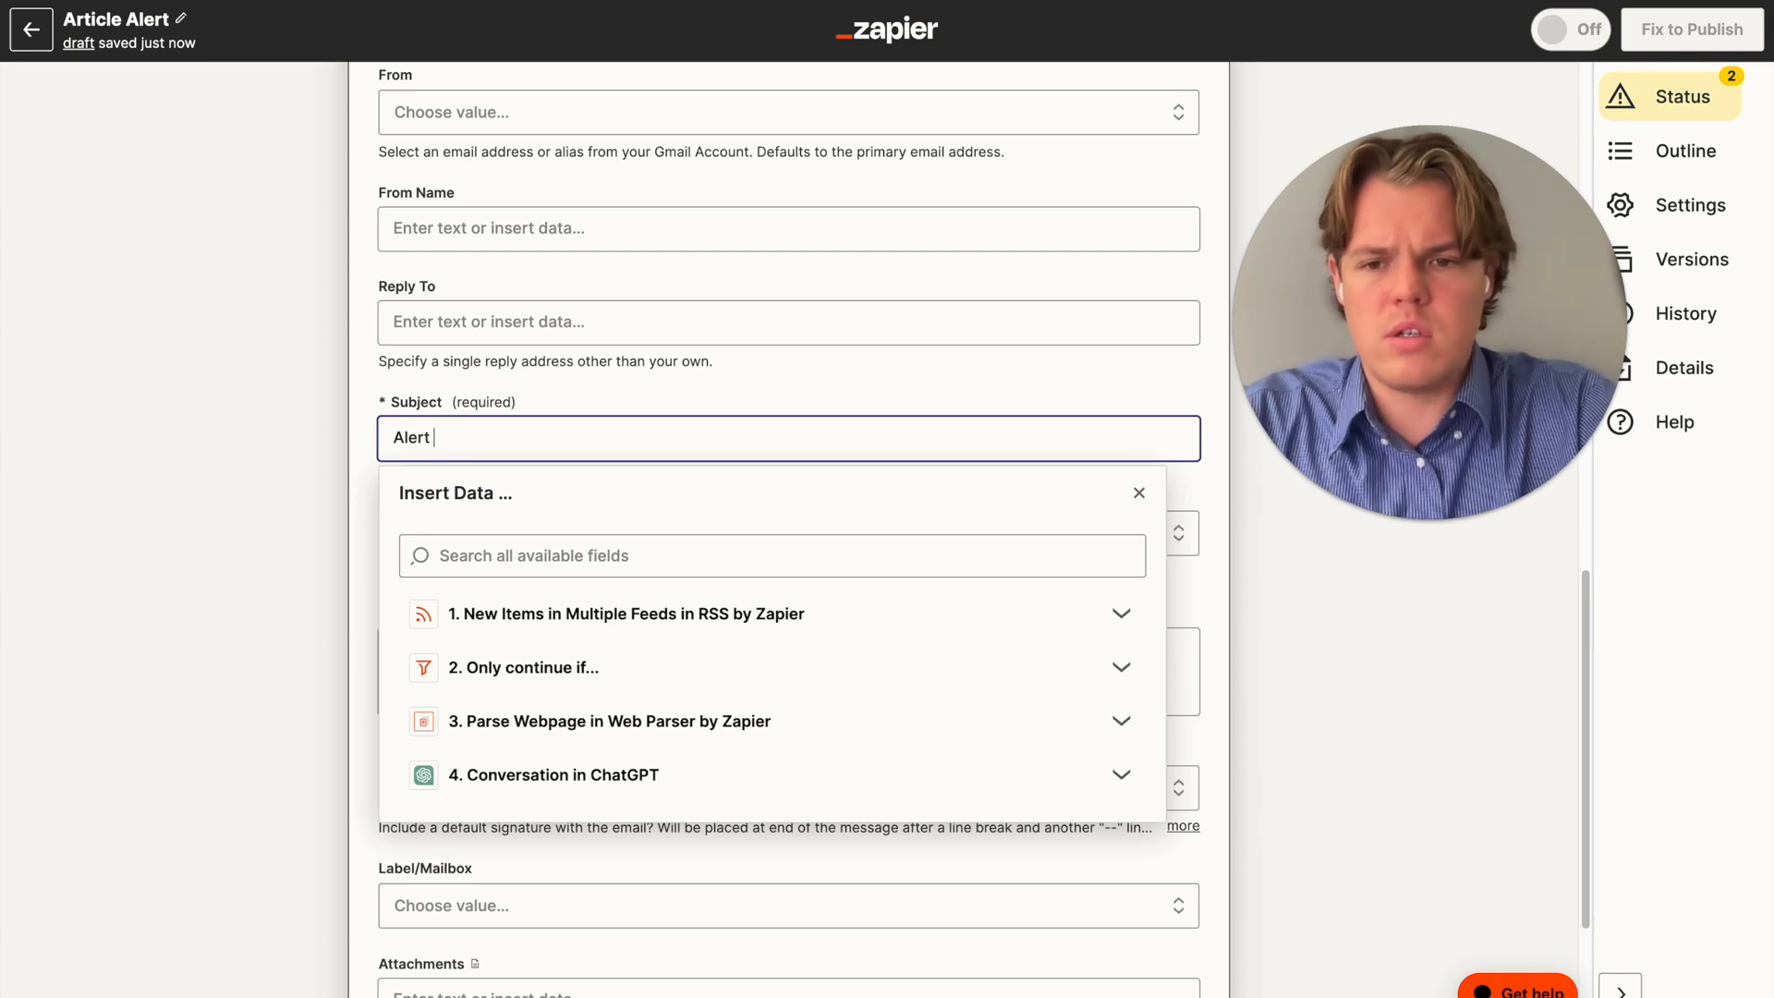
{"action": "type", "text": "[FOUND"}
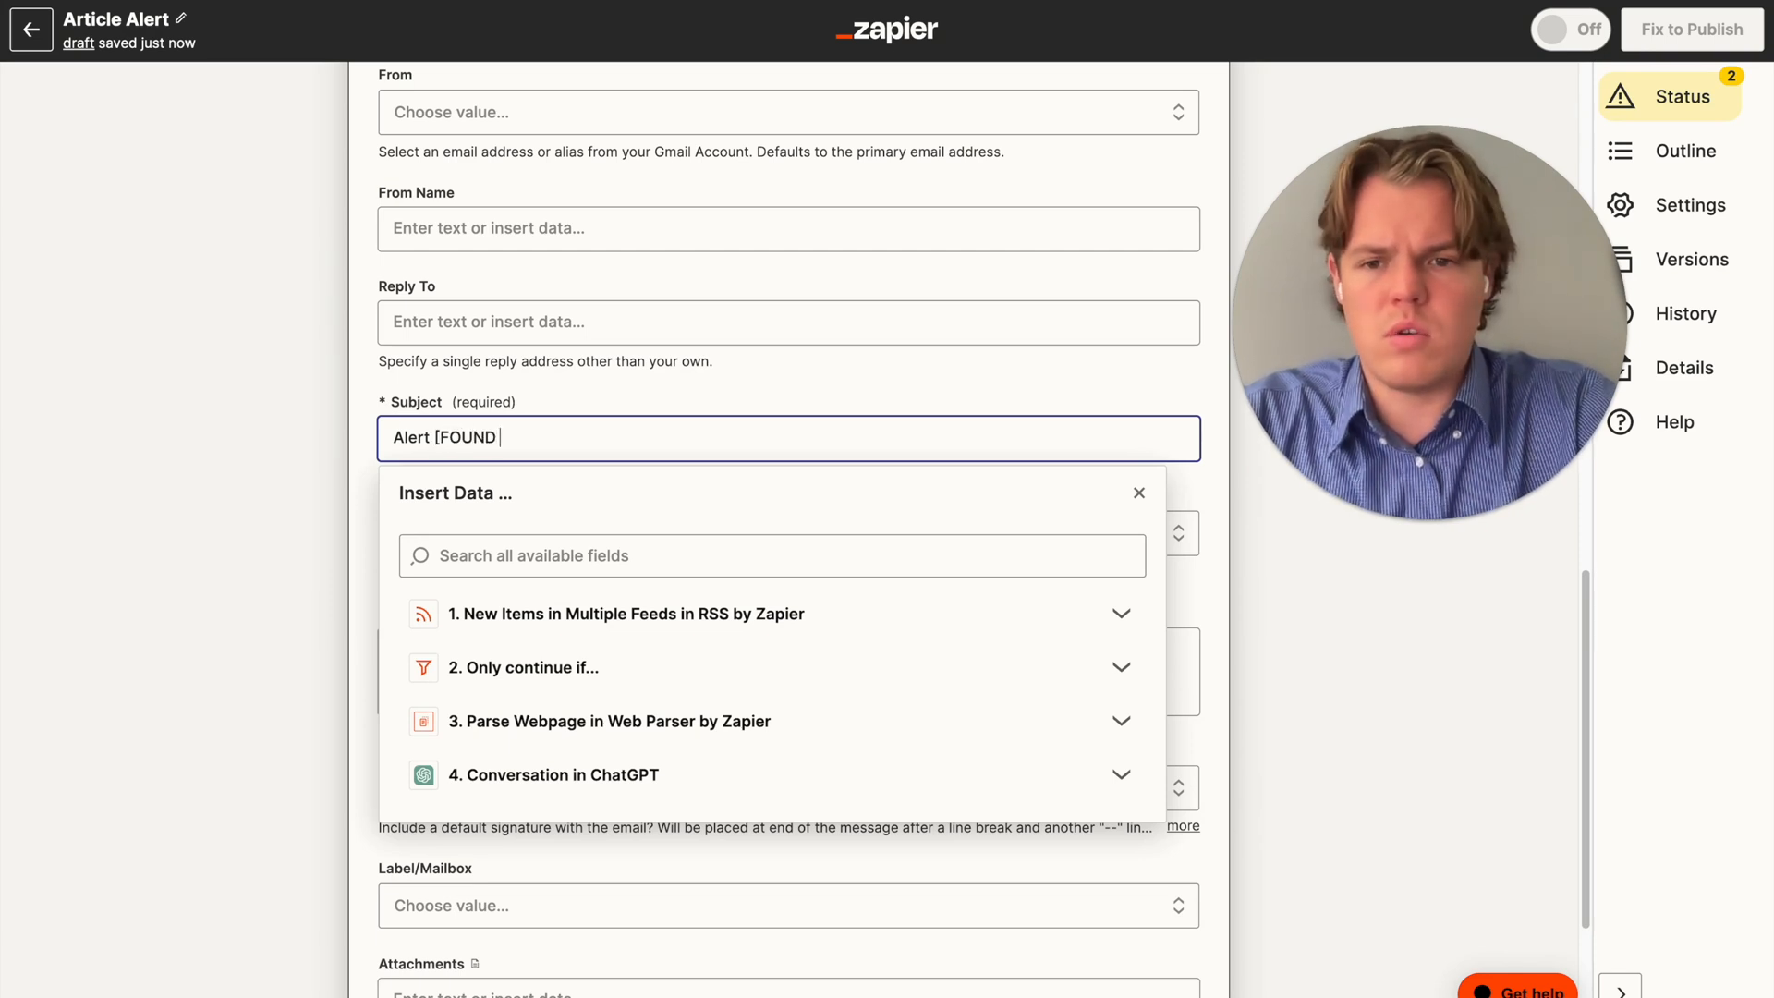
{"action": "type", "text": "KEYWOR"}
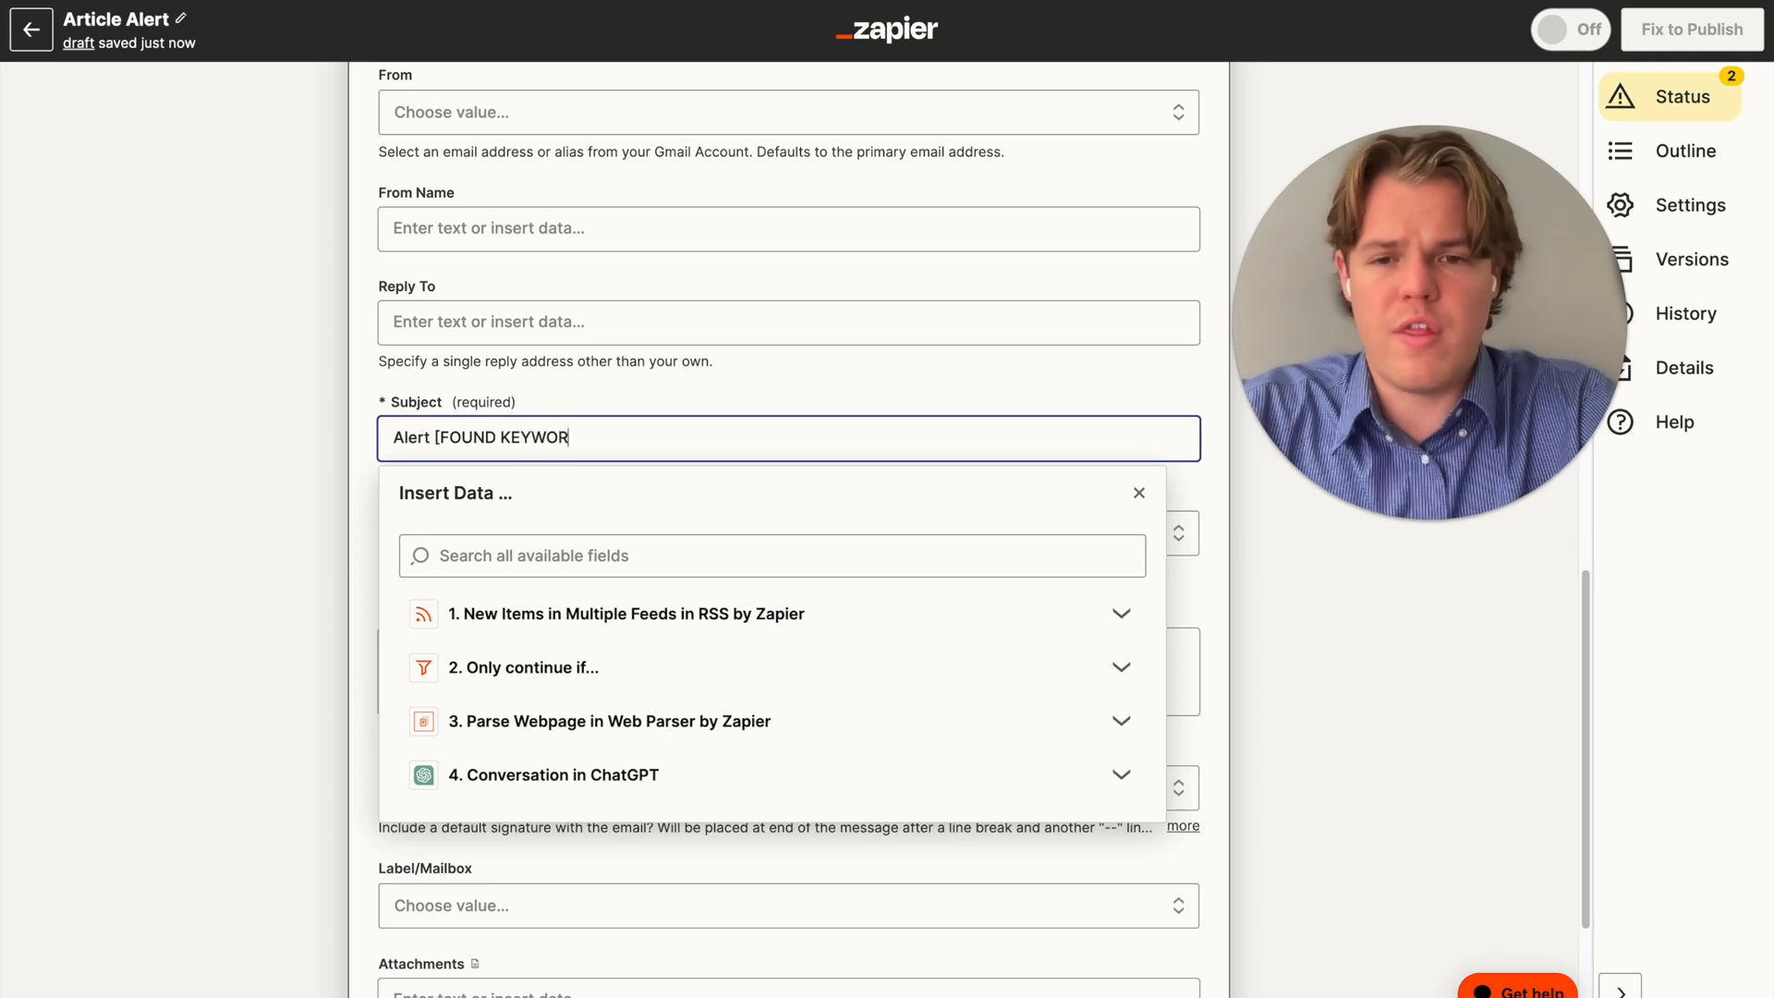
{"action": "type", "text": "D]"}
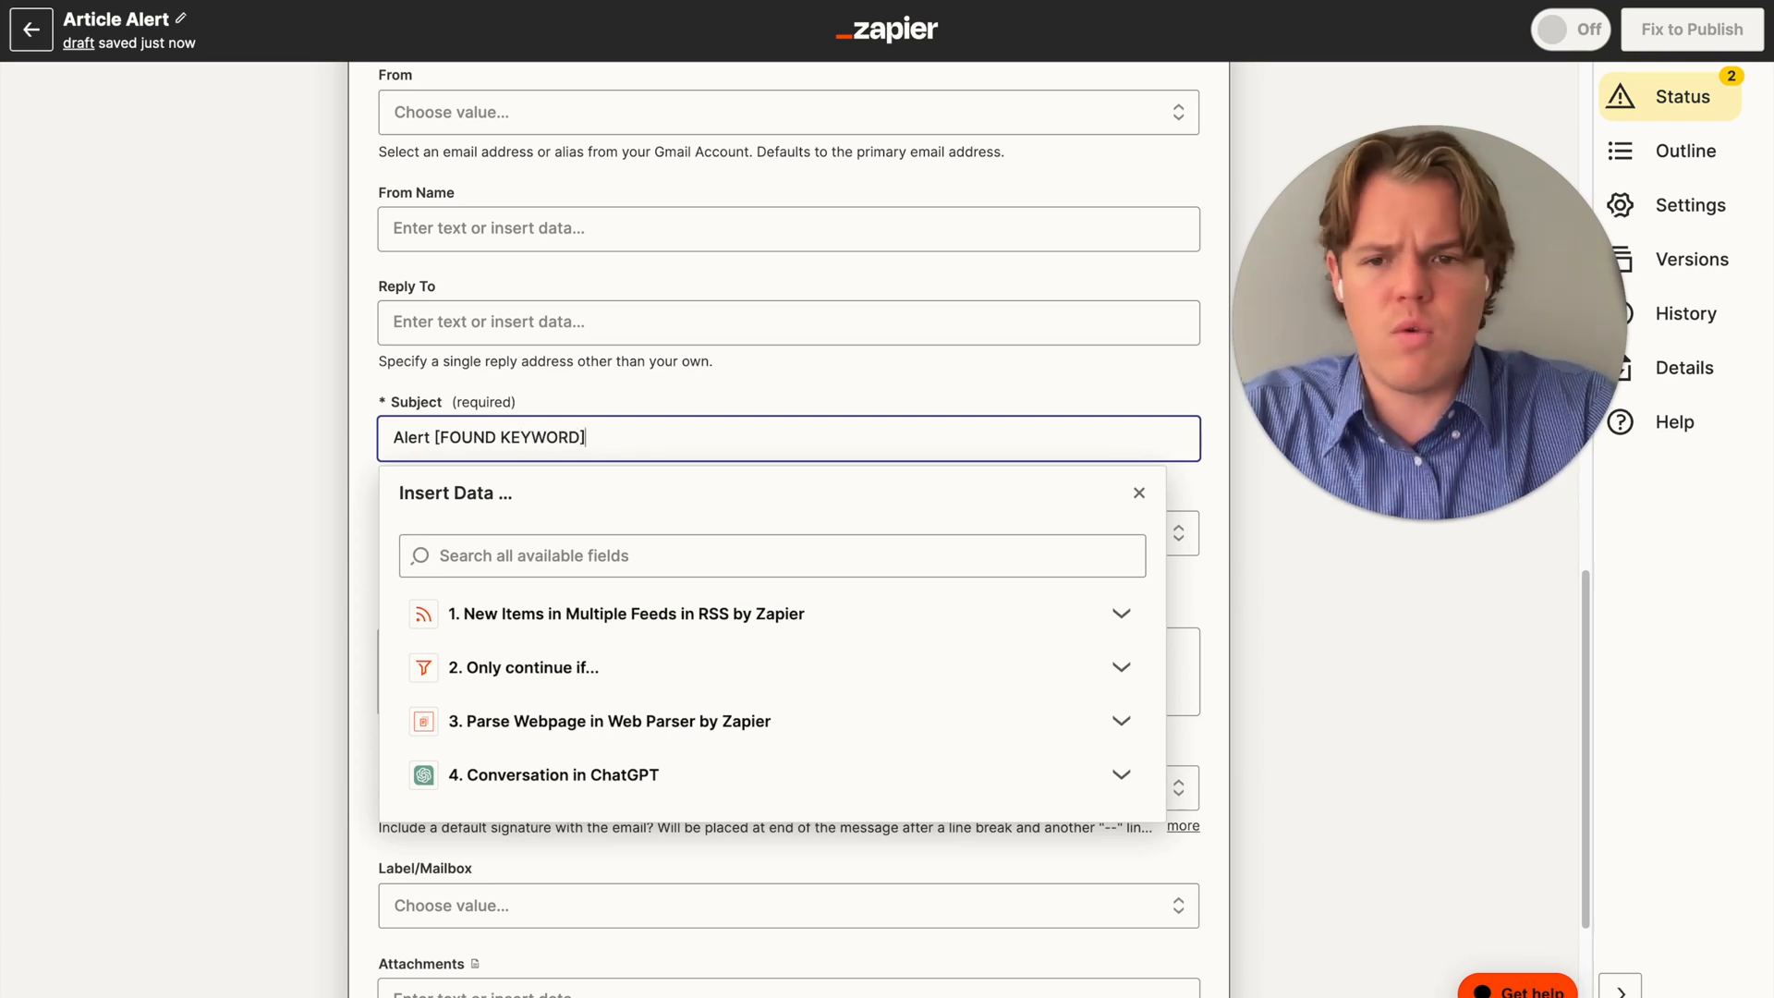
{"action": "left_click", "coordinate": [1138, 494]}
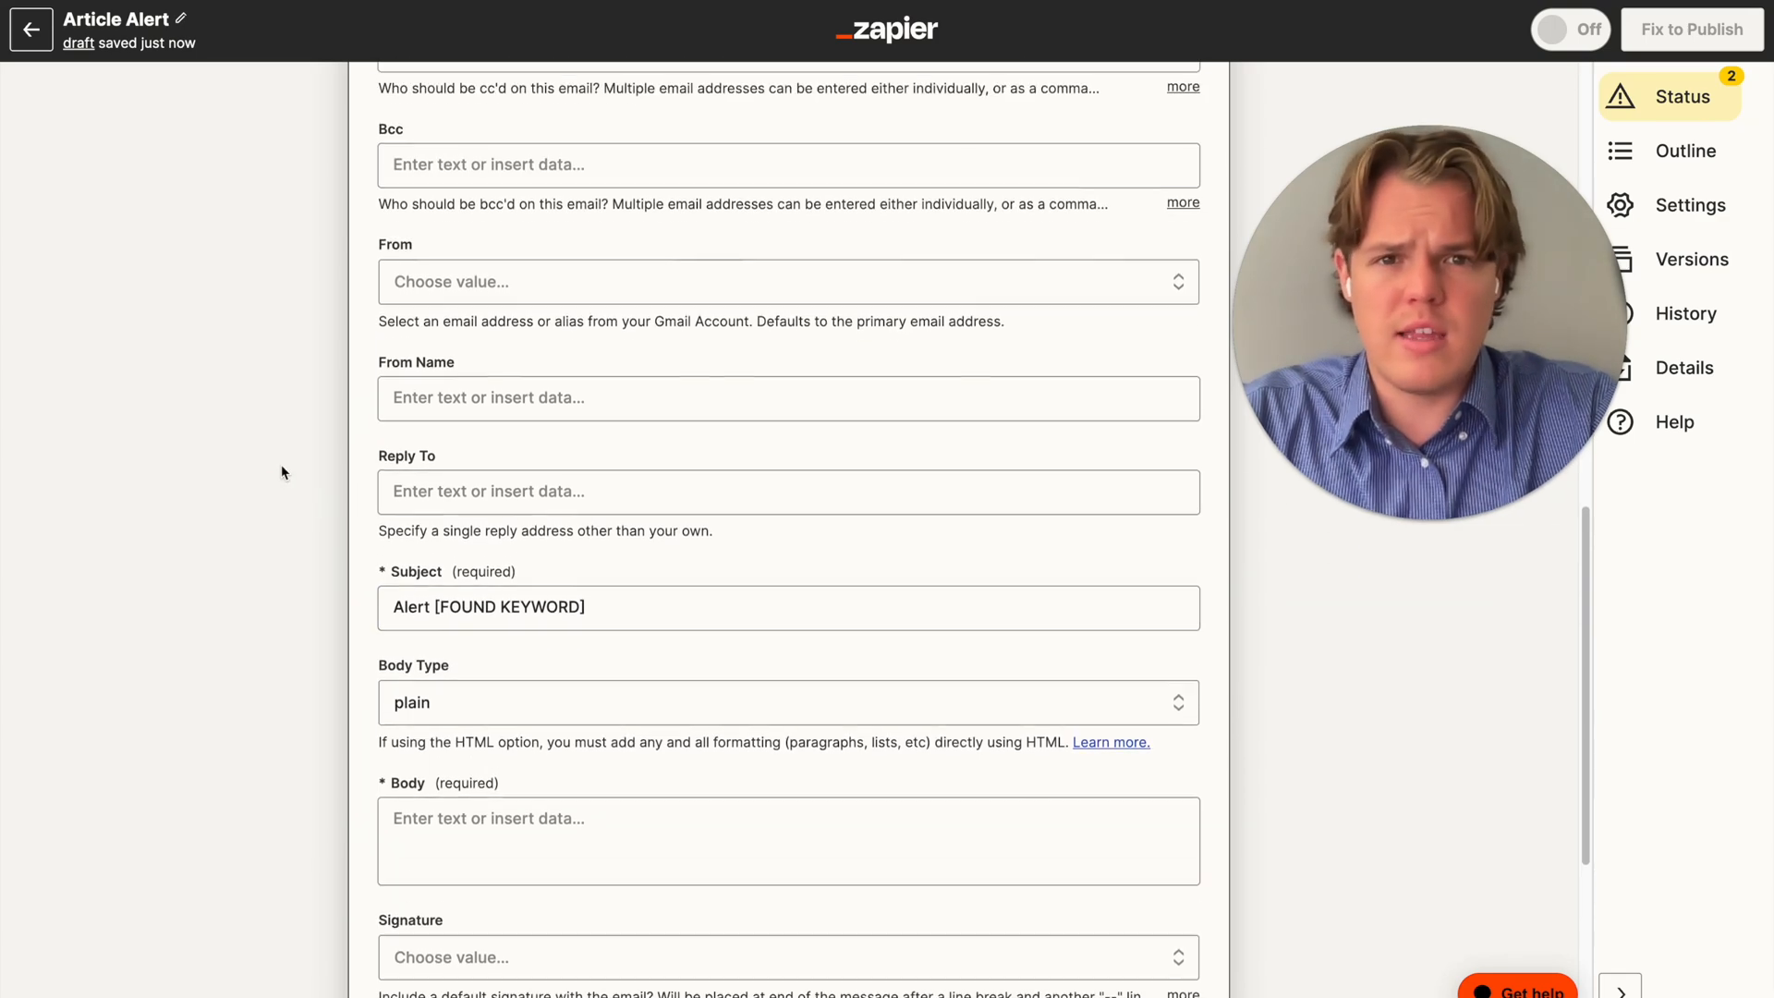
{"action": "scroll", "scroll_direction": "up", "scroll_amount": 3}
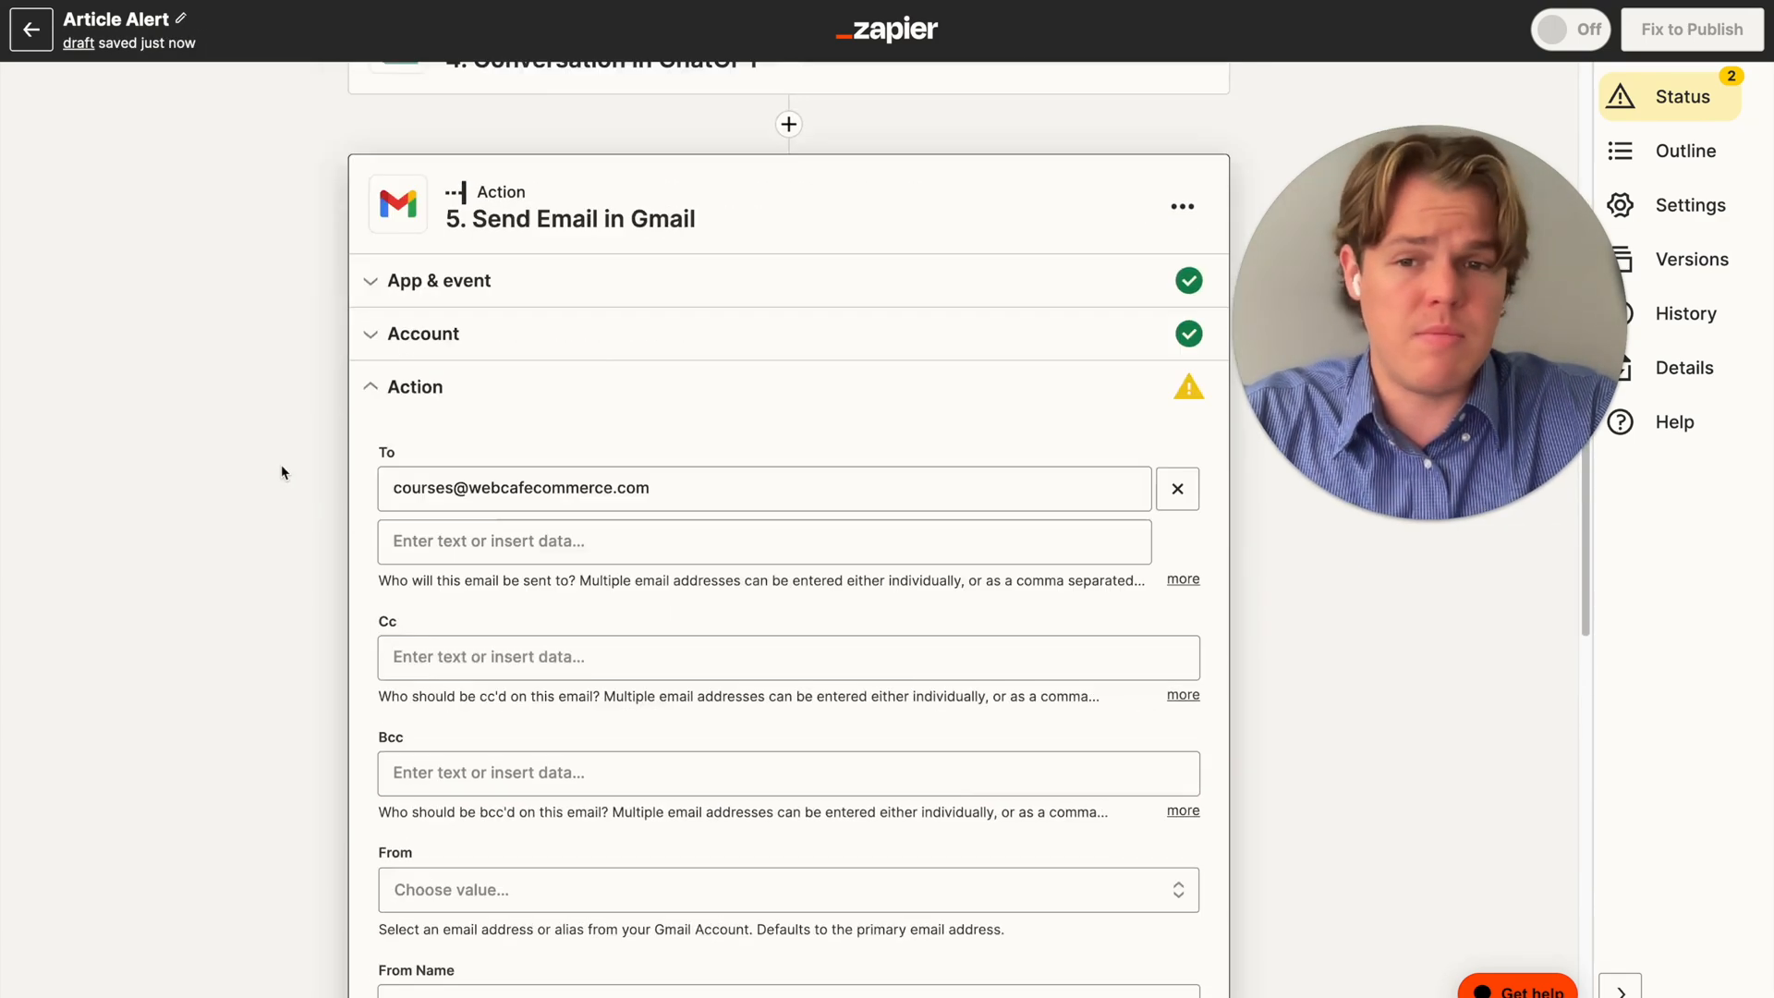
Fill the body with the ChatGPT response, article URL and title, then continue
{"action": "scroll", "scroll_direction": "down", "scroll_amount": 3}
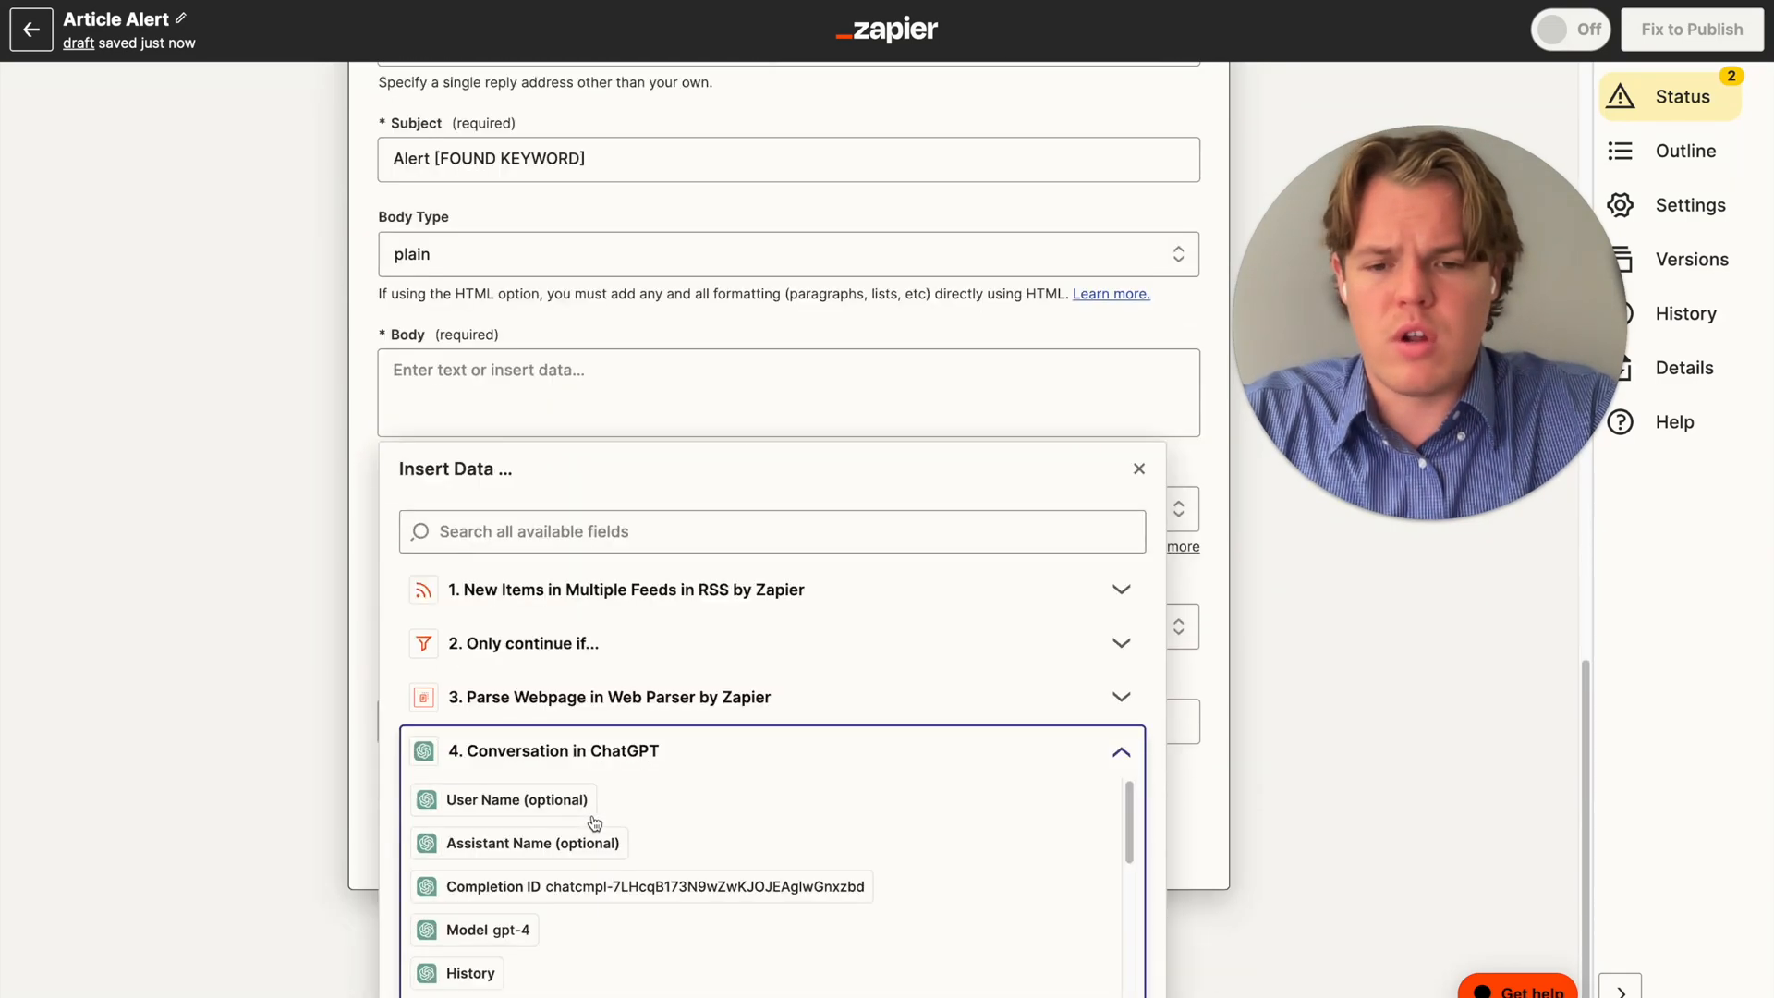
{"action": "scroll", "scroll_direction": "down", "scroll_amount": 3}
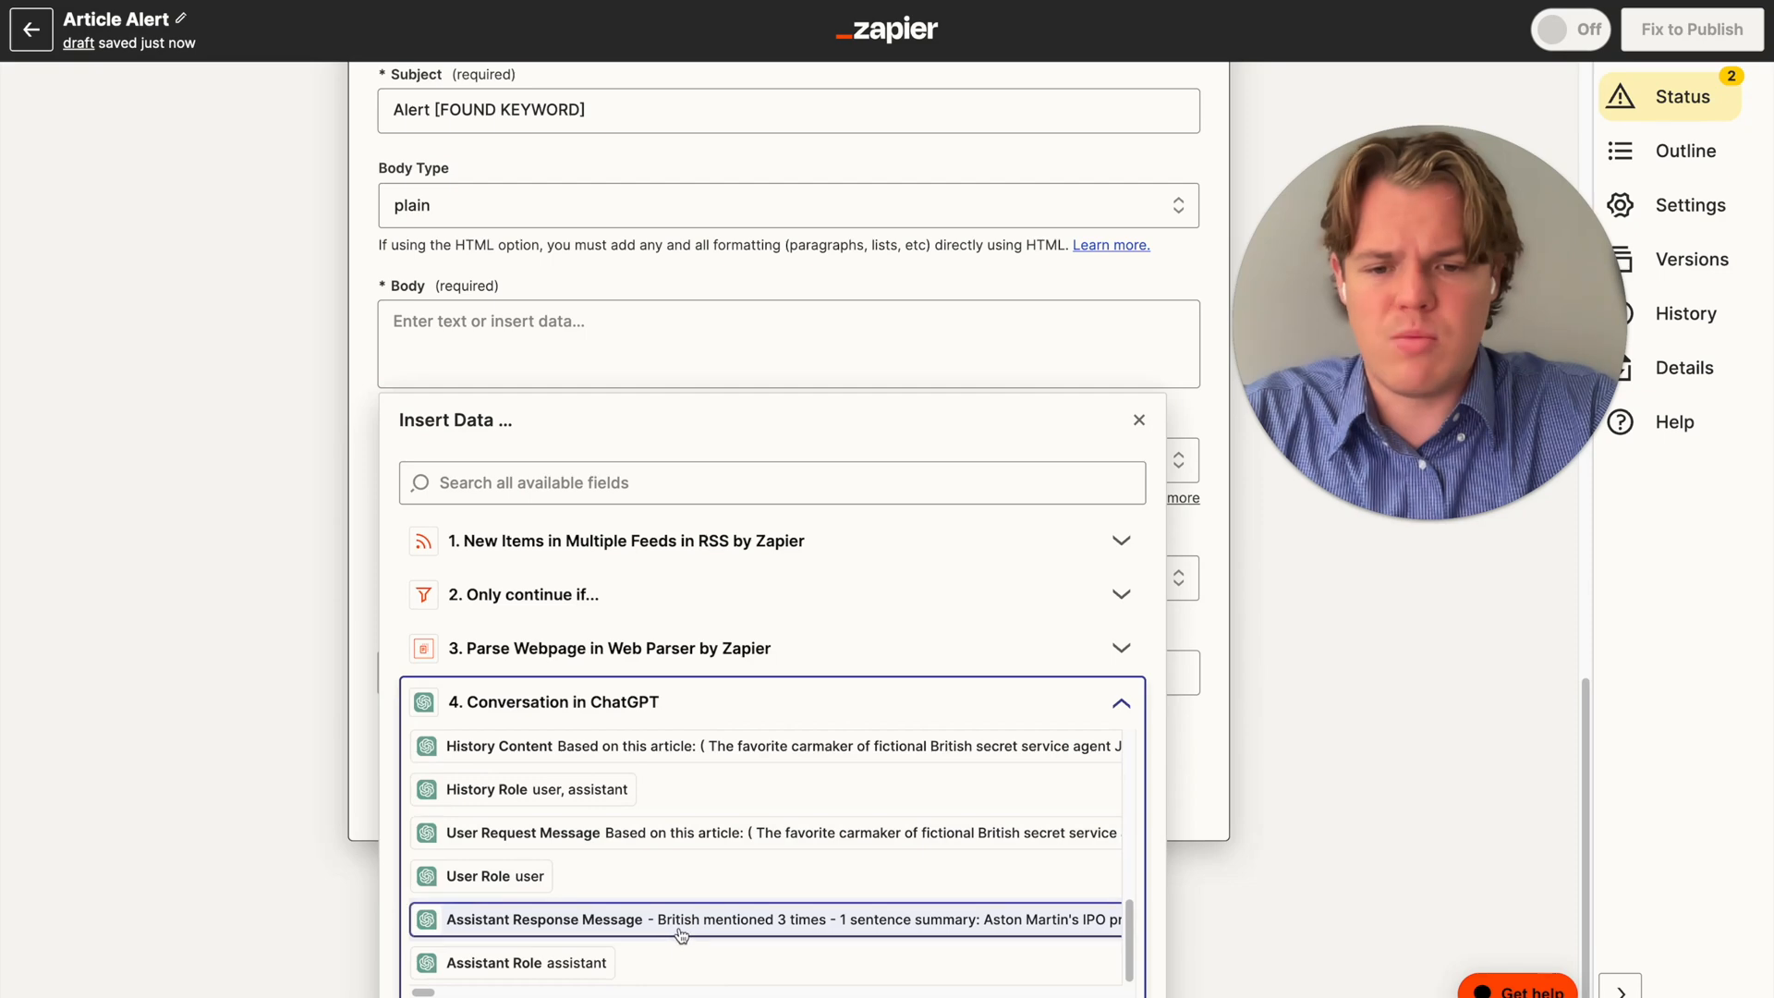
{"action": "left_click", "coordinate": [678, 918]}
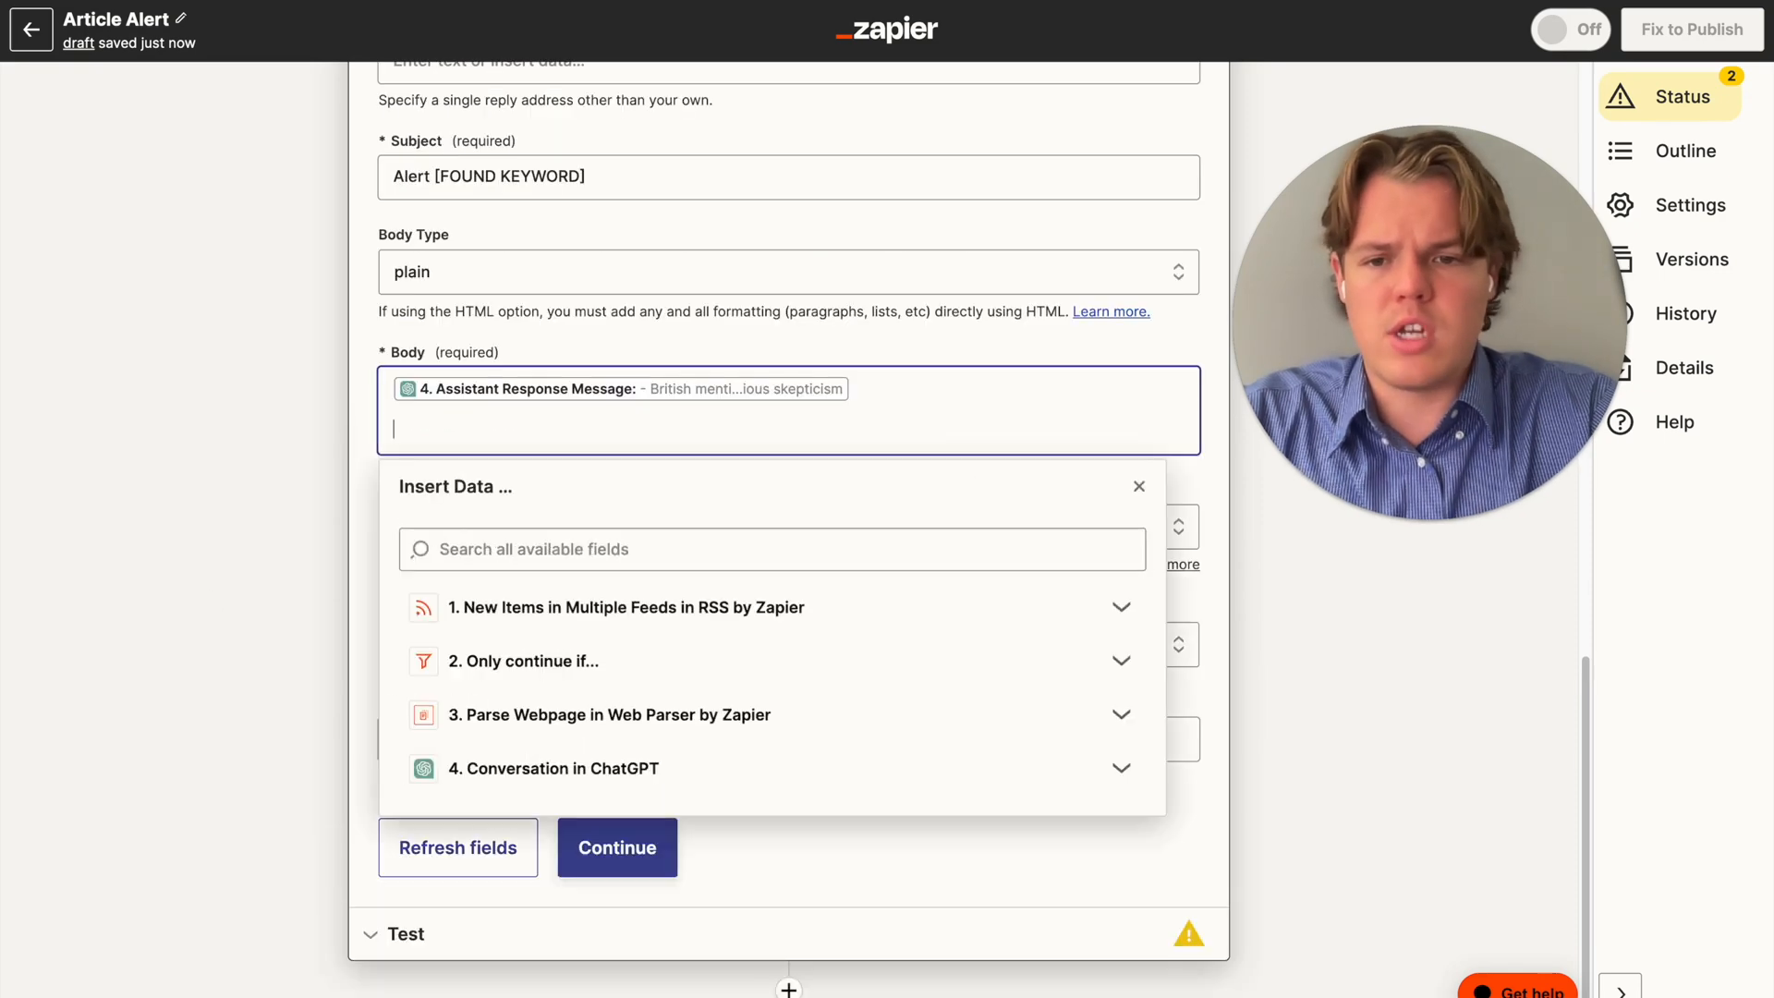
{"action": "left_click", "coordinate": [608, 713]}
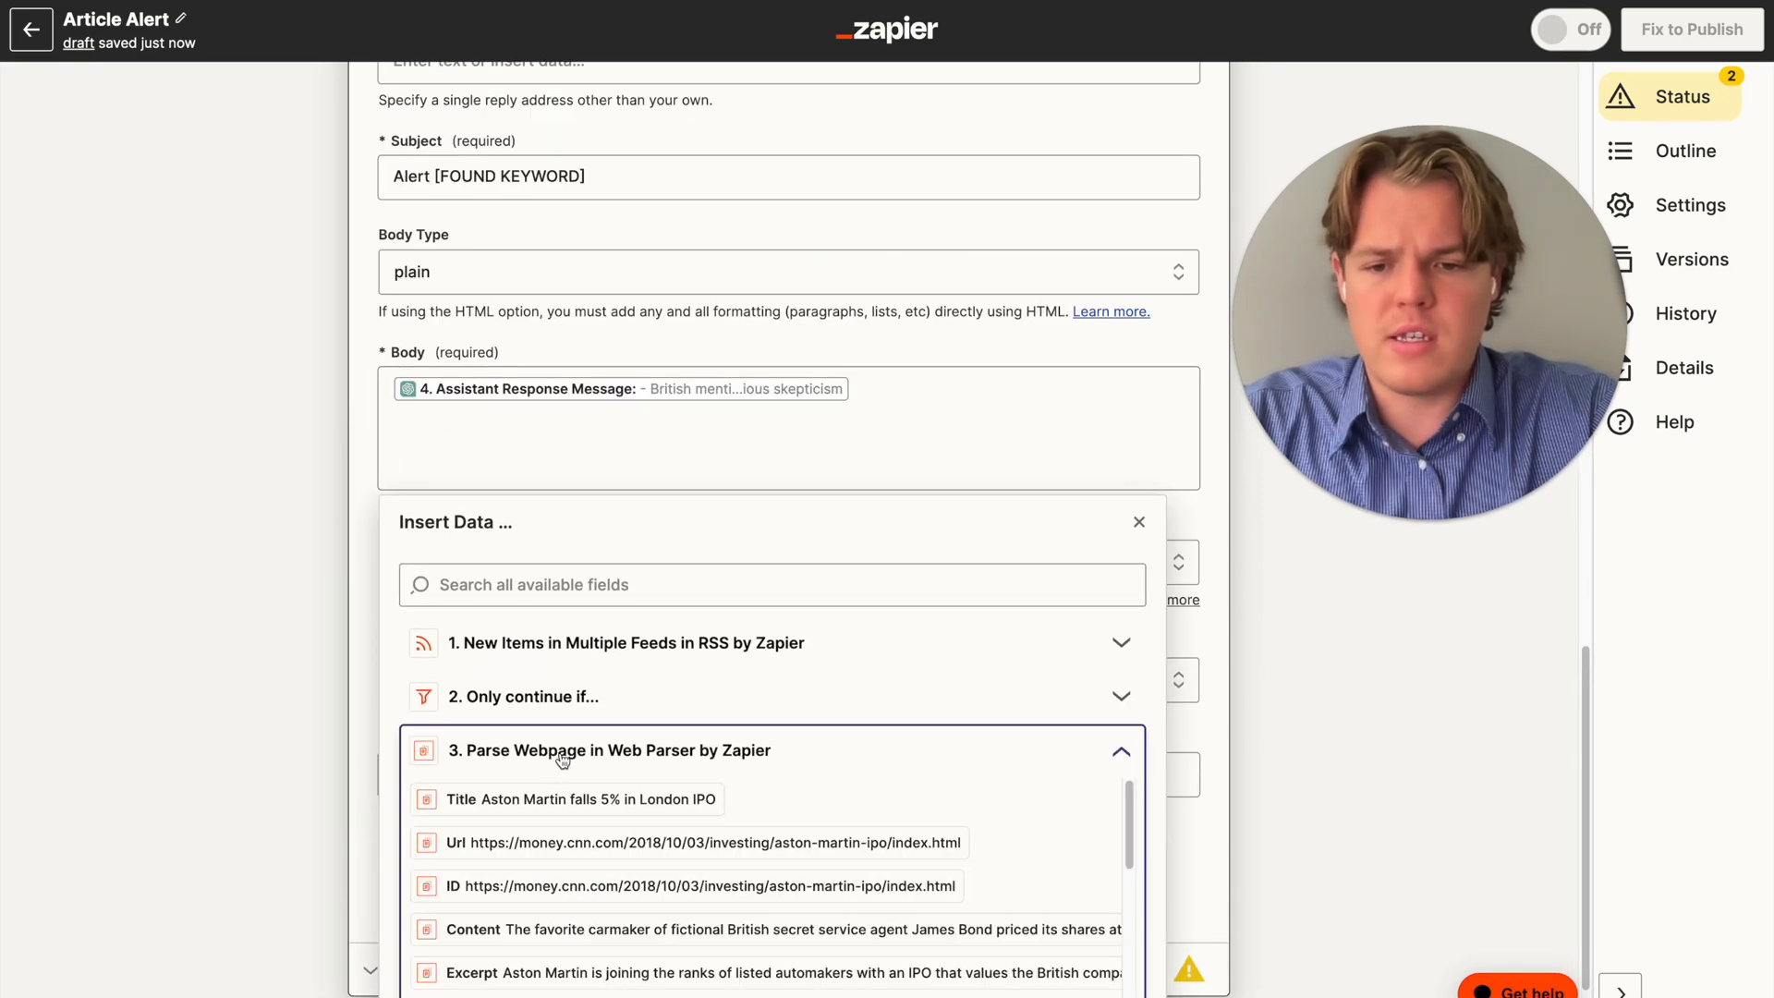
{"action": "mouse_move", "coordinate": [709, 787]}
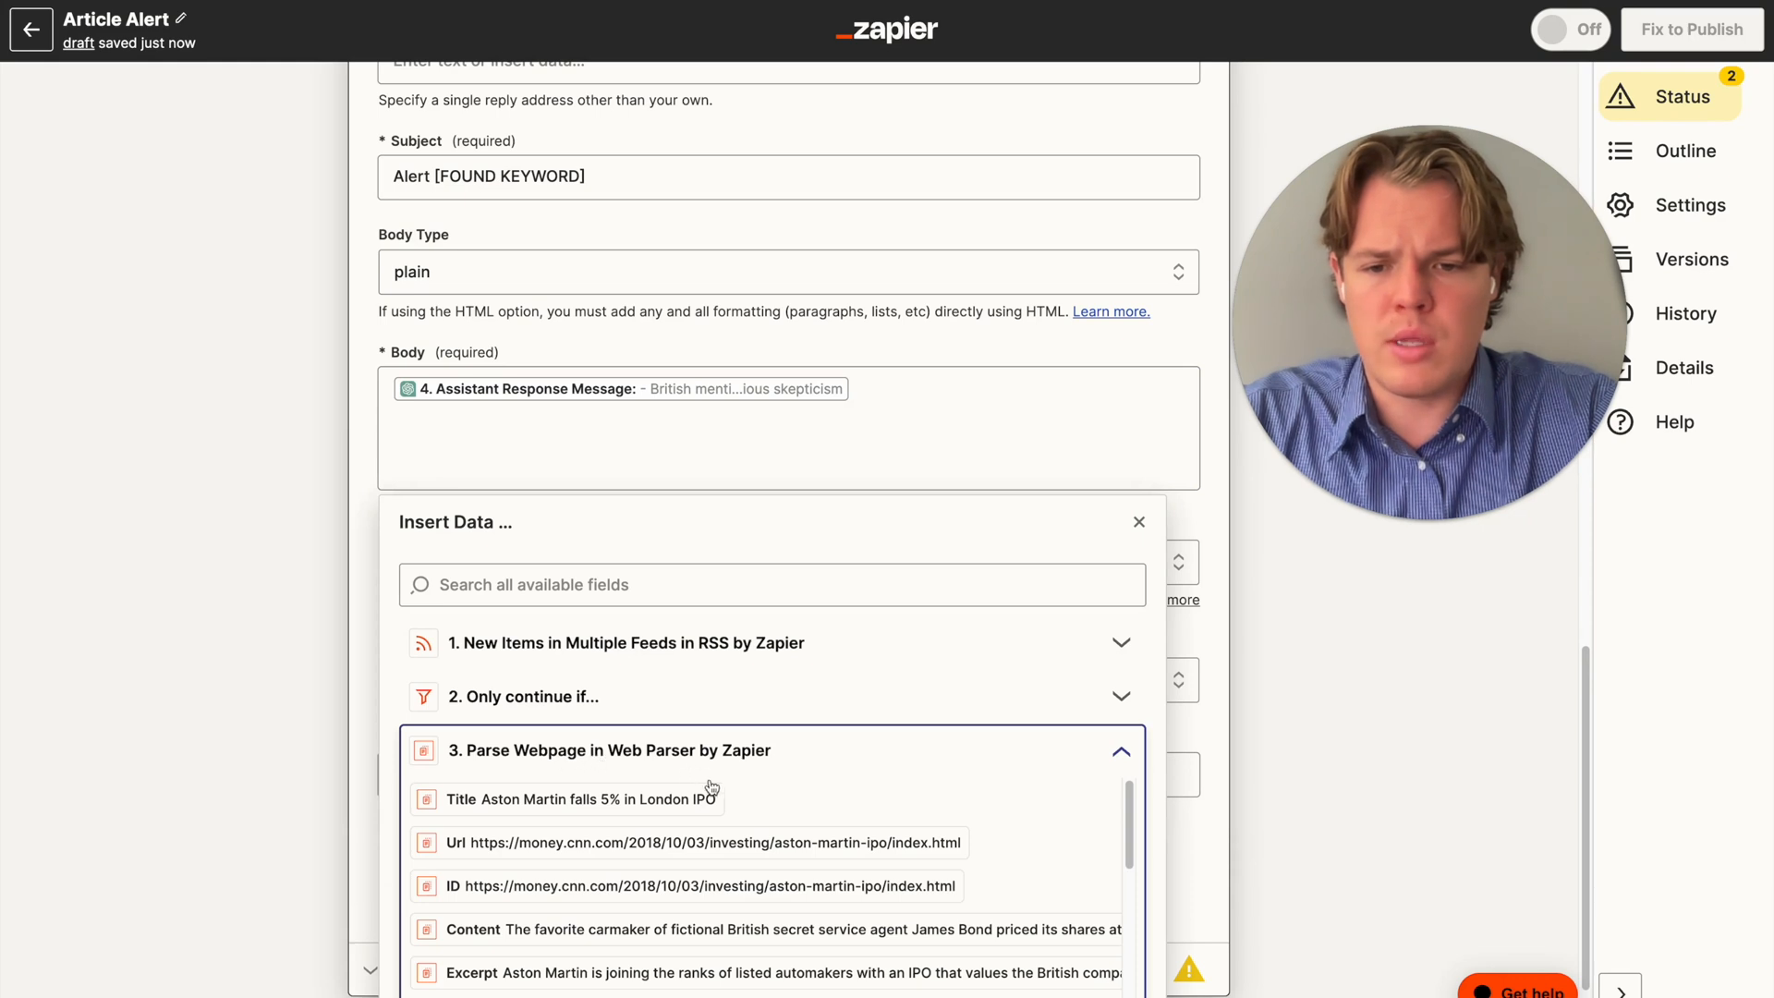
{"action": "left_click", "coordinate": [702, 843]}
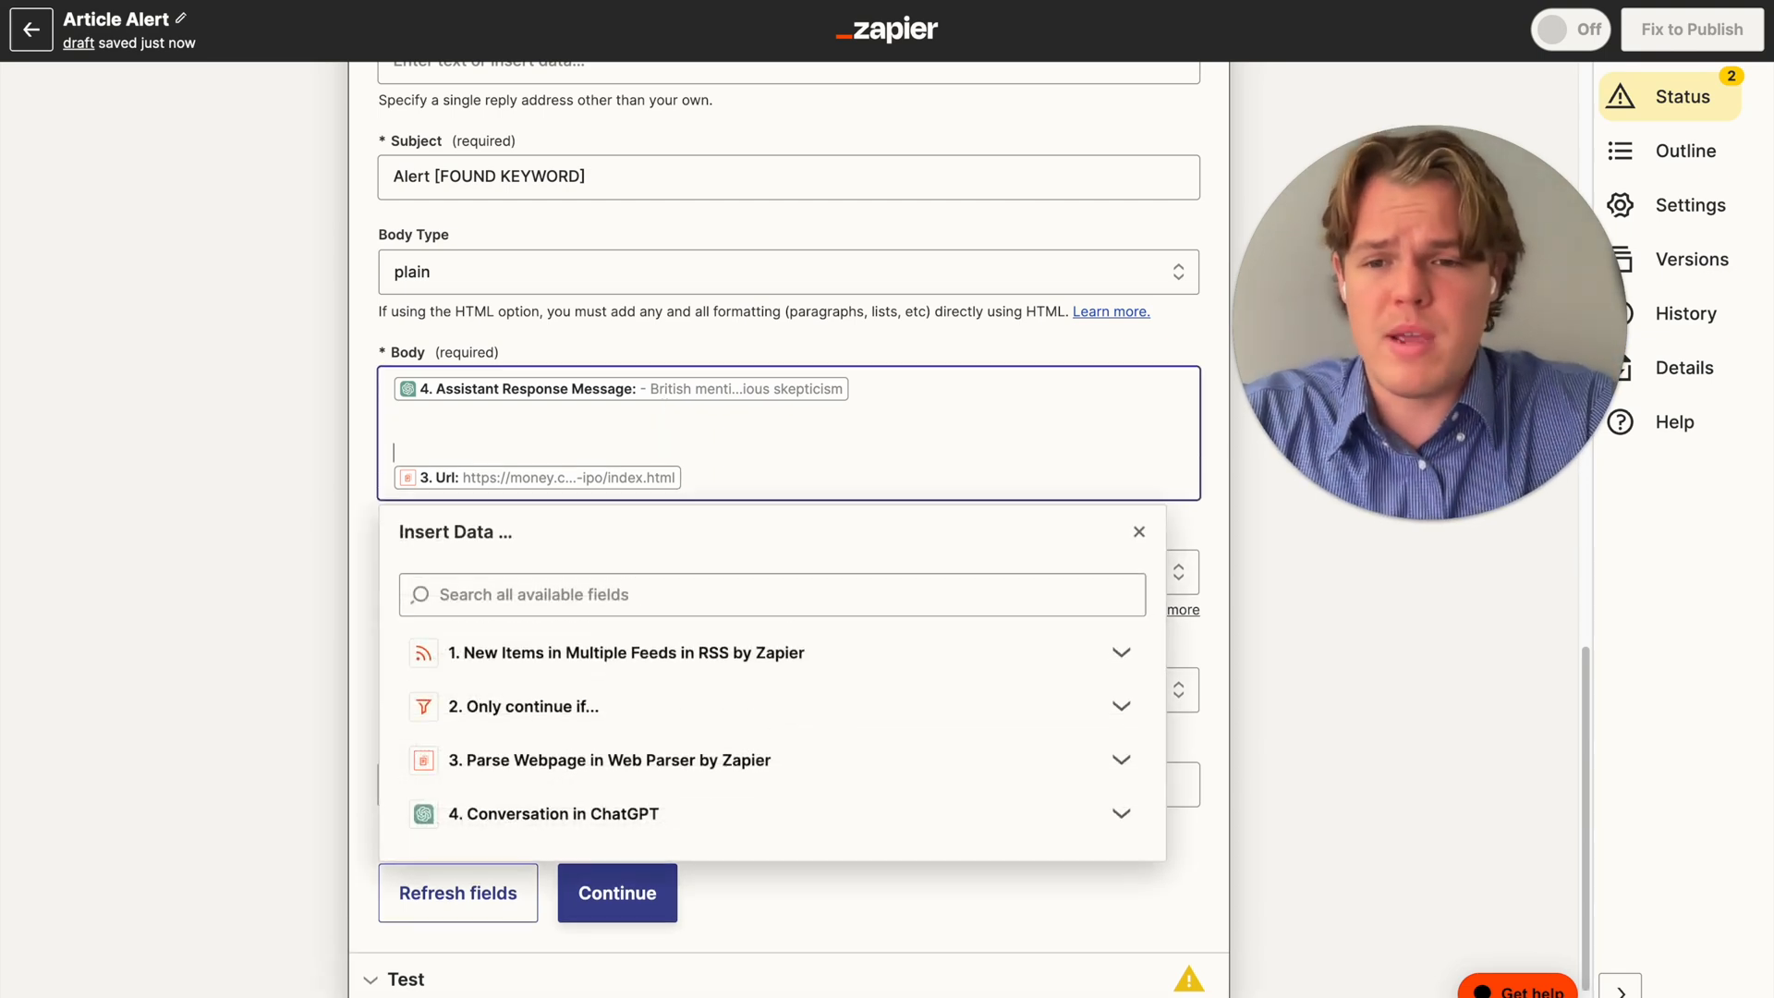
{"action": "left_click", "coordinate": [608, 761]}
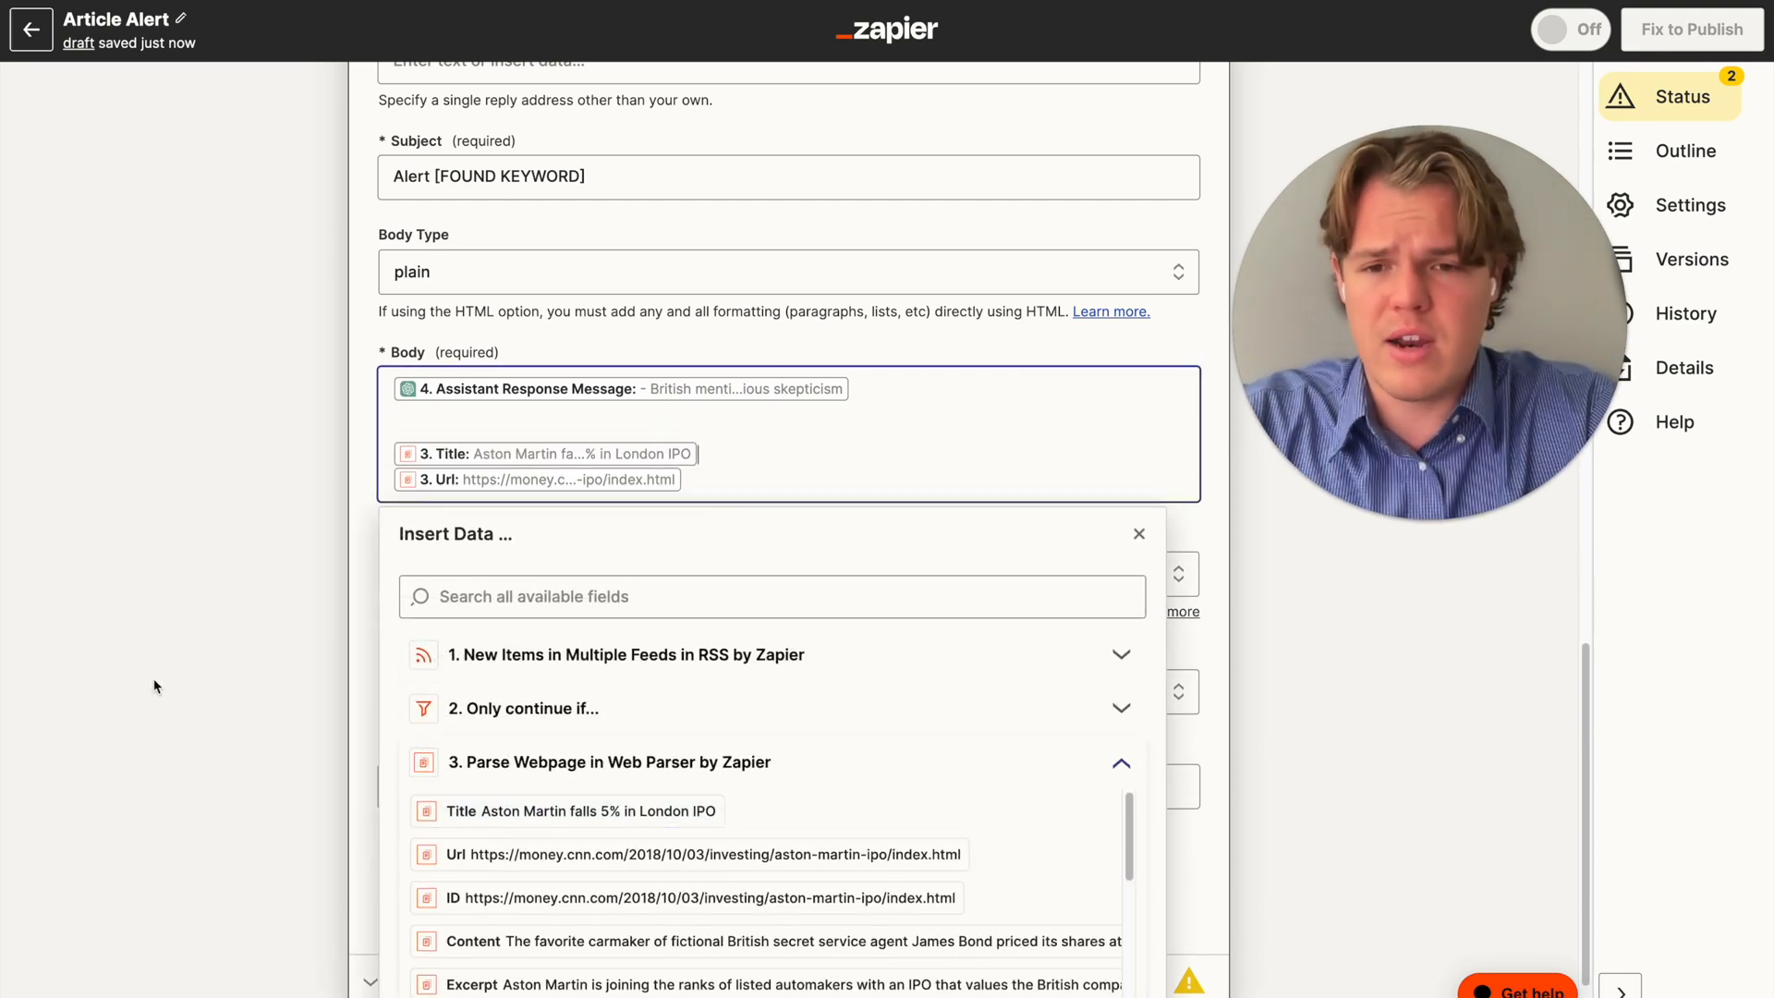
{"action": "left_click", "coordinate": [1140, 533]}
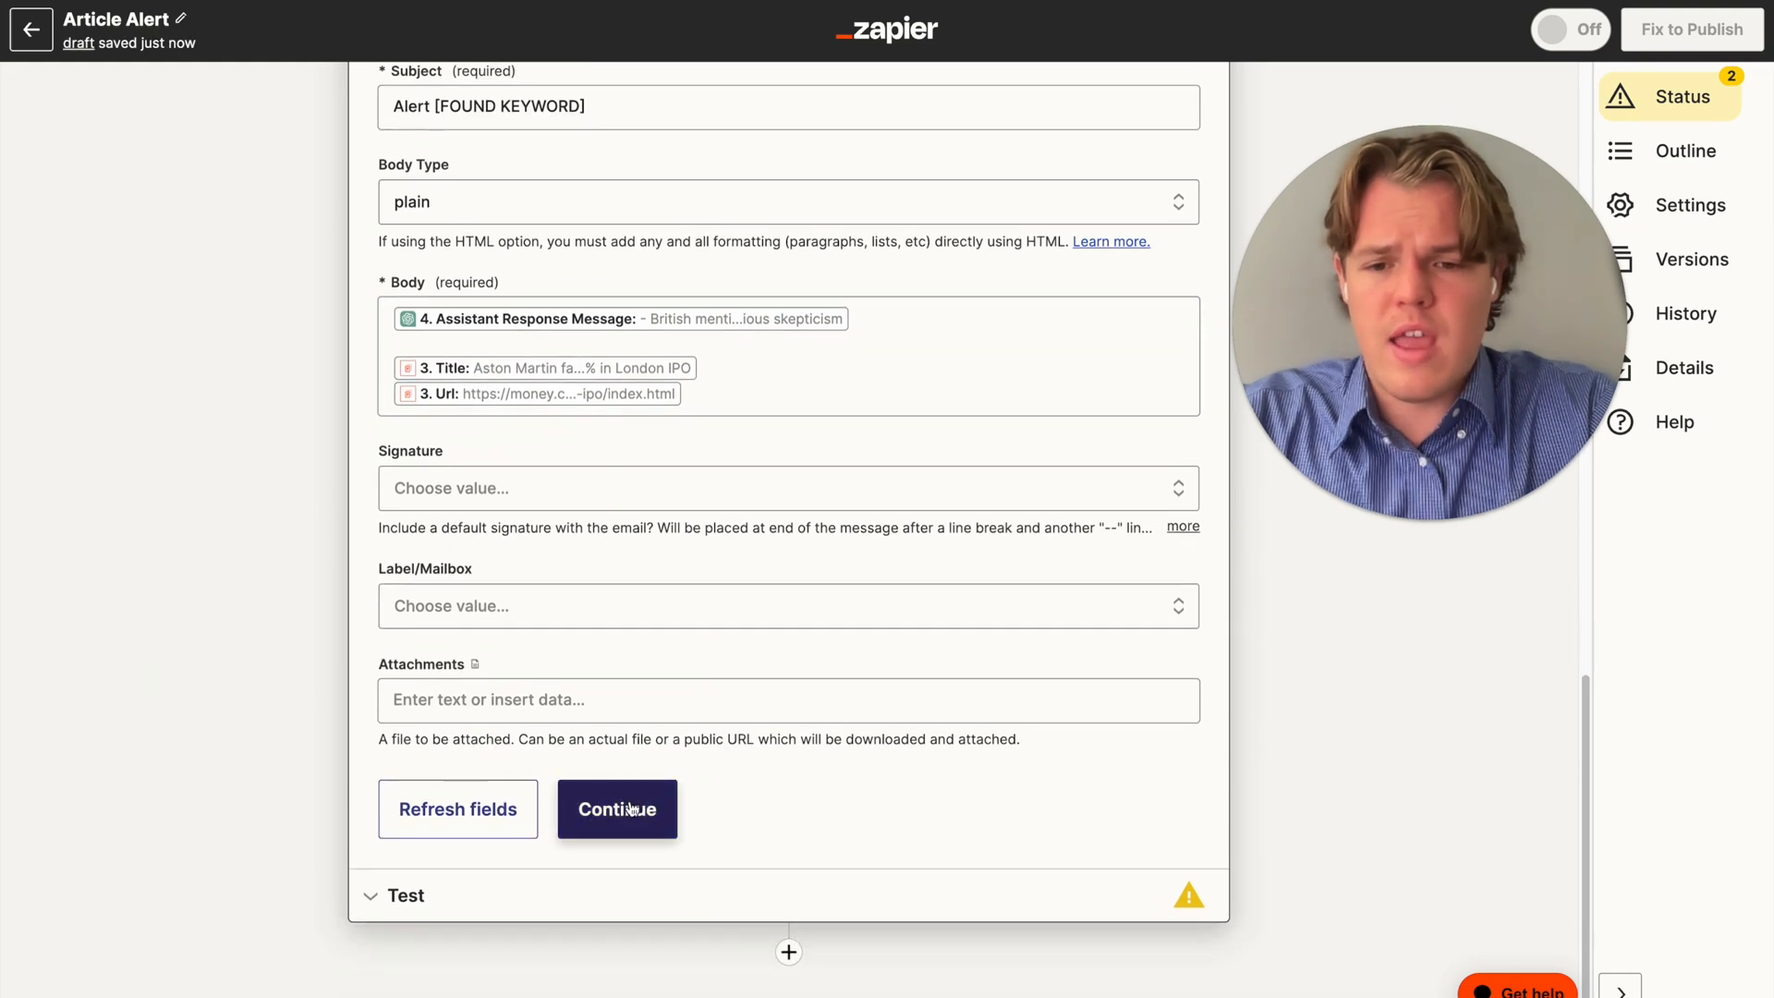
{"action": "left_click", "coordinate": [618, 809]}
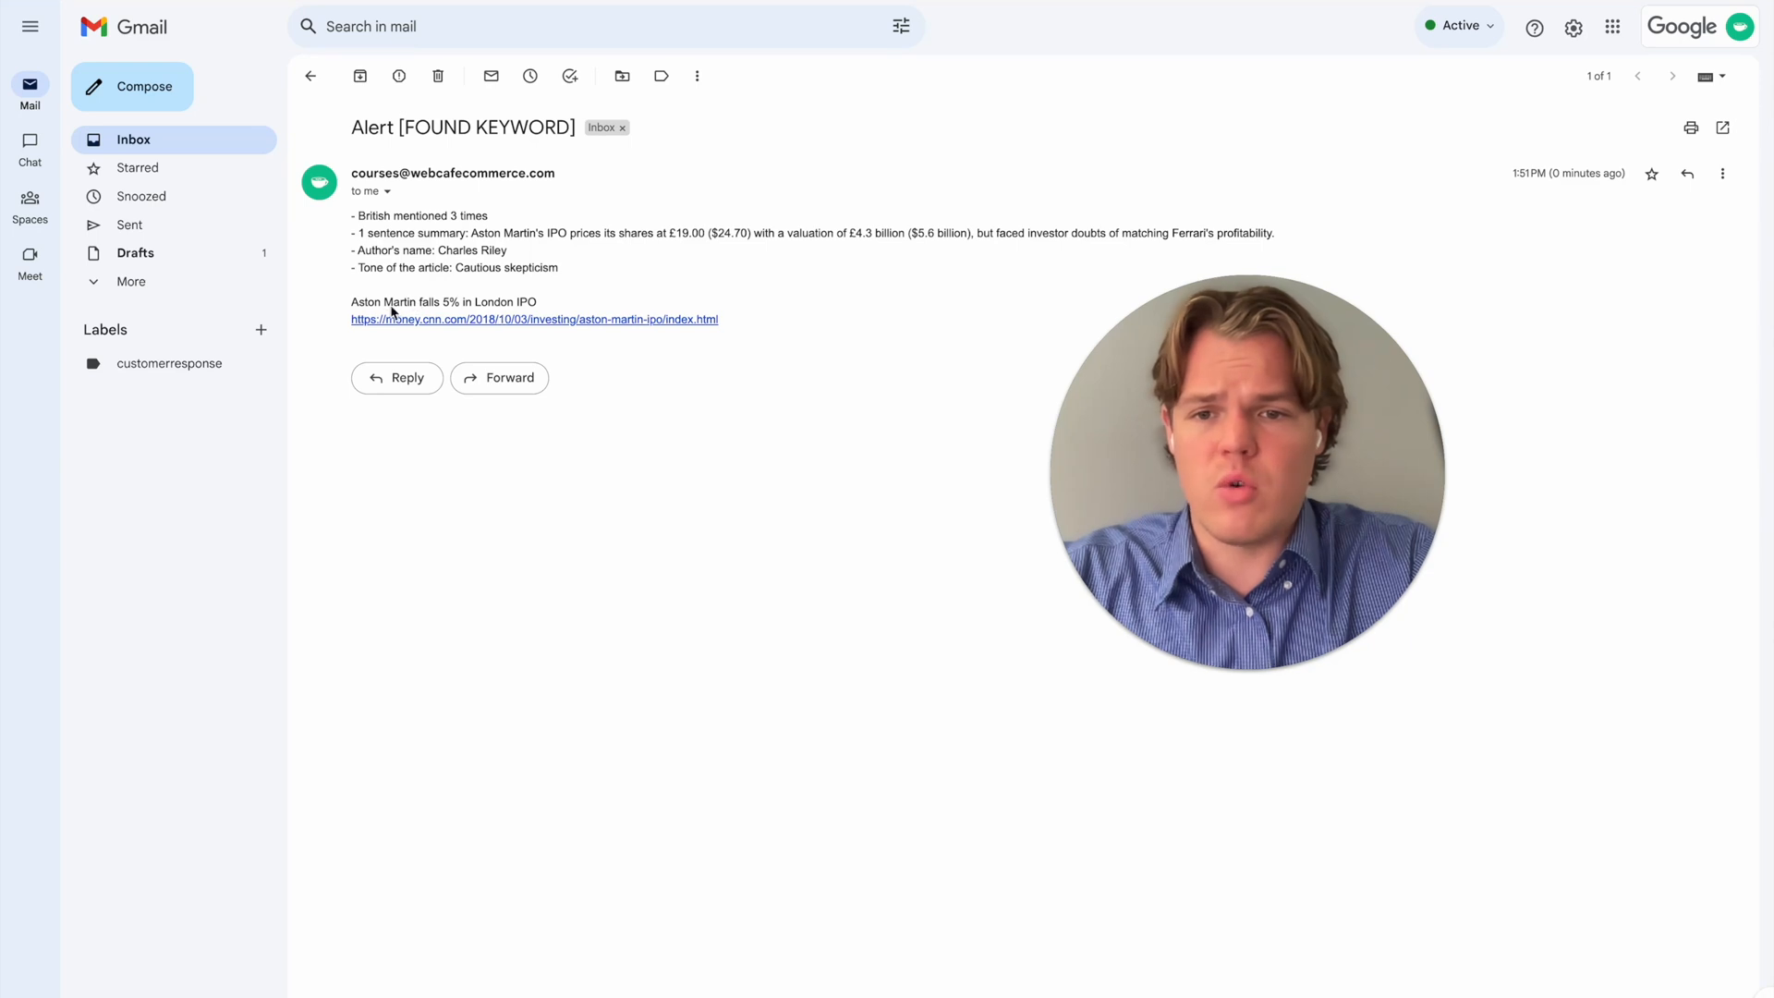
Follow the link in the received alert email to the Aston Martin CNN article
{"action": "left_click", "coordinate": [532, 319]}
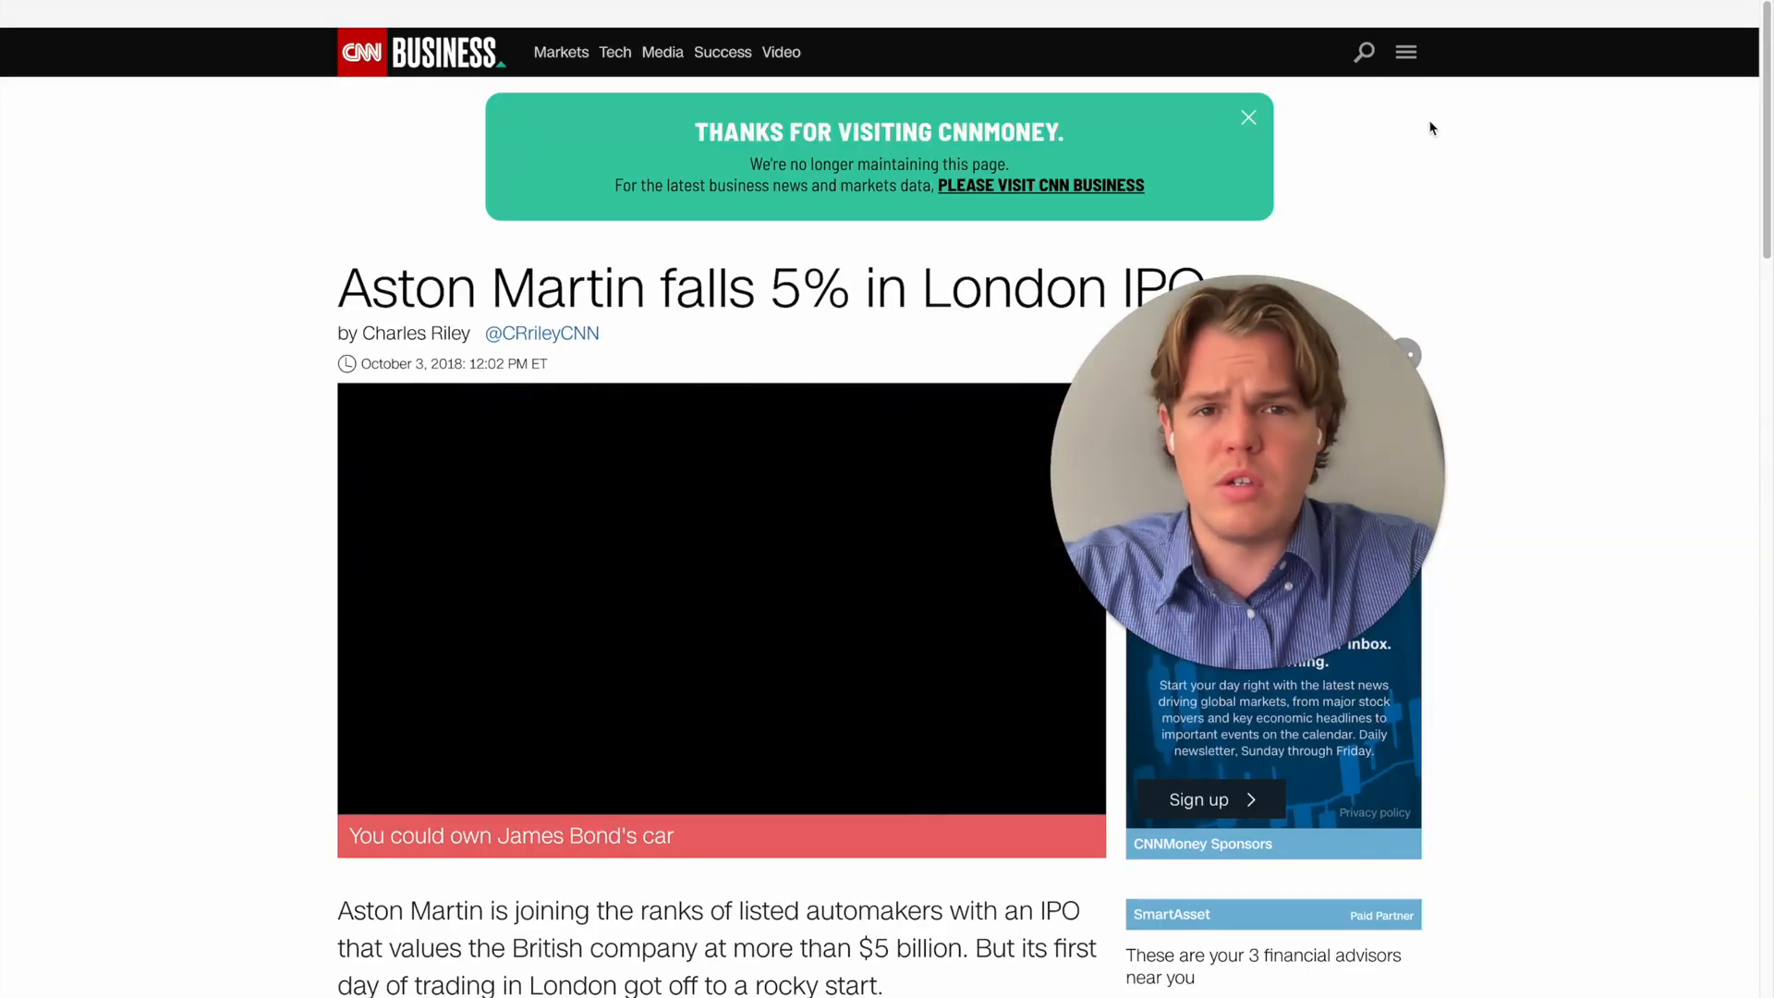